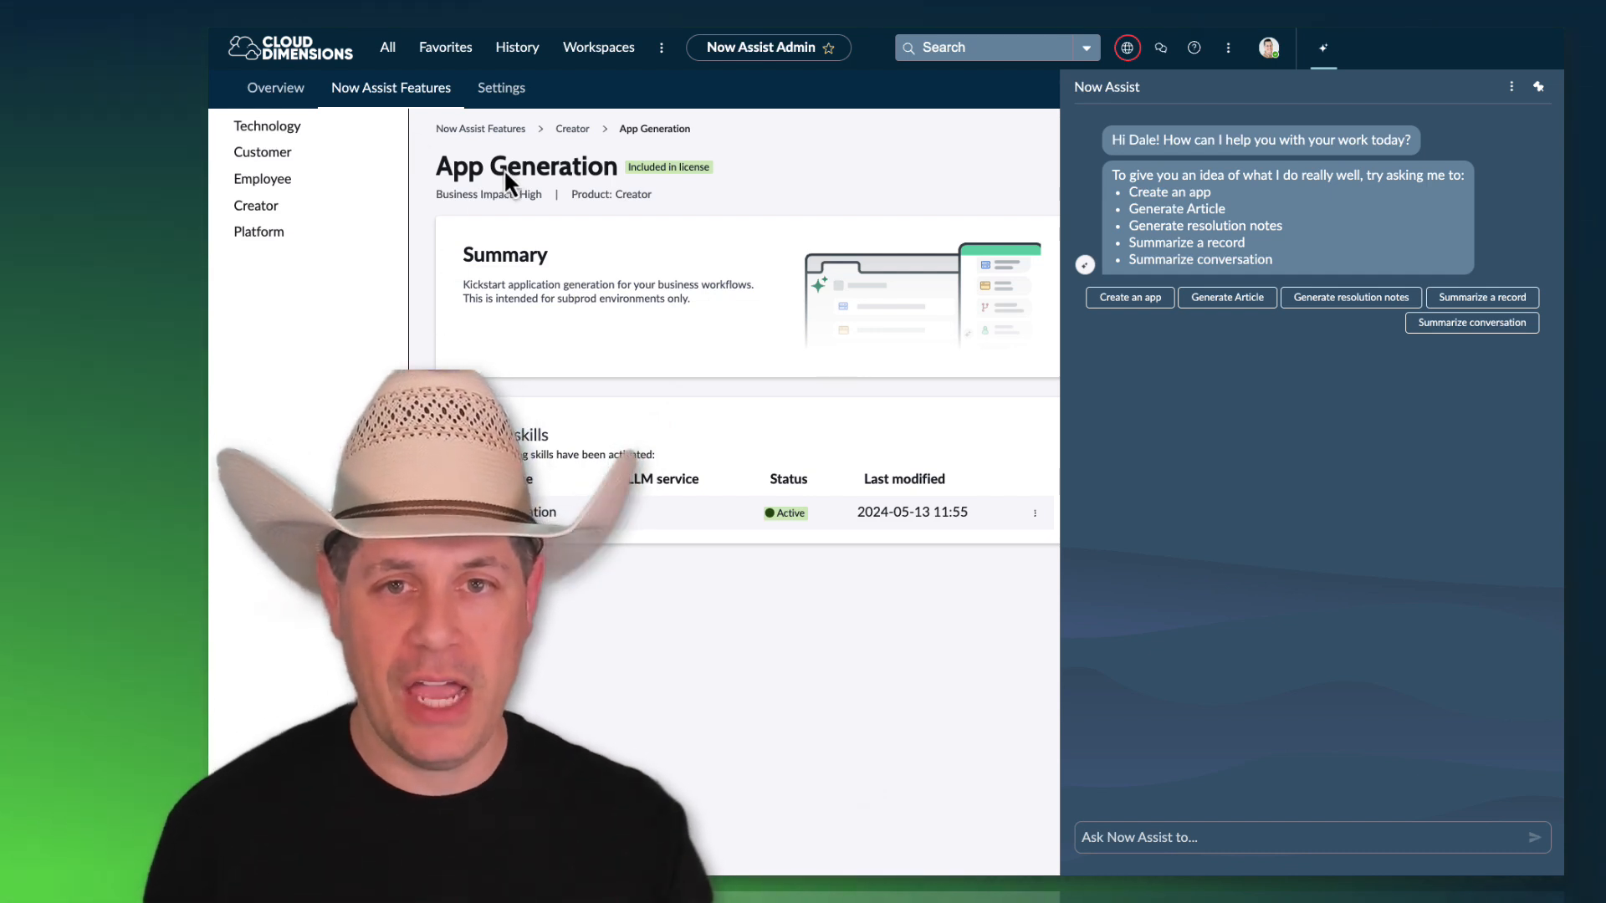
mouse_move(828, 549)
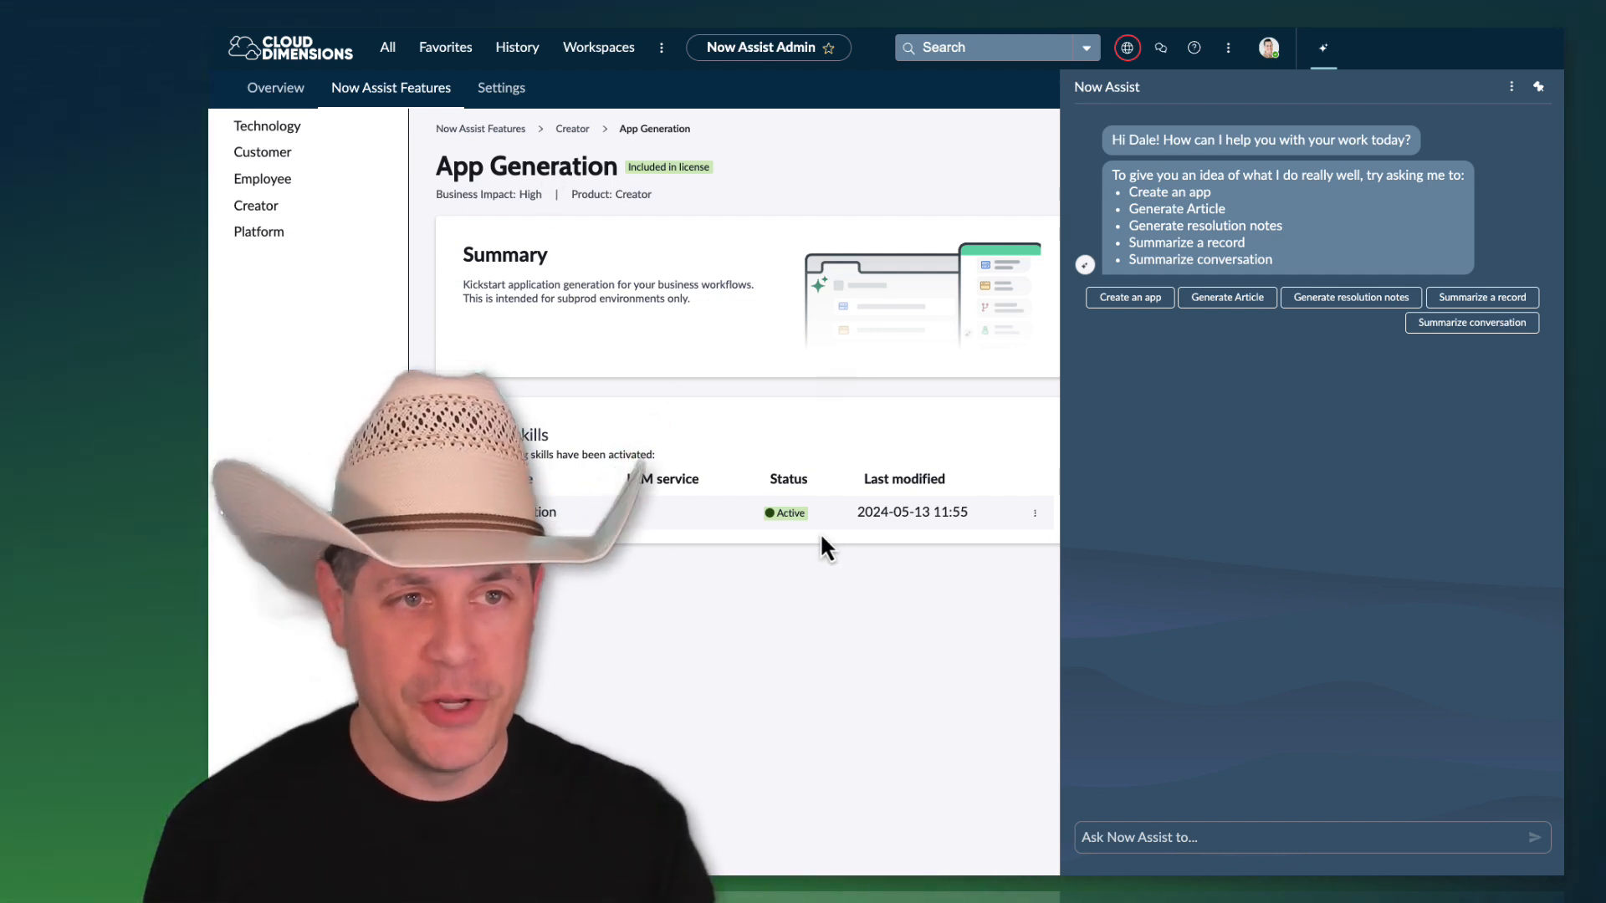
mouse_move(1233, 453)
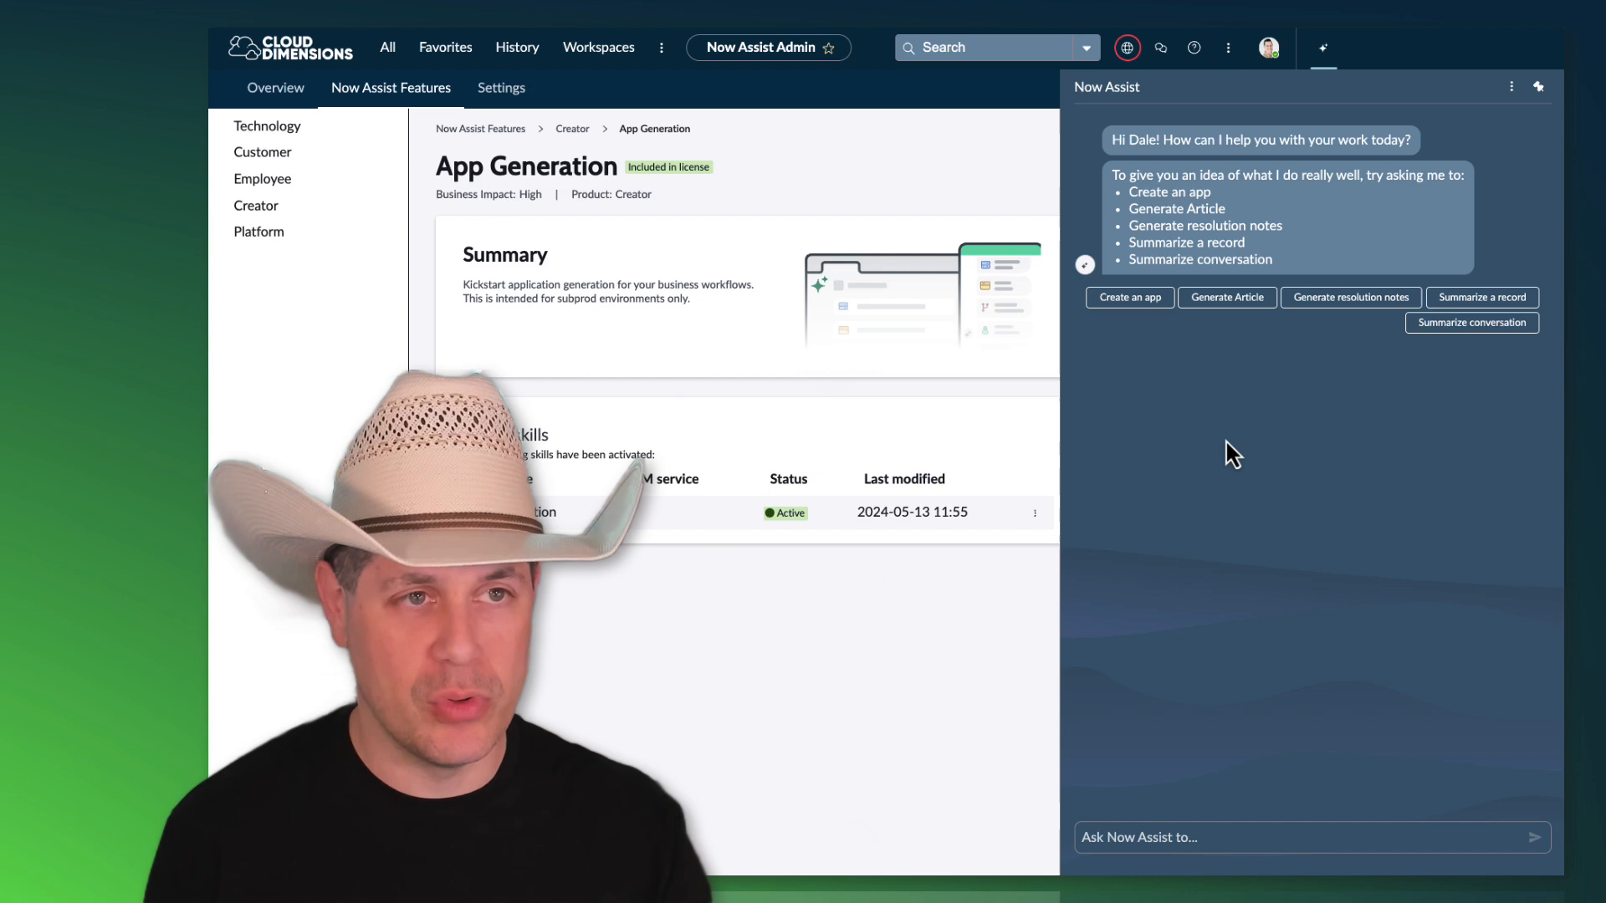
mouse_move(1158, 361)
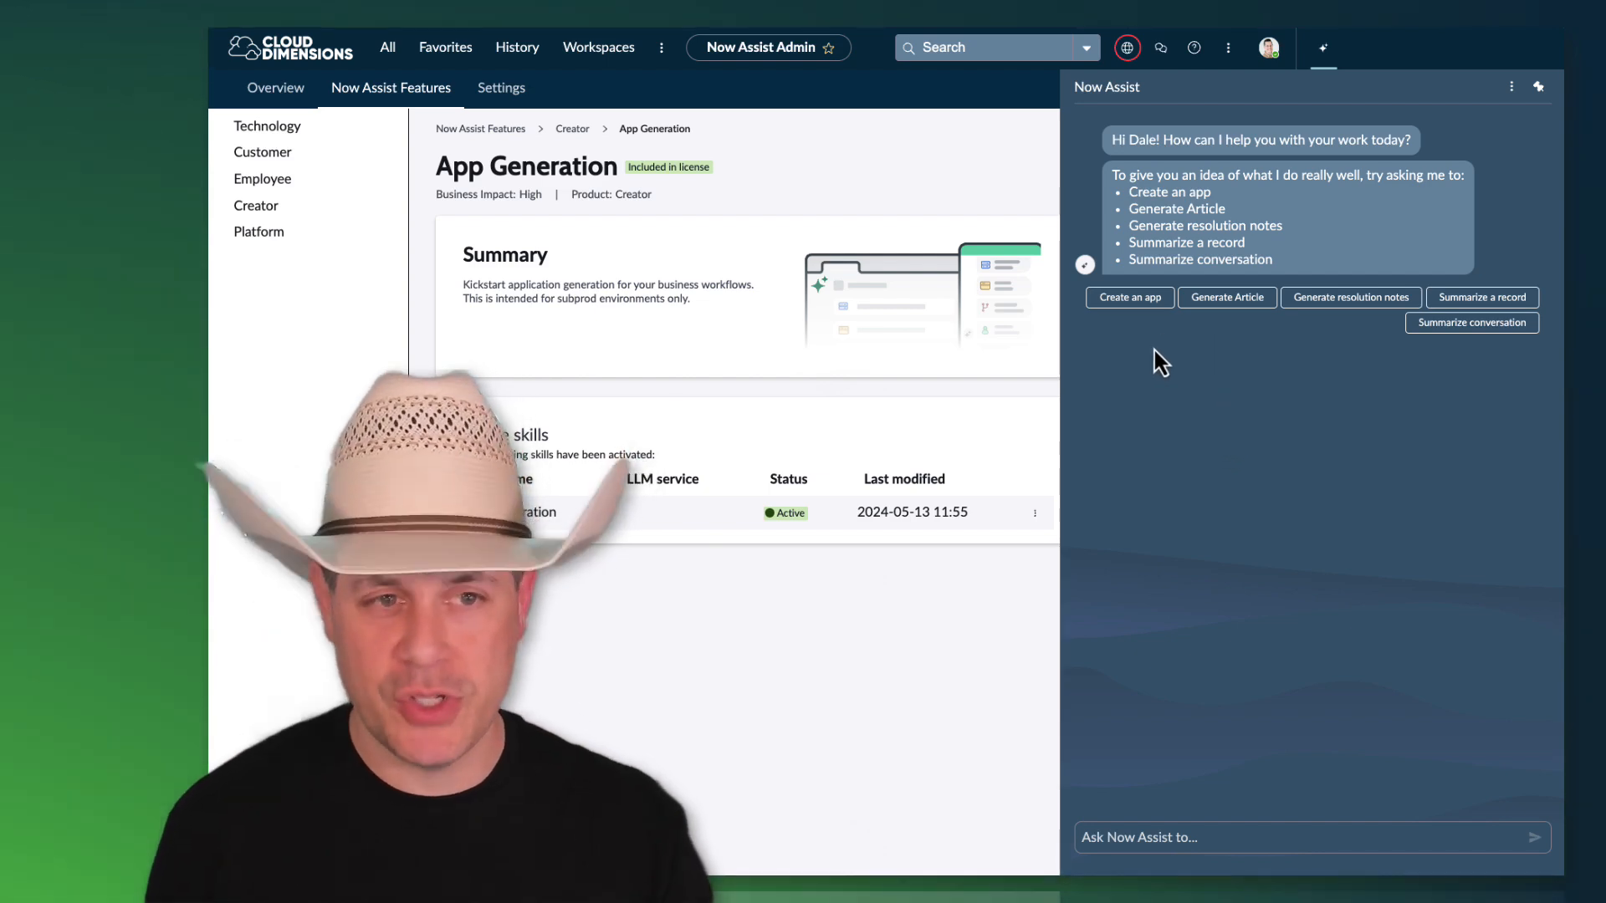
mouse_move(1142, 381)
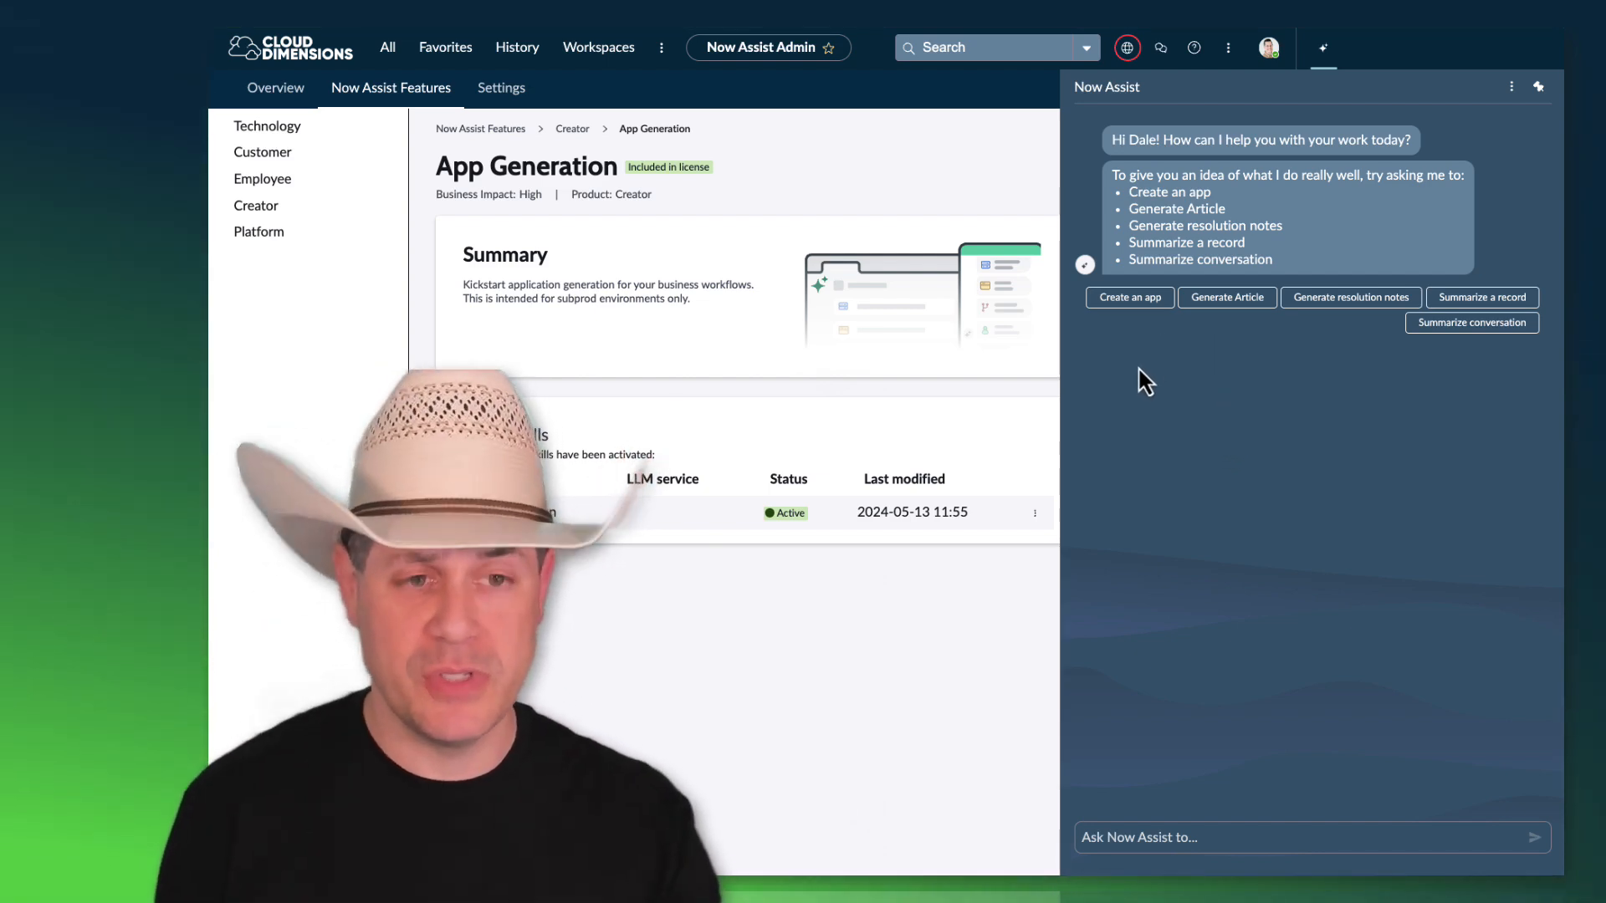
mouse_move(1311, 502)
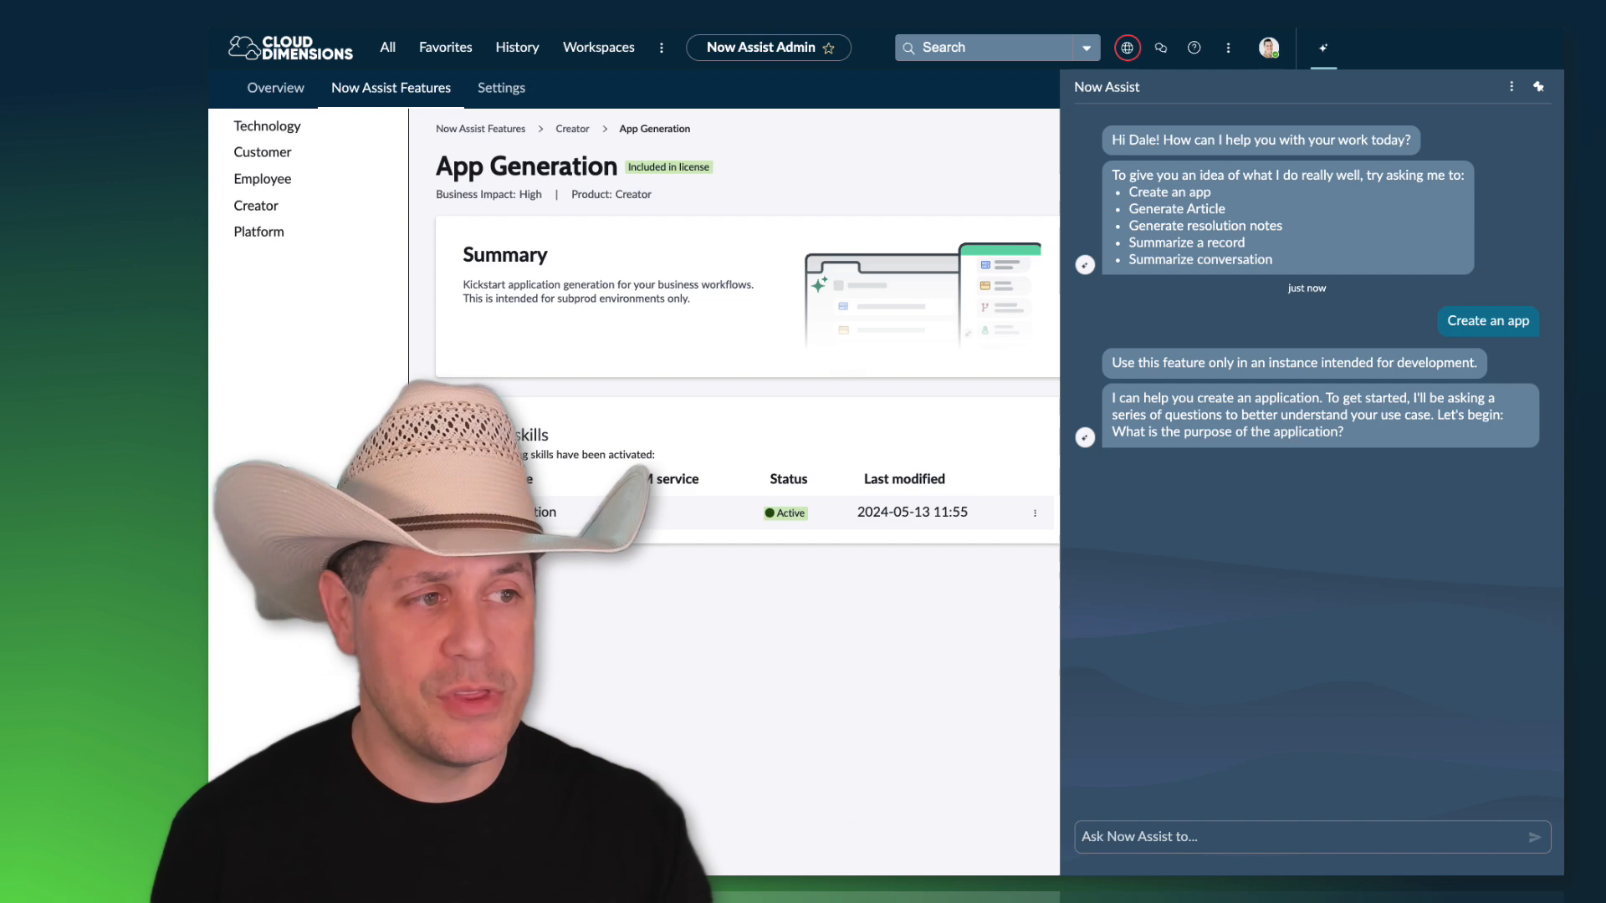
mouse_move(1432, 434)
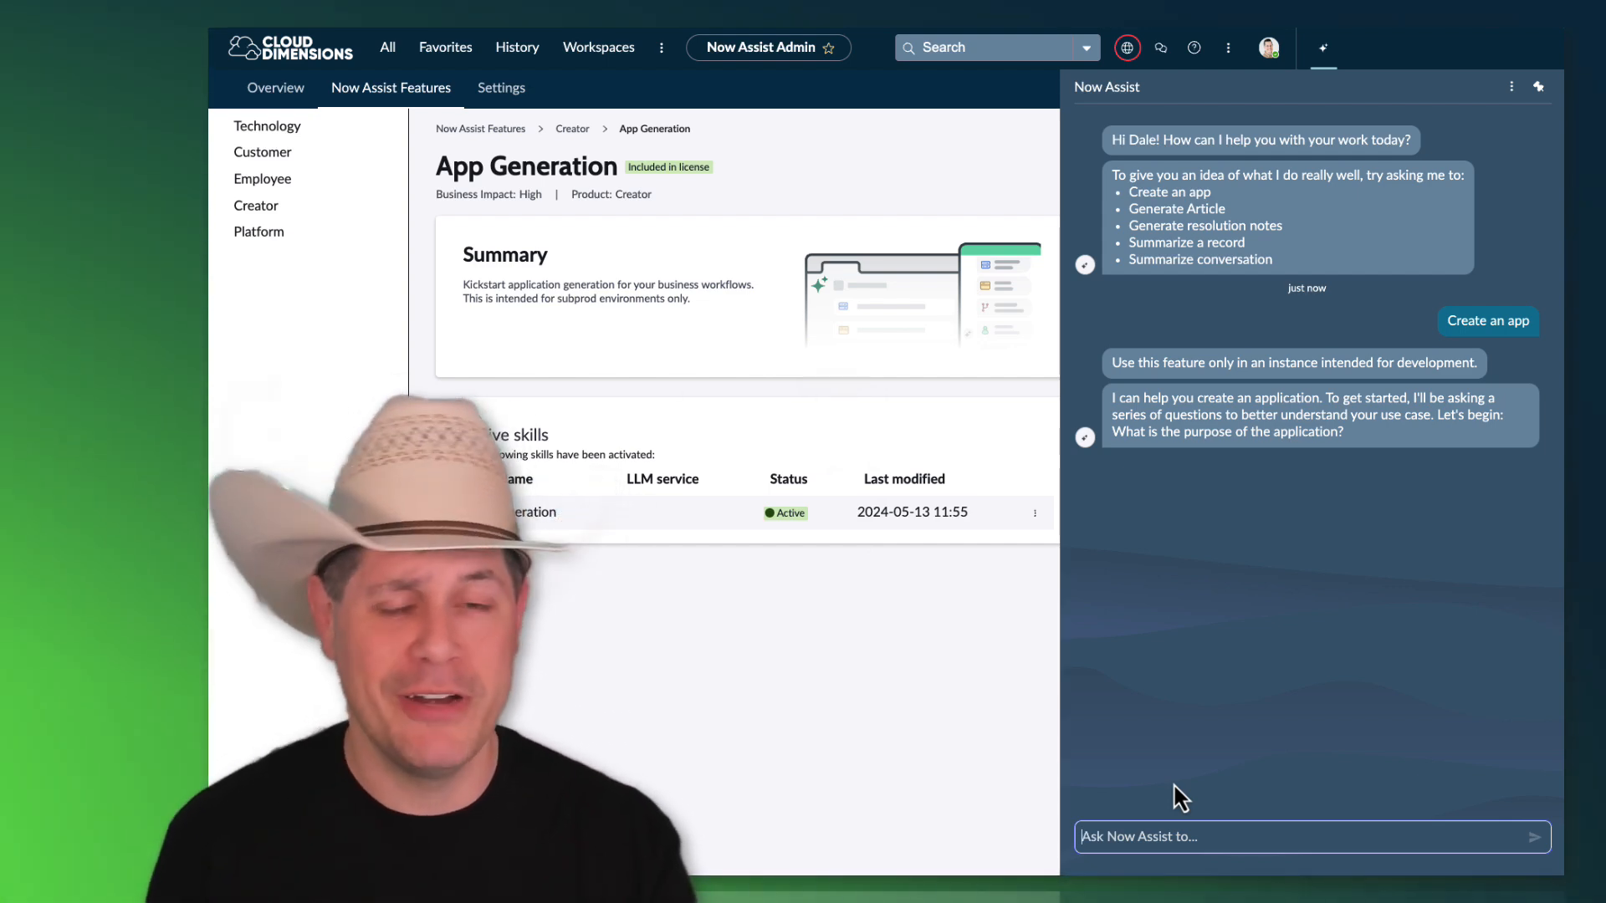
Step: Tell Now Assist the goal is an app for managing inventory in a retail store
text(I want)
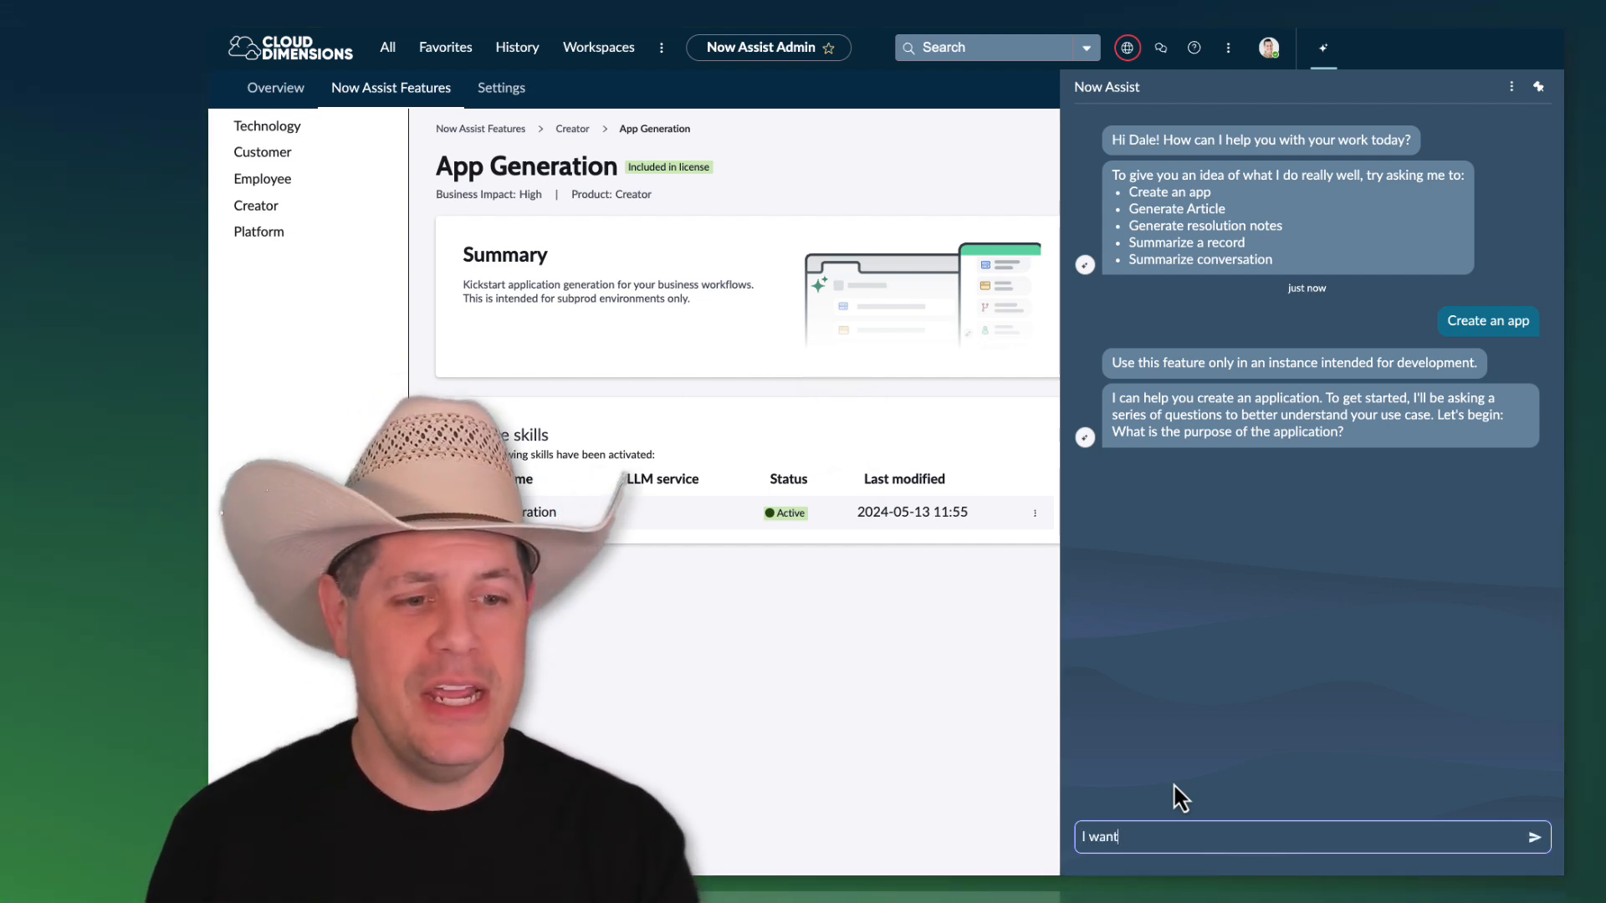
text(to create an app for managing inventor)
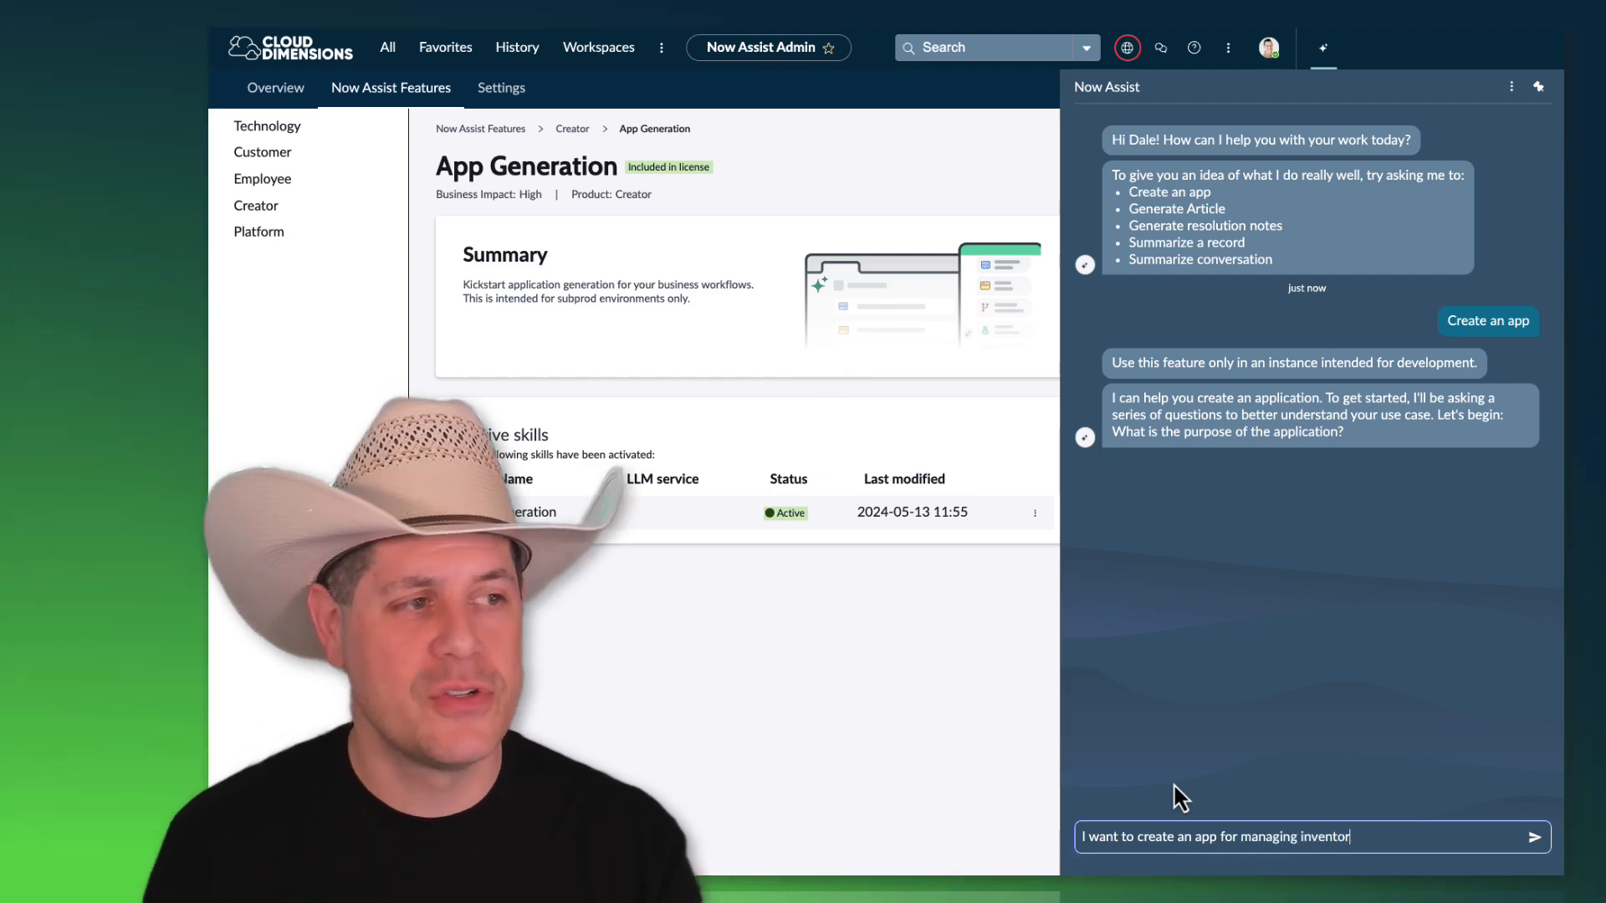
text(in a rea)
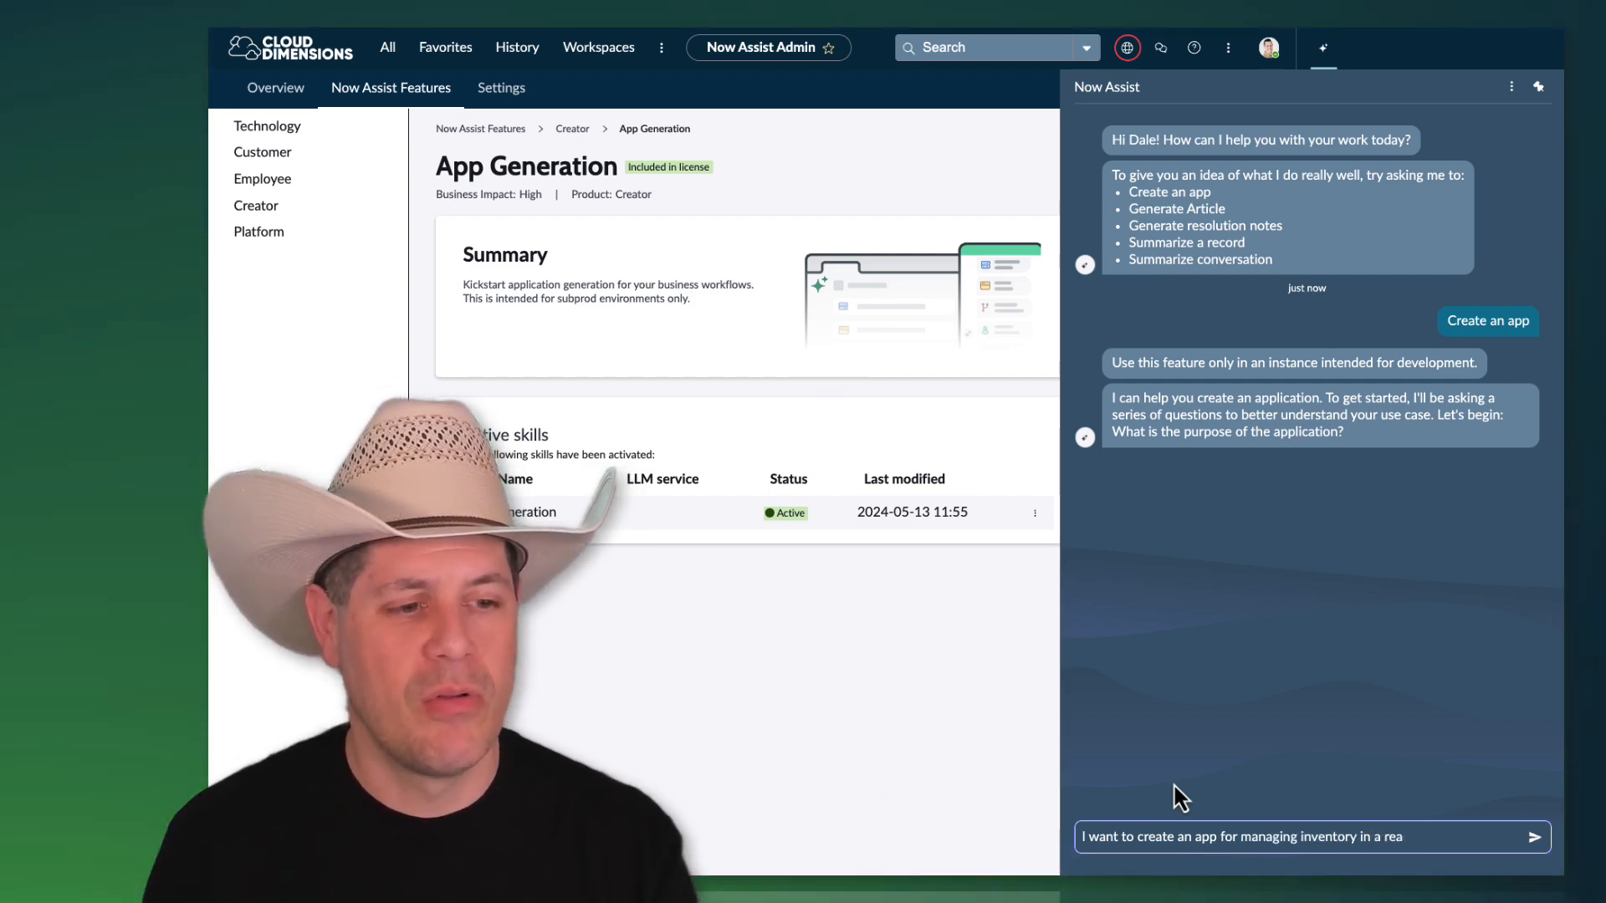
click(1534, 837)
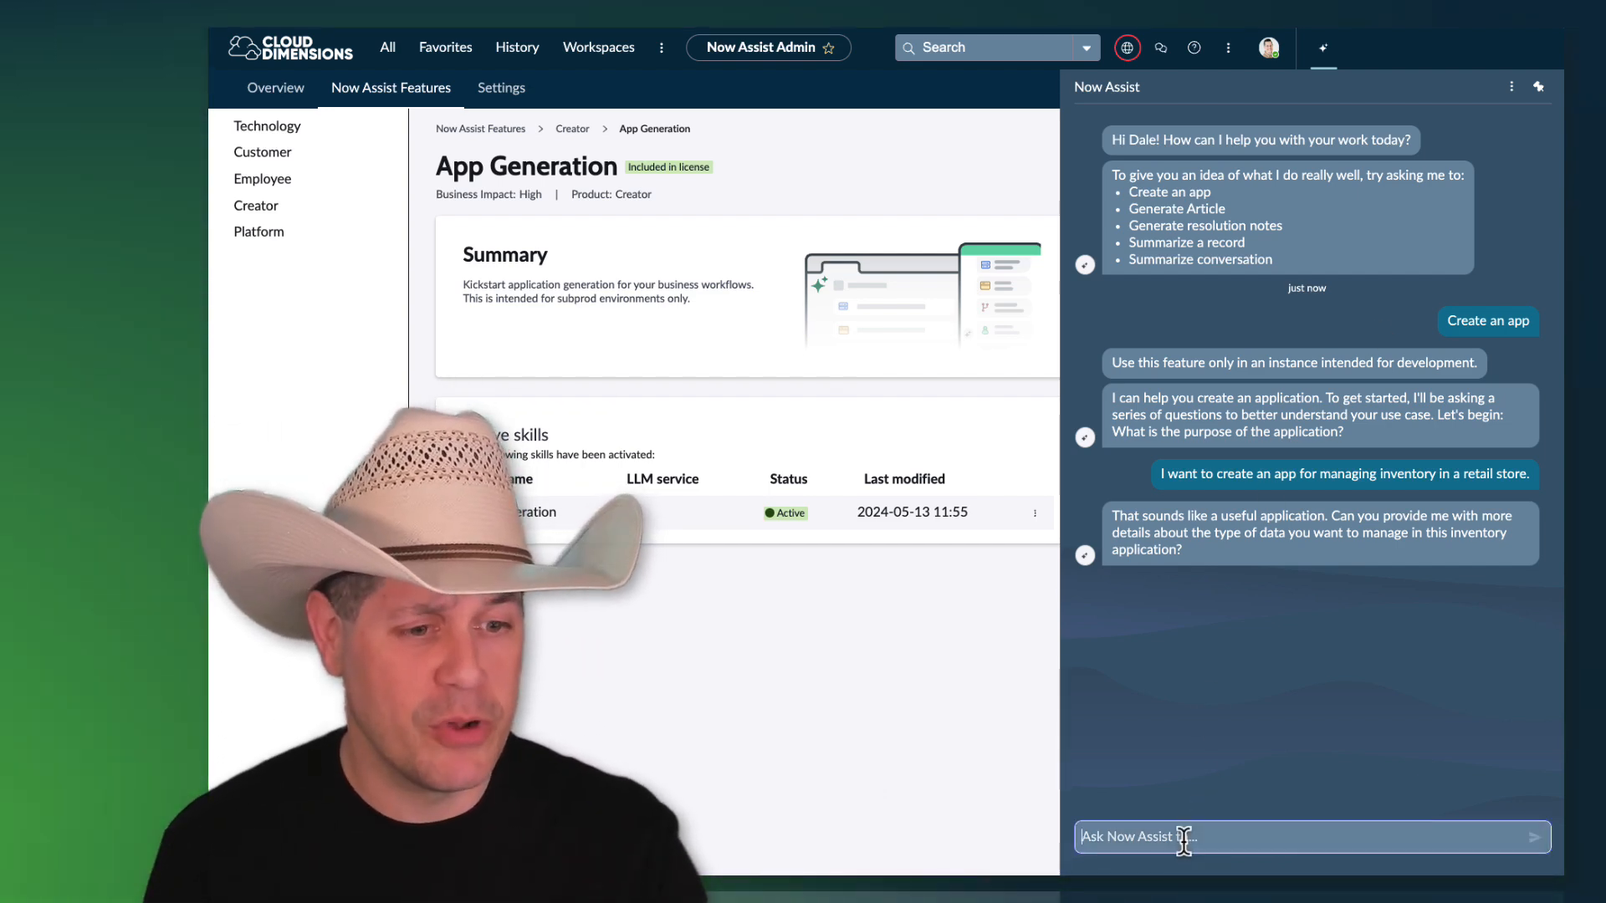
Step: Describe a general Inventory table listing products, managed by Inventory Managers
text(The app will have a general table listing various products, managed by Inventory Managers. The data in this table can be modified only by inventory managers. The table will be called "Inventory".)
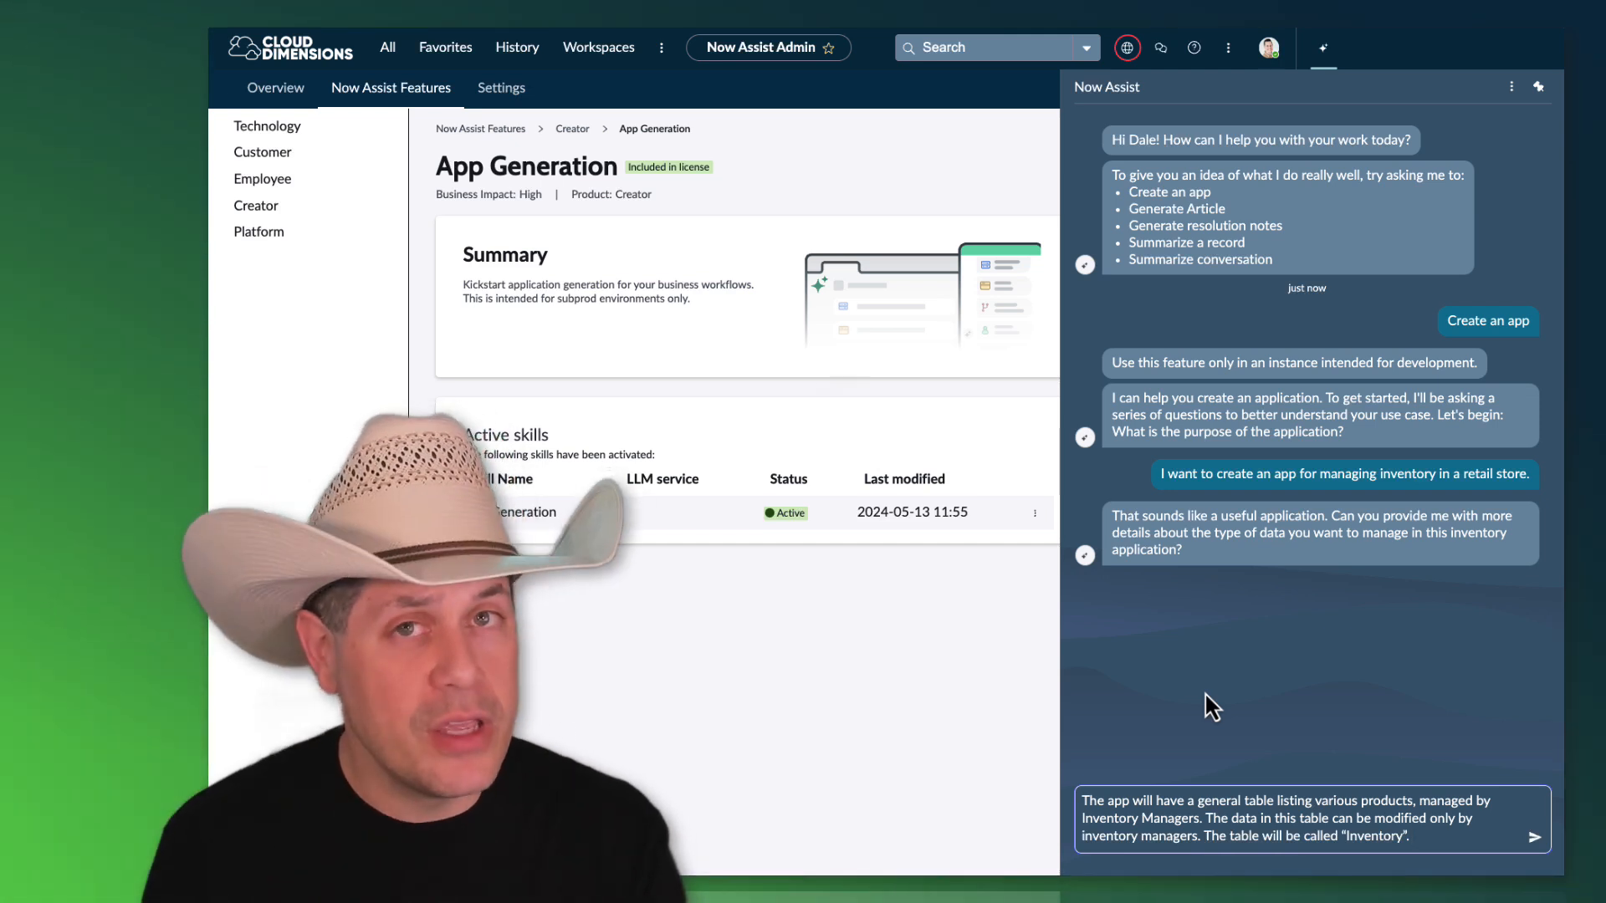
click(1535, 836)
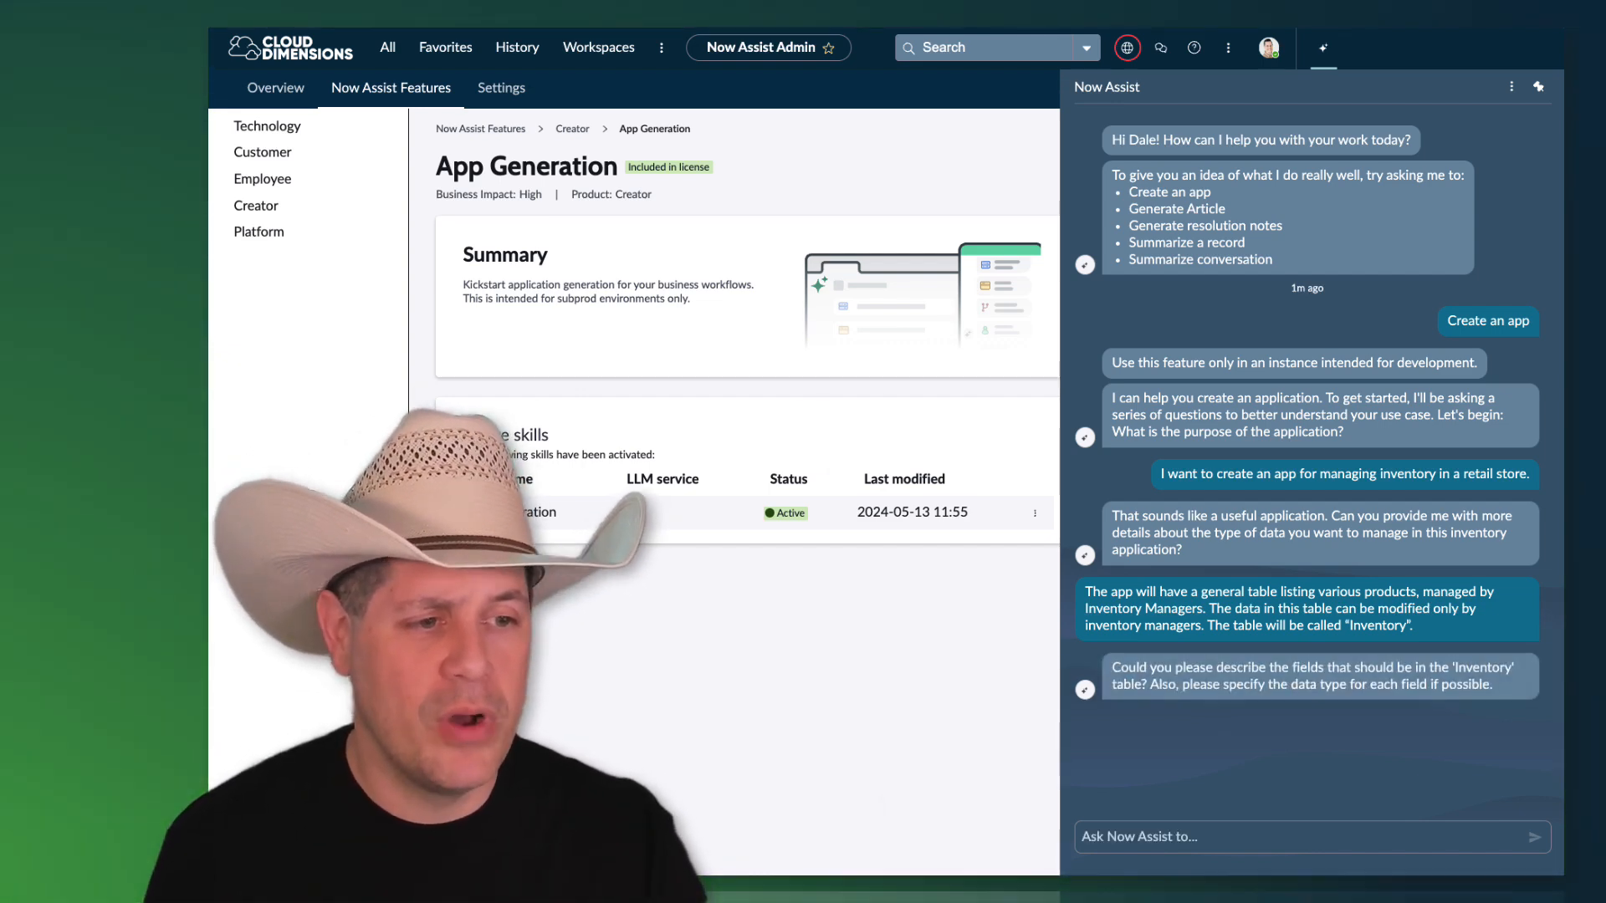
mouse_move(1229, 855)
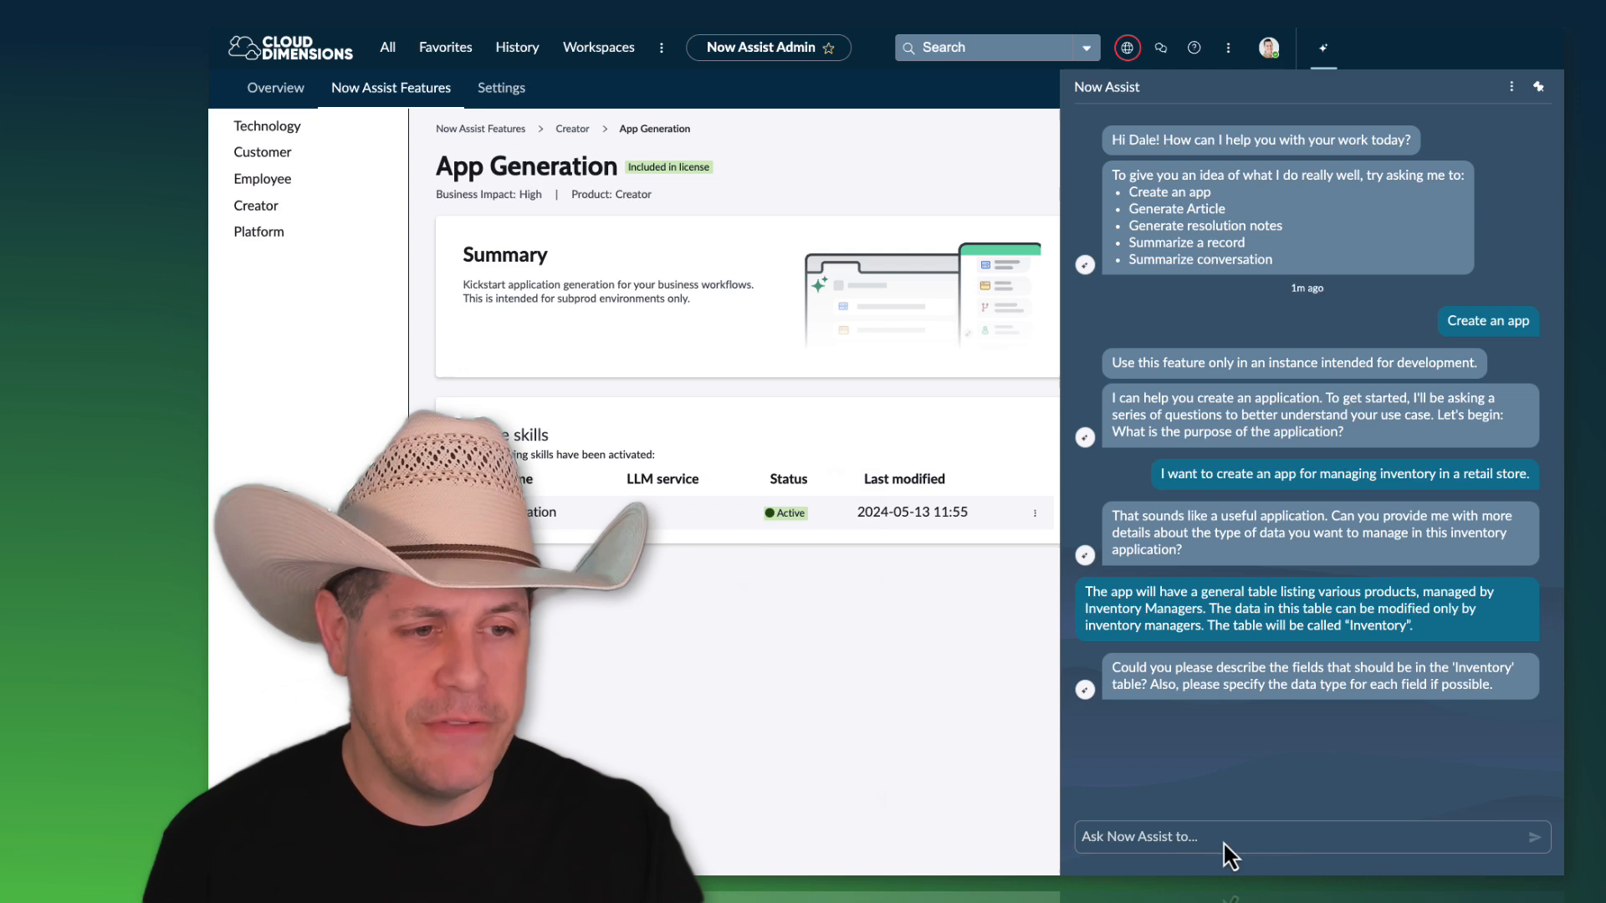
Step: Specify the Inventory fields Product Name, SKU, Category, Quantity and Supplier with their data types
text(This table would have the following fields: Product Name, SKU, Category, Quantity, Supplier. Quantity should be an integer field. Supplier should be a reference field to the company table [core_company].  The Product Name display value will be set to true.  Product Name will be a string field with a max length of 240.)
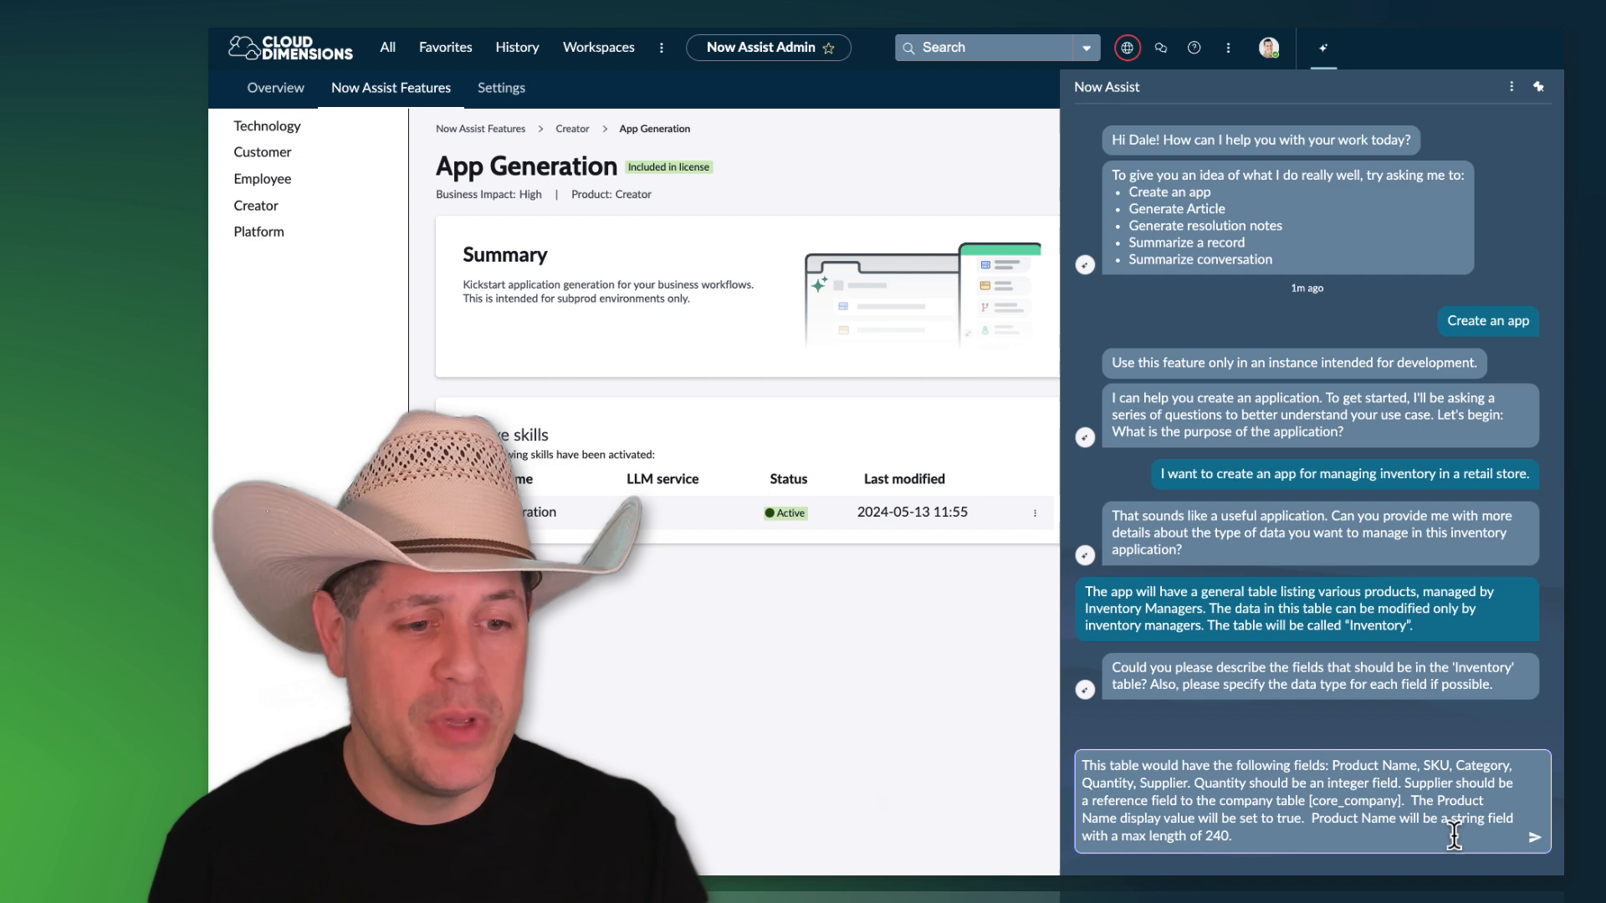
click(1534, 836)
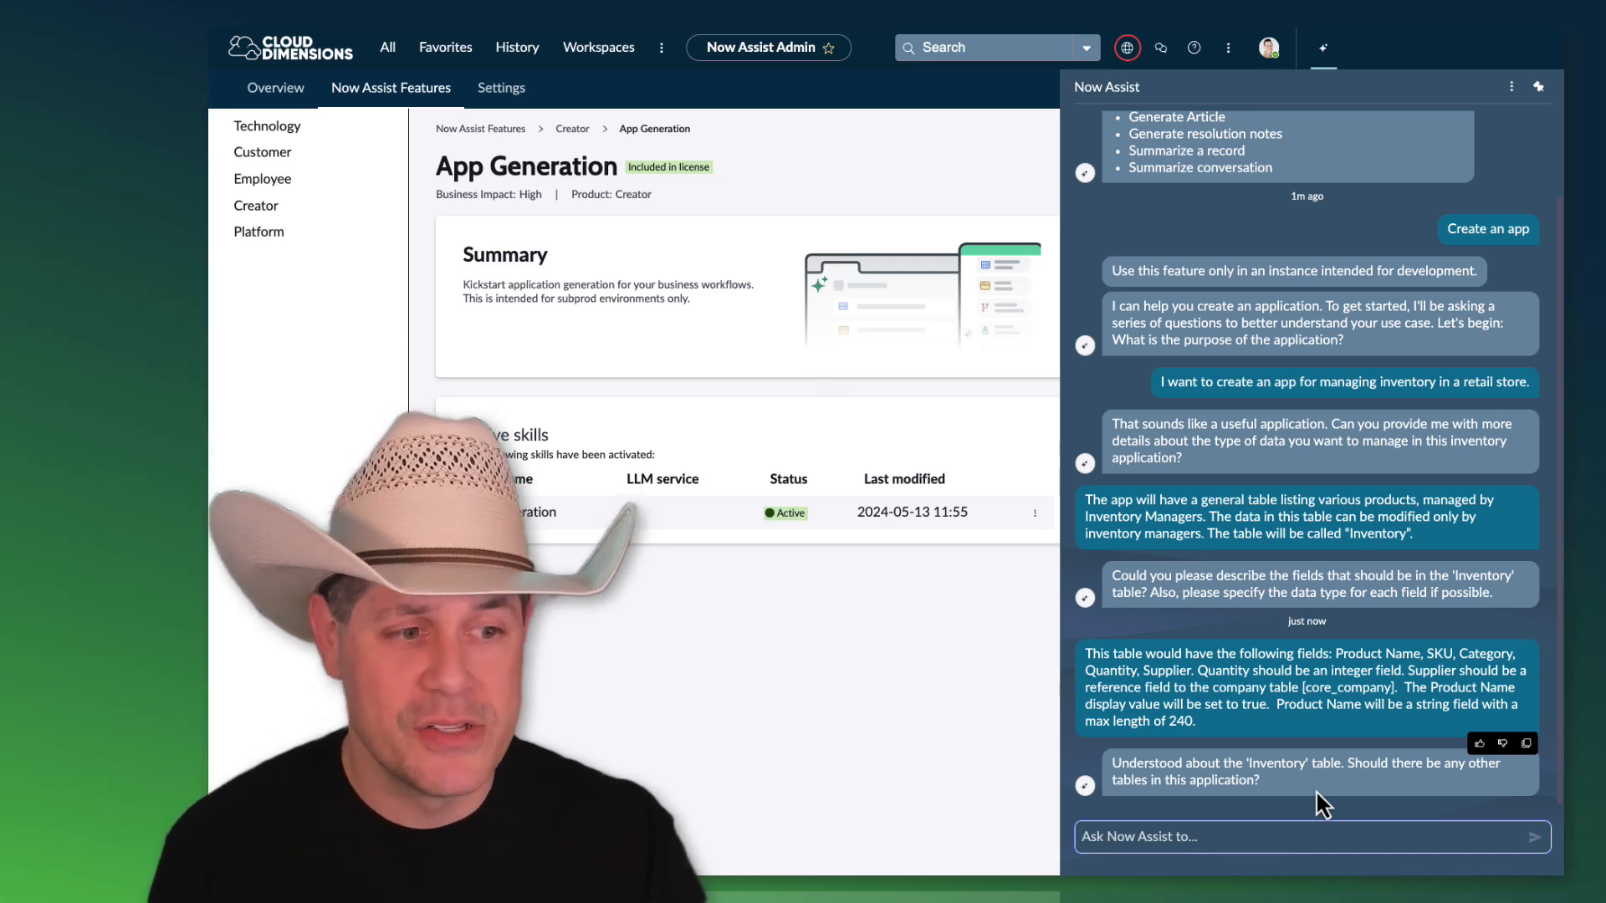
mouse_move(1467, 758)
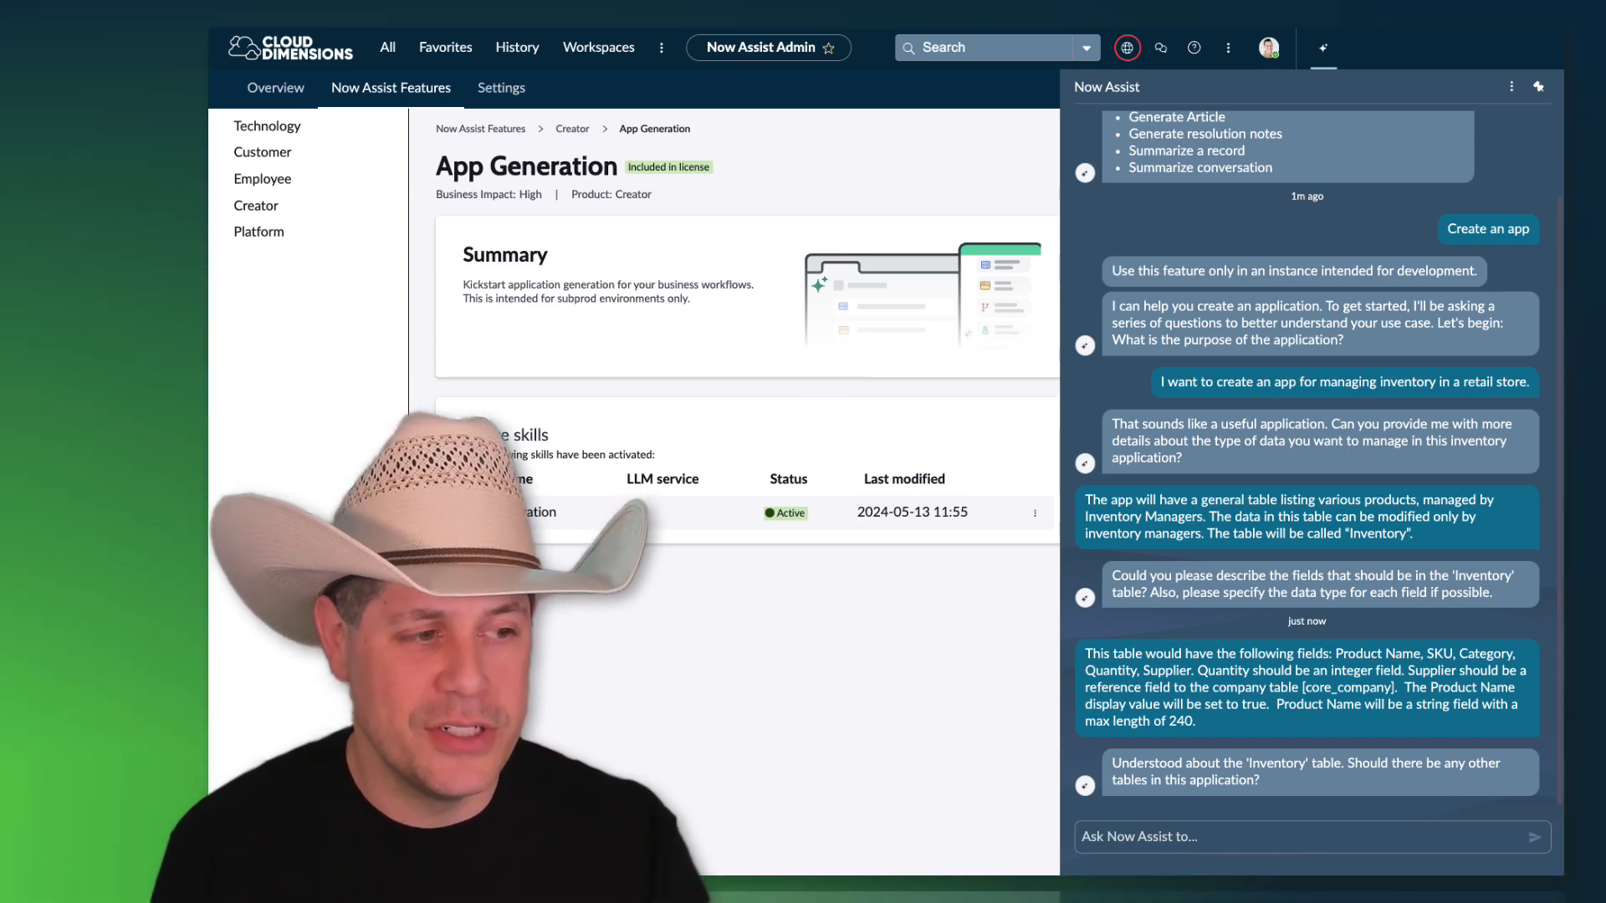
Step: Answer that no other tables are needed and that a record producer should be created
text(No)
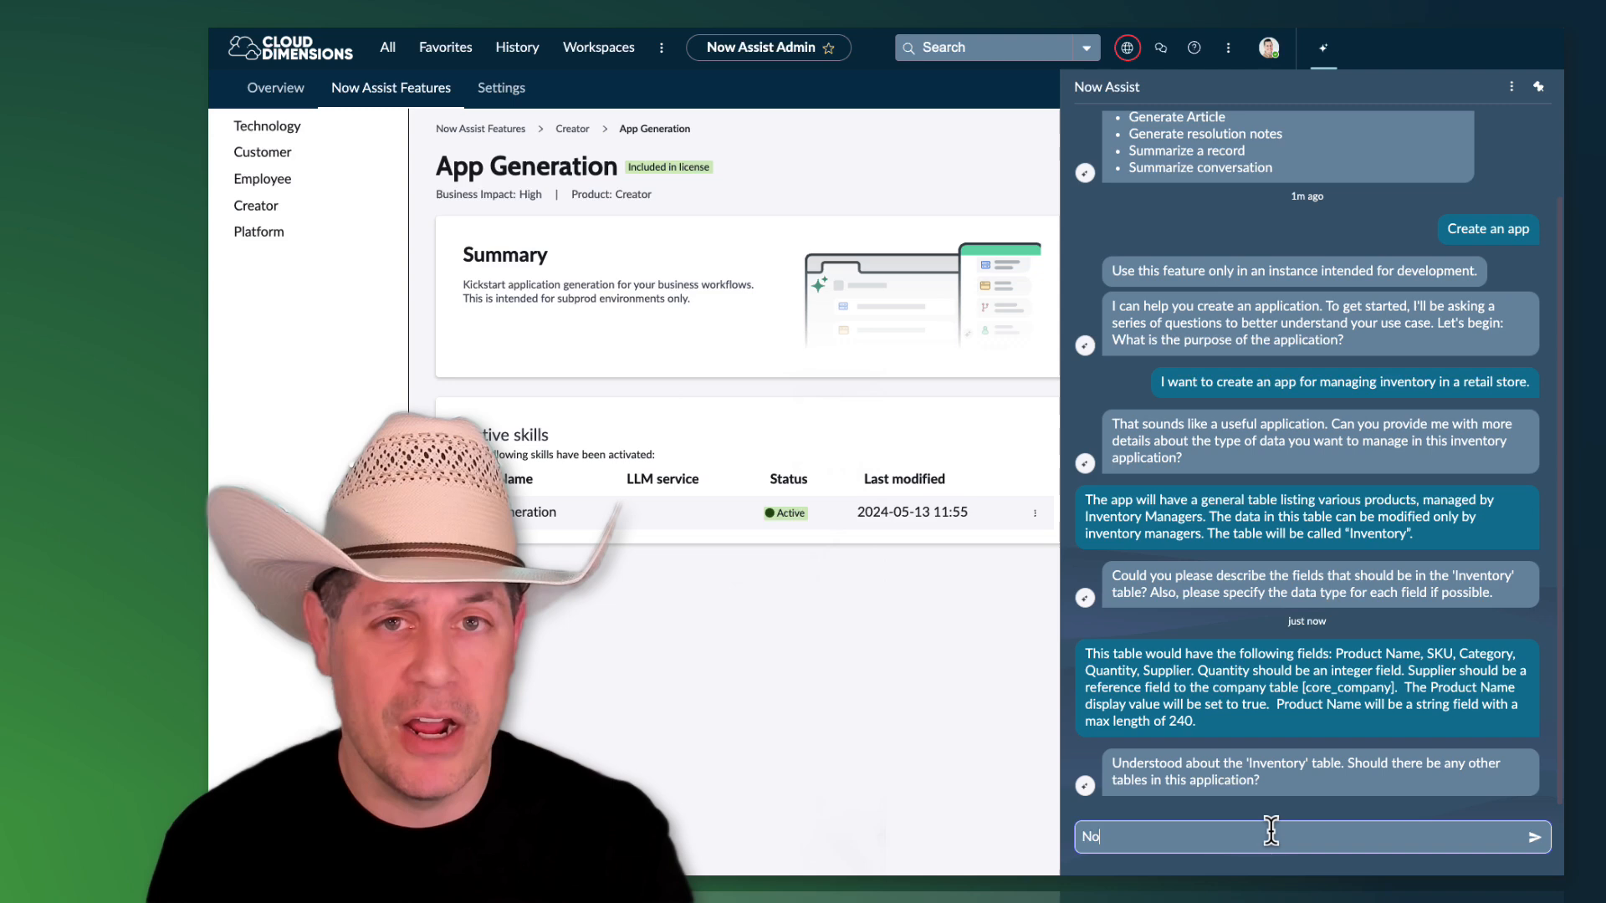
click(1534, 836)
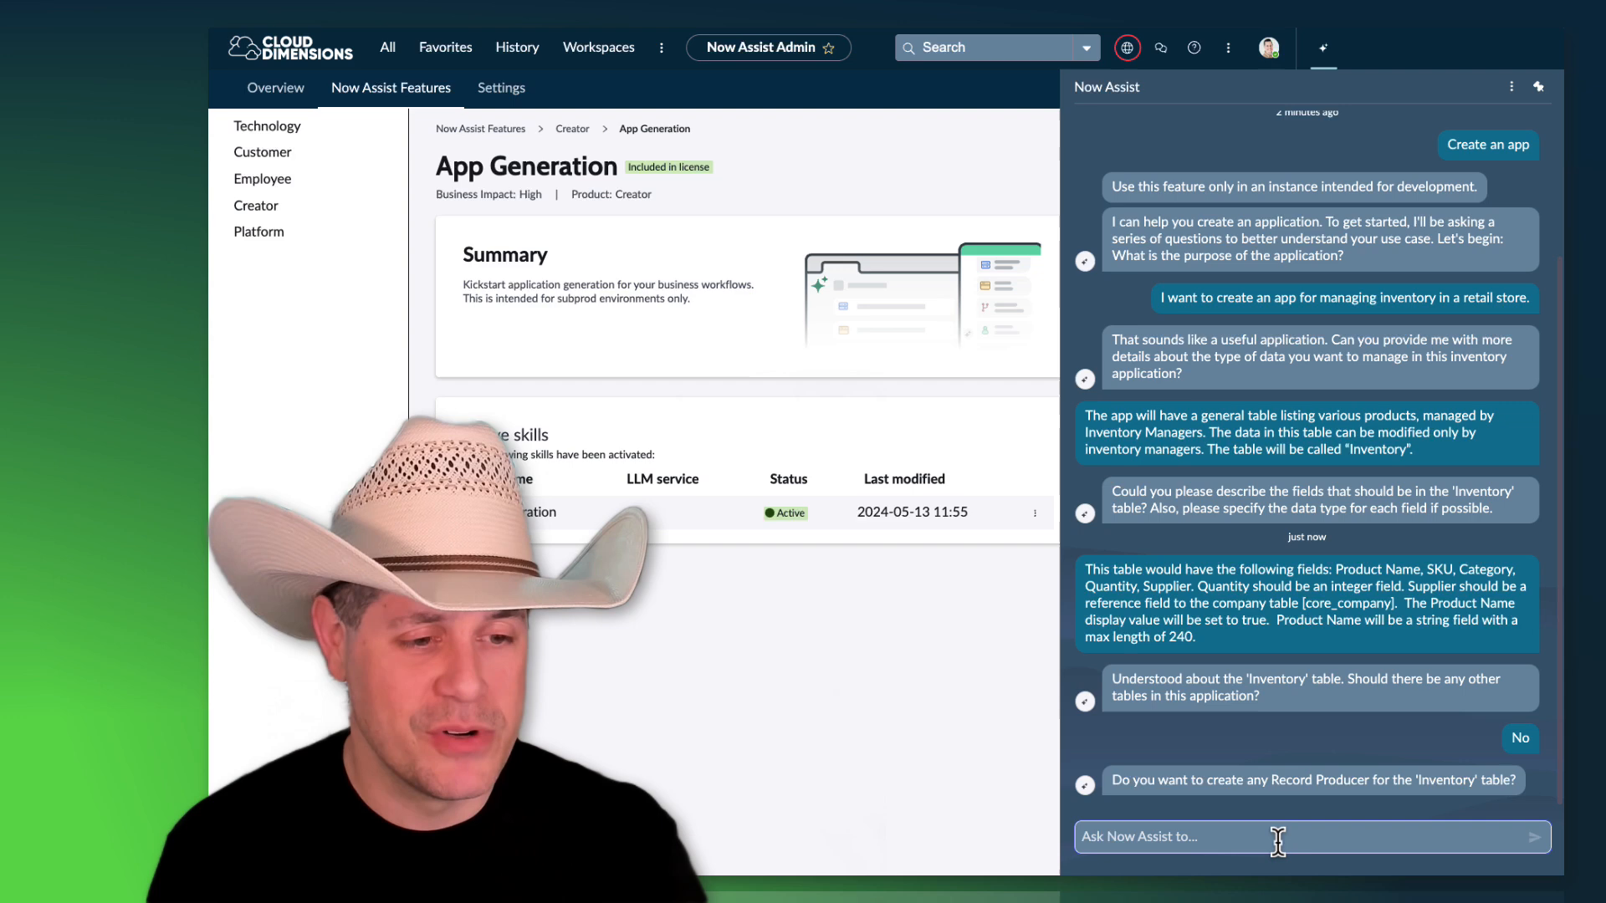
text(Yes.)
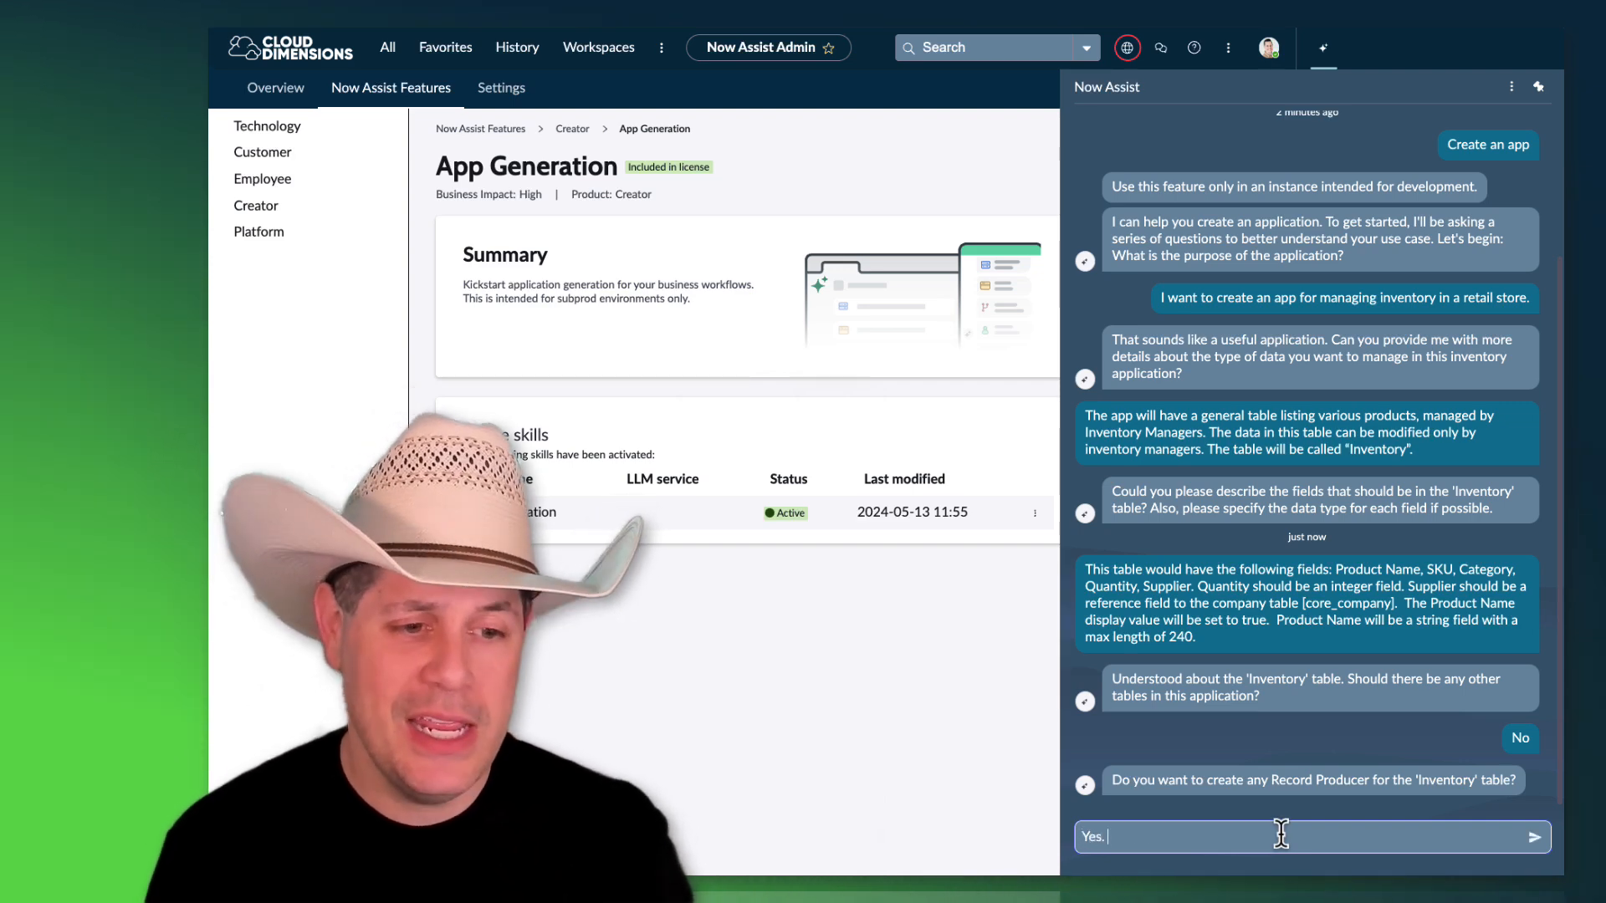
click(1534, 836)
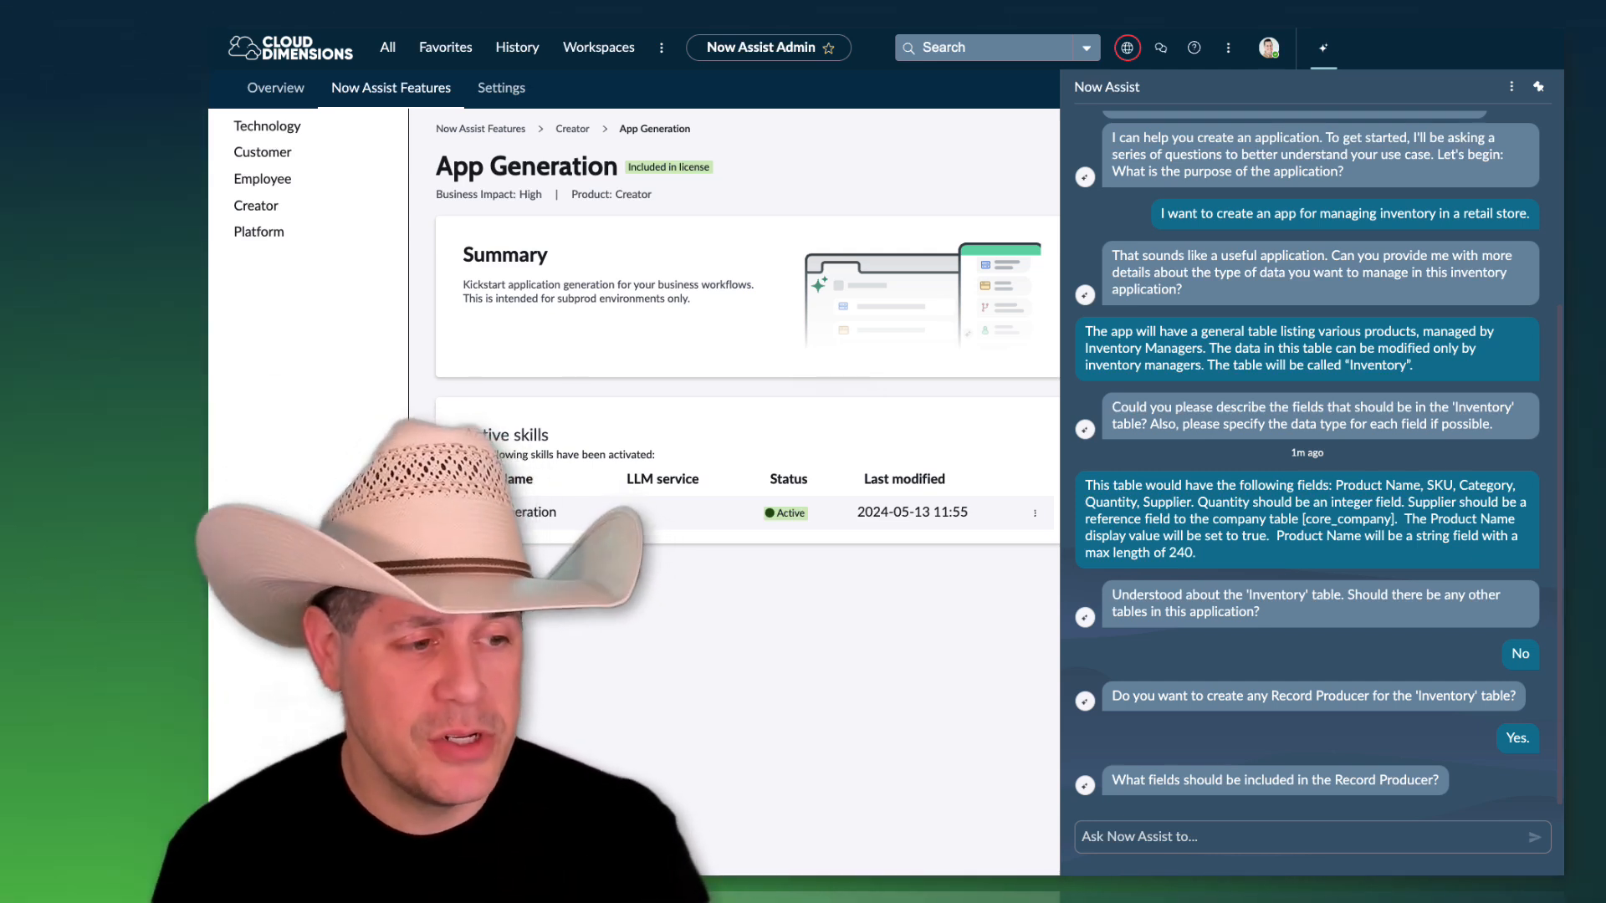
Step: Describe an easy-to-use form interface for Inventory Managers and expand the resulting app summary
click(1230, 836)
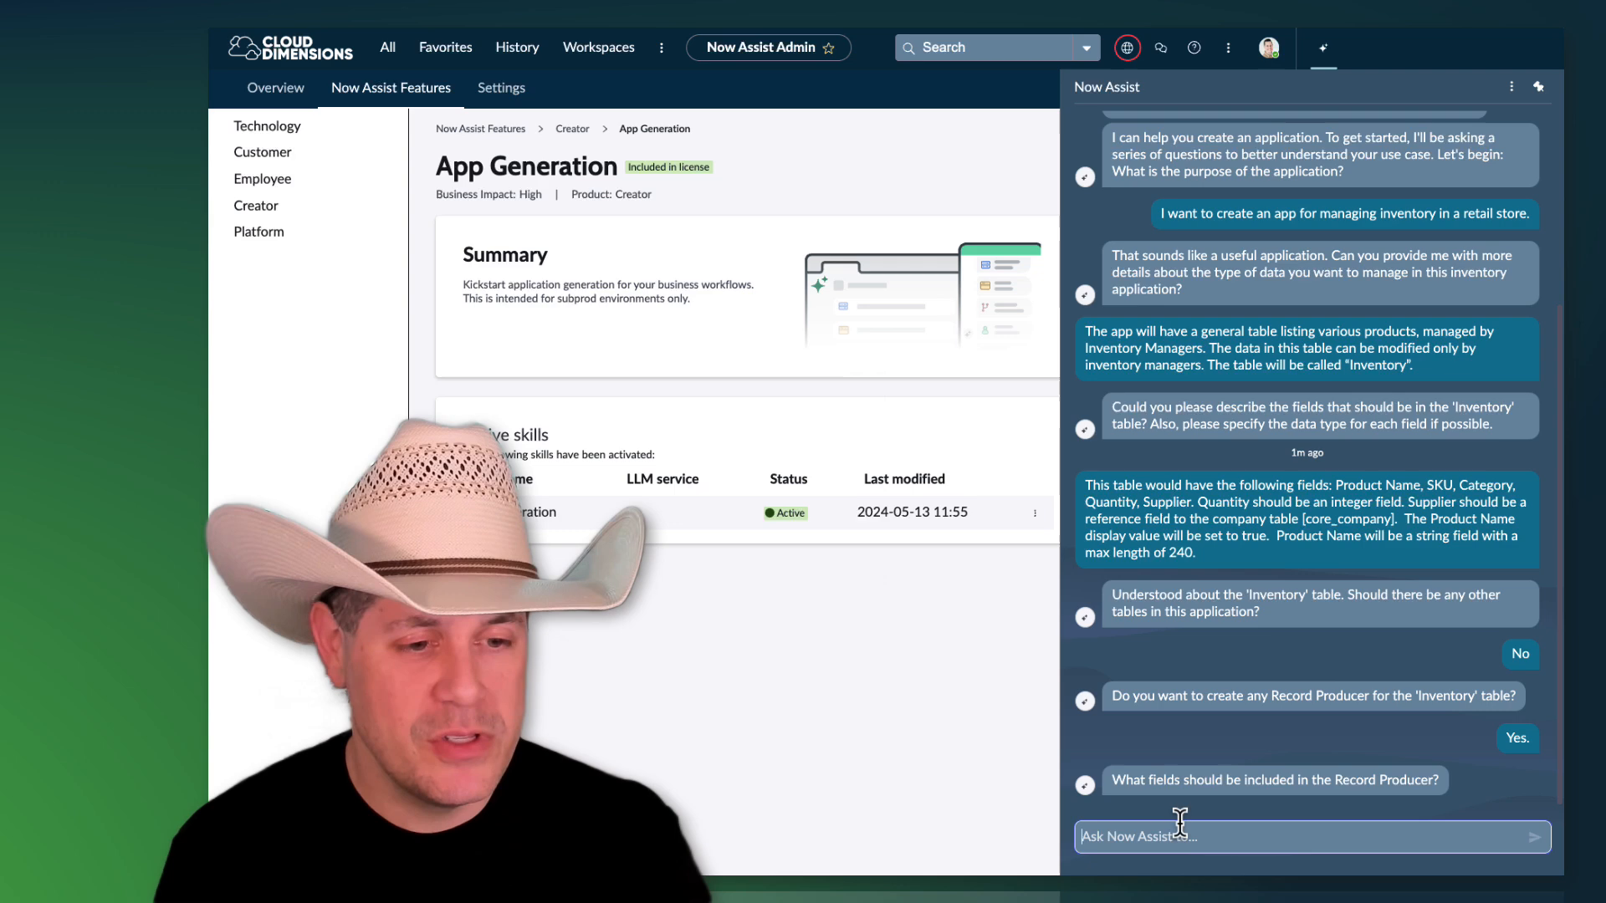
text(Form Interface for Inventory Managers: An easy-to-use form interface that enables Inventory Managers to interact with the data in the general inventory table. This simplifies the process of managing and tracking products.)
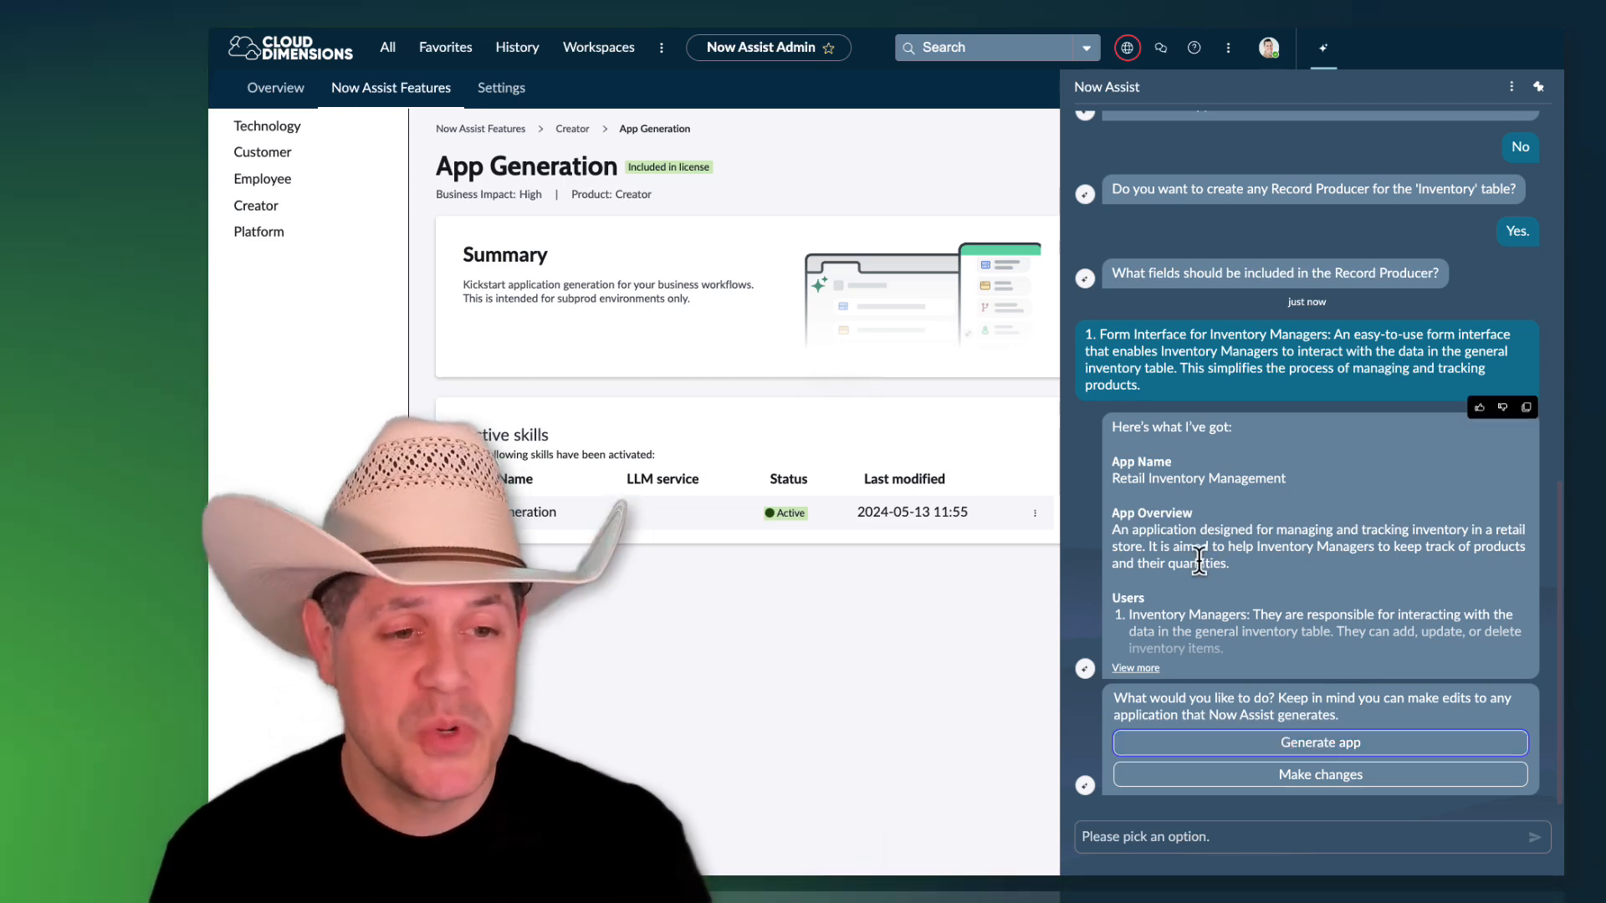
click(1134, 668)
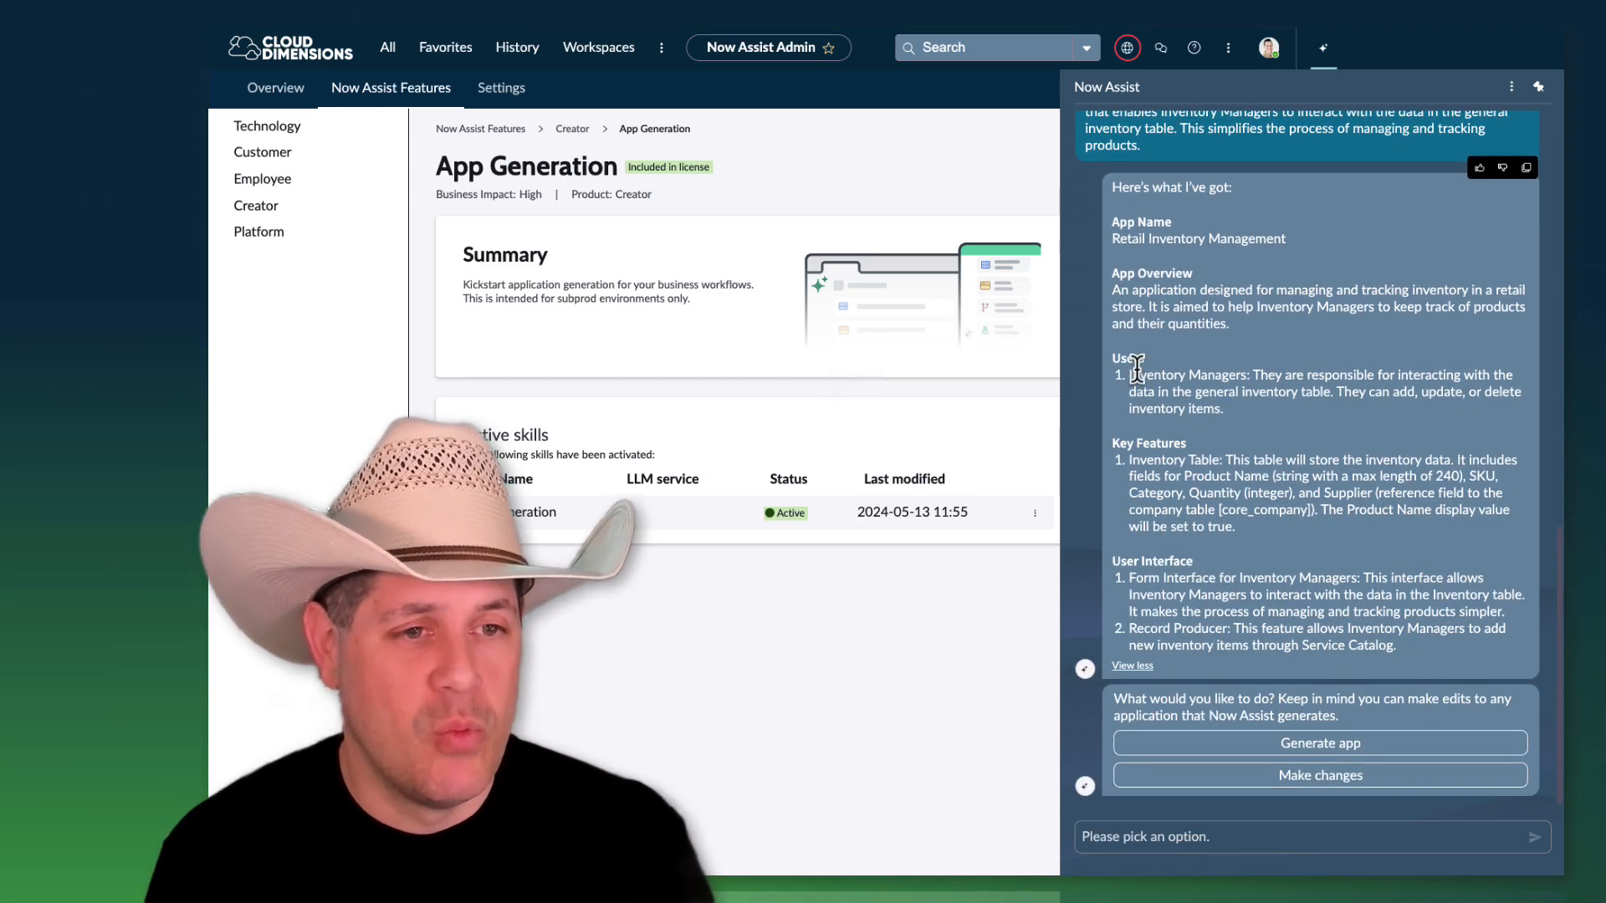
mouse_move(1308, 435)
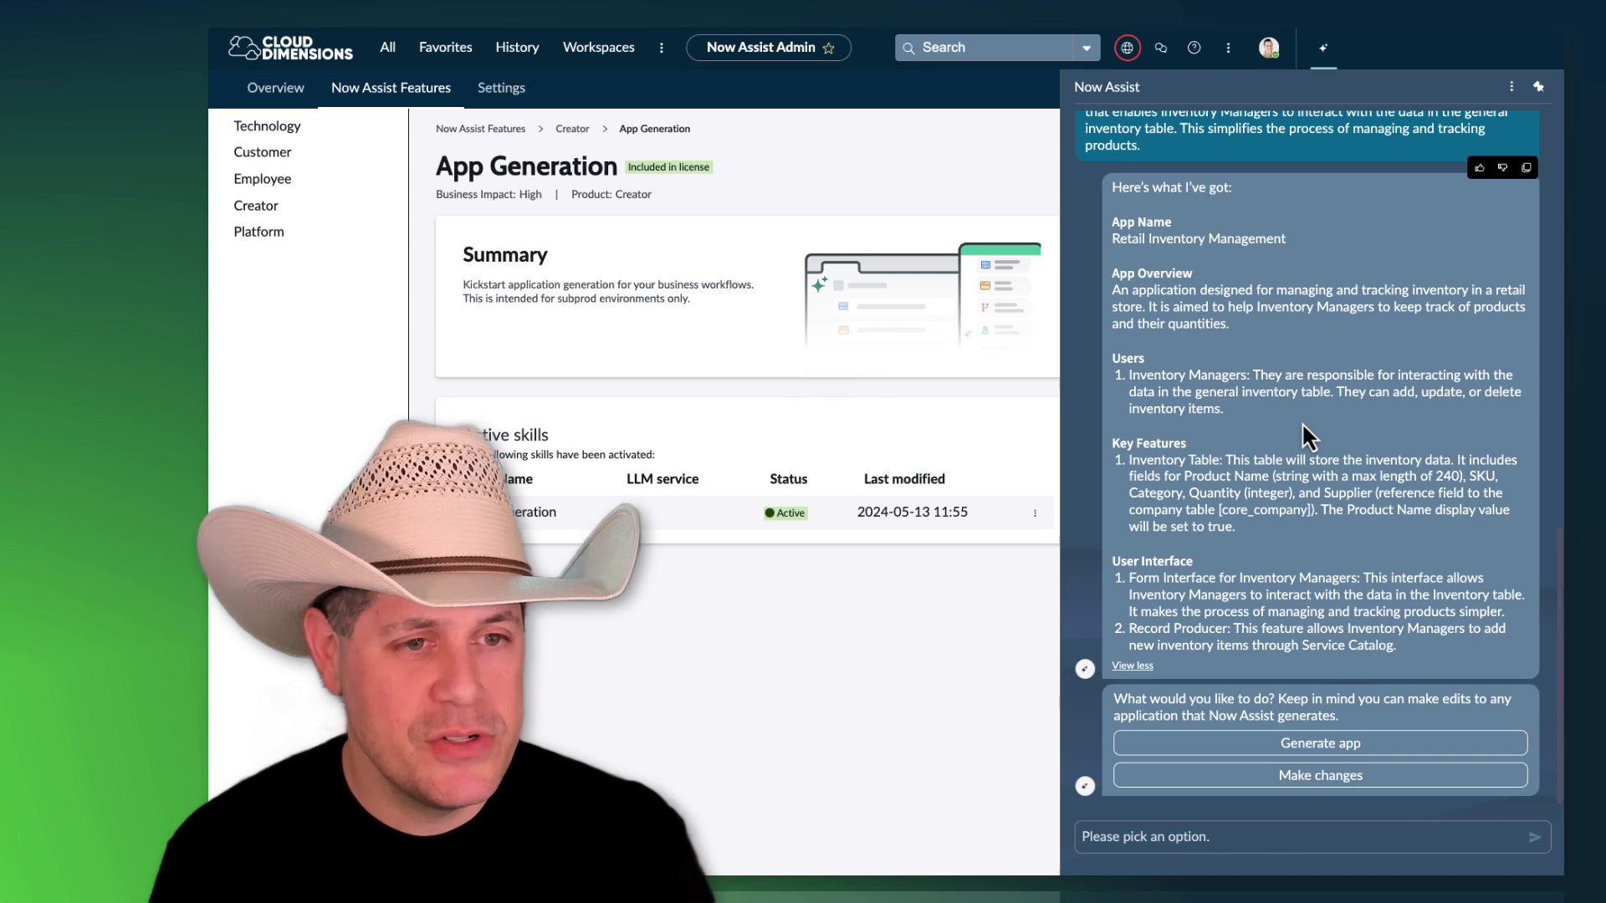
mouse_move(1346, 497)
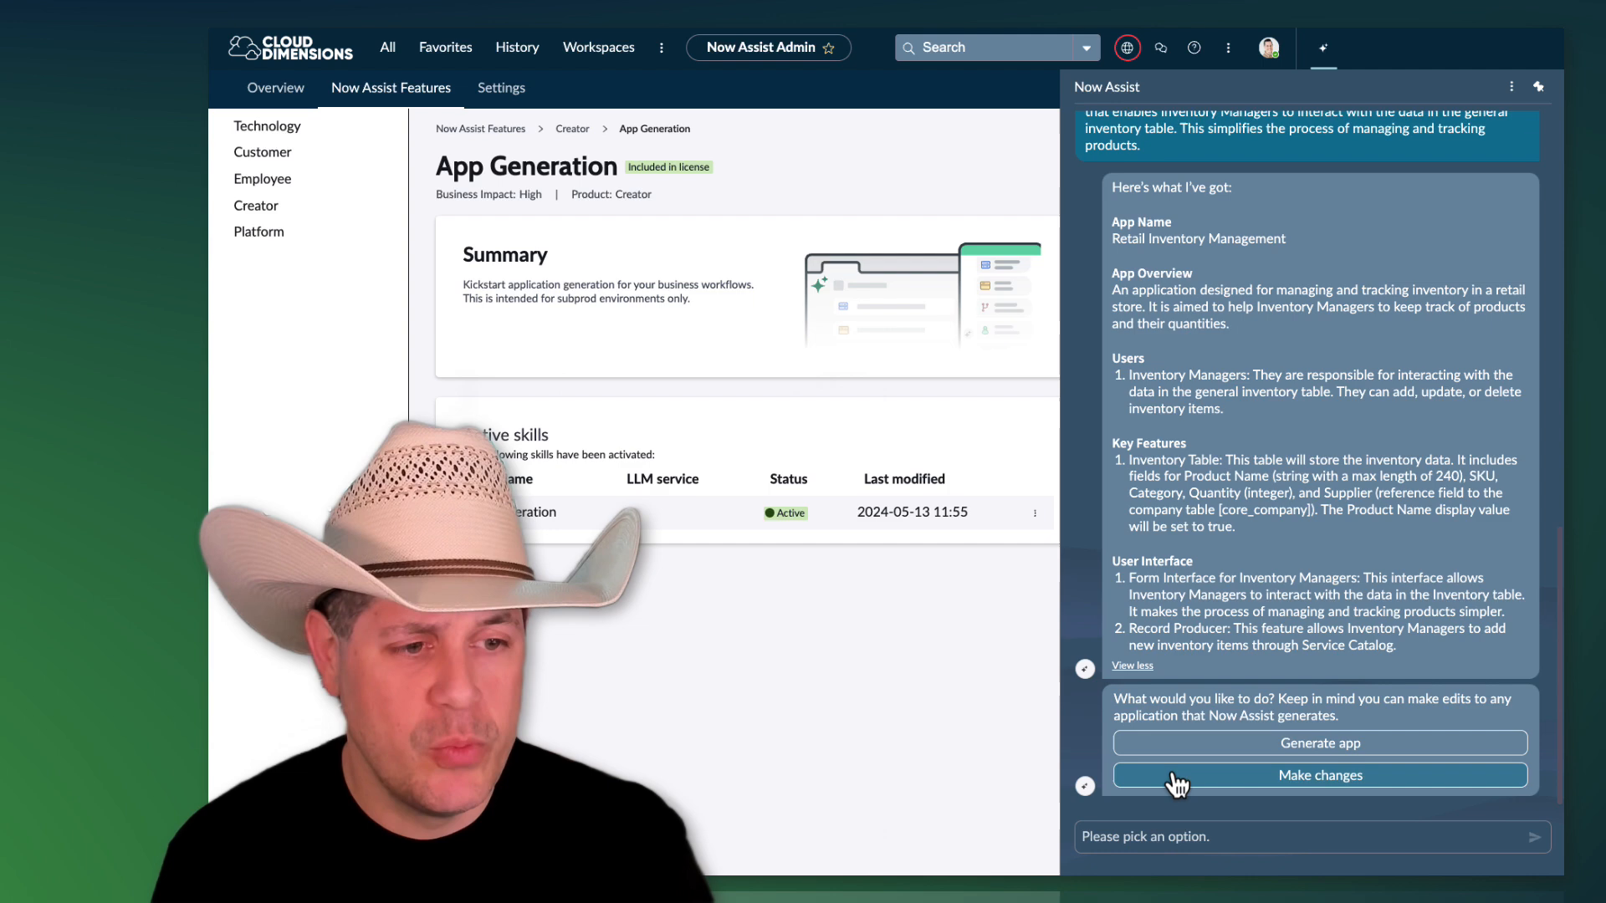
Step: Request a change adding a form where staff members give feedback on inventory items
click(1320, 774)
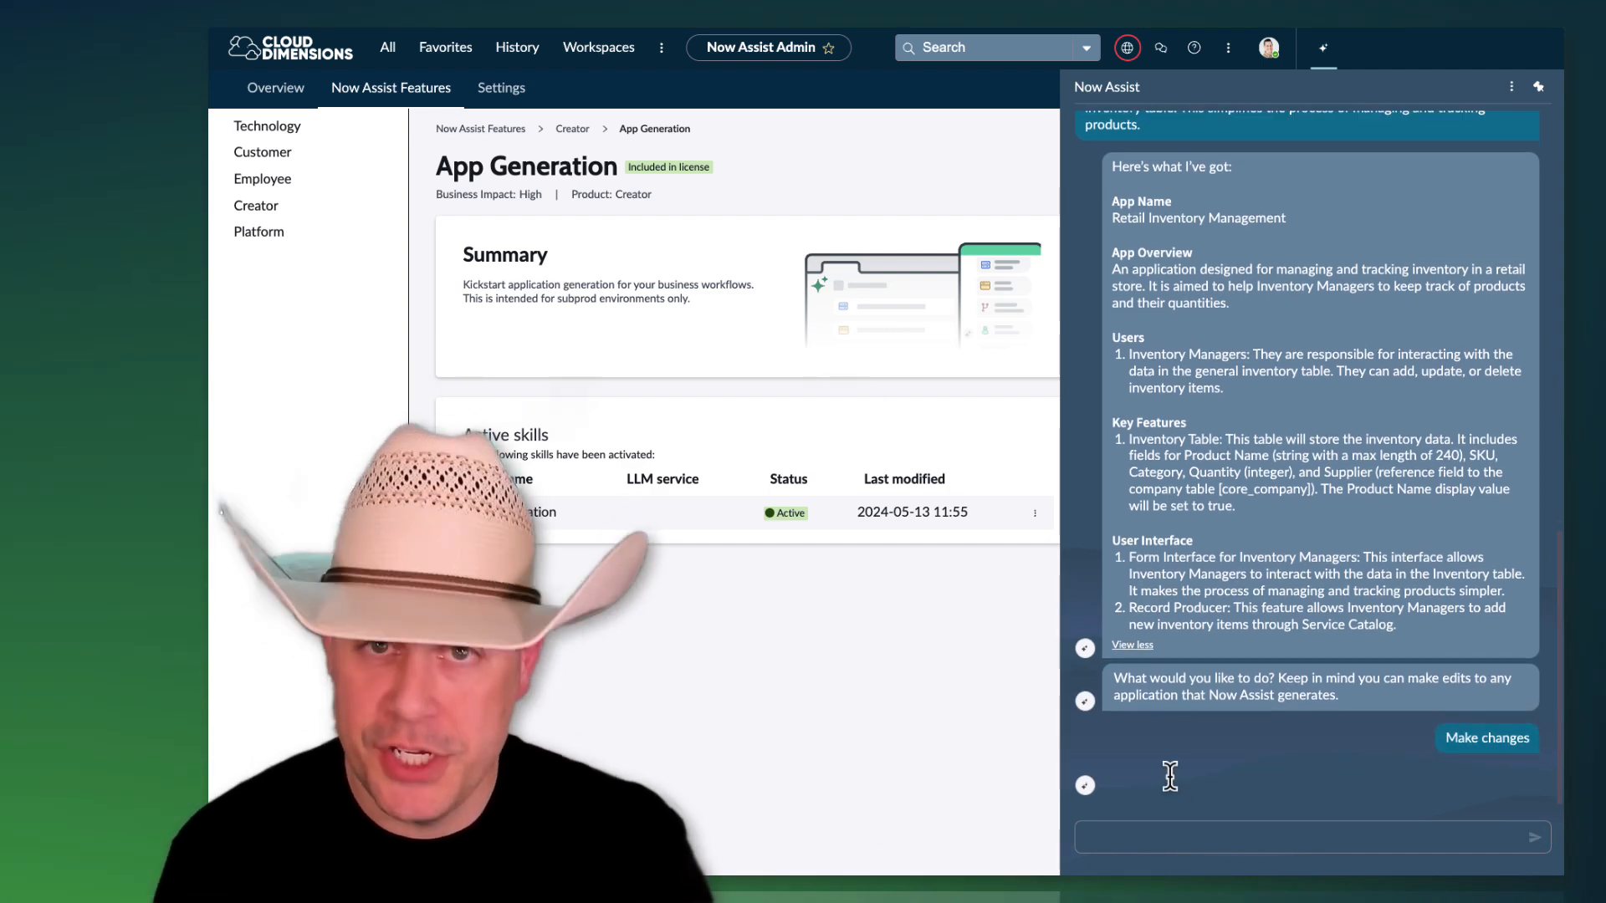
click(1485, 738)
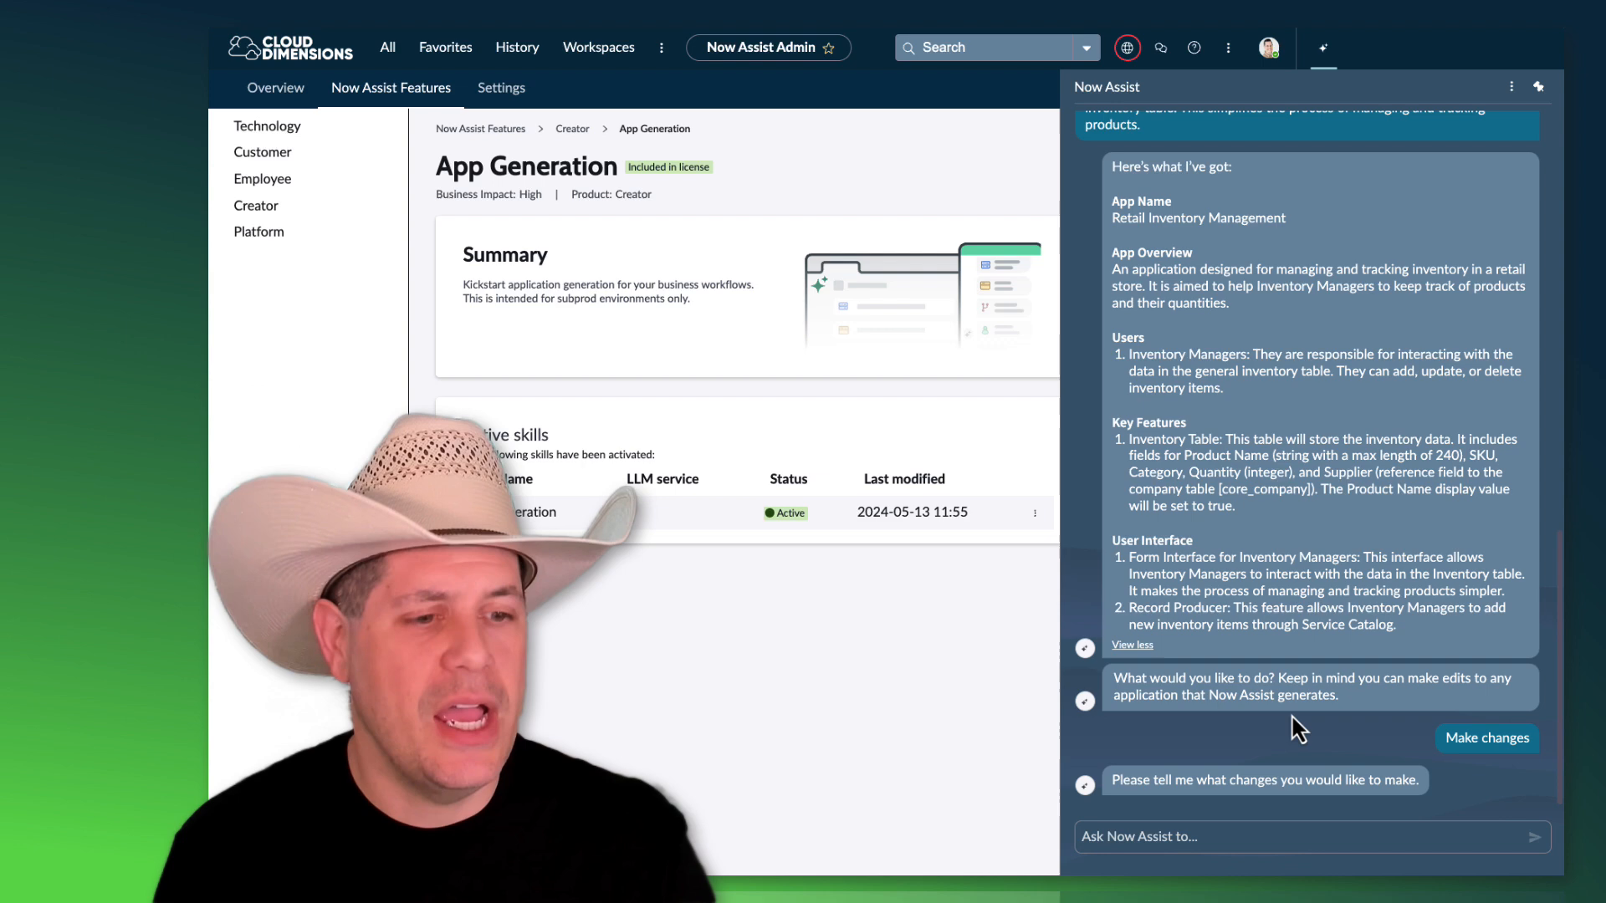
text(I would like to add another form where staff members can provide feedback on inventory management processes.)
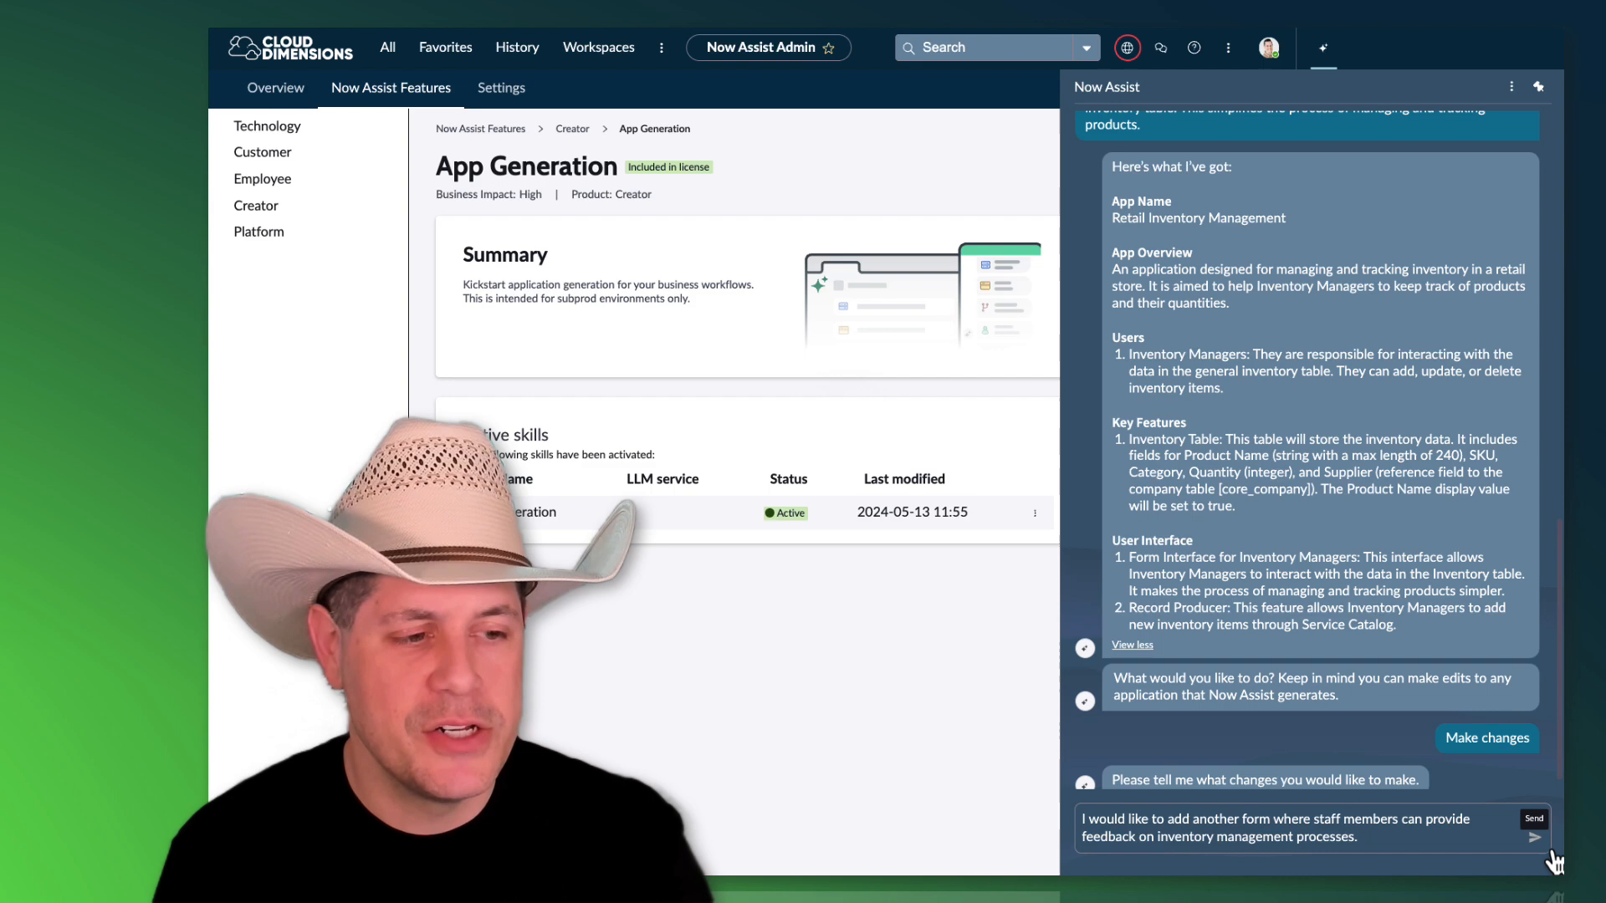
click(1534, 827)
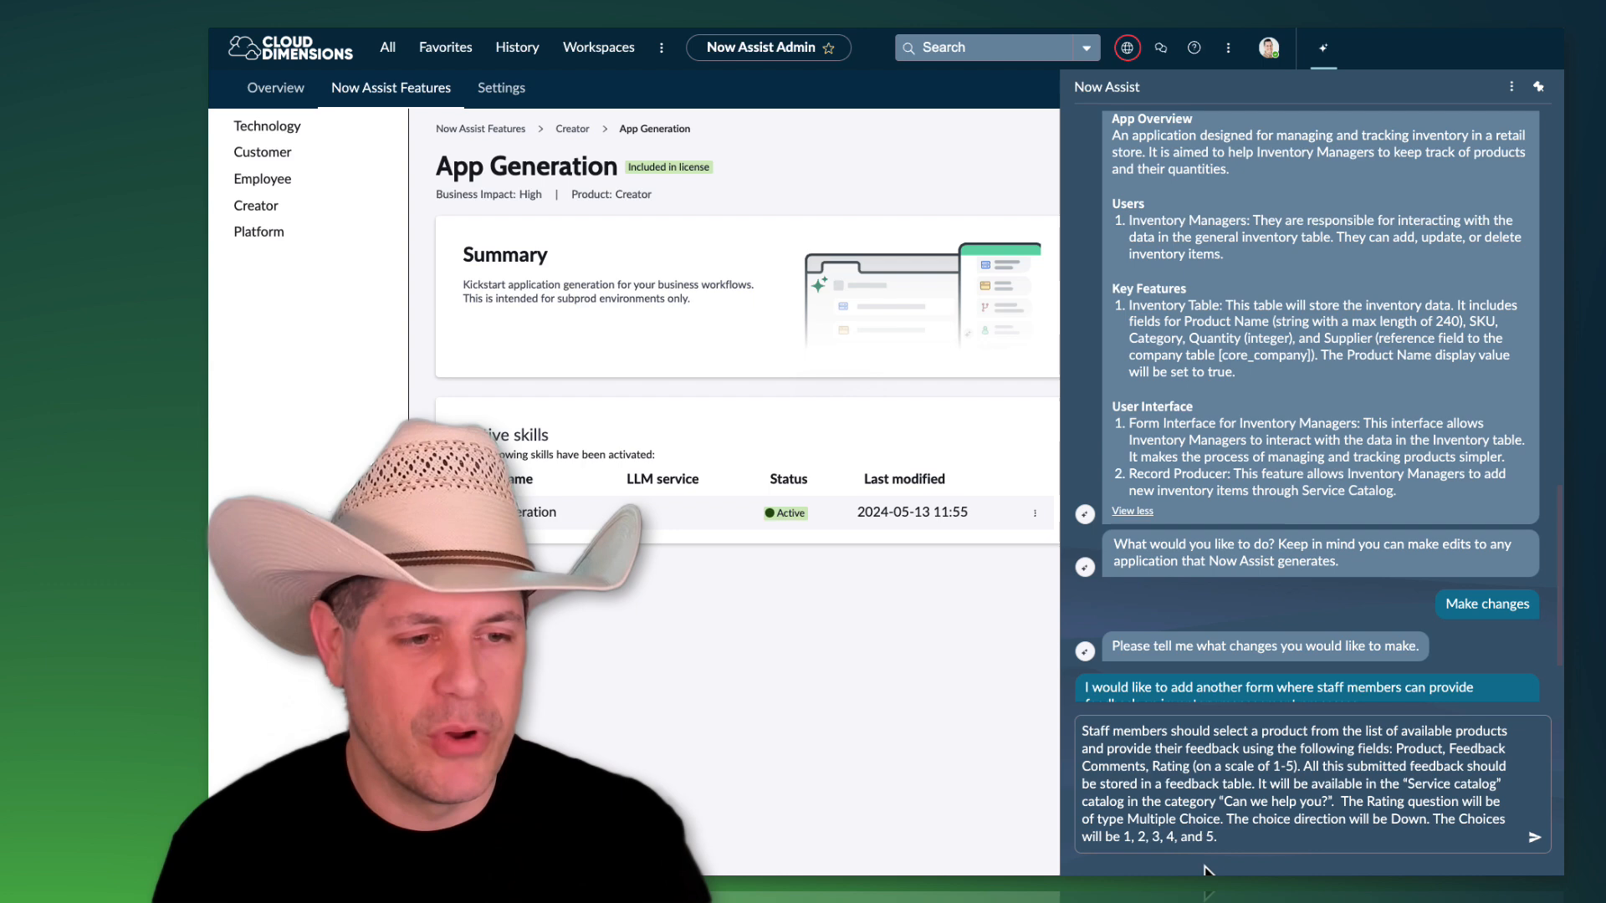
mouse_move(1536, 839)
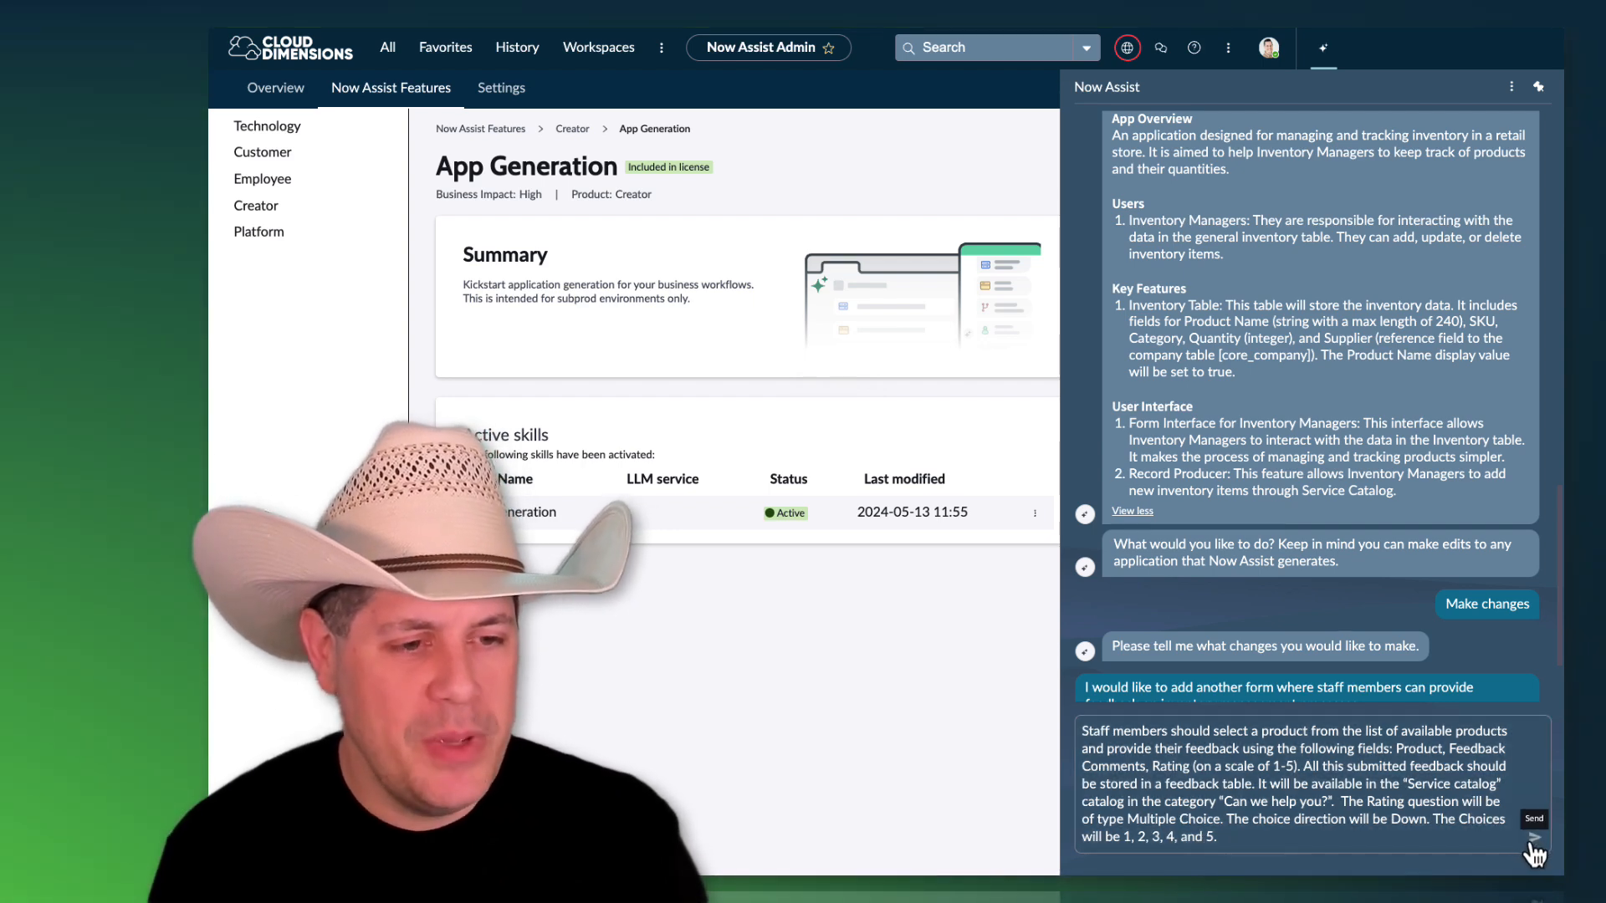
Step: Send the feedback form details: Product, Feedback Comments and a 1–5 Rating
click(1534, 820)
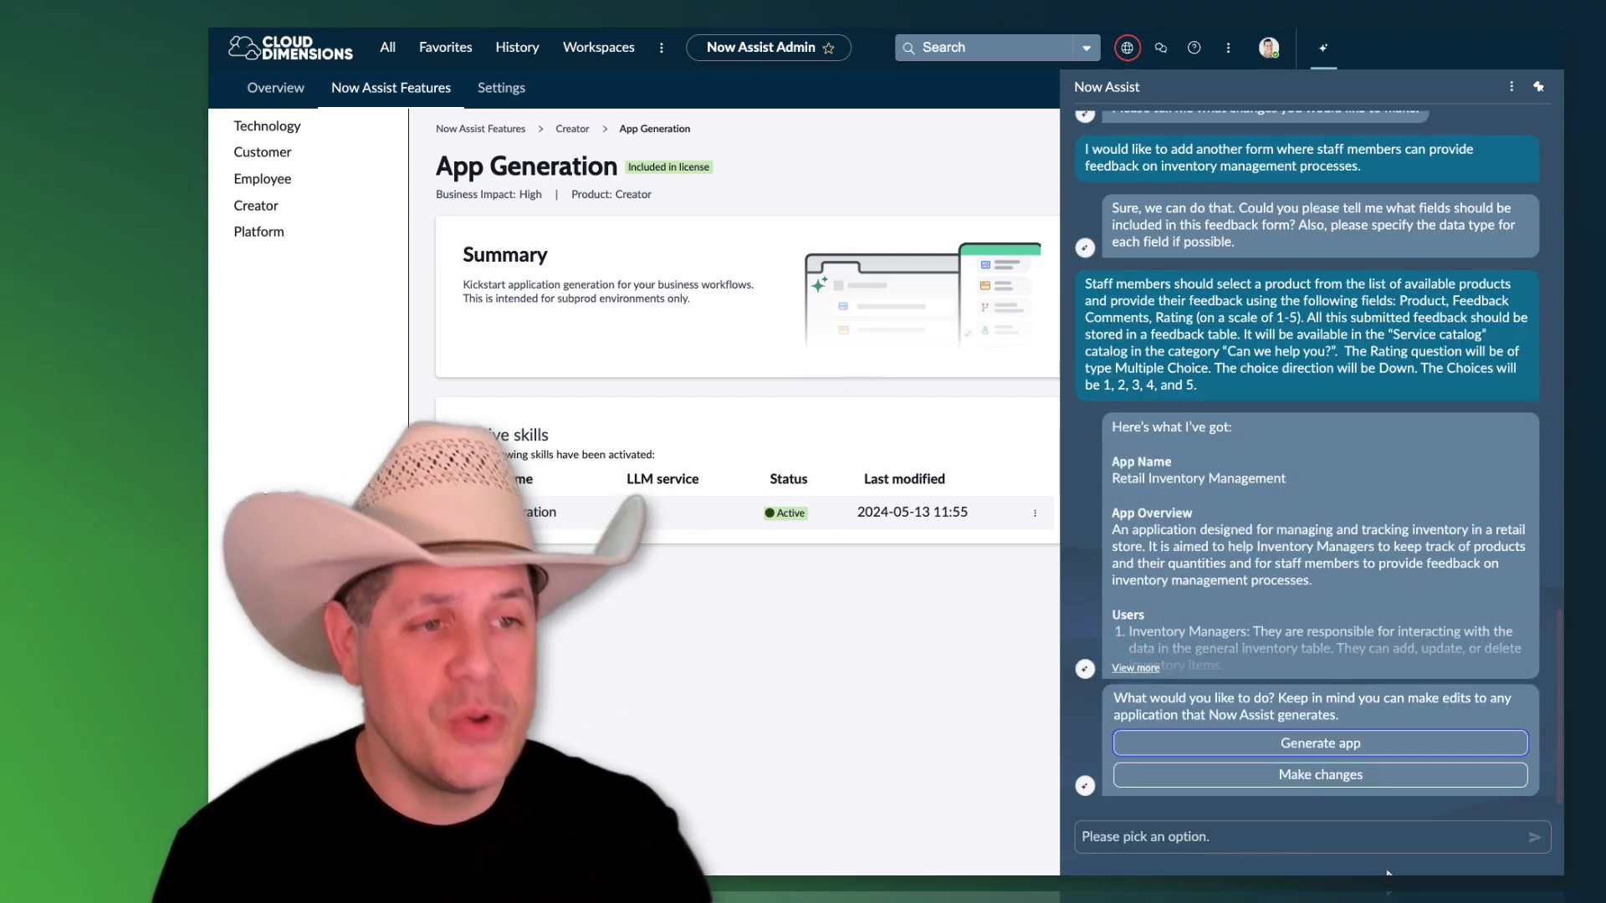
mouse_move(1462, 358)
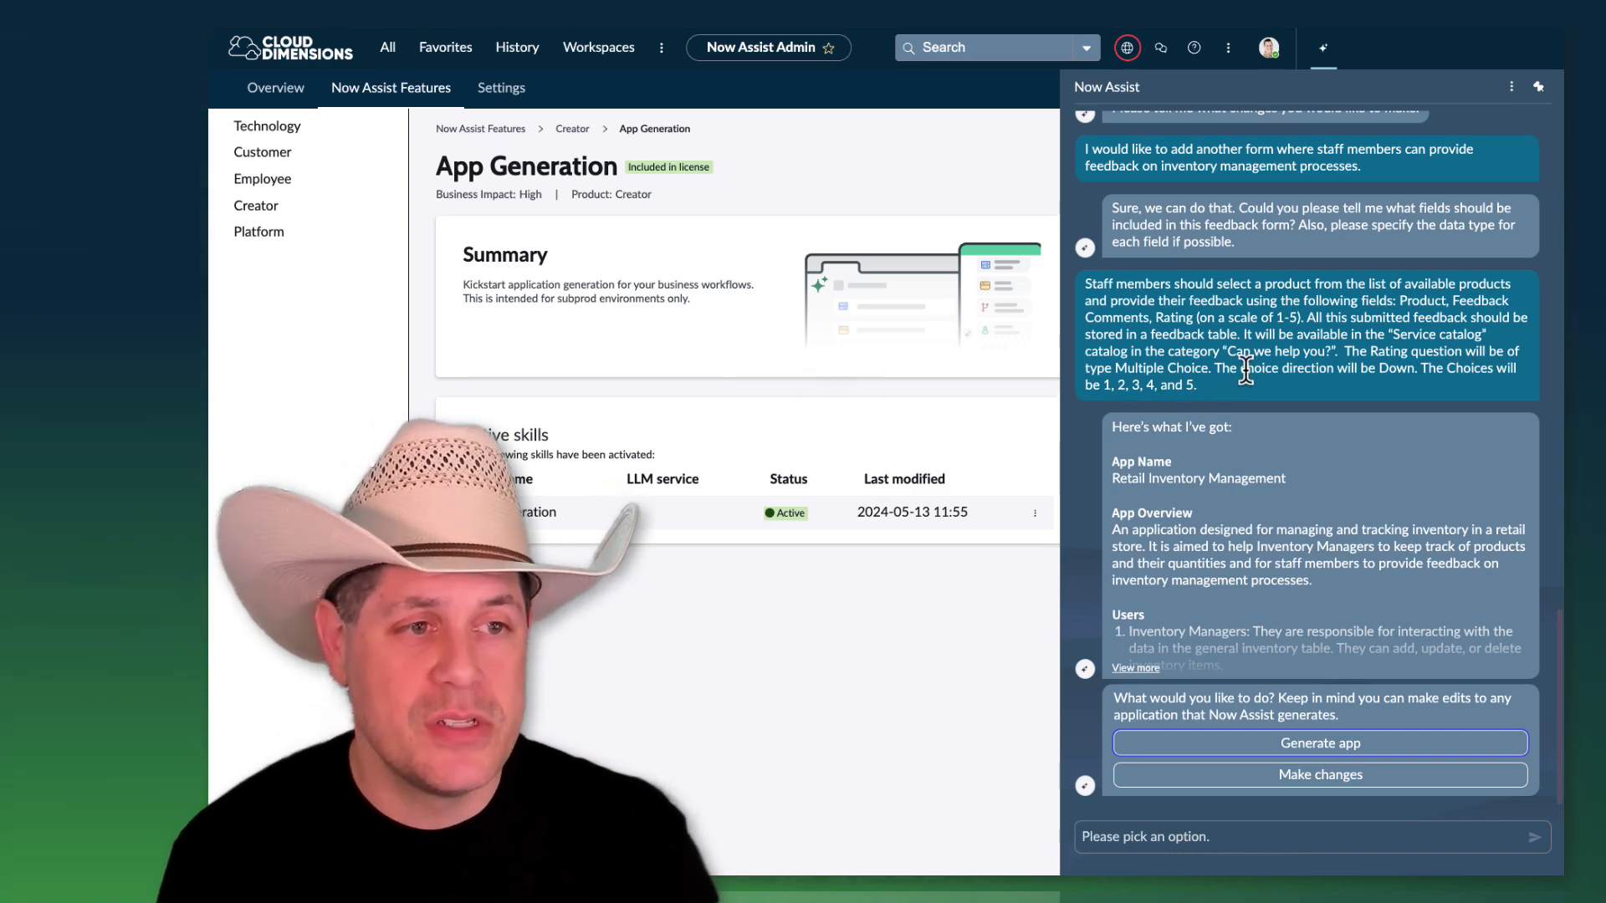
mouse_move(1144, 415)
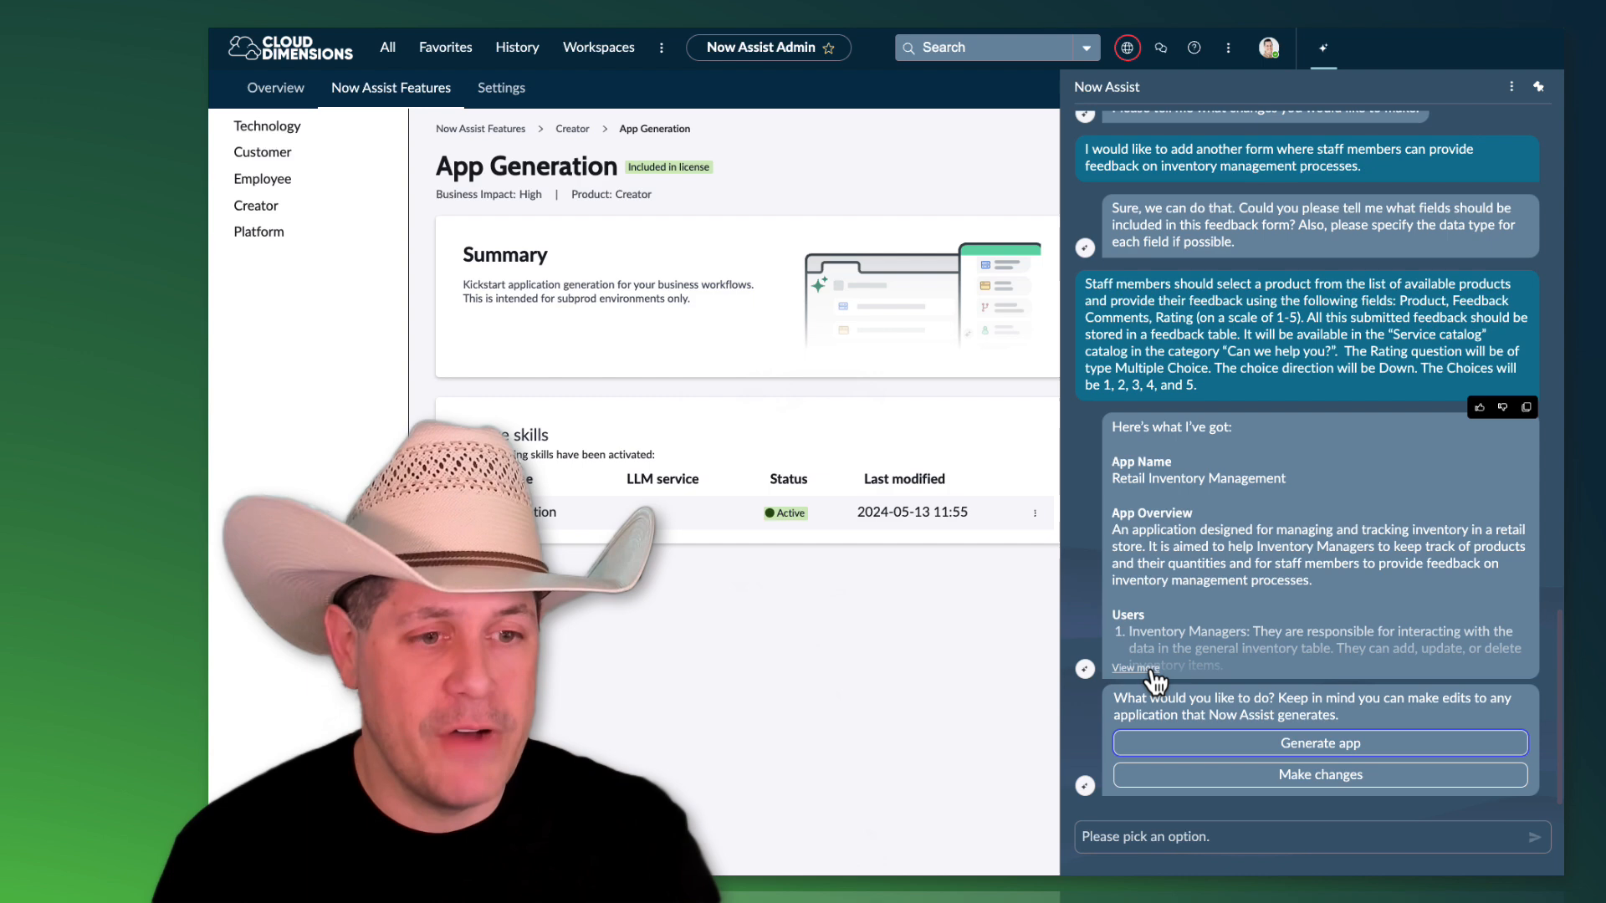
Step: Review the full app plan and generate the Retail Inventory Management app from it
click(1132, 667)
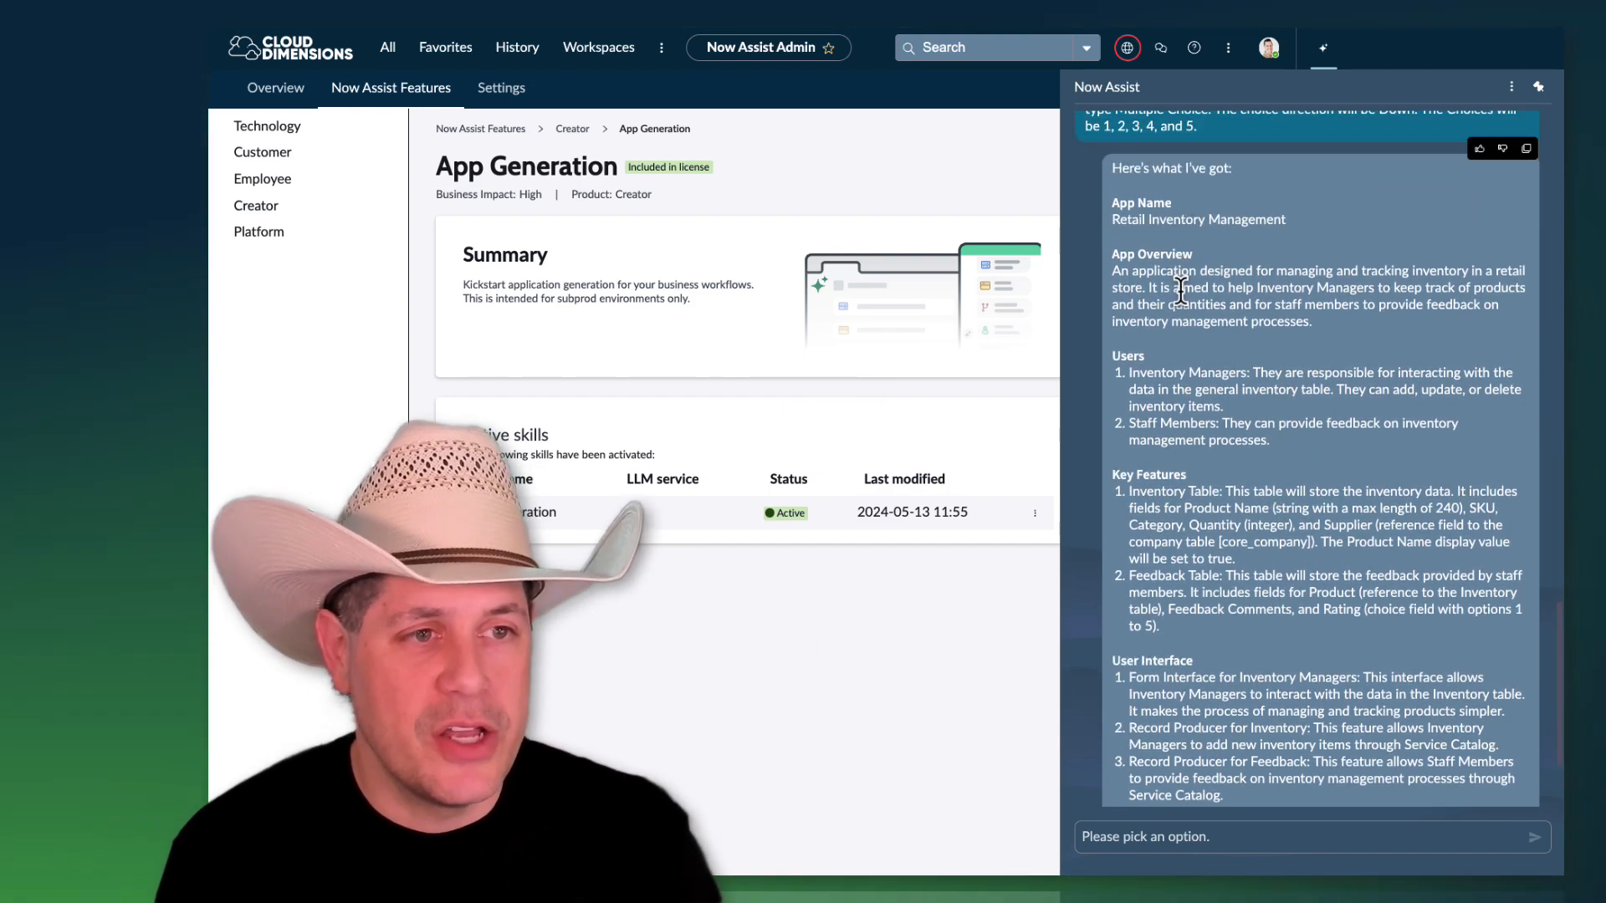
mouse_move(1206, 423)
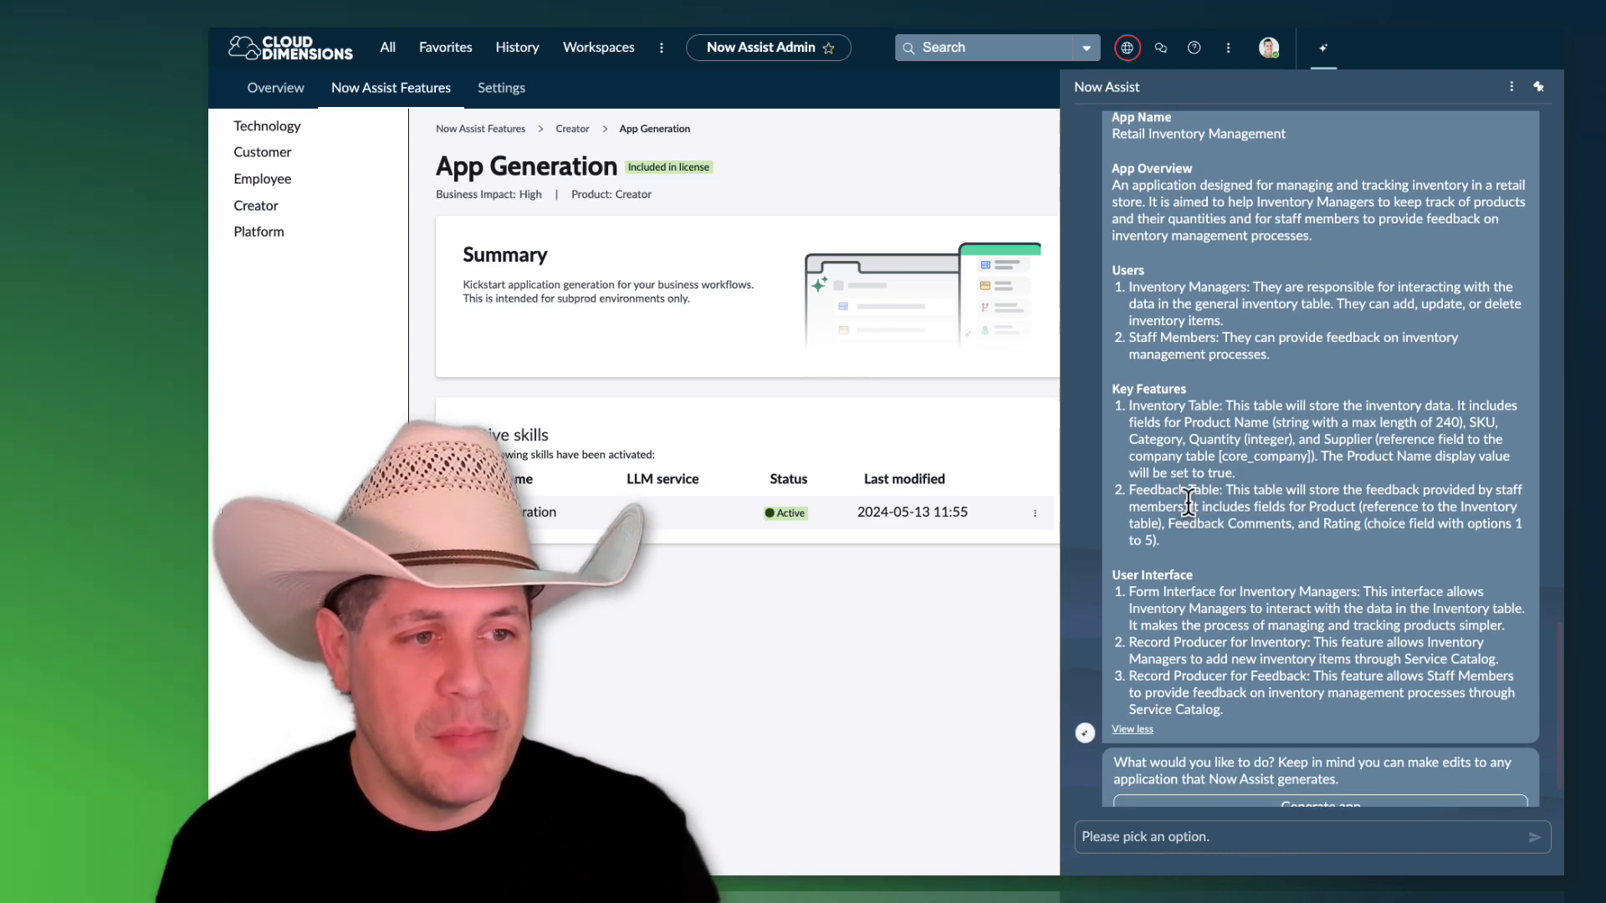
scroll(down, 3)
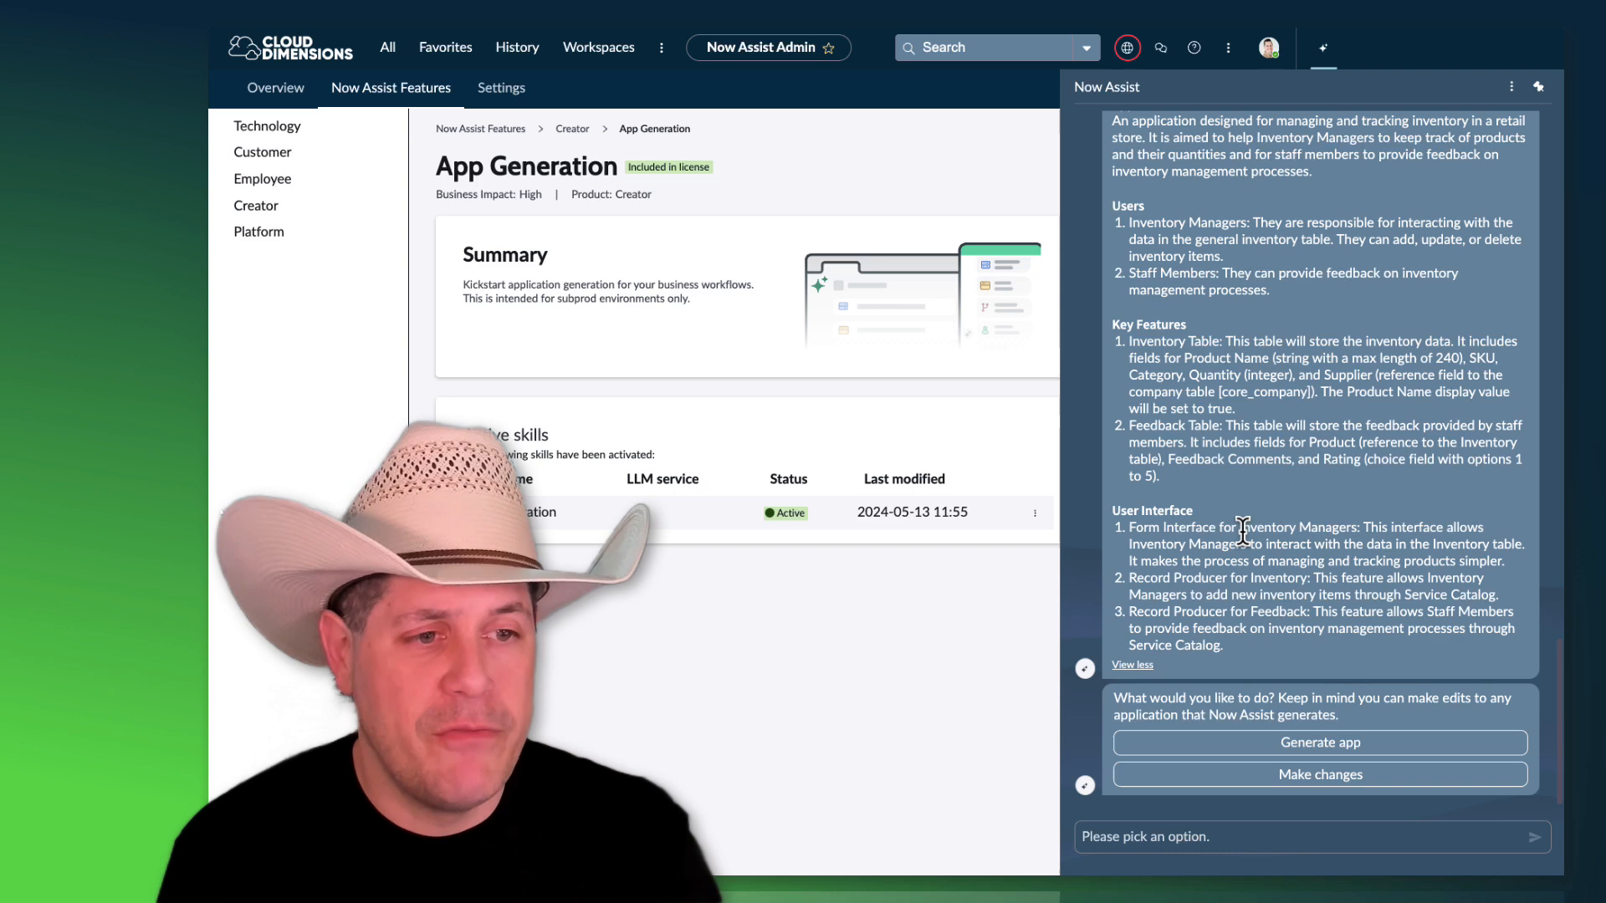
mouse_move(1202, 622)
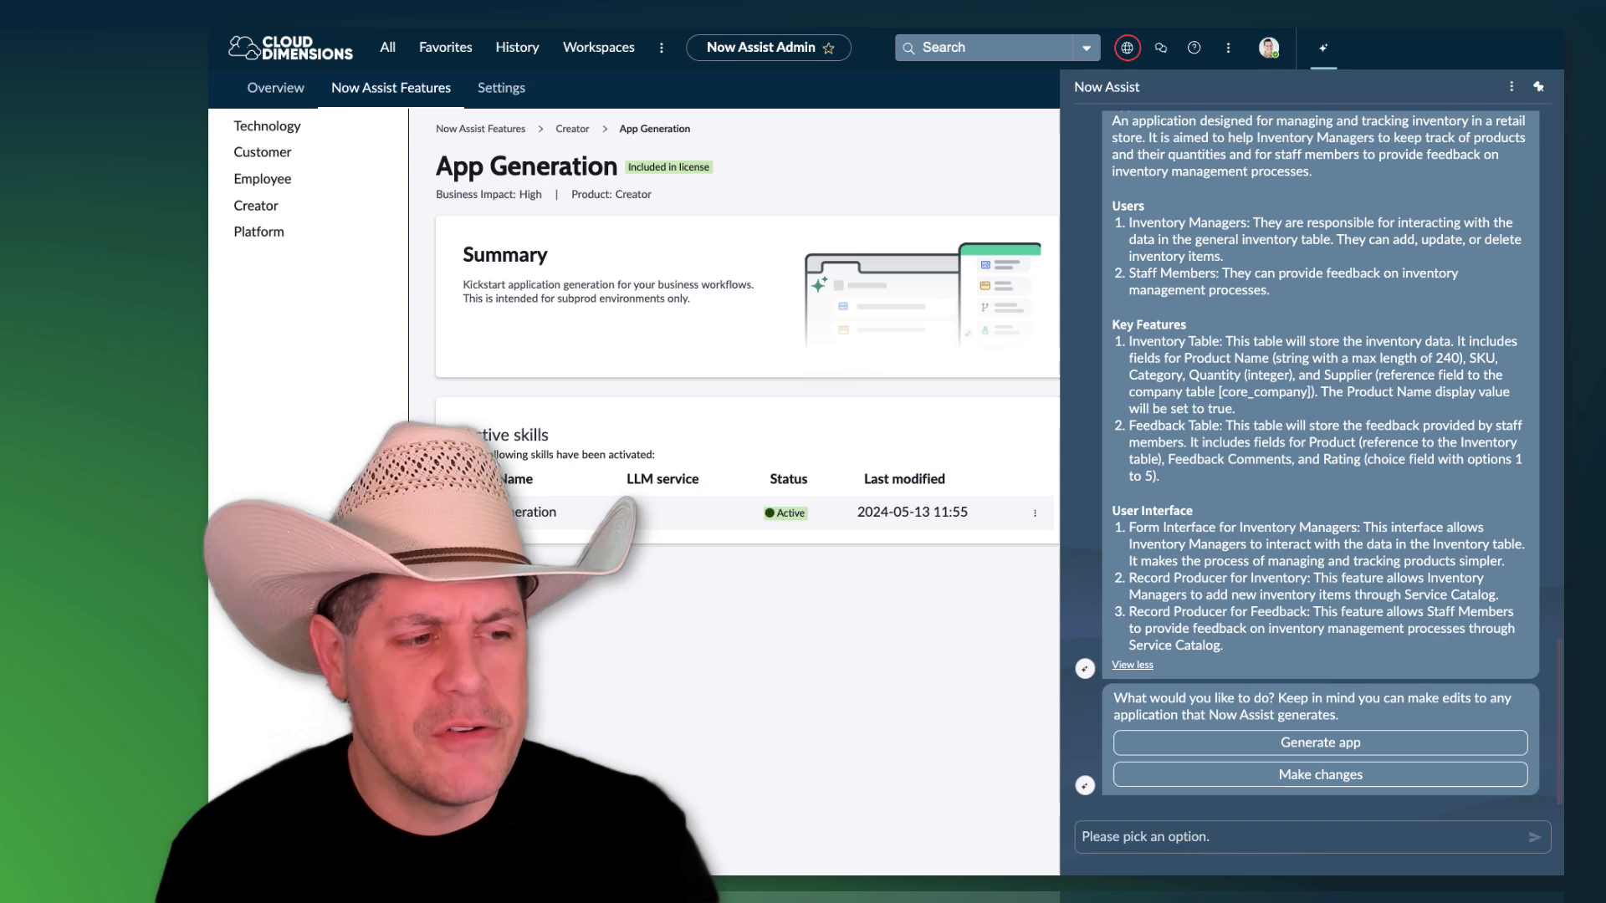
click(1320, 742)
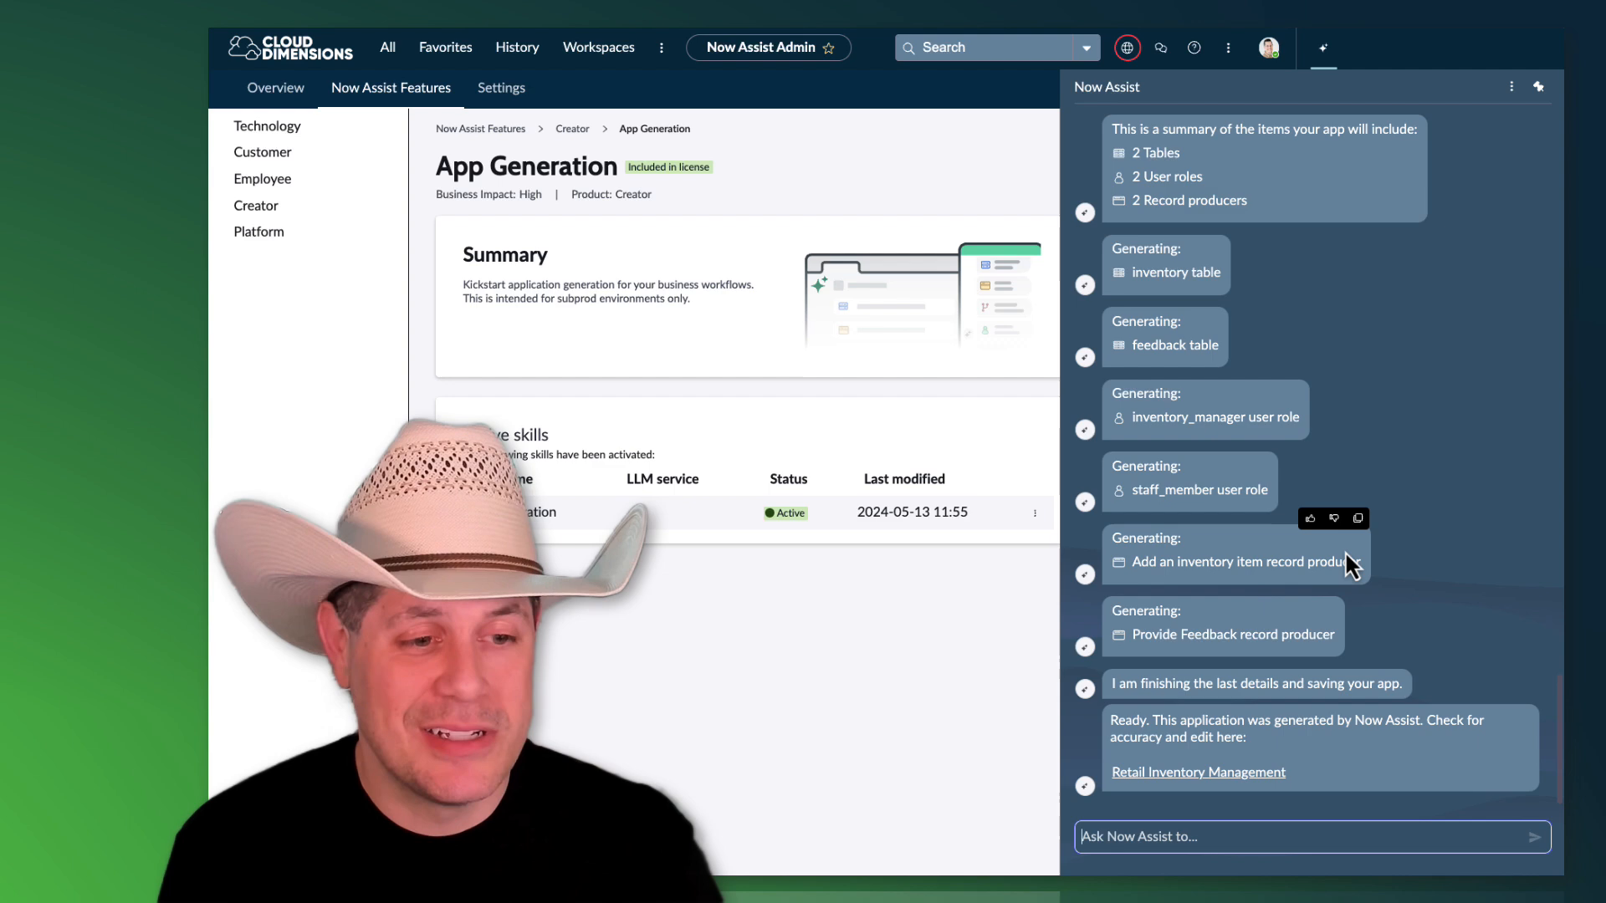
mouse_move(1198, 772)
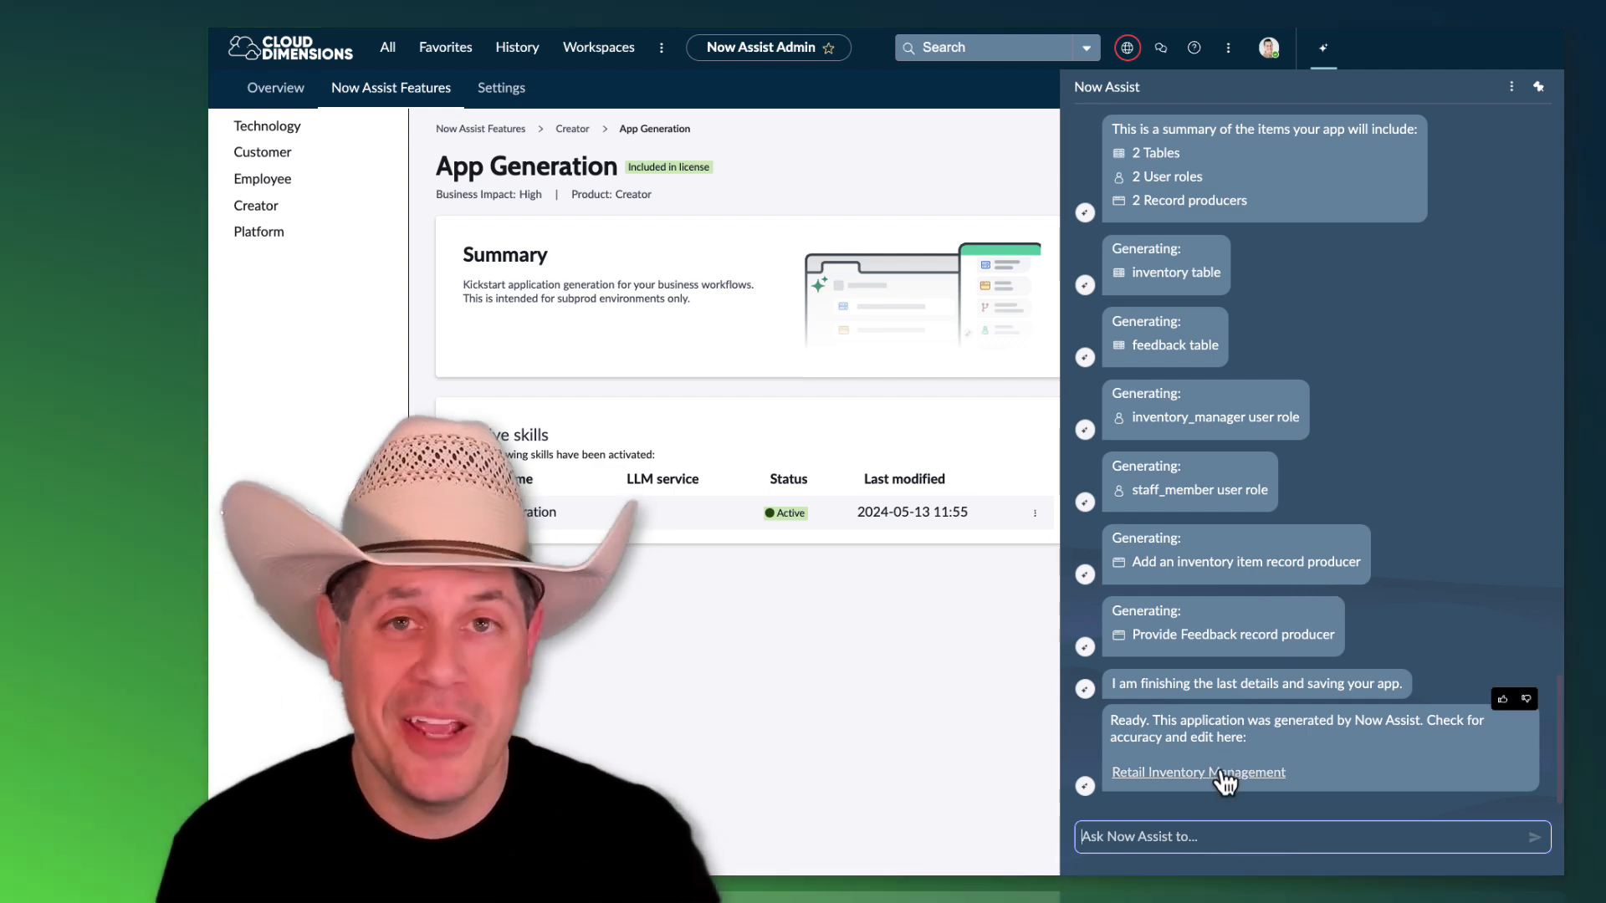
Step: Open the generated app in App Engine Studio, look over its components and open the Inventory table
click(1198, 773)
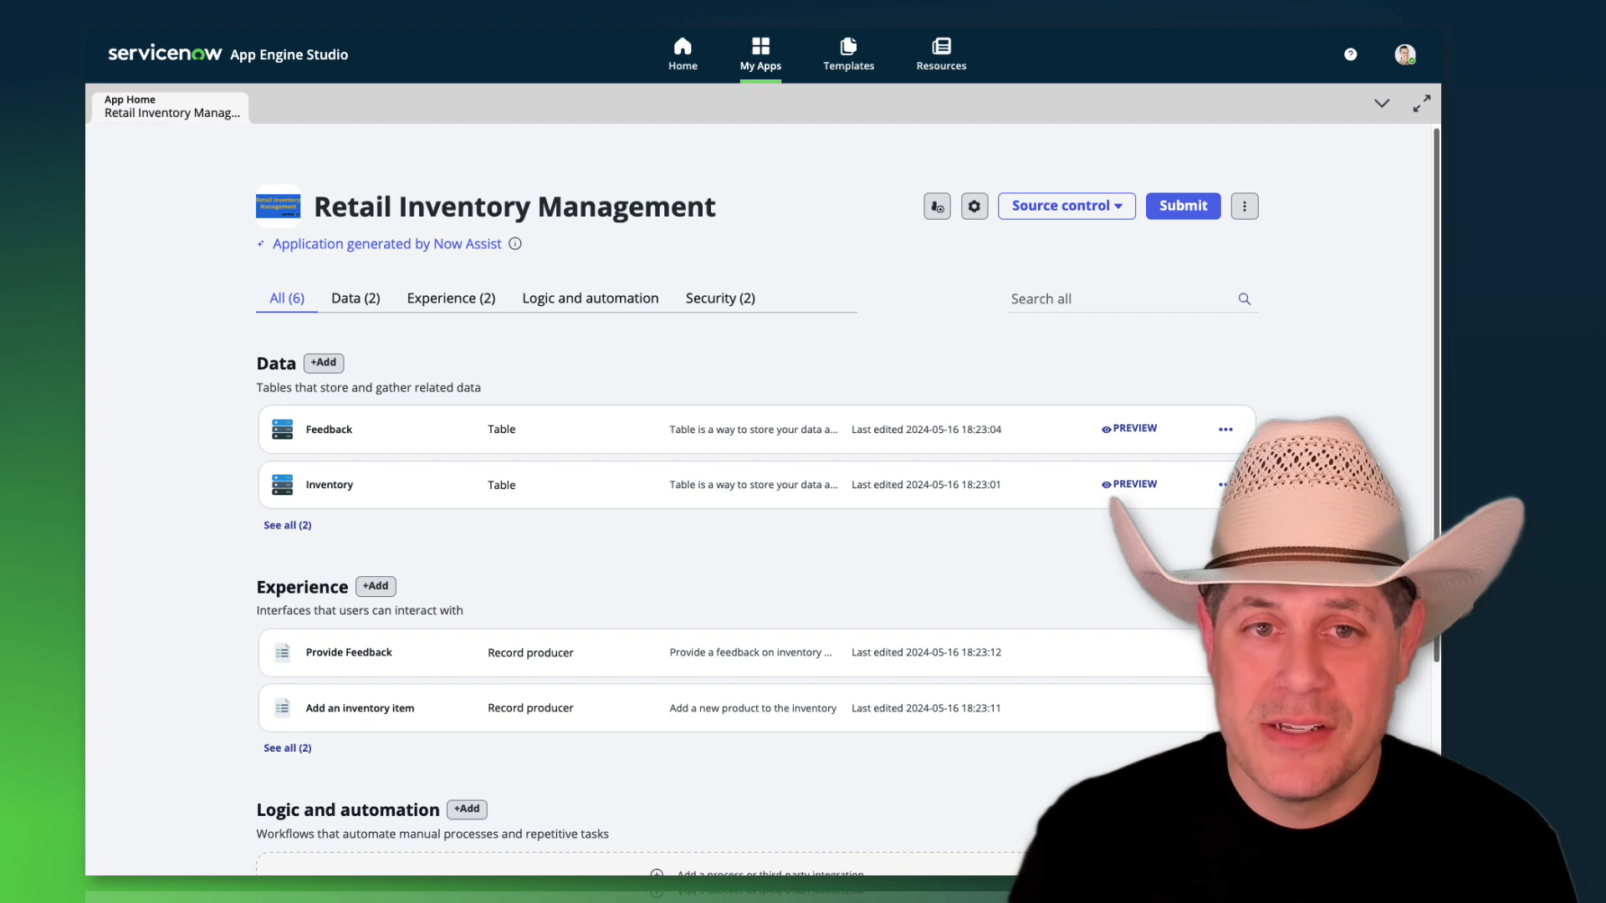
mouse_move(480, 246)
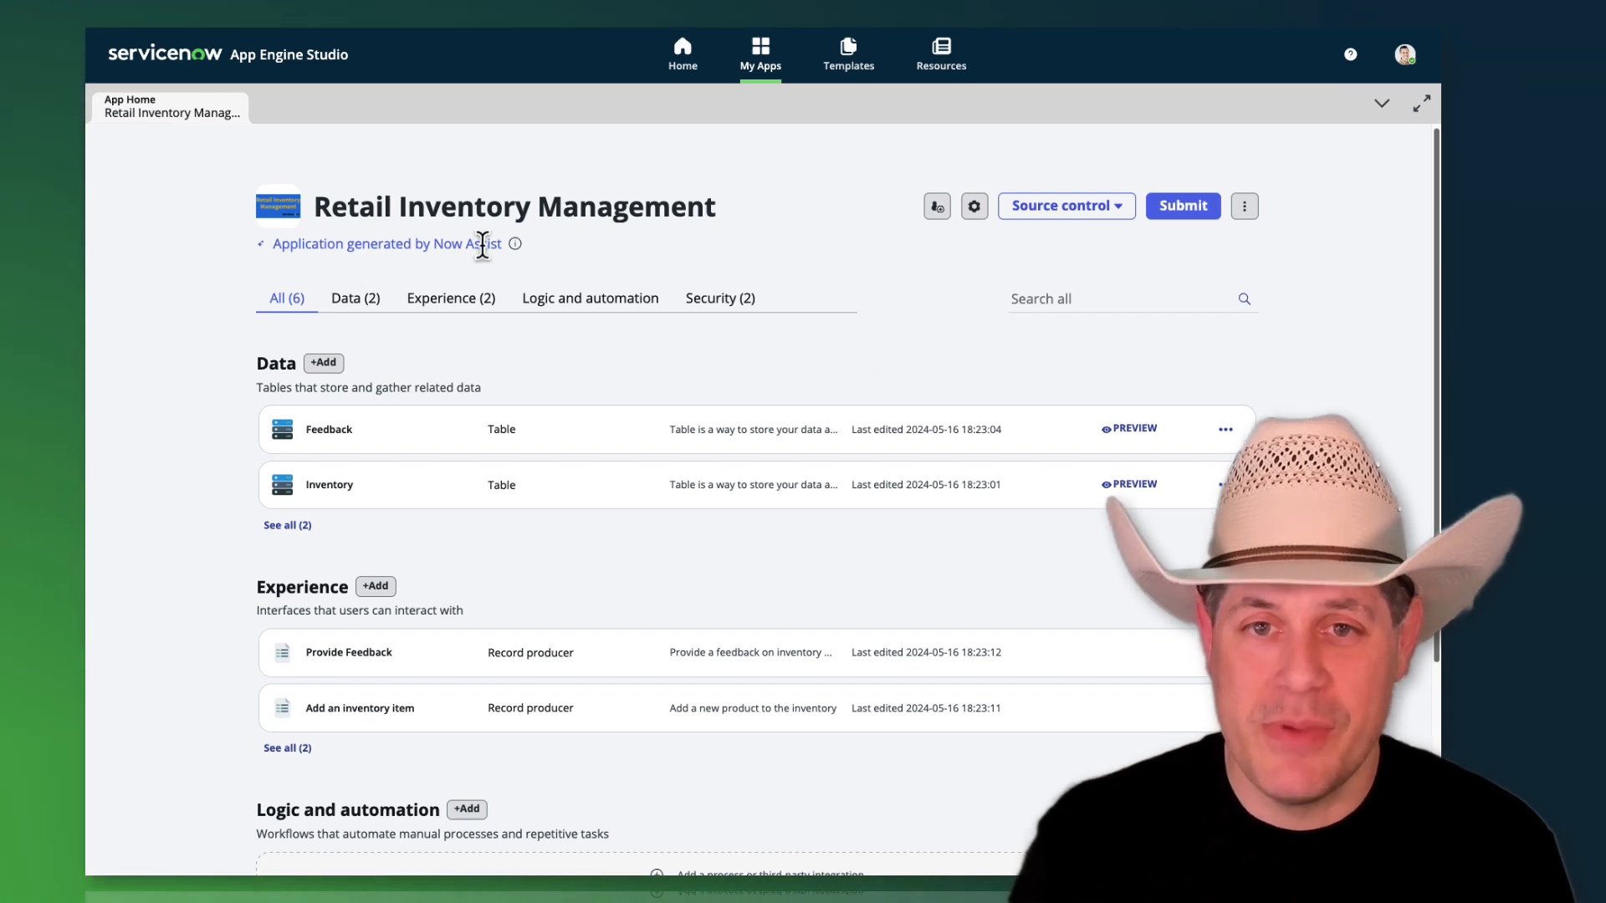
mouse_move(437, 440)
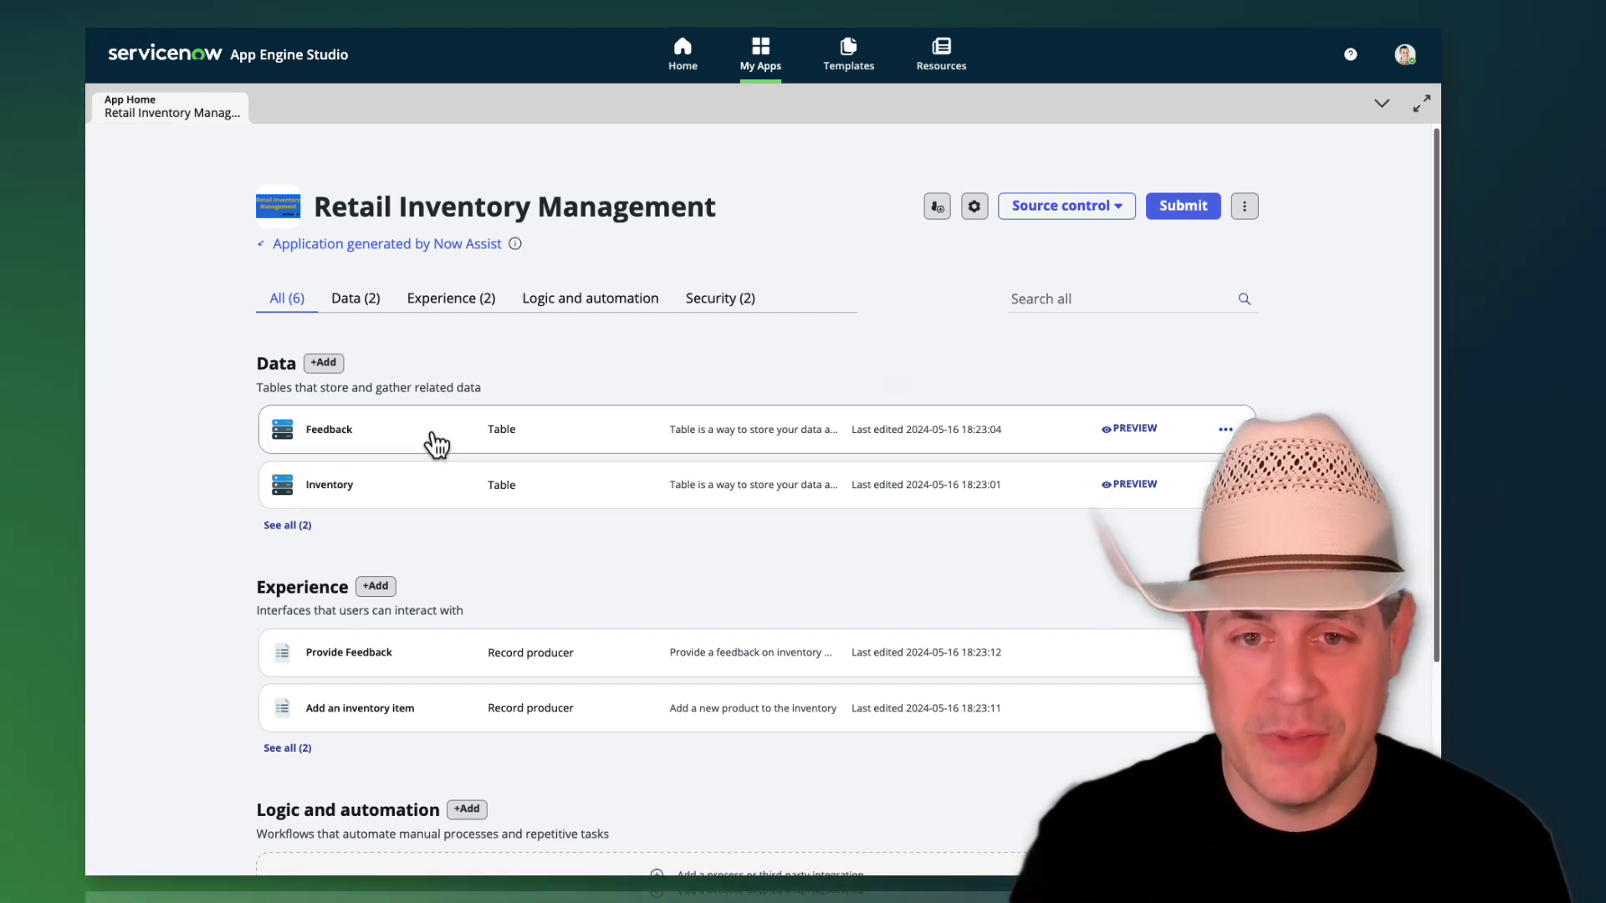
mouse_move(530, 718)
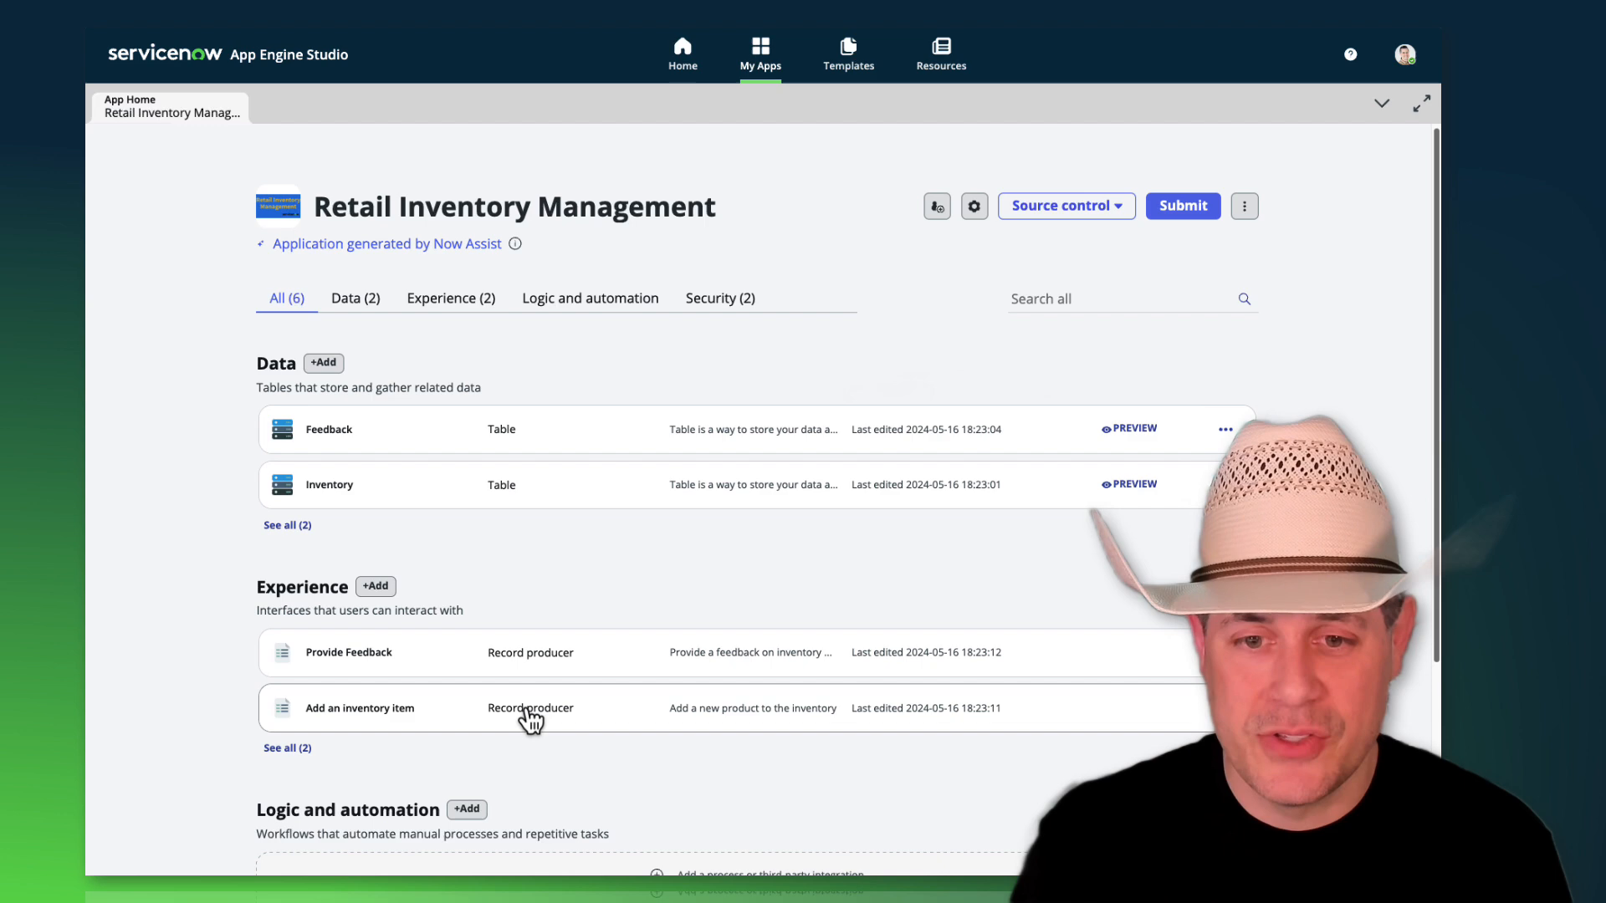
scroll(down, 3)
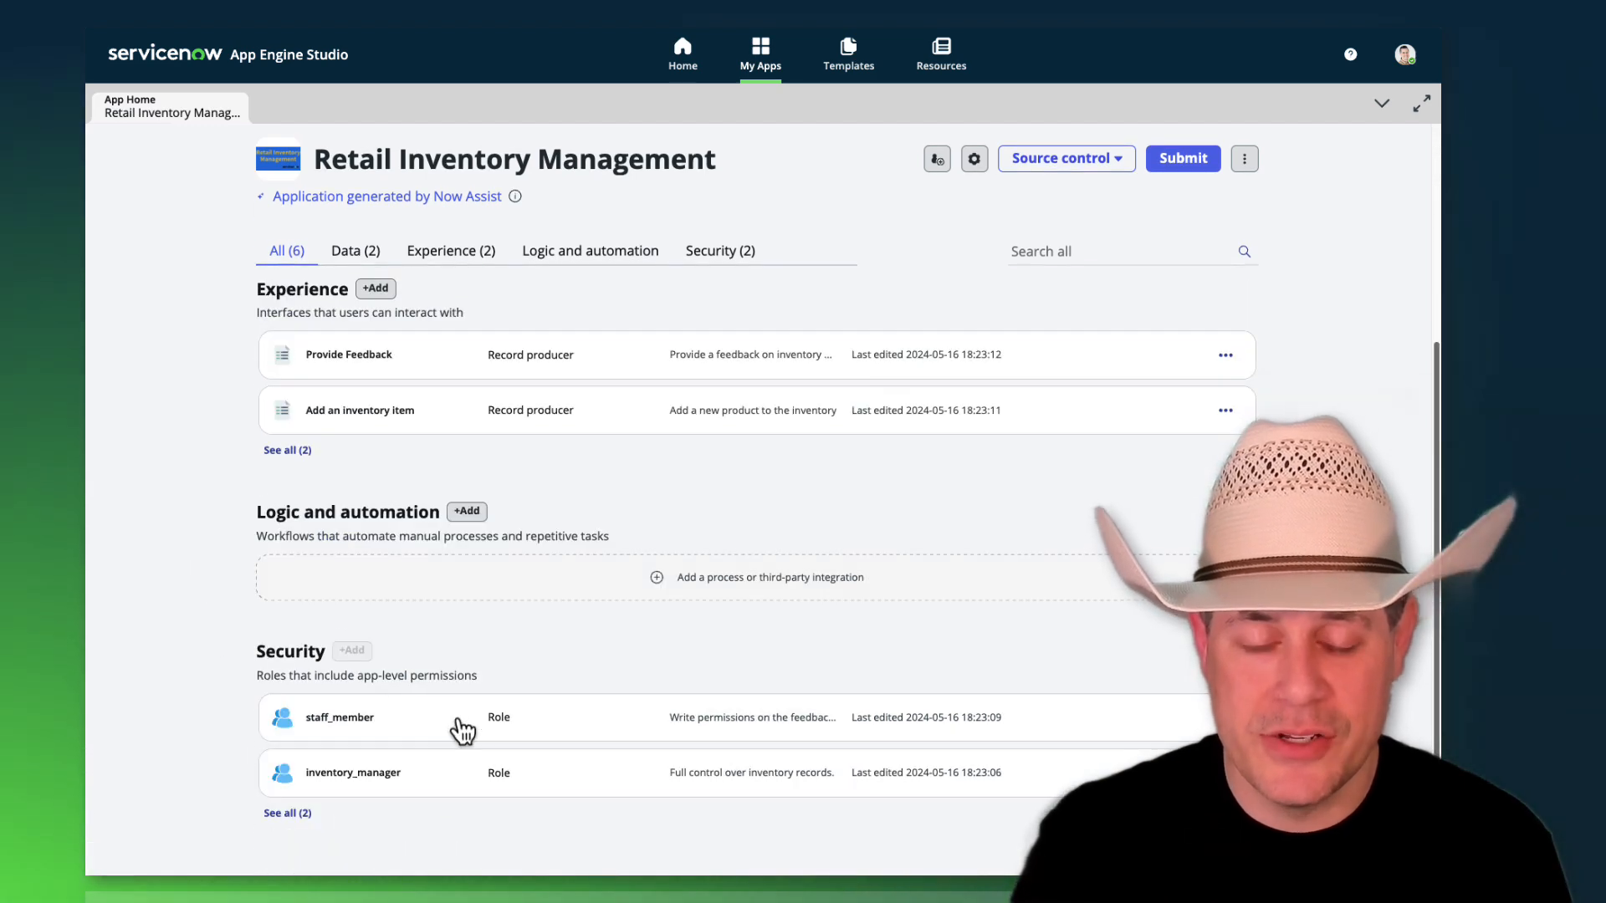
scroll(up, 3)
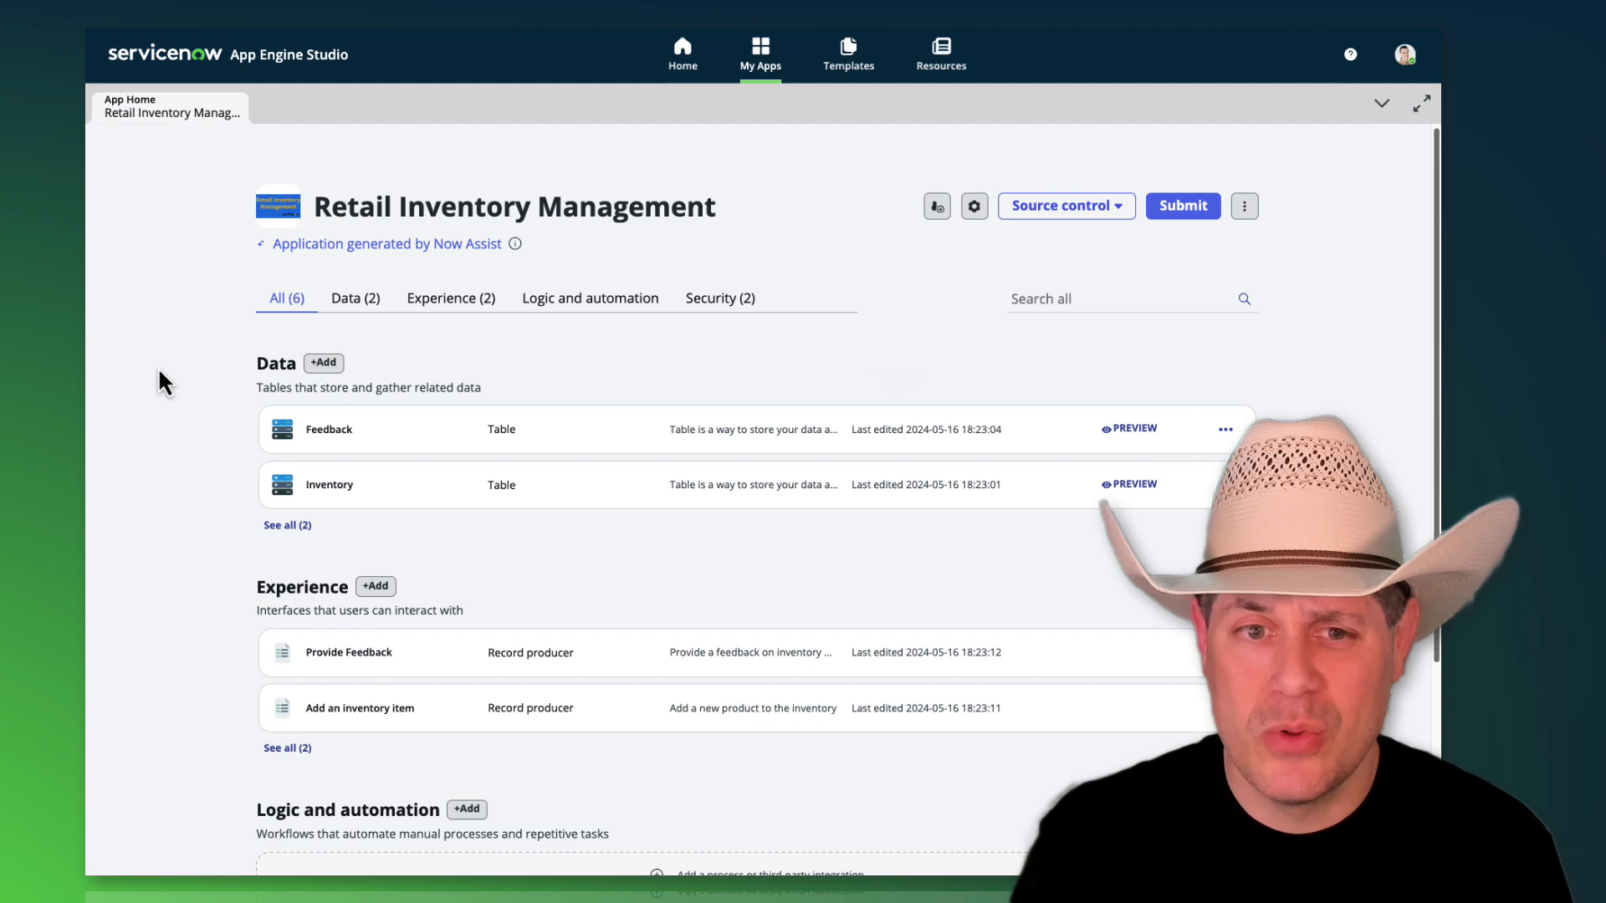
mouse_move(231, 484)
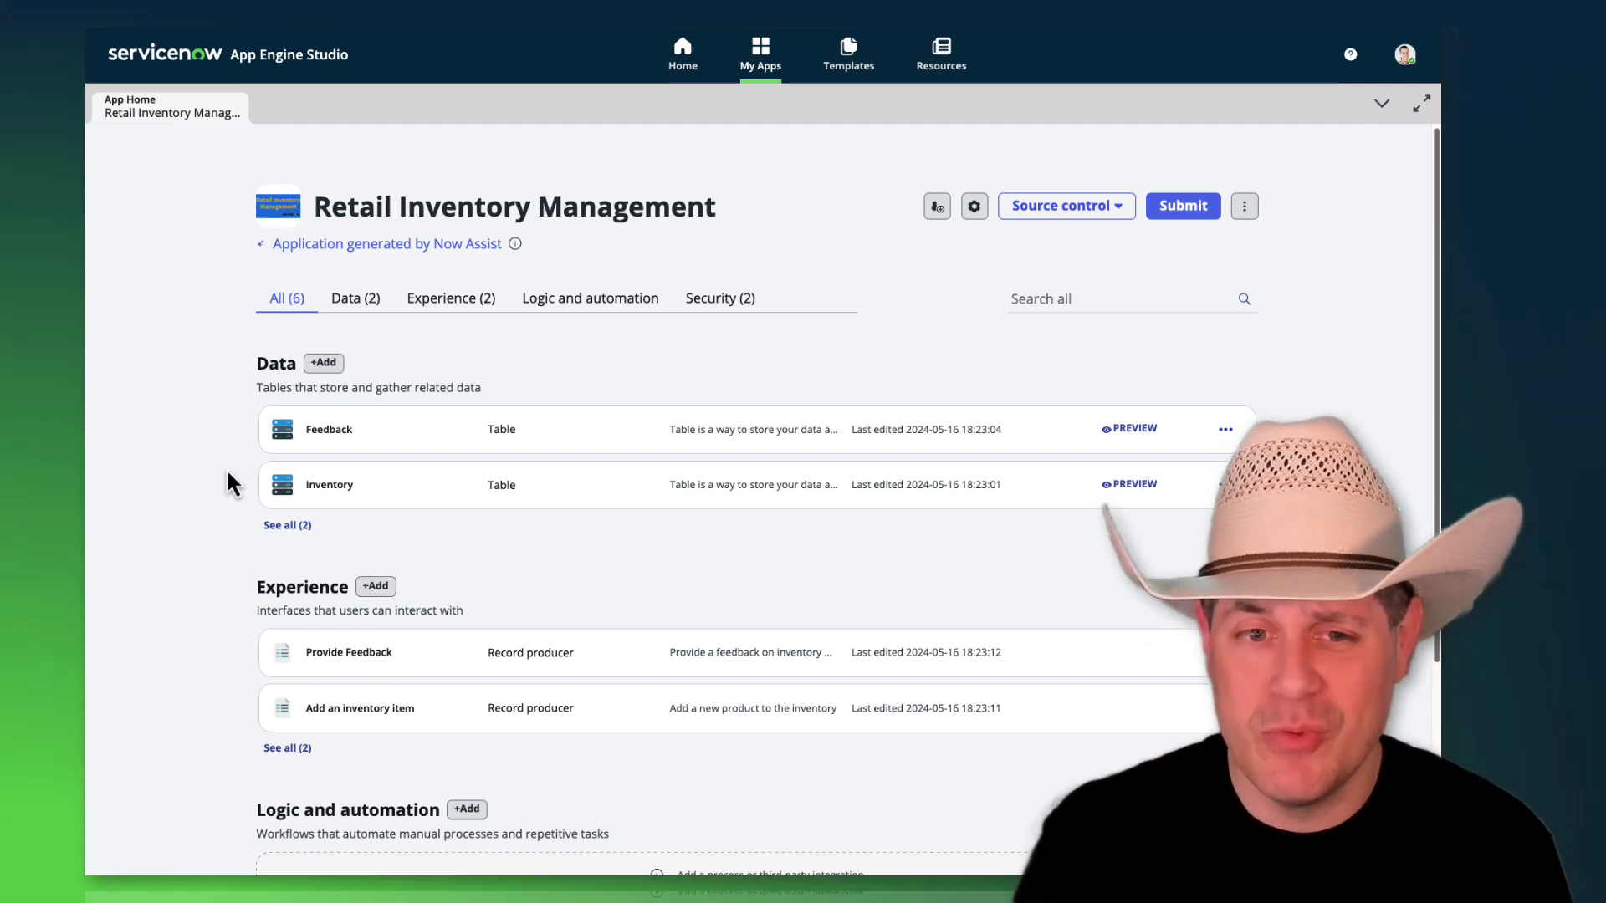
click(329, 485)
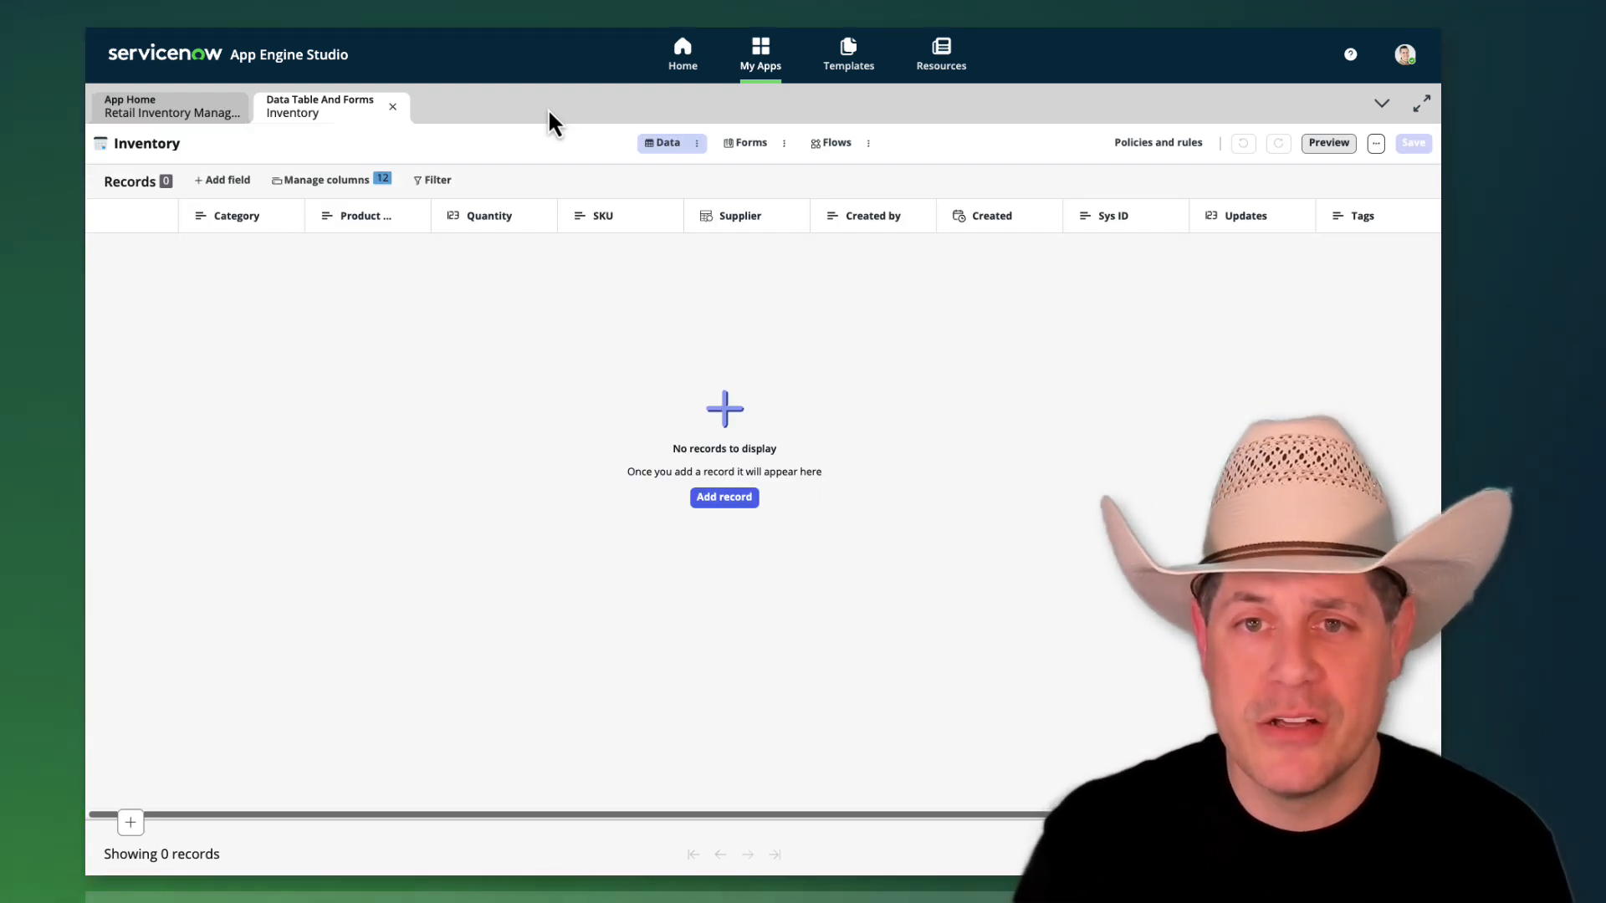
mouse_move(737, 216)
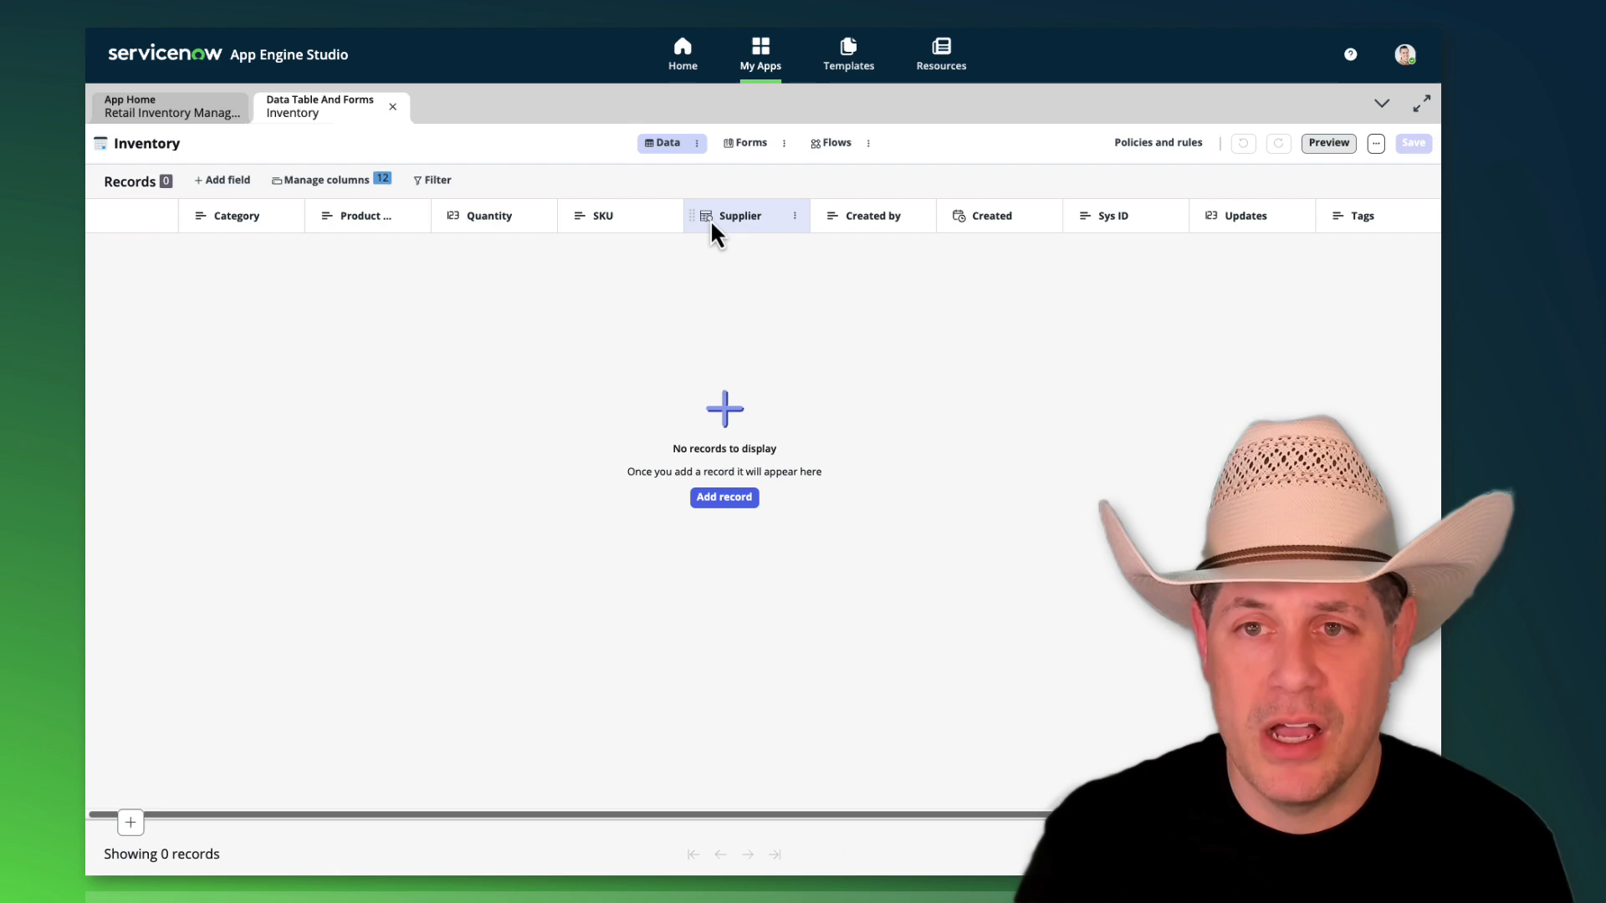
Step: Check the Inventory form layout, return to the records view and preview the list as an end user
click(751, 142)
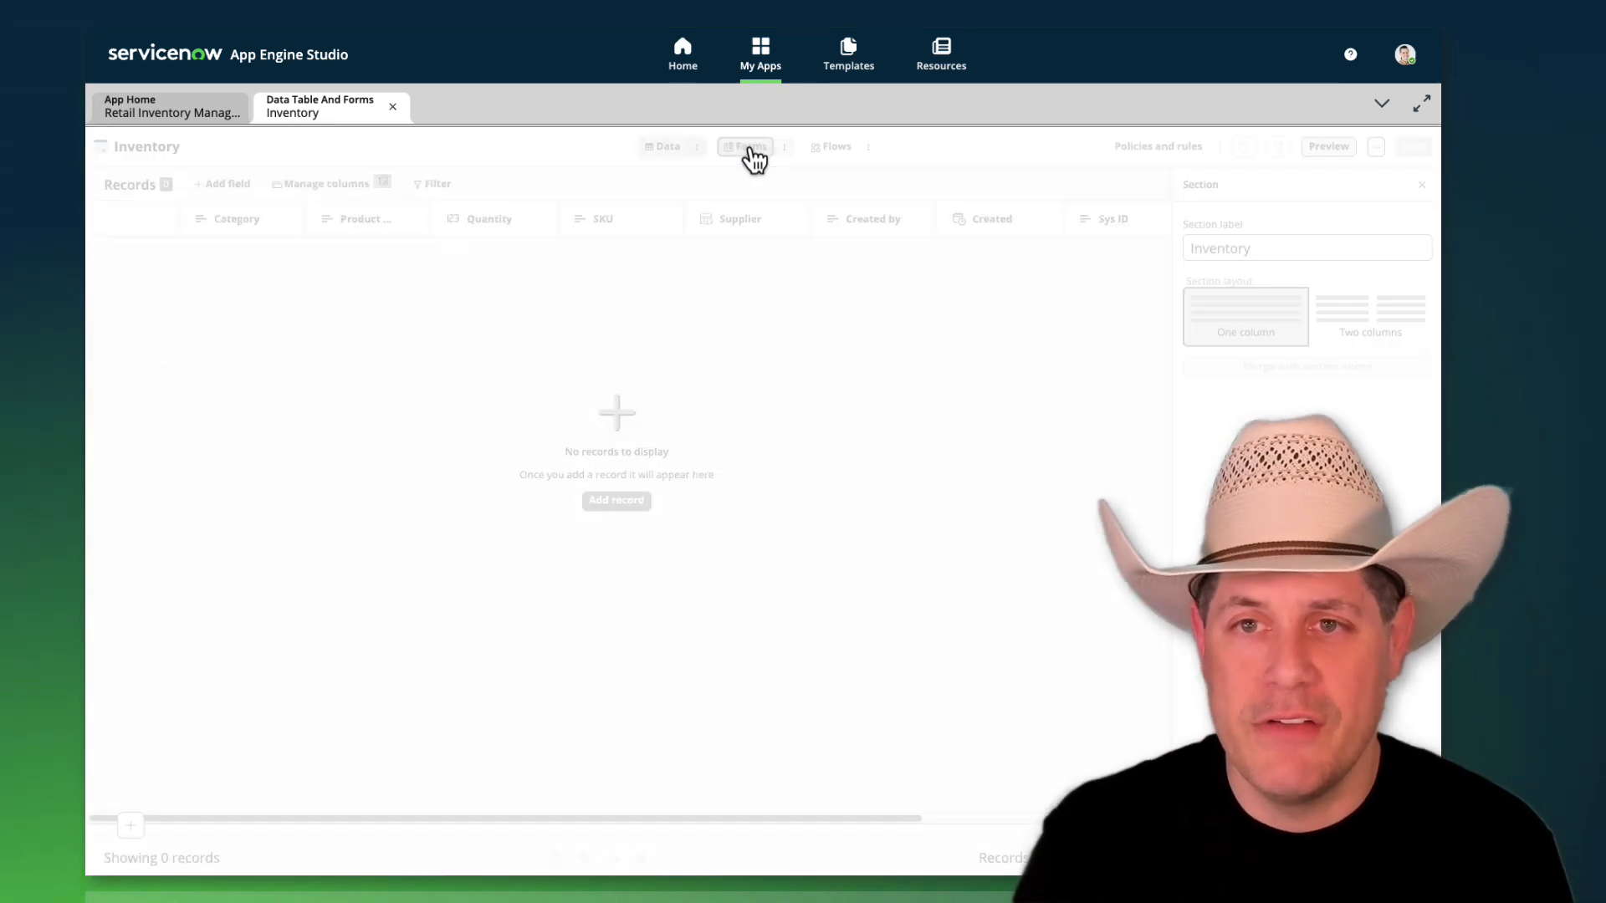
click(749, 142)
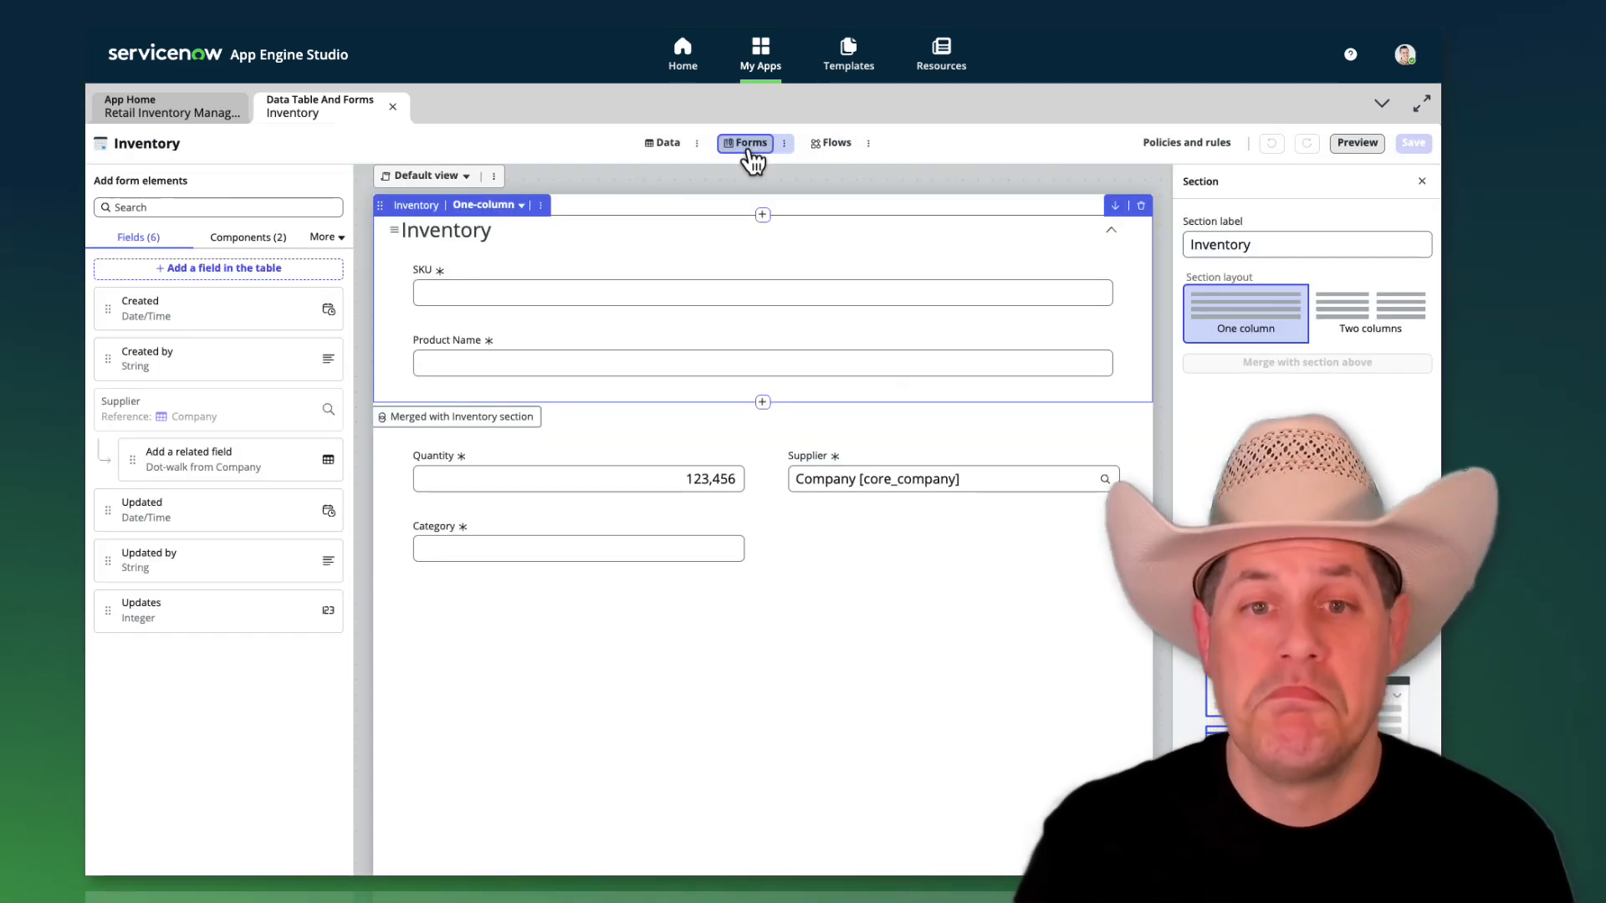
mouse_move(870, 522)
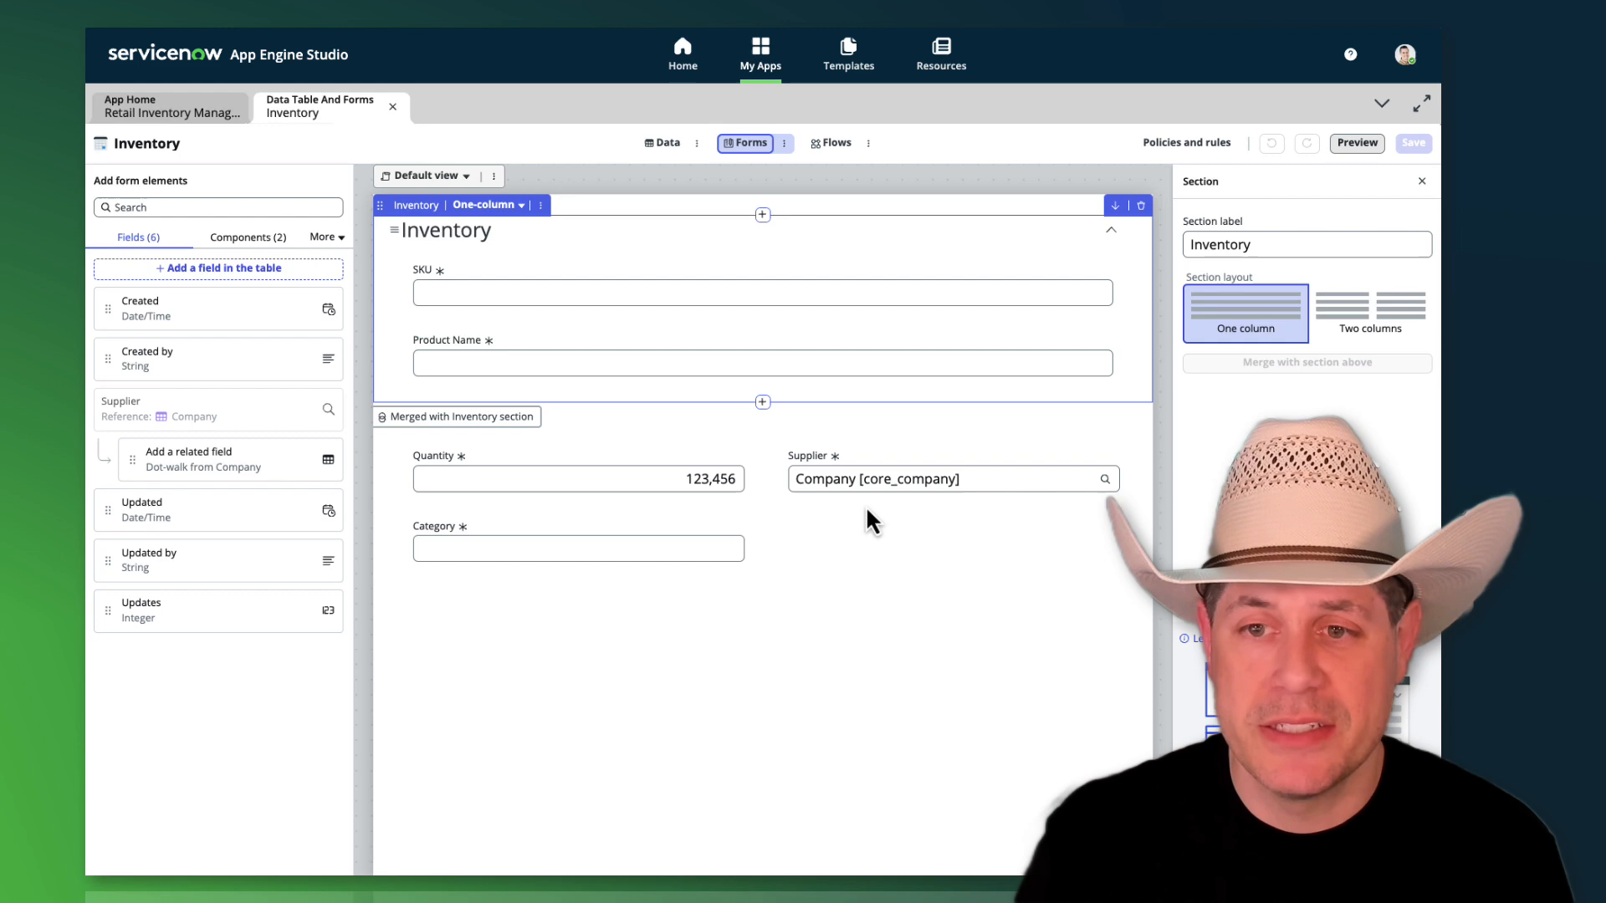
click(665, 143)
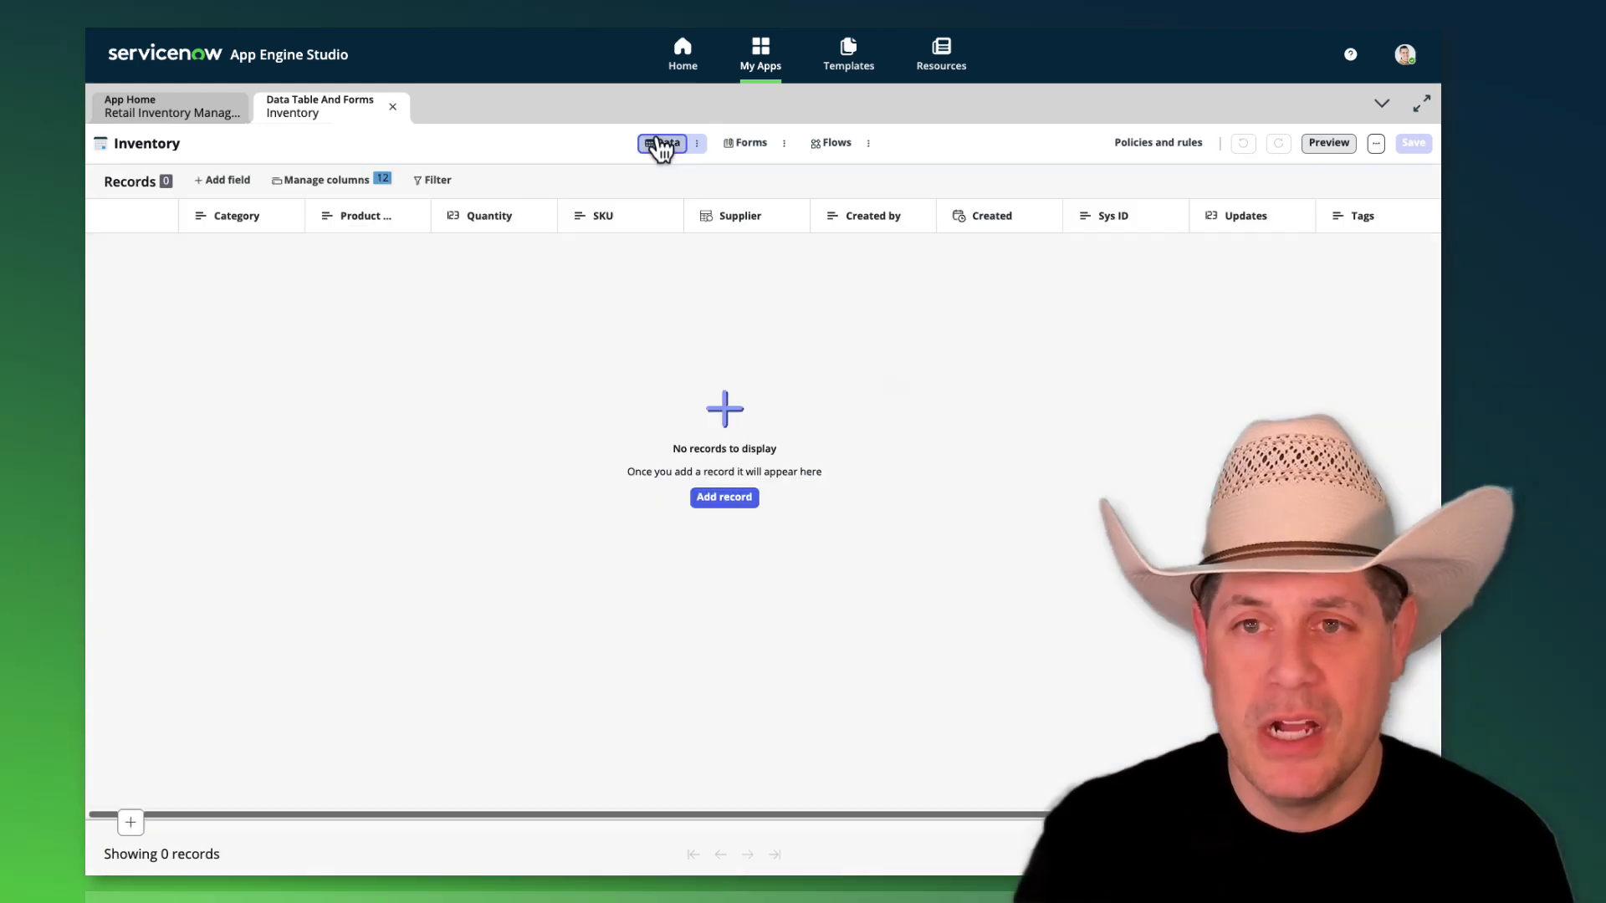
click(1327, 142)
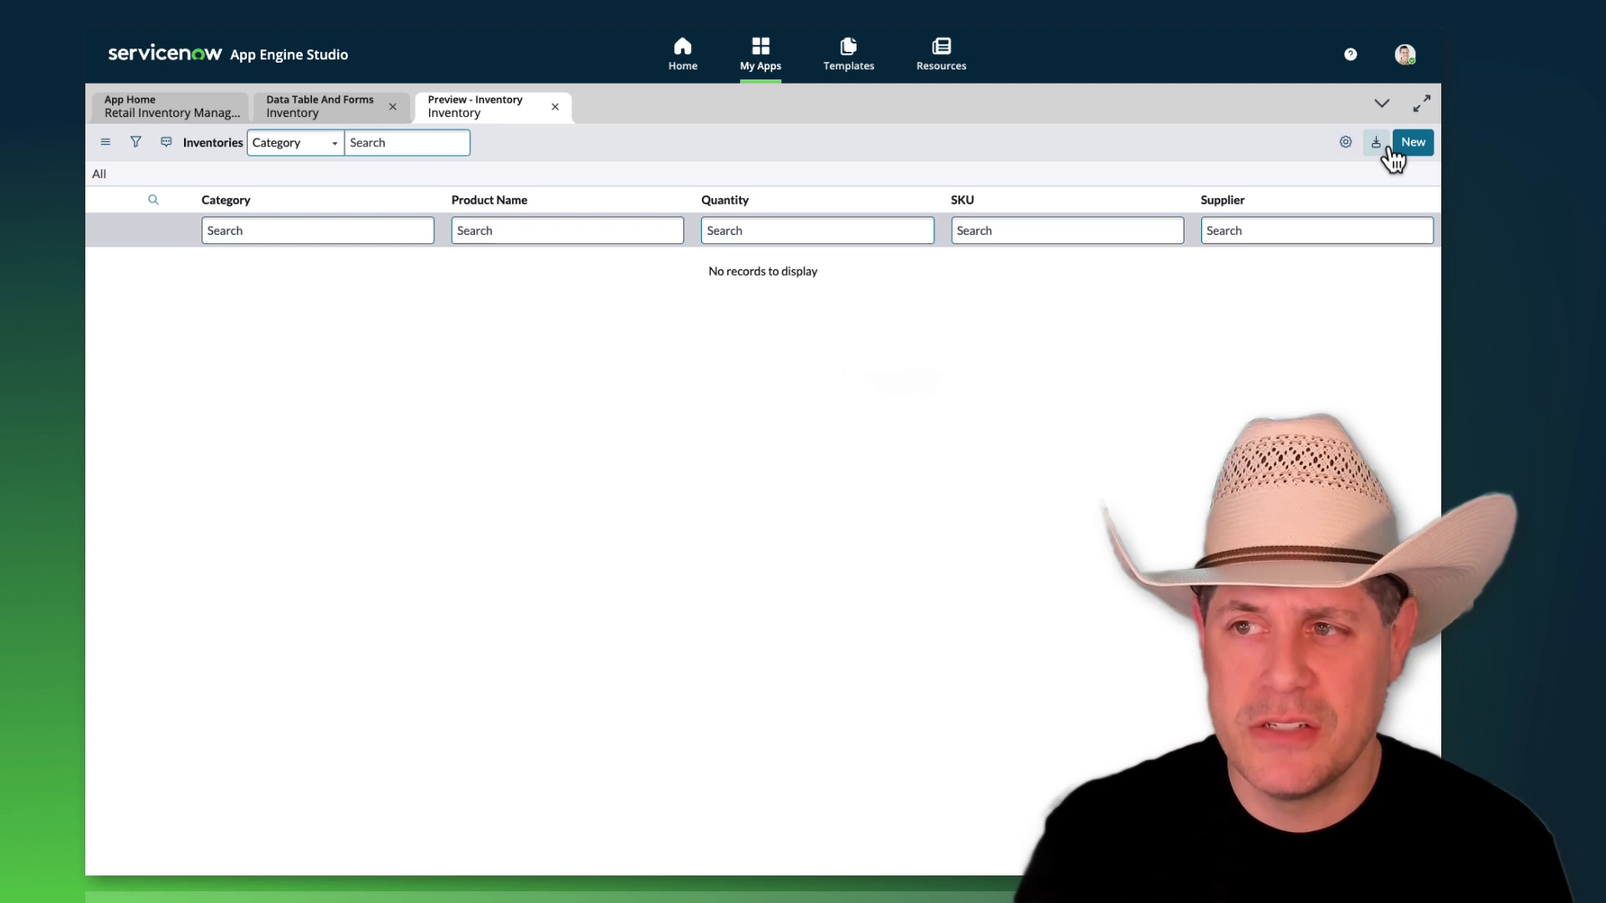
Step: Create an Inventory record: SKU 123, Frosted Raisin Nuggets, quantity 250, supplier ACME Airlines, then close the preview
click(1412, 141)
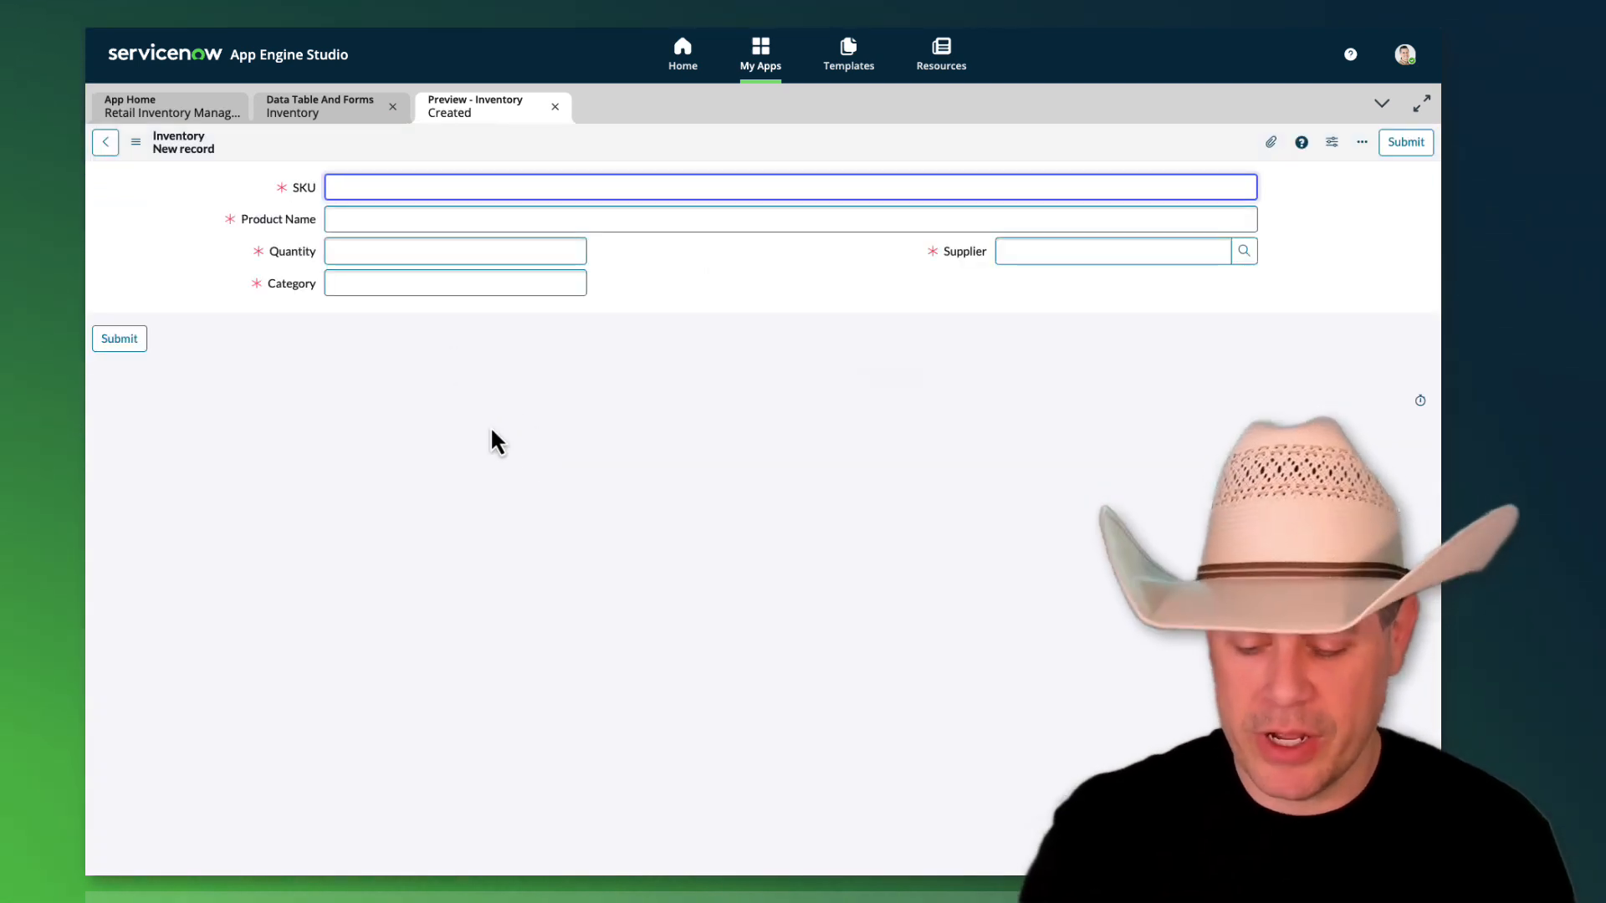
text(123)
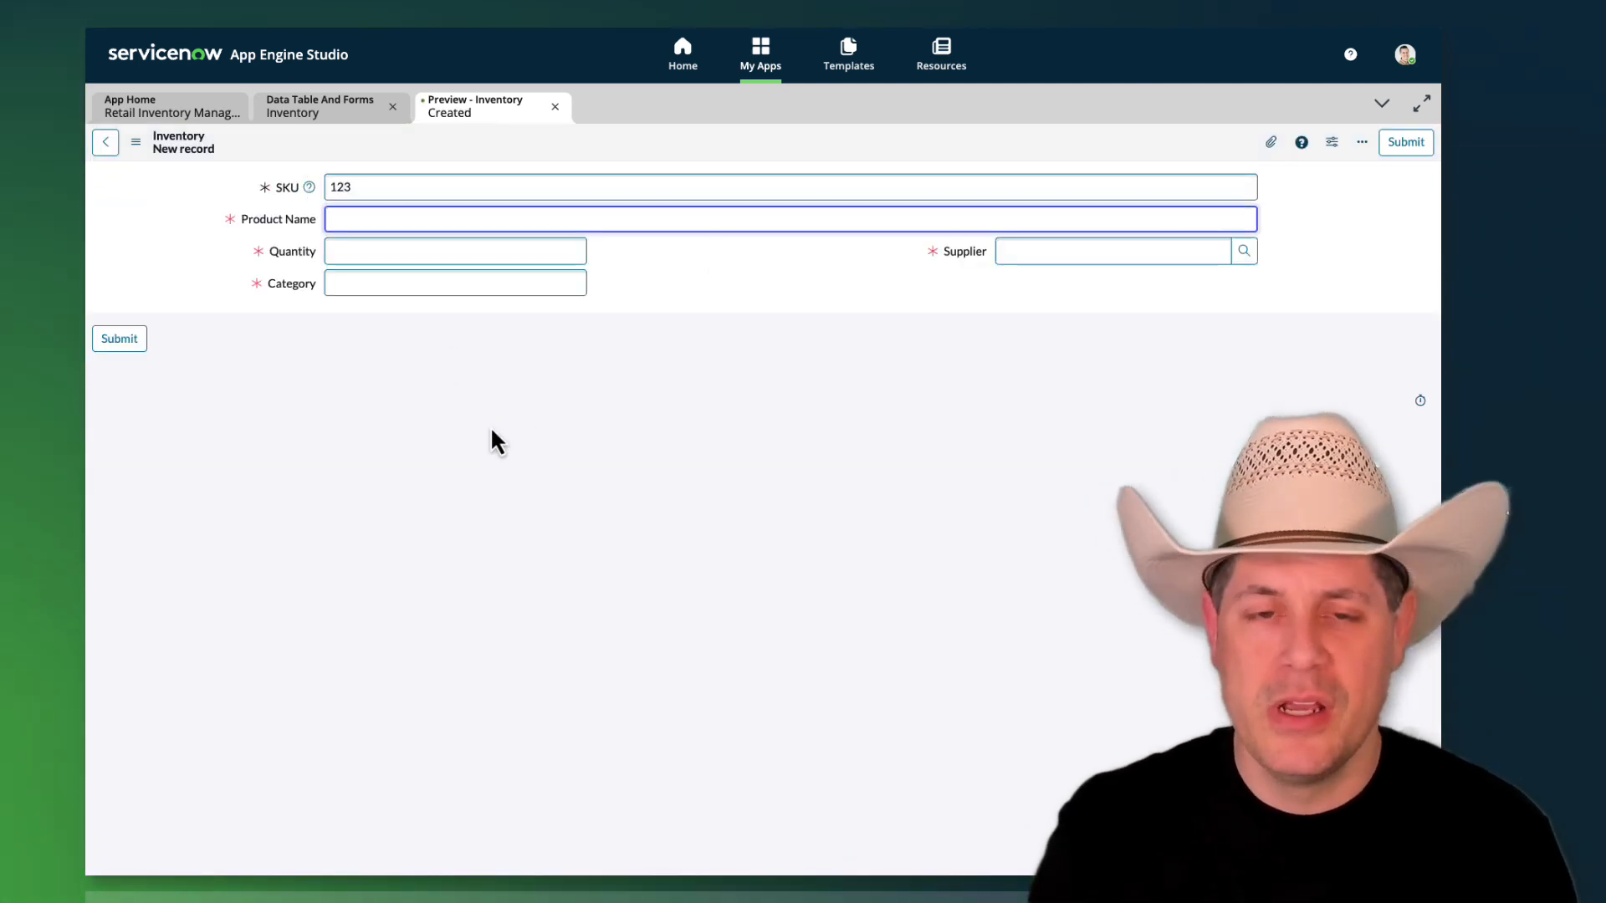
text(Fro)
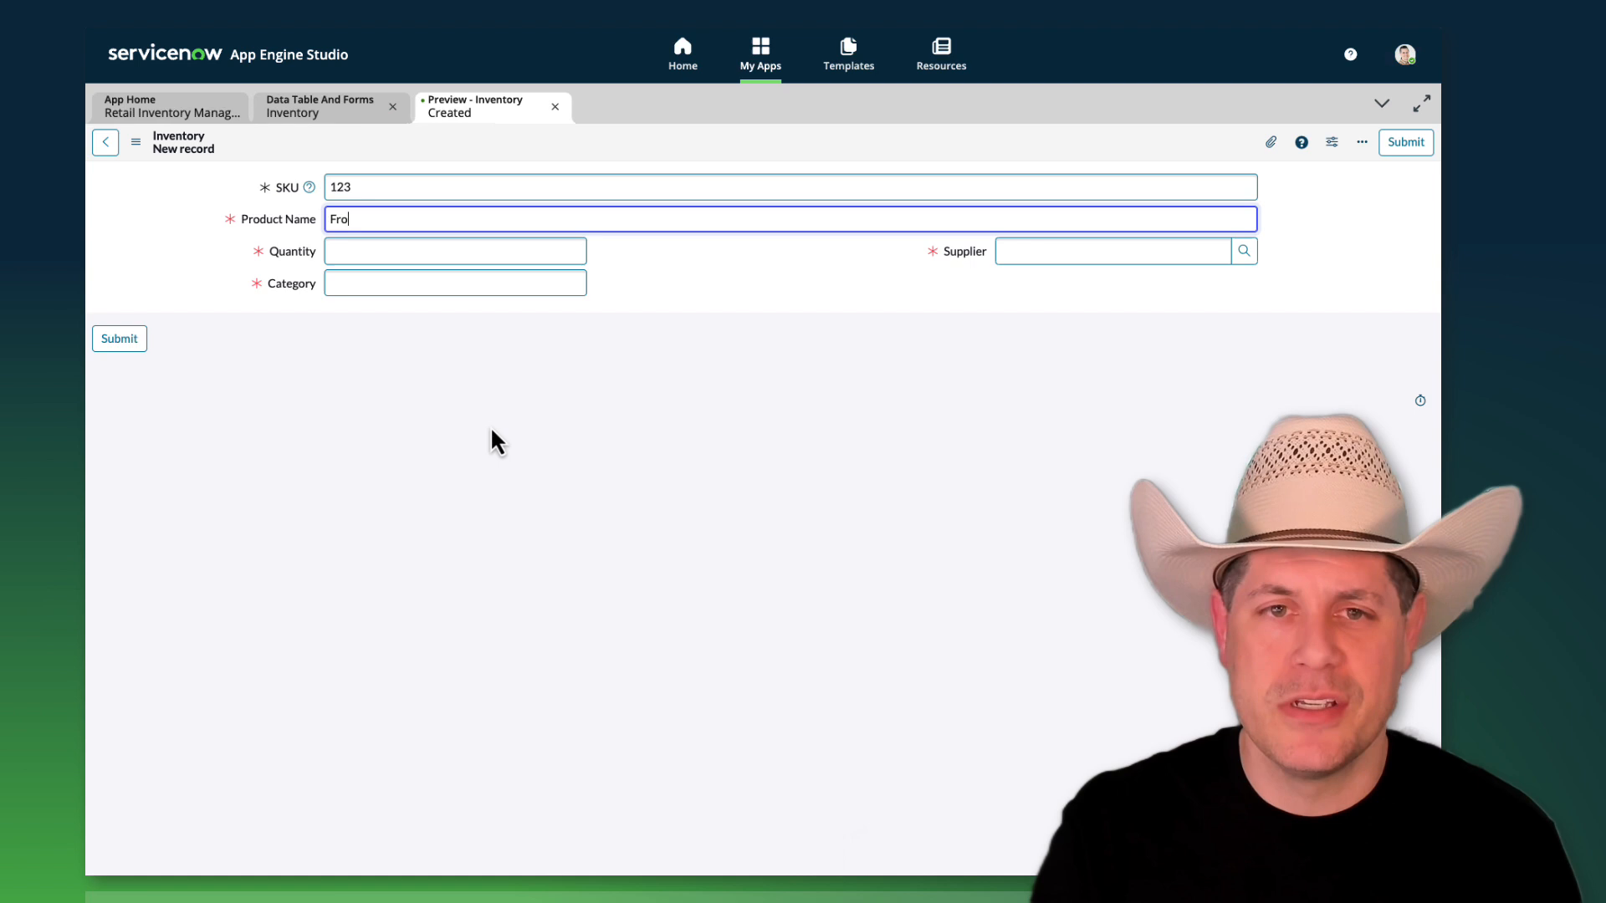
text(sted Rai)
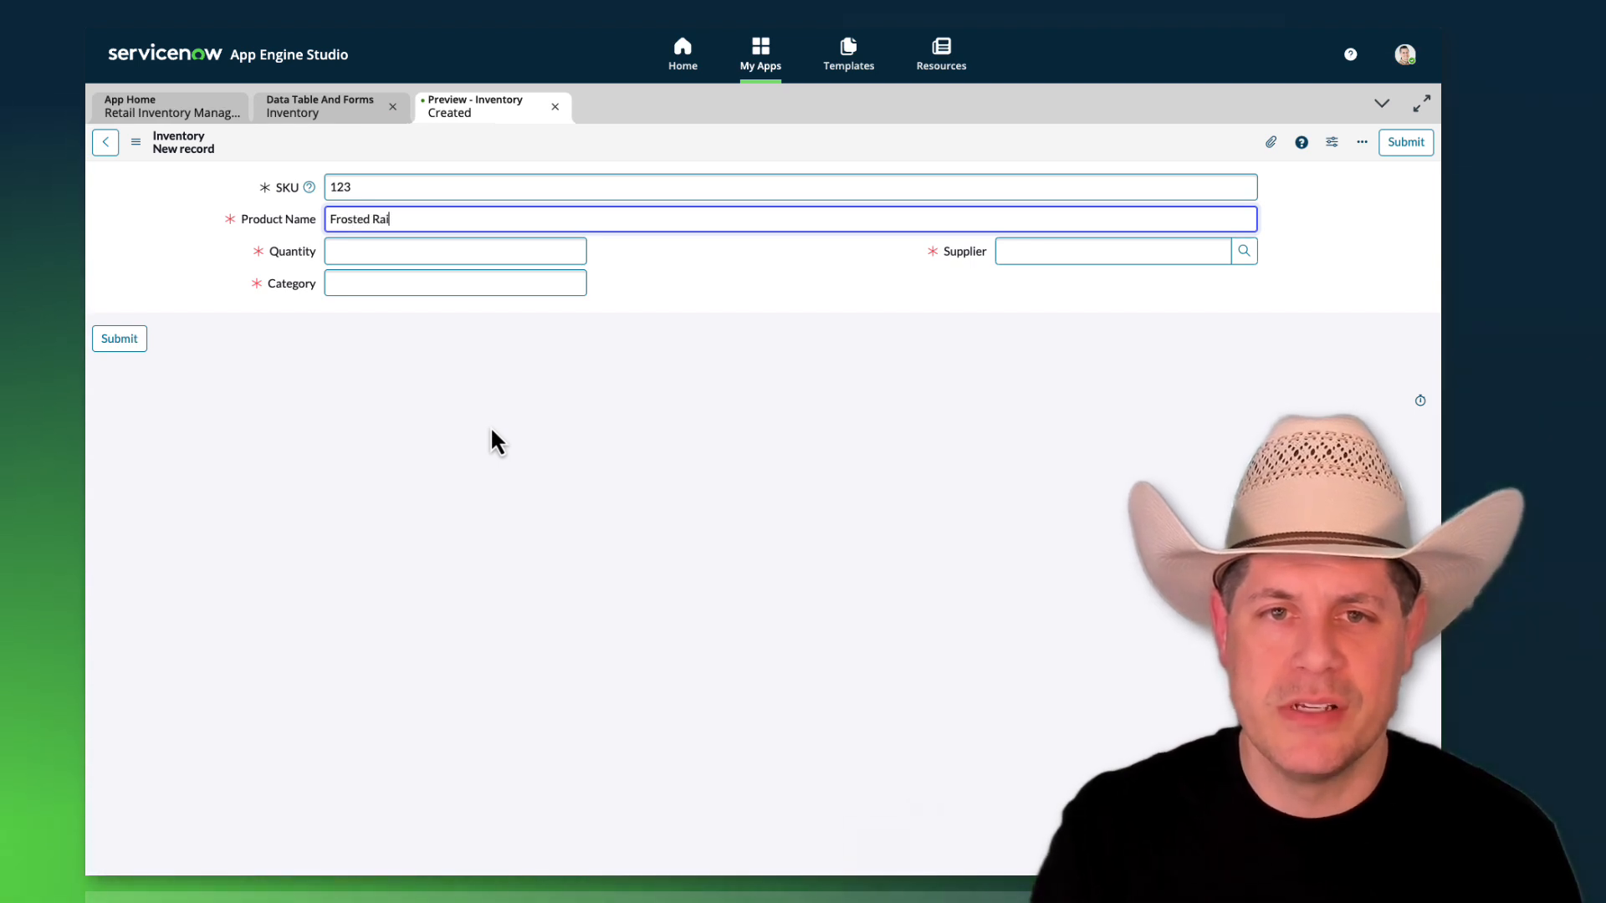
text(sin Nuggest)
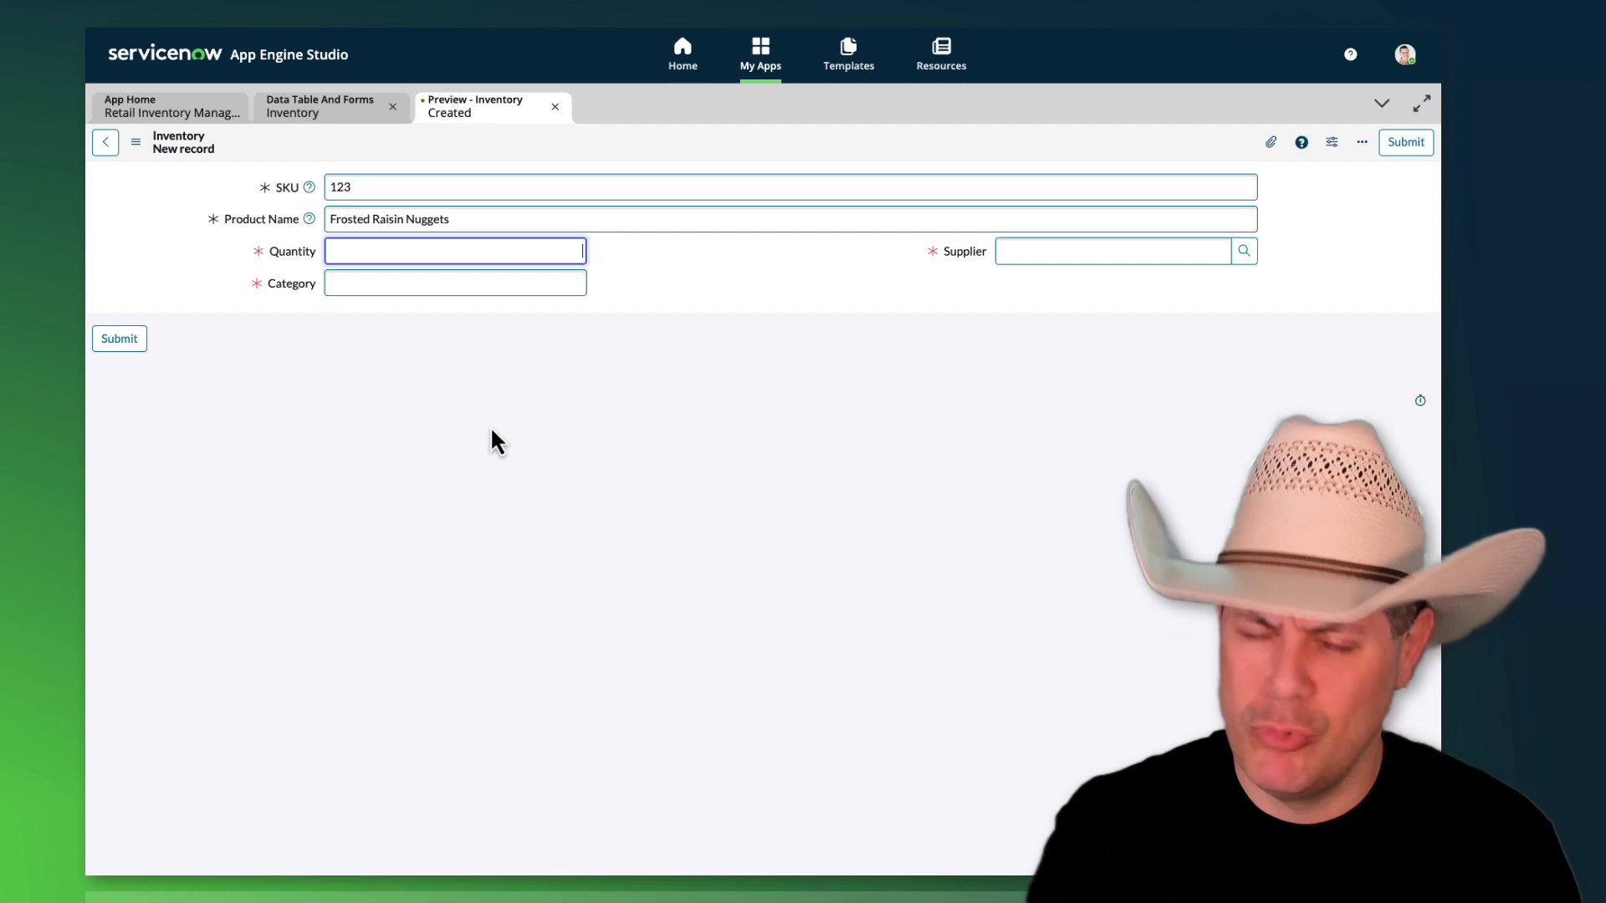
text(250)
click(455, 283)
text(Dry goods)
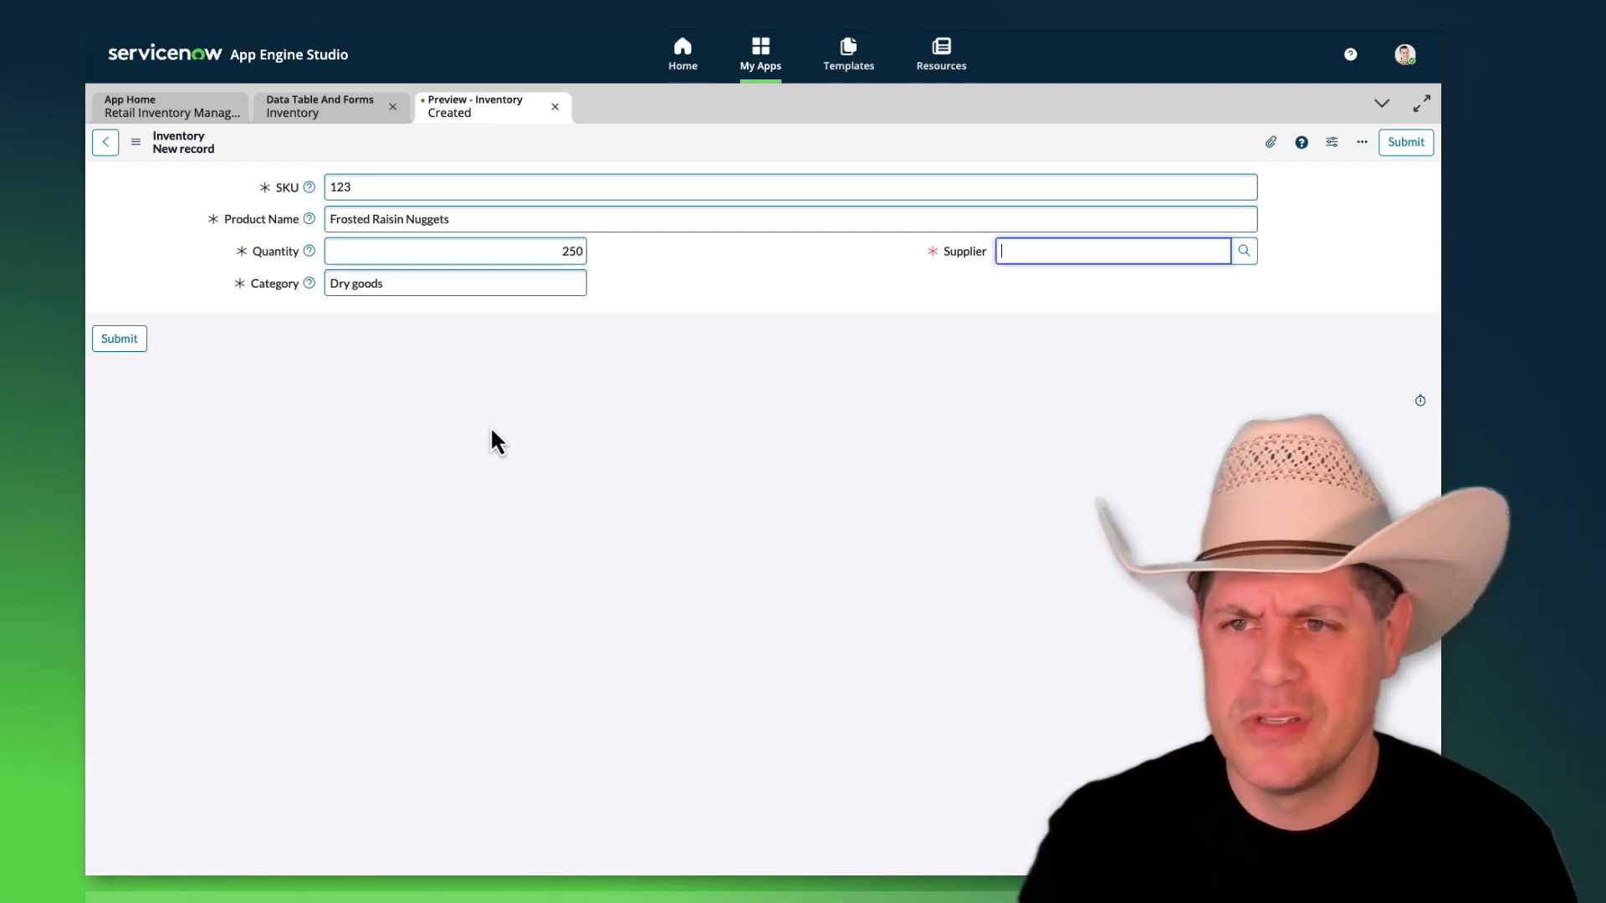
click(1243, 251)
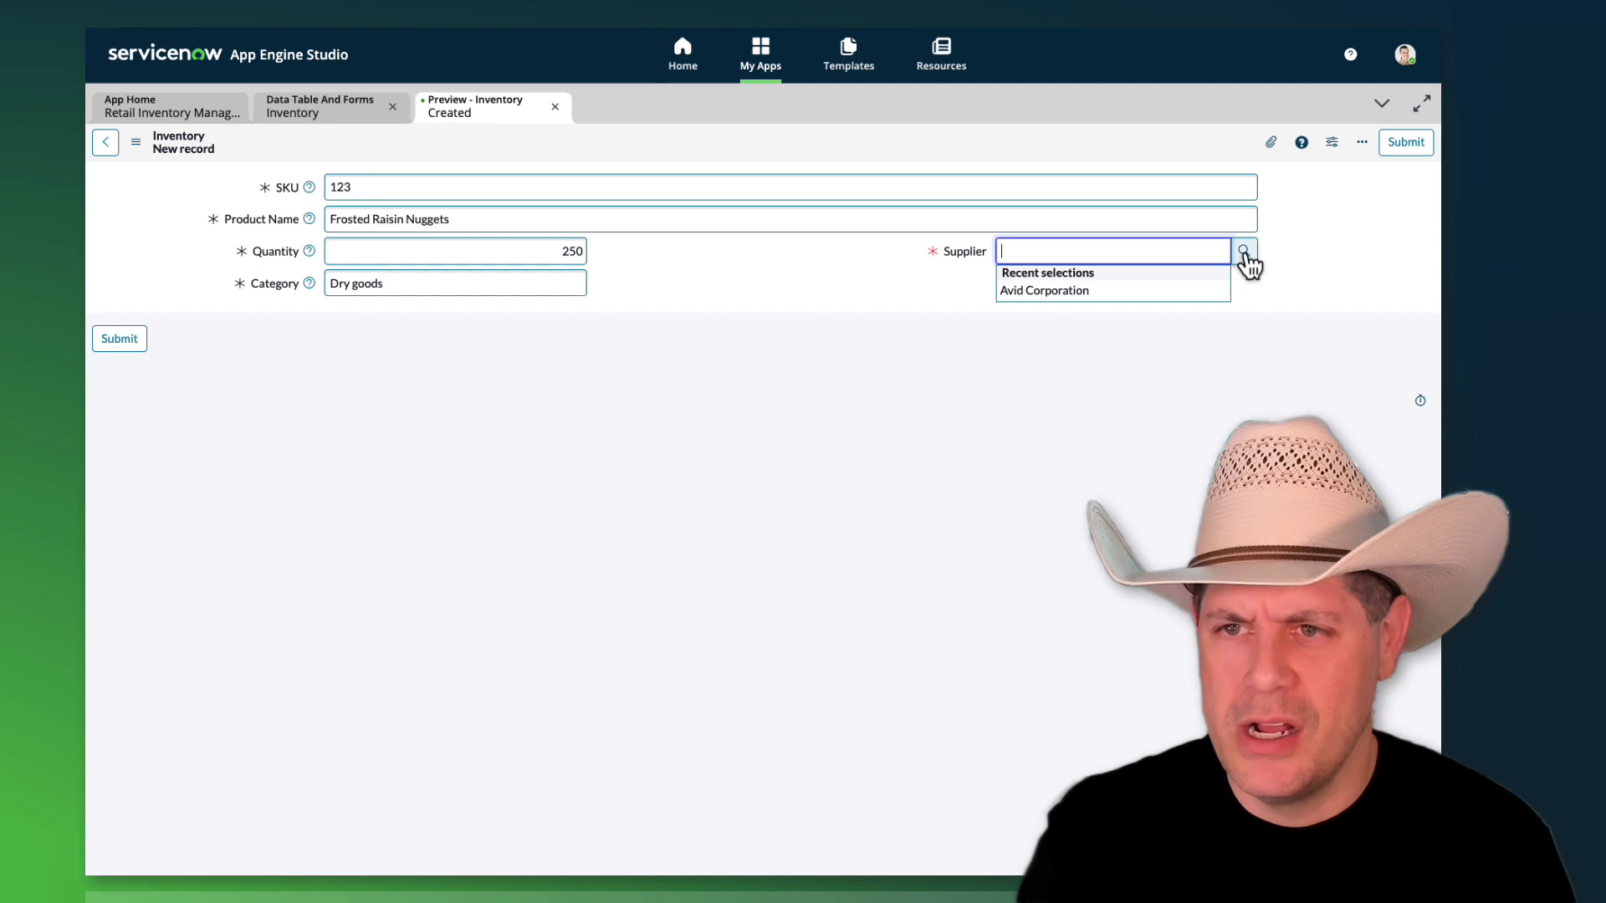
text(ACME Airlines)
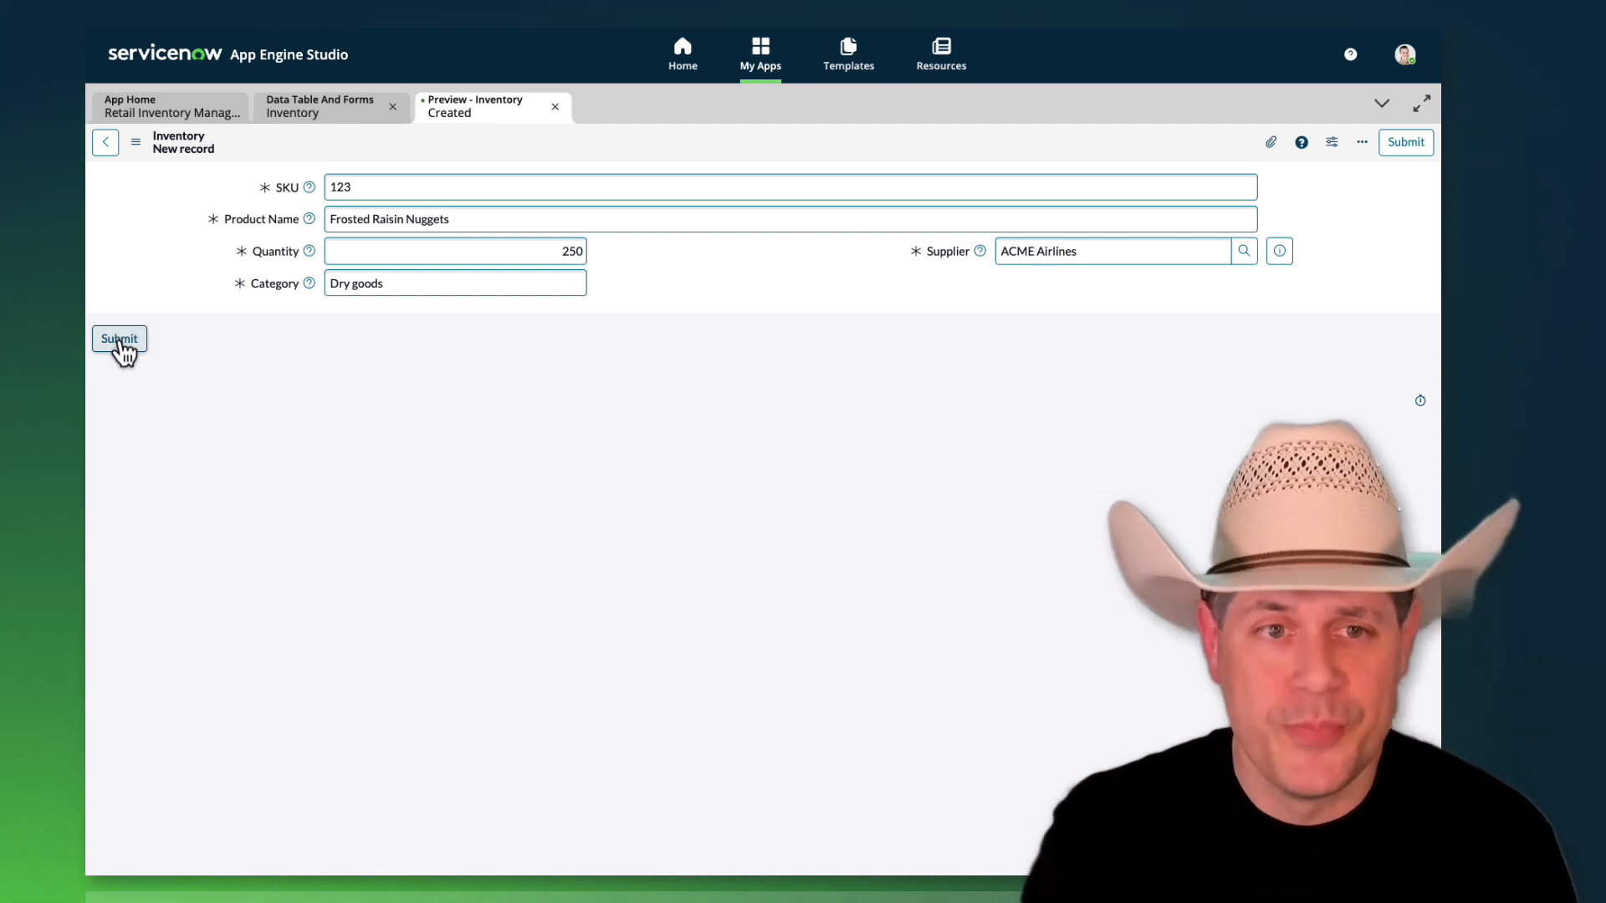
click(119, 338)
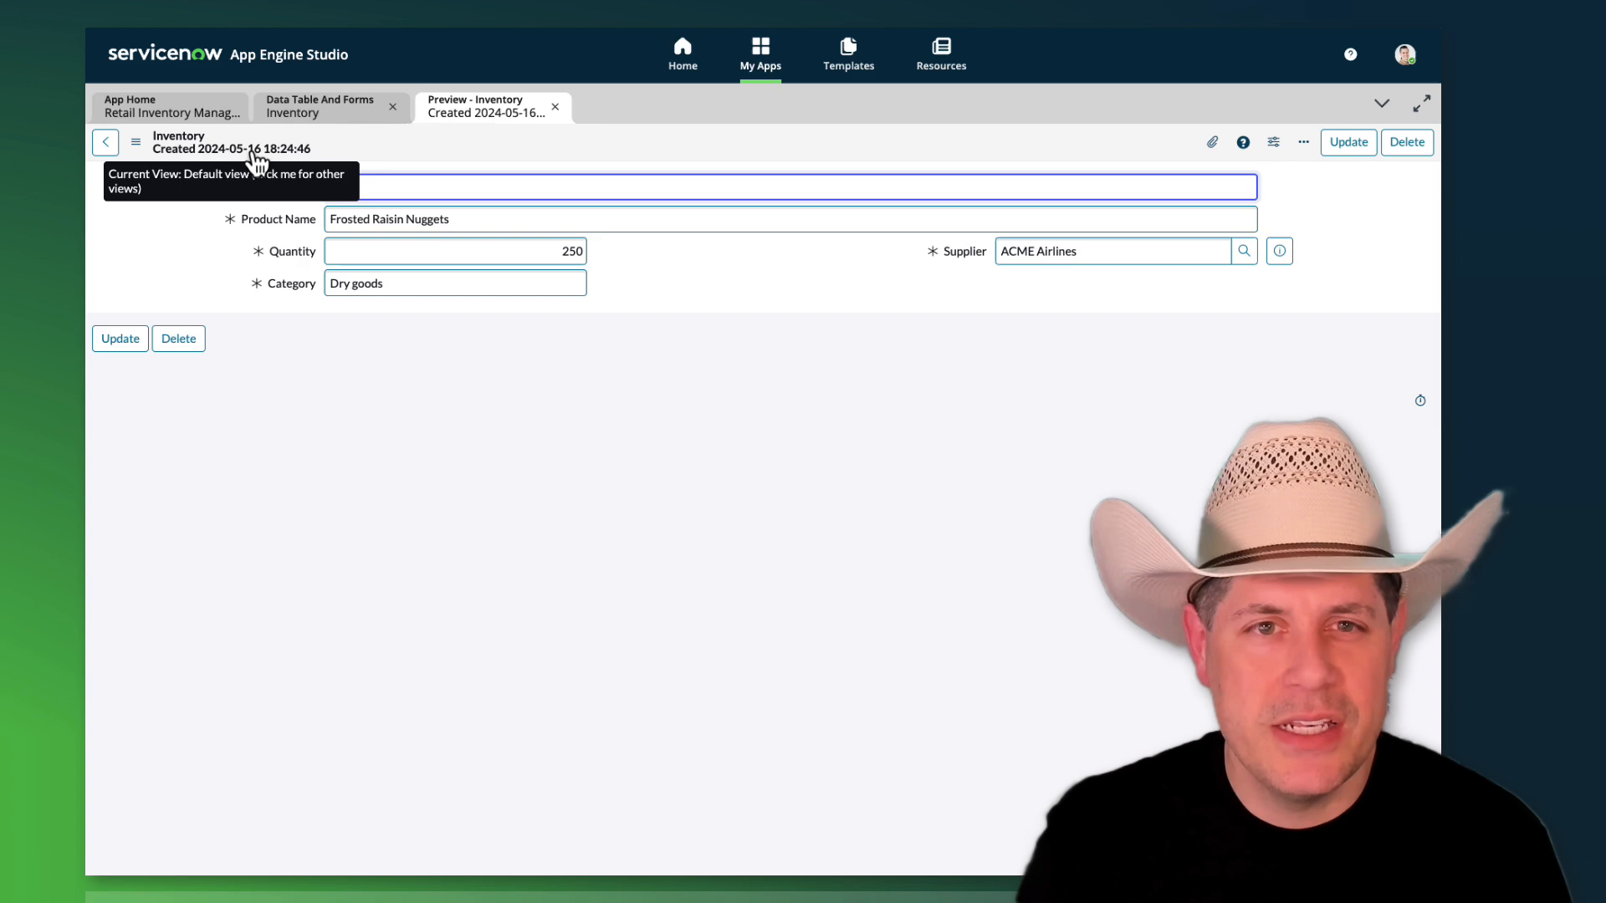
click(555, 107)
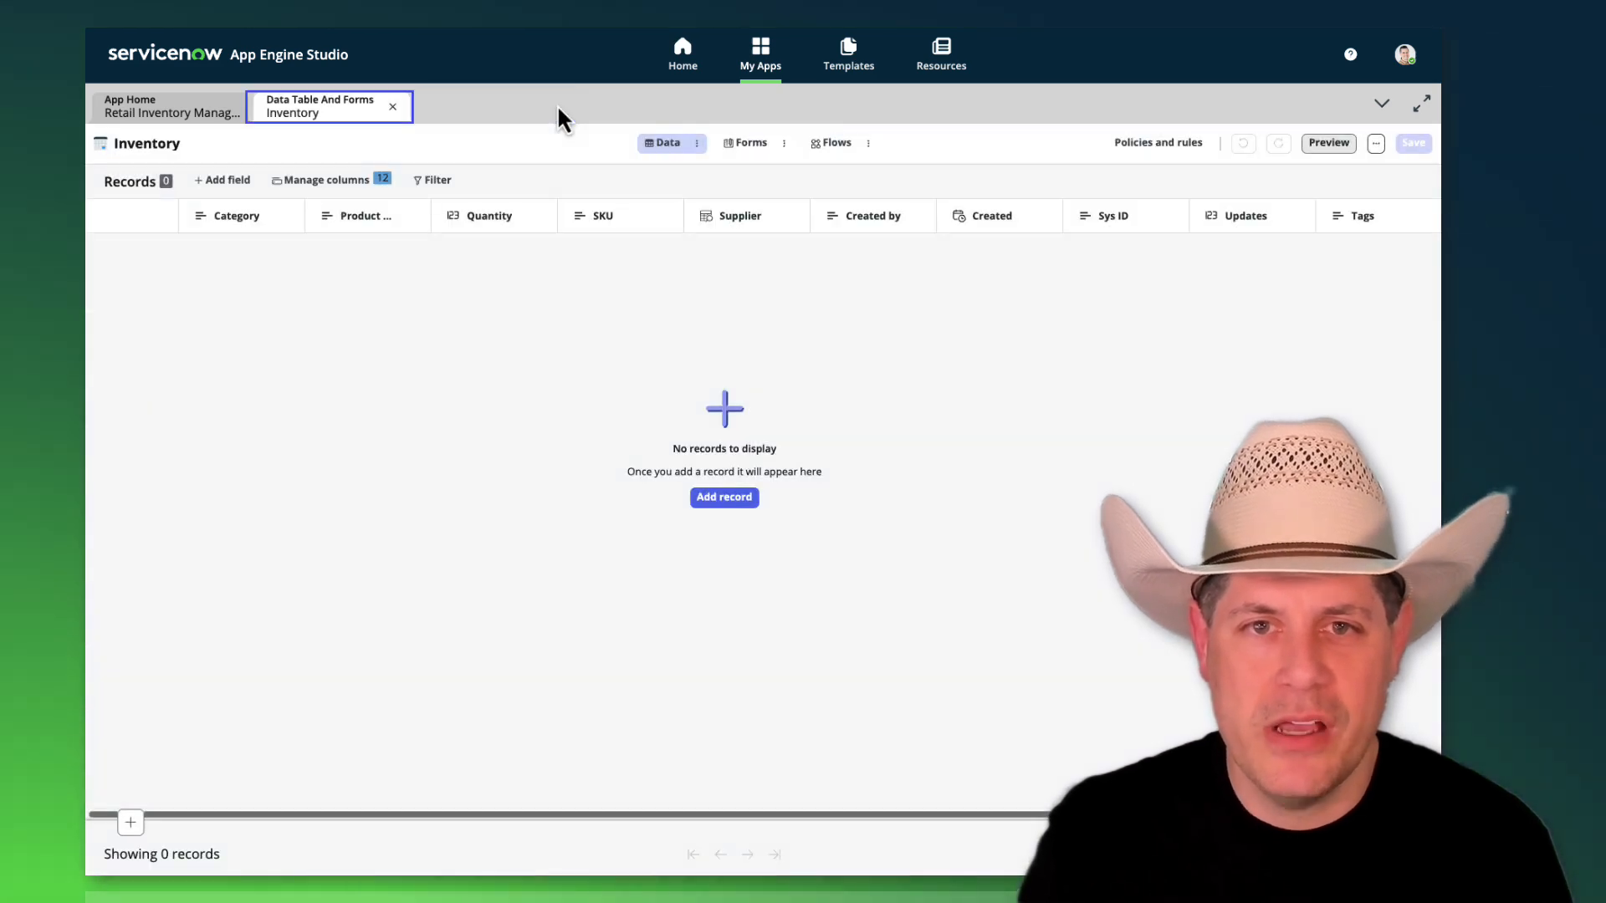
Step: Make Product Name the Inventory table's display field, save, and close the table editor
click(696, 142)
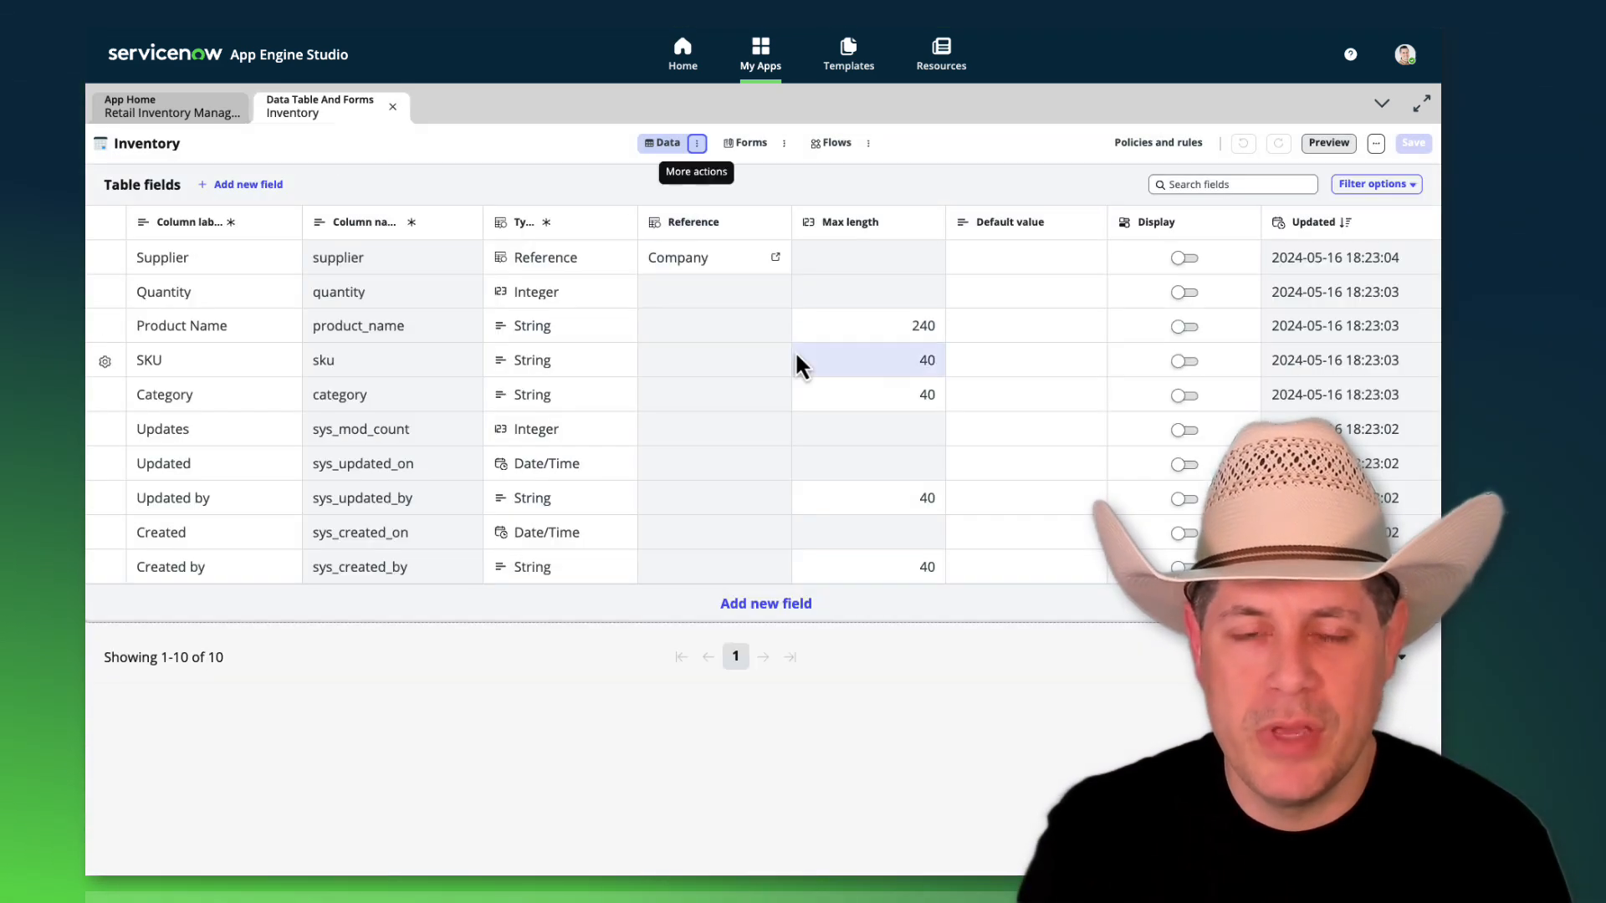
mouse_move(1080, 226)
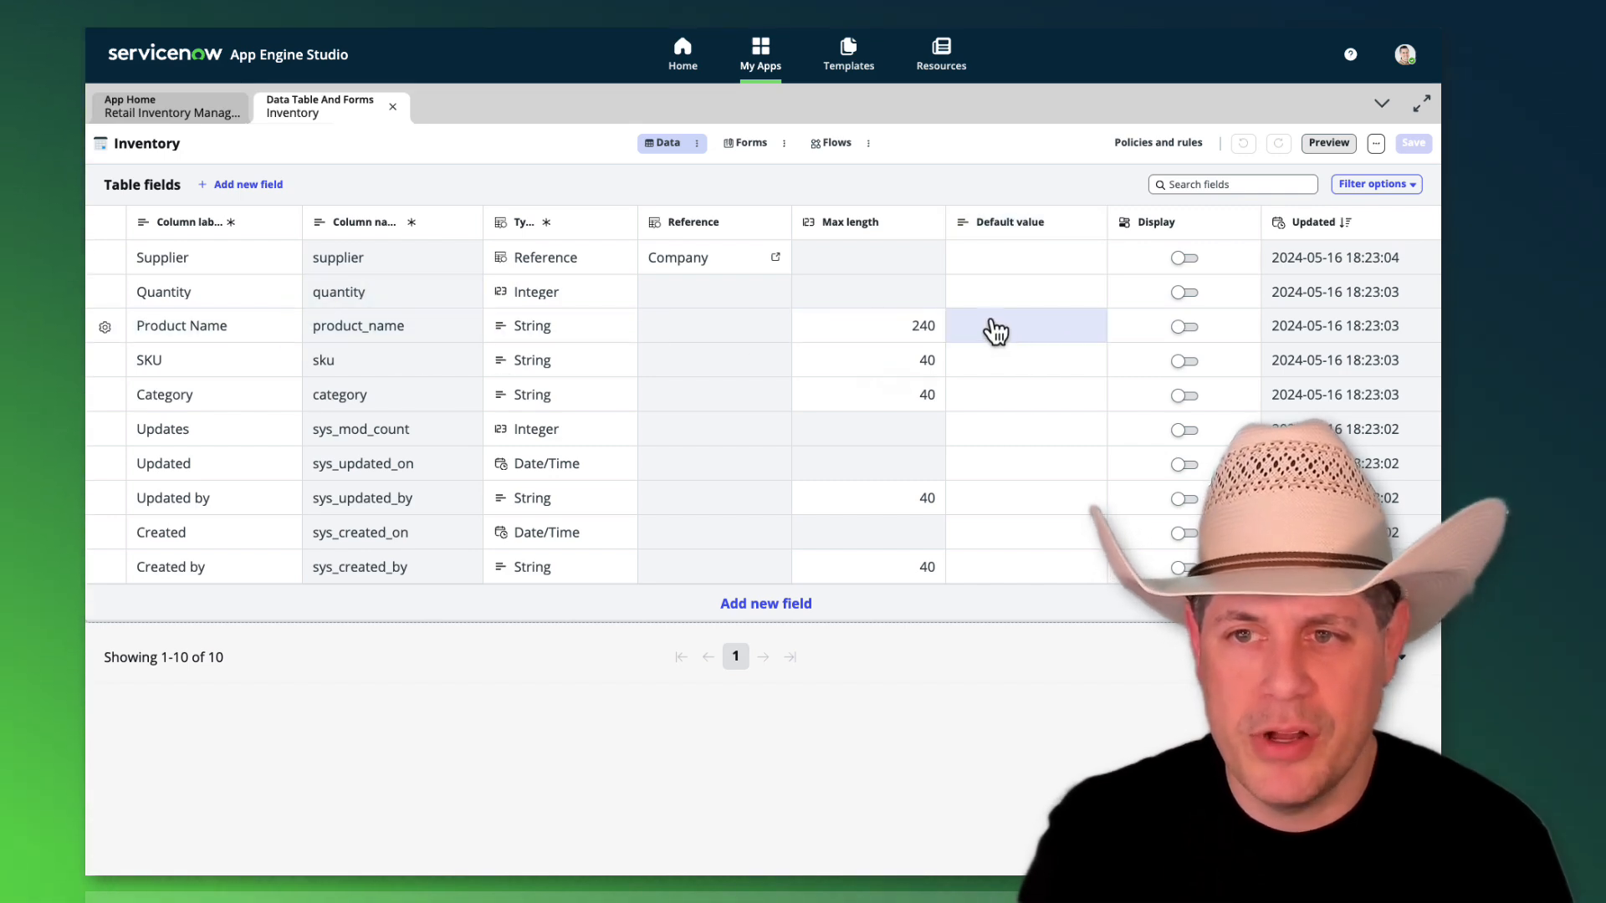
click(1185, 326)
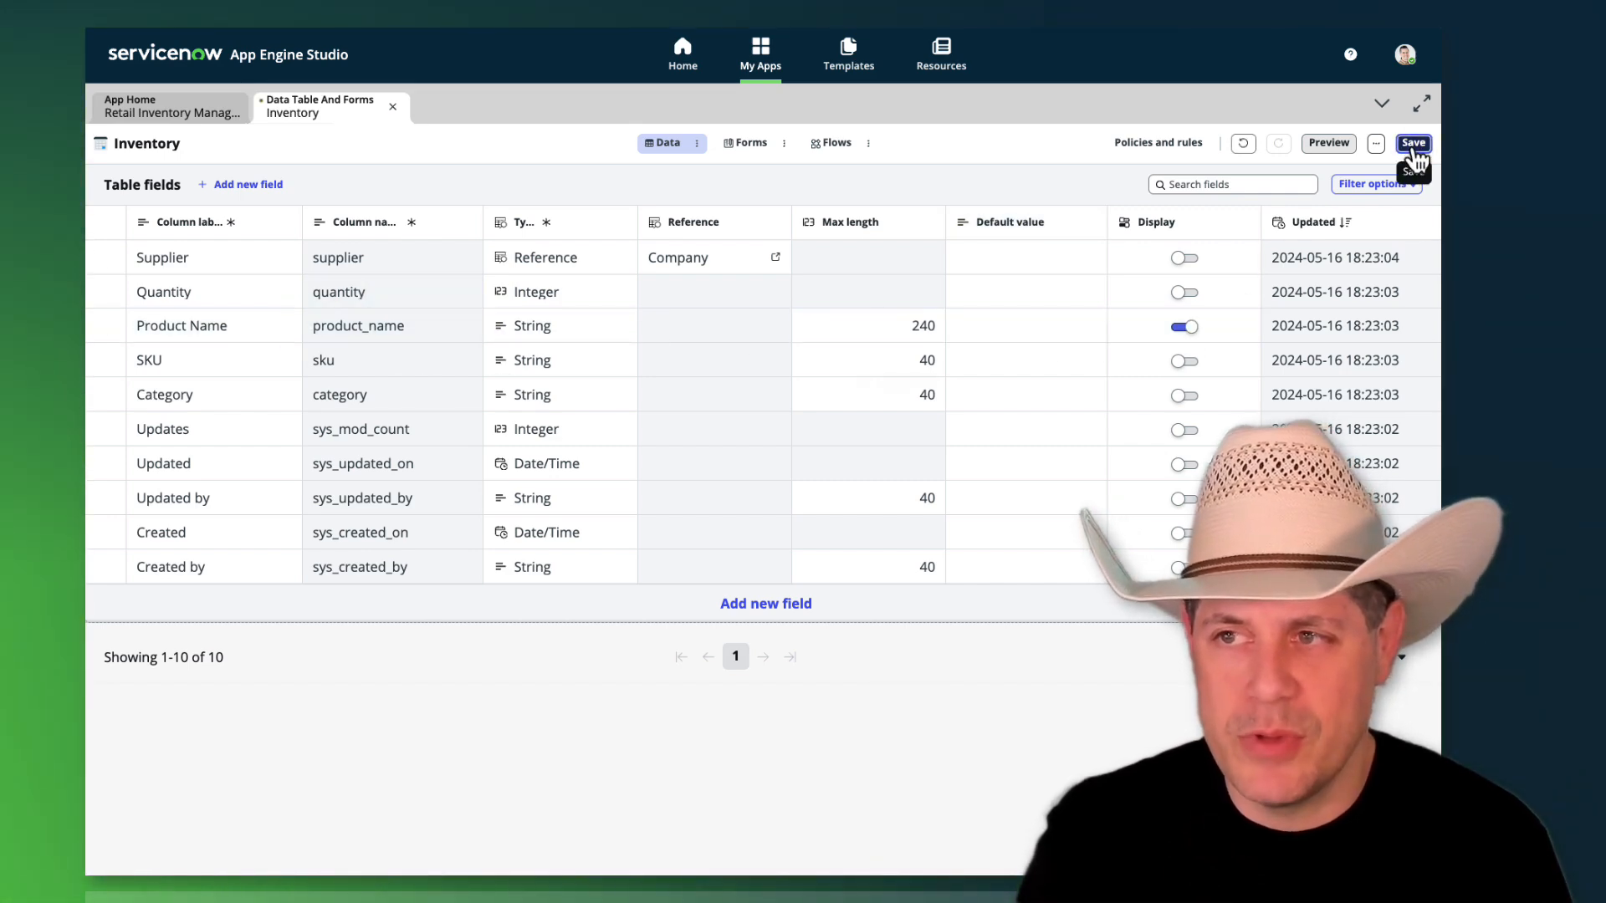
click(1412, 142)
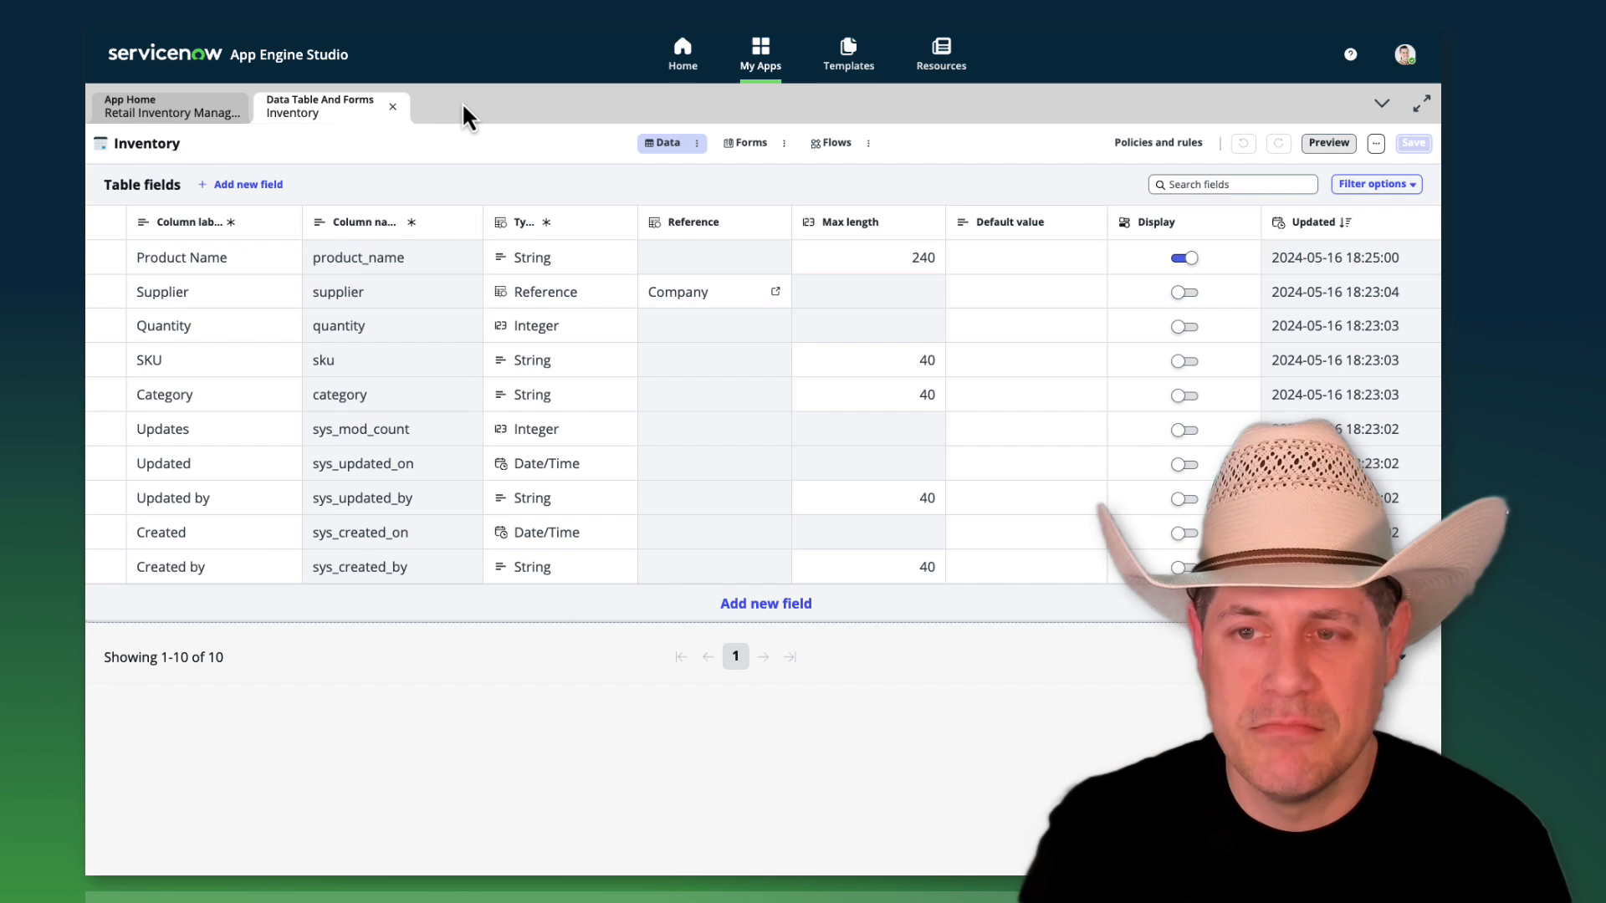
mouse_move(395, 122)
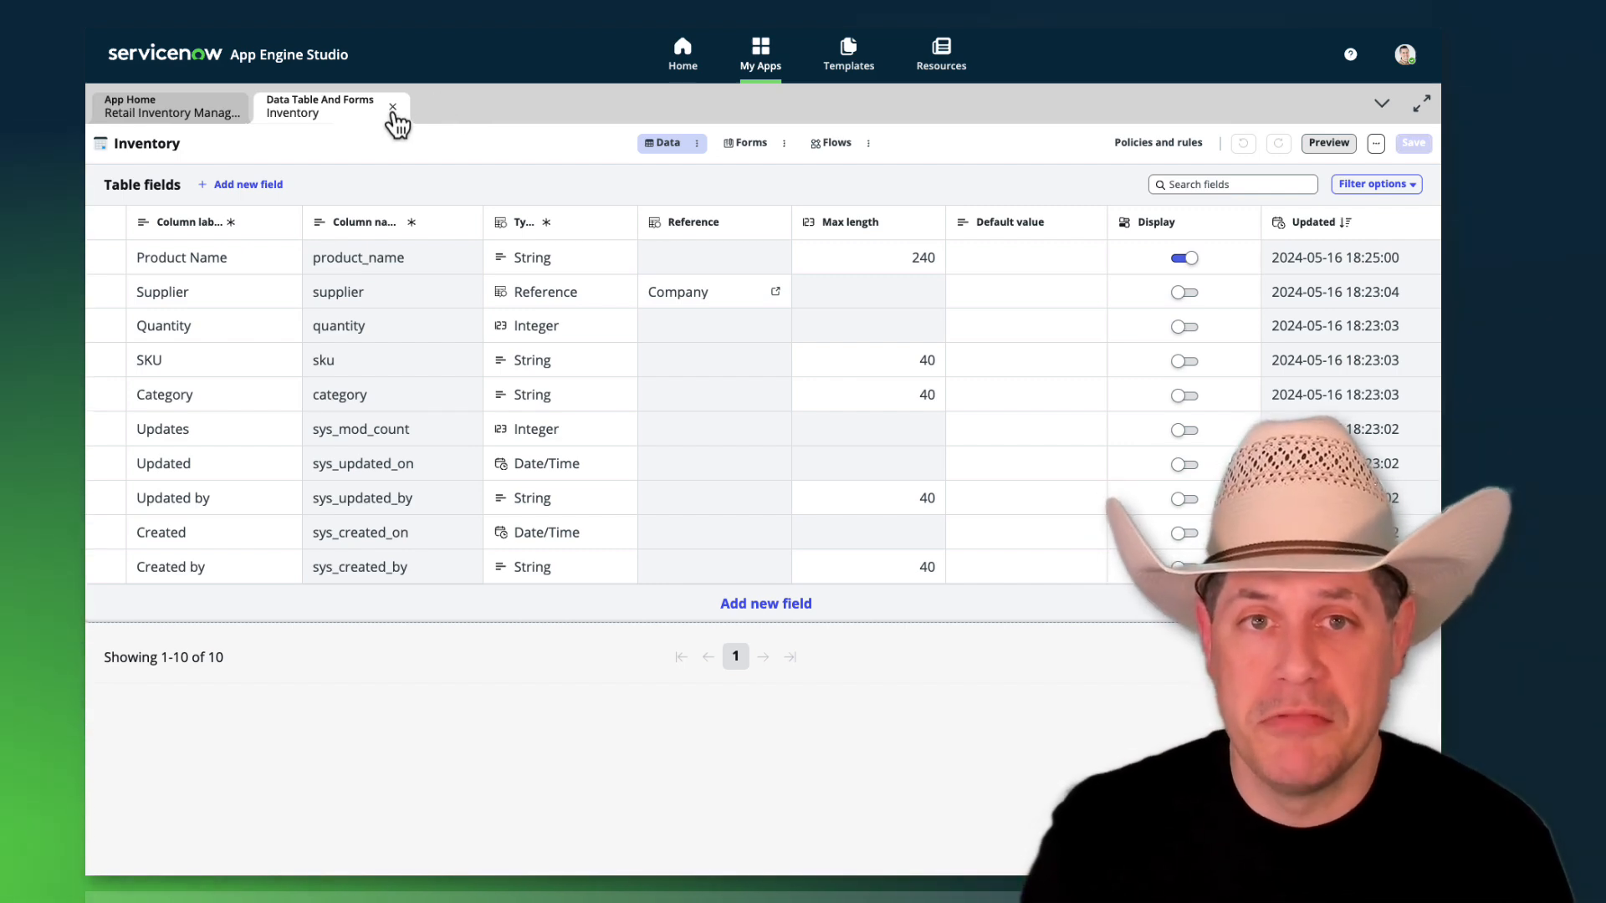
click(391, 107)
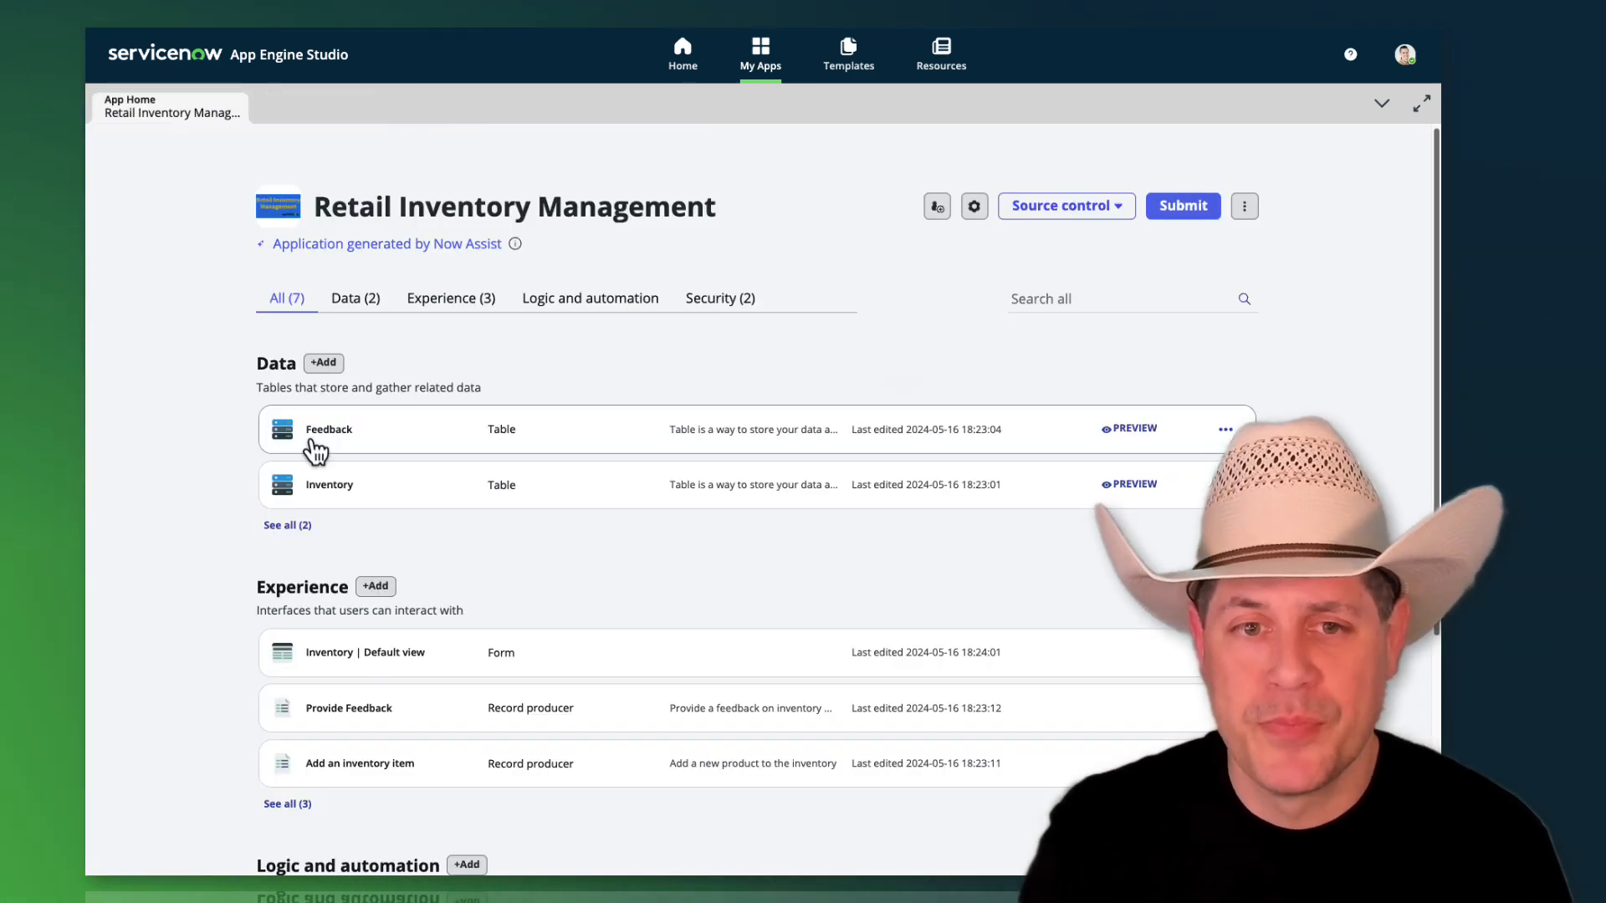
Step: Preview the Feedback table as an end user and start a new feedback record
click(329, 430)
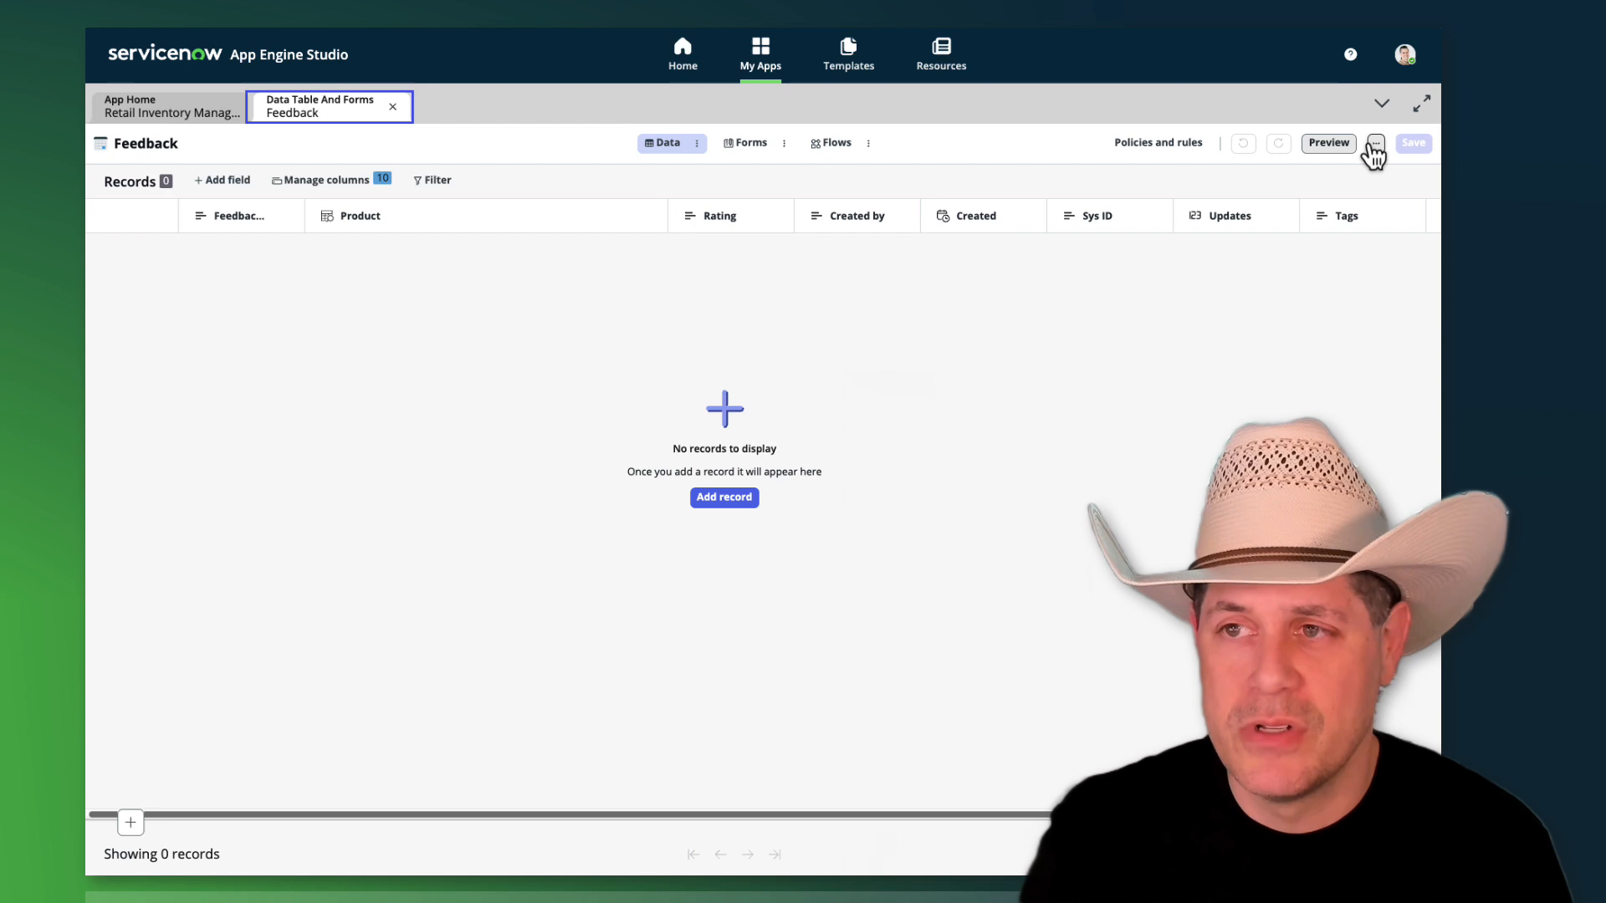
click(1326, 143)
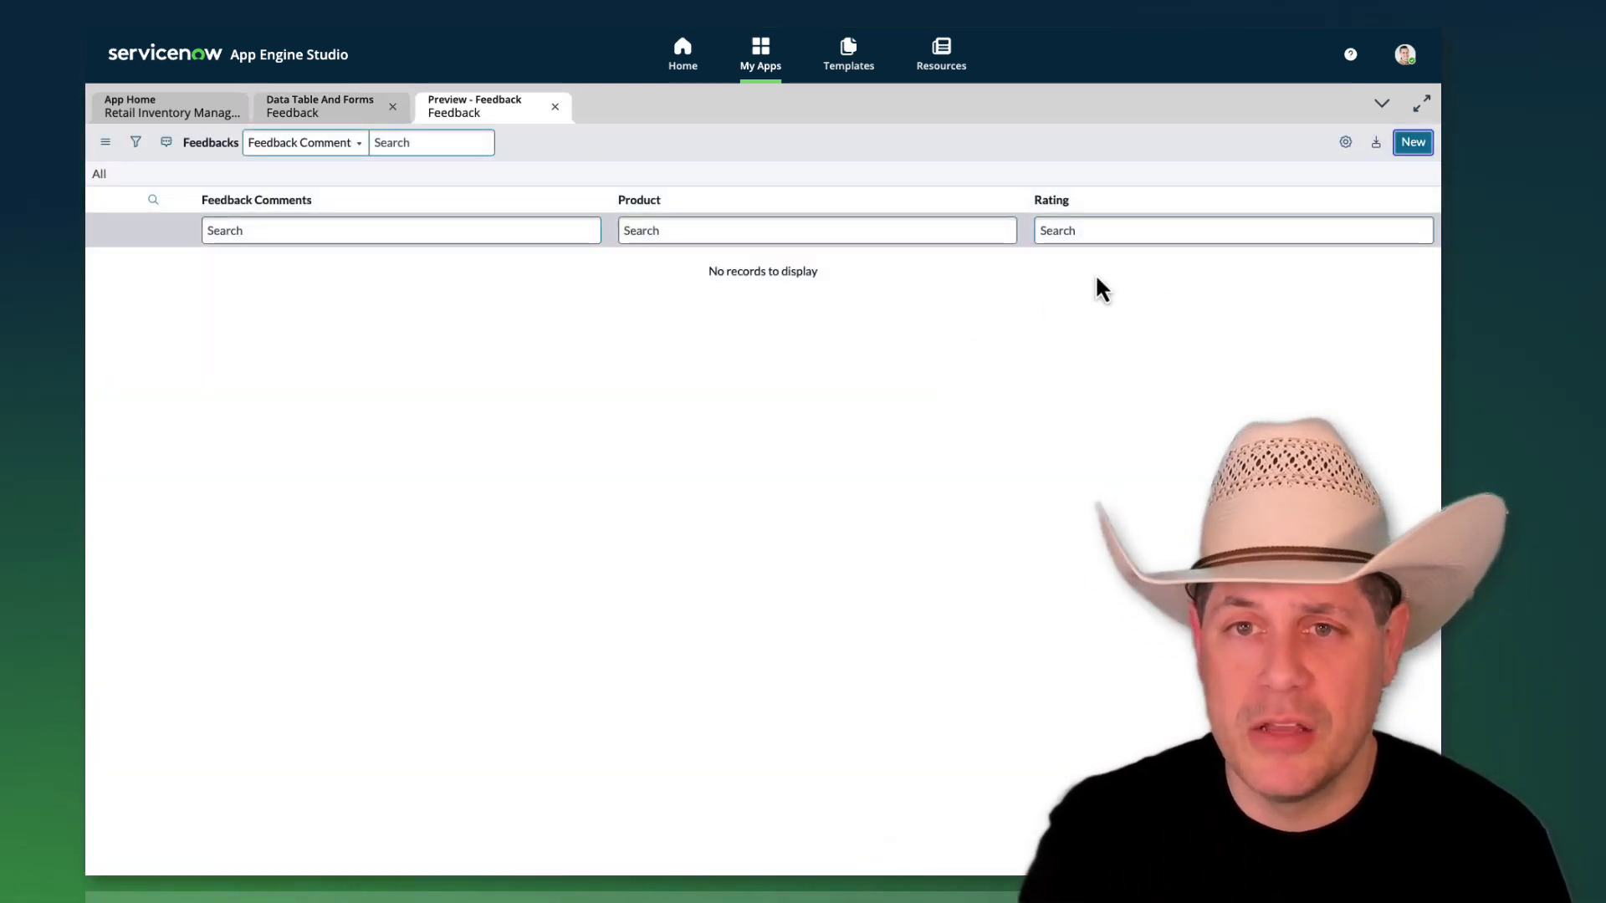
click(1412, 142)
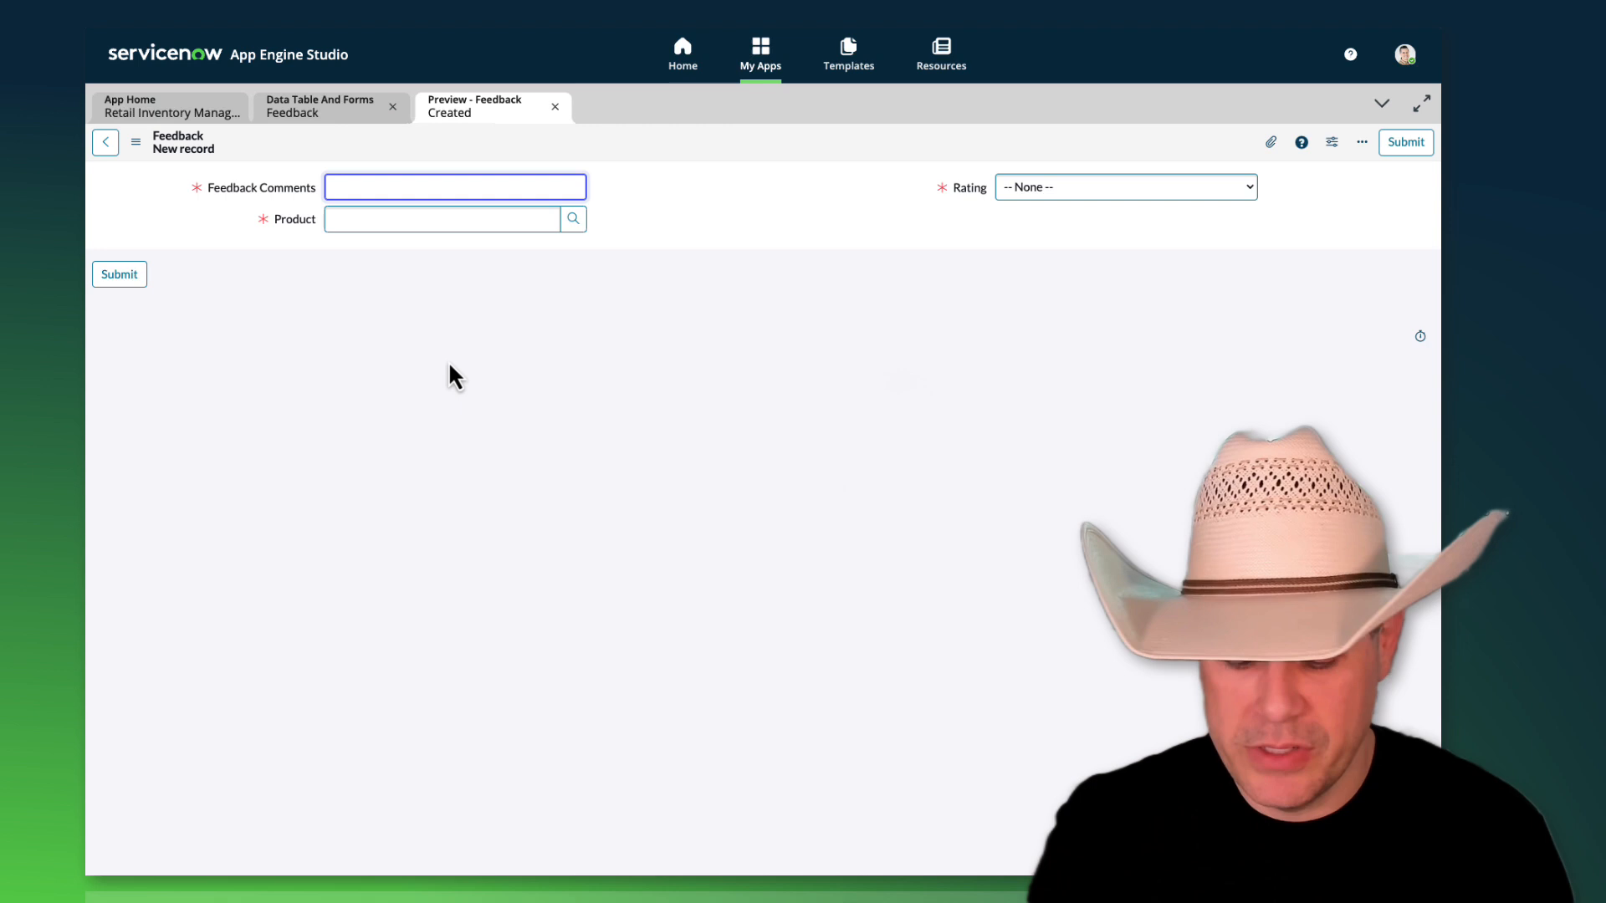
Step: Submit feedback "Tastes great! Order MORE!" for Frosted Raisin Nuggets with rating 3, then close the preview
text(Tastes)
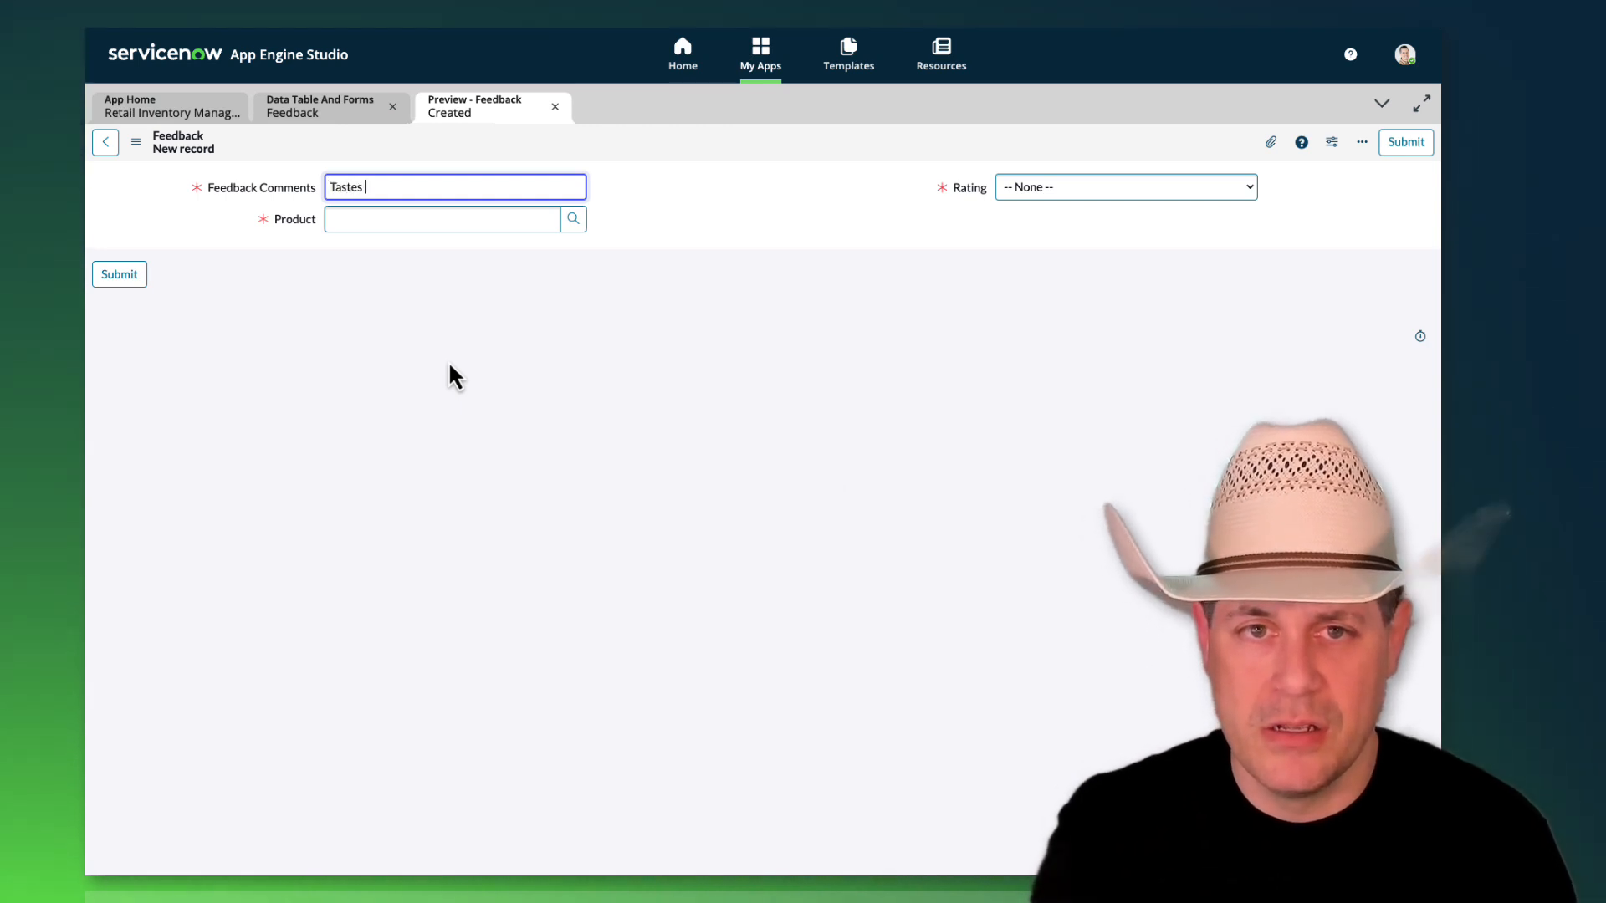
text(great!)
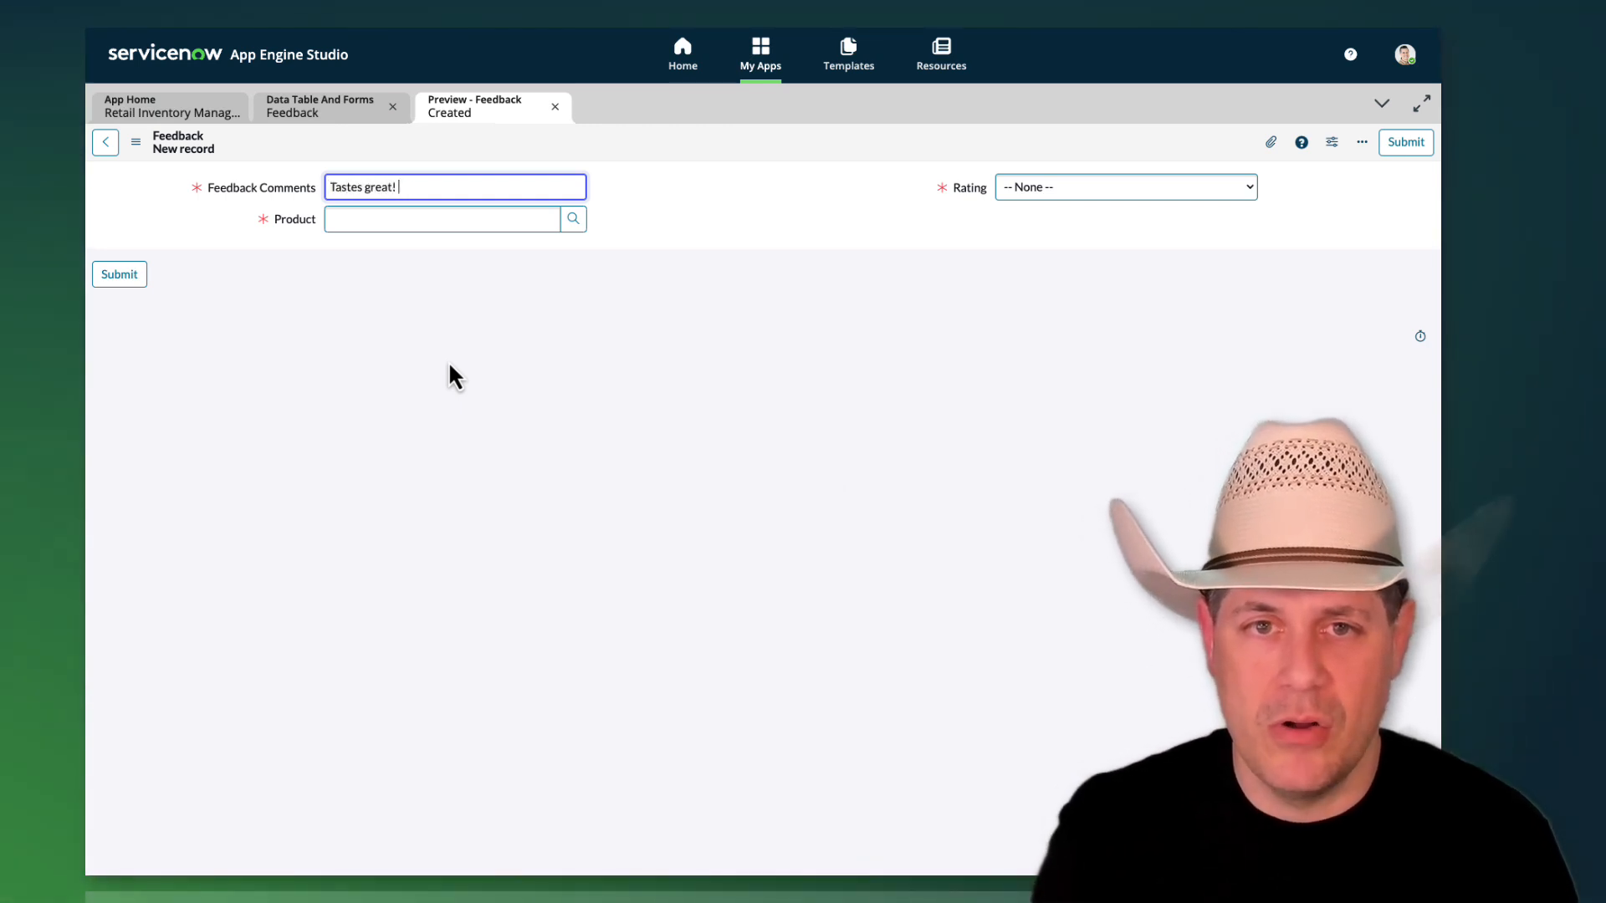
text(Order MORE!)
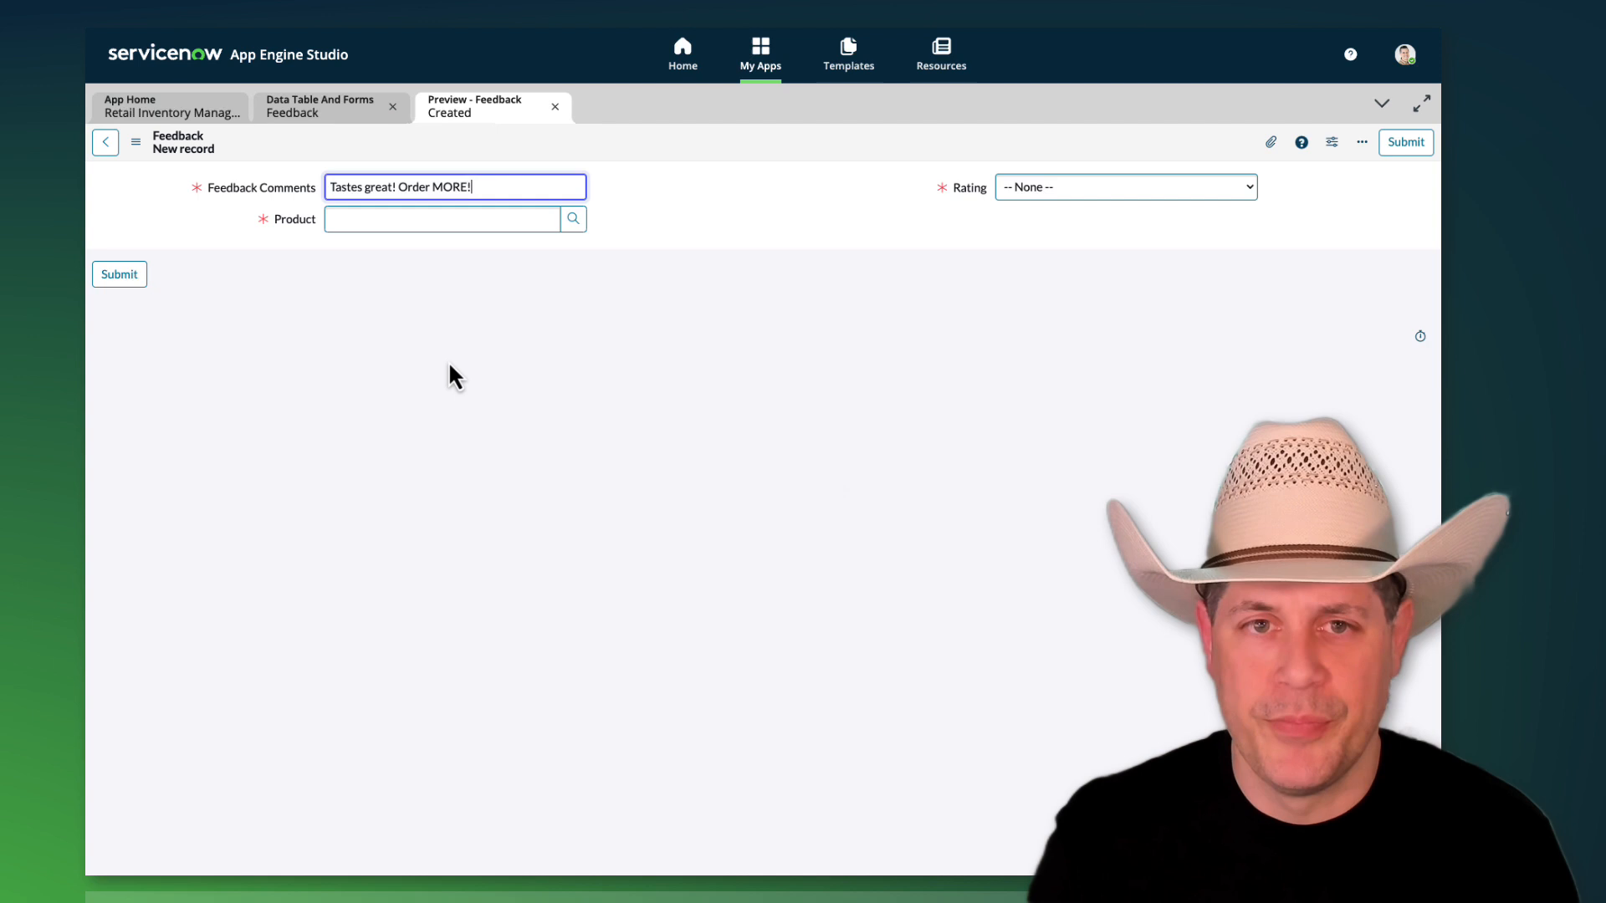
click(572, 217)
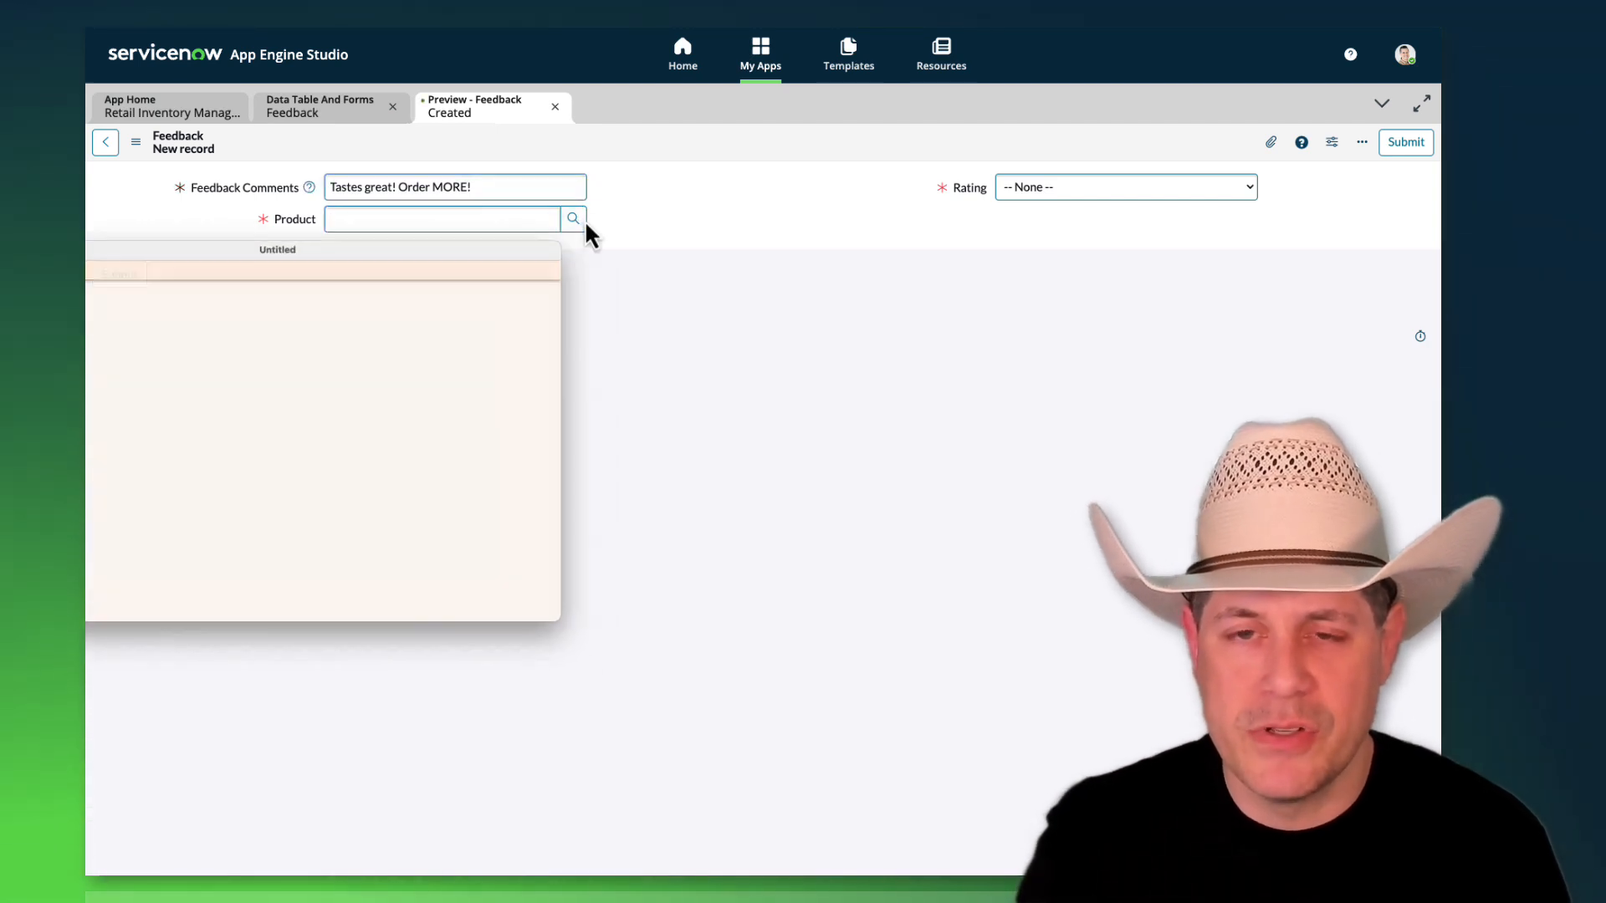
click(572, 217)
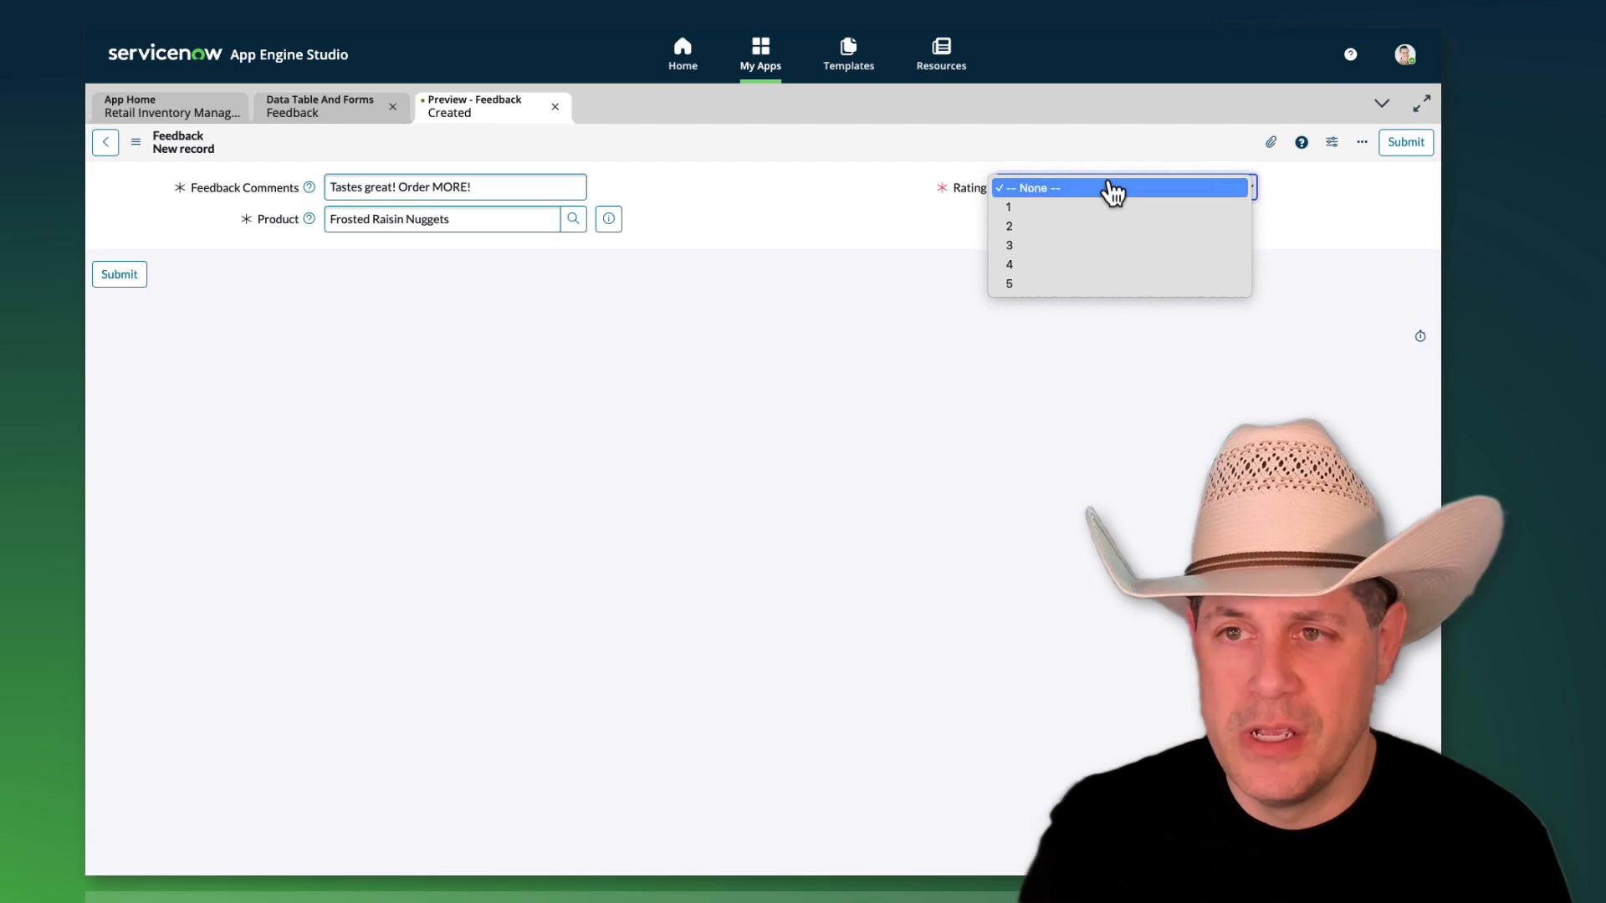
click(1008, 245)
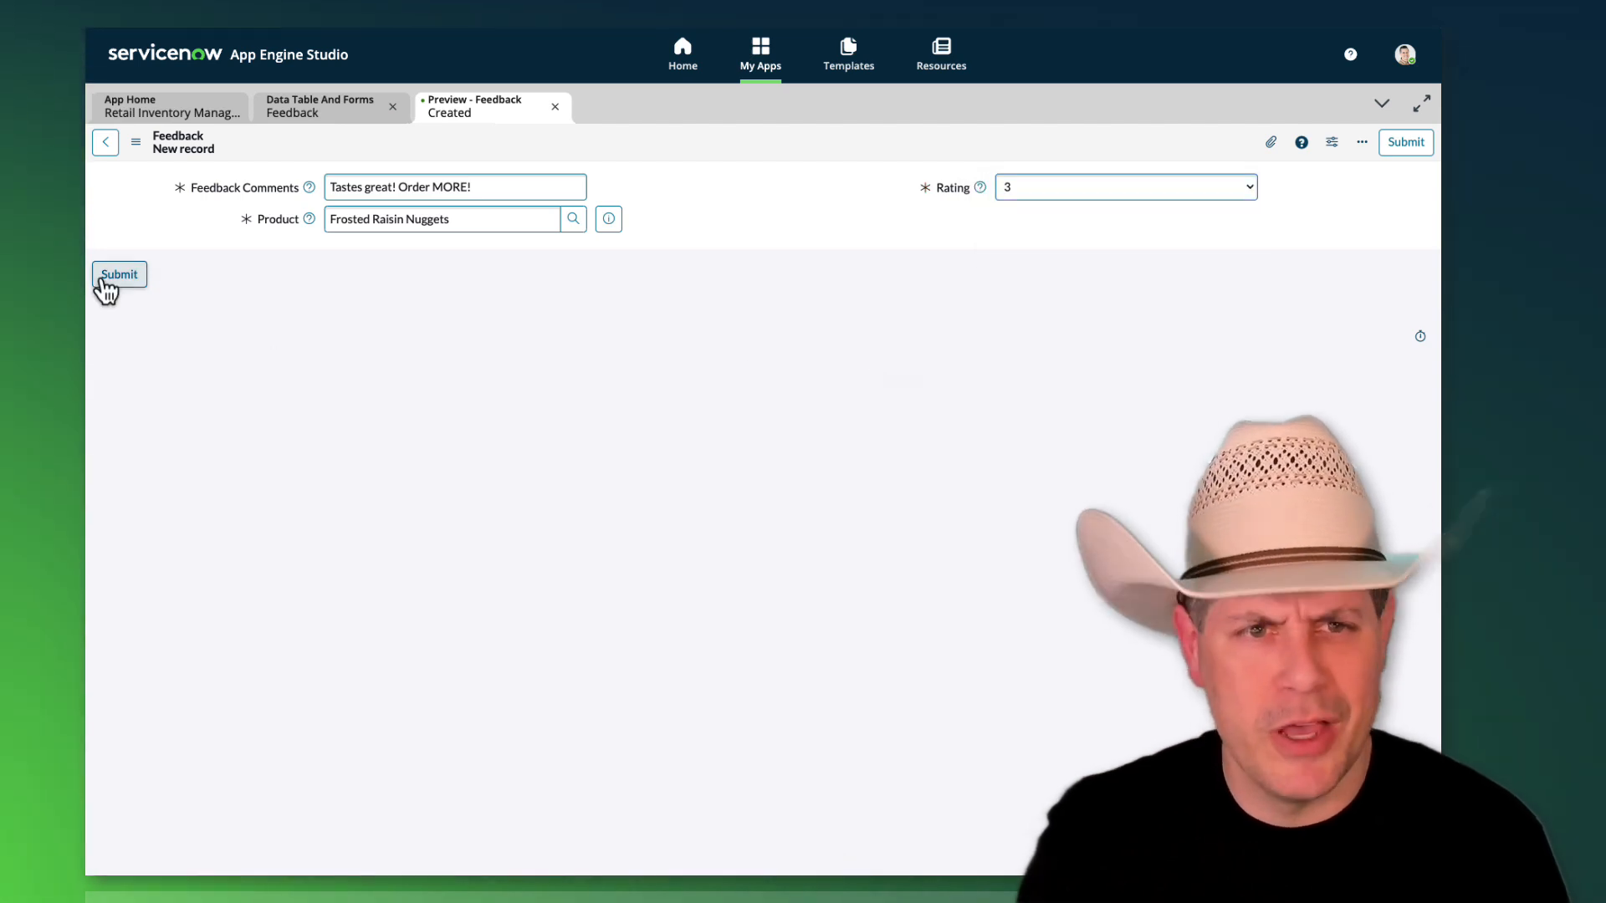
click(119, 273)
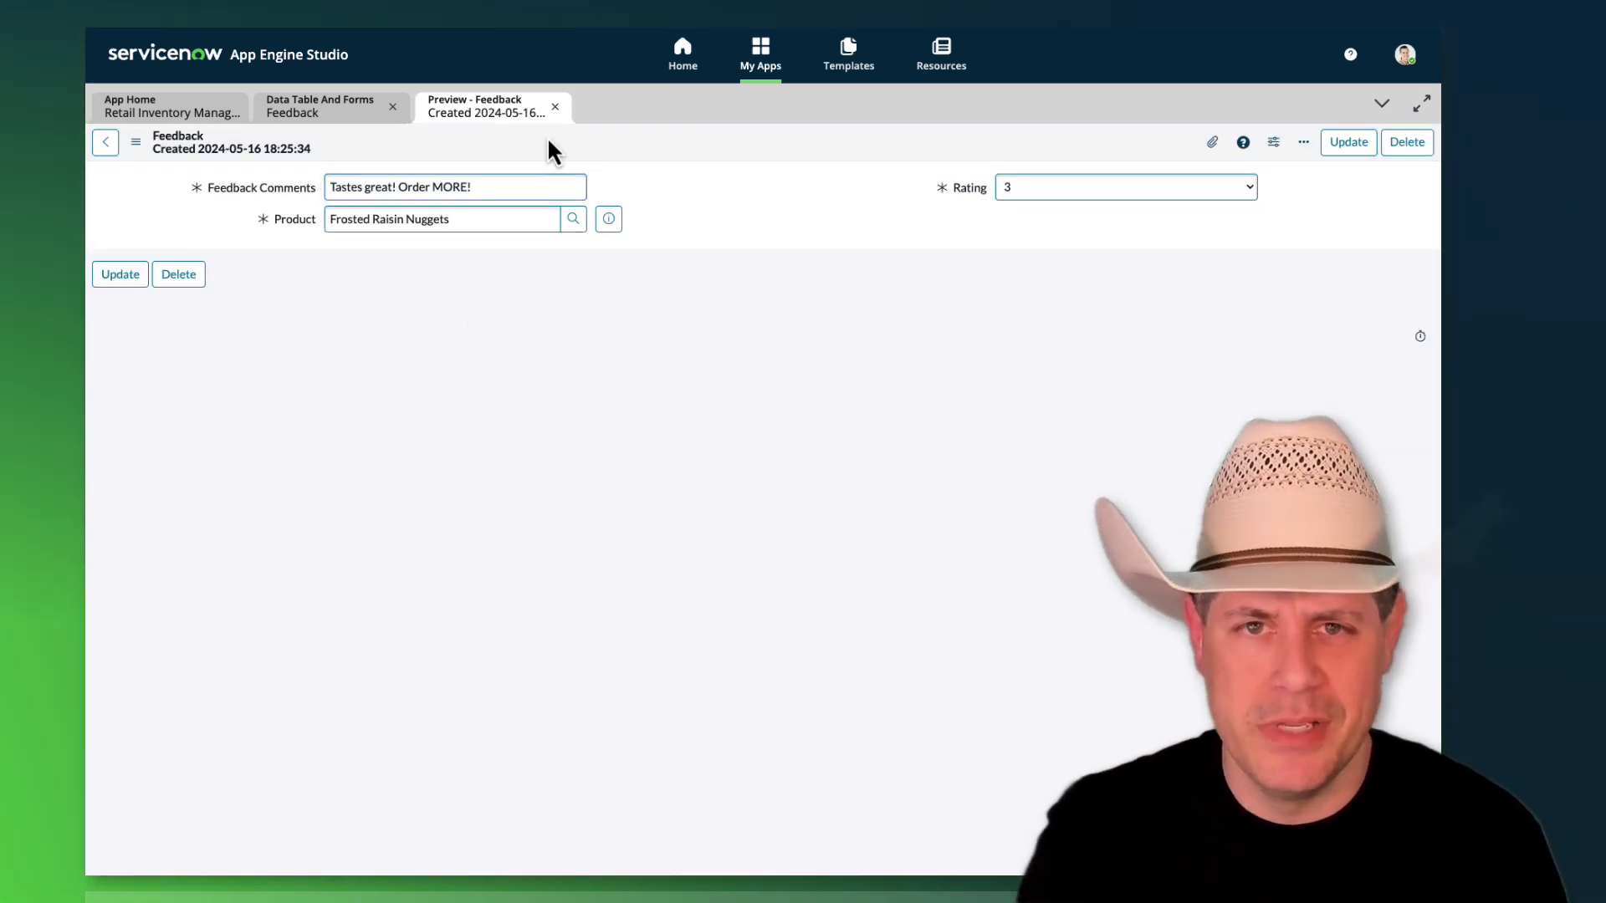
click(555, 108)
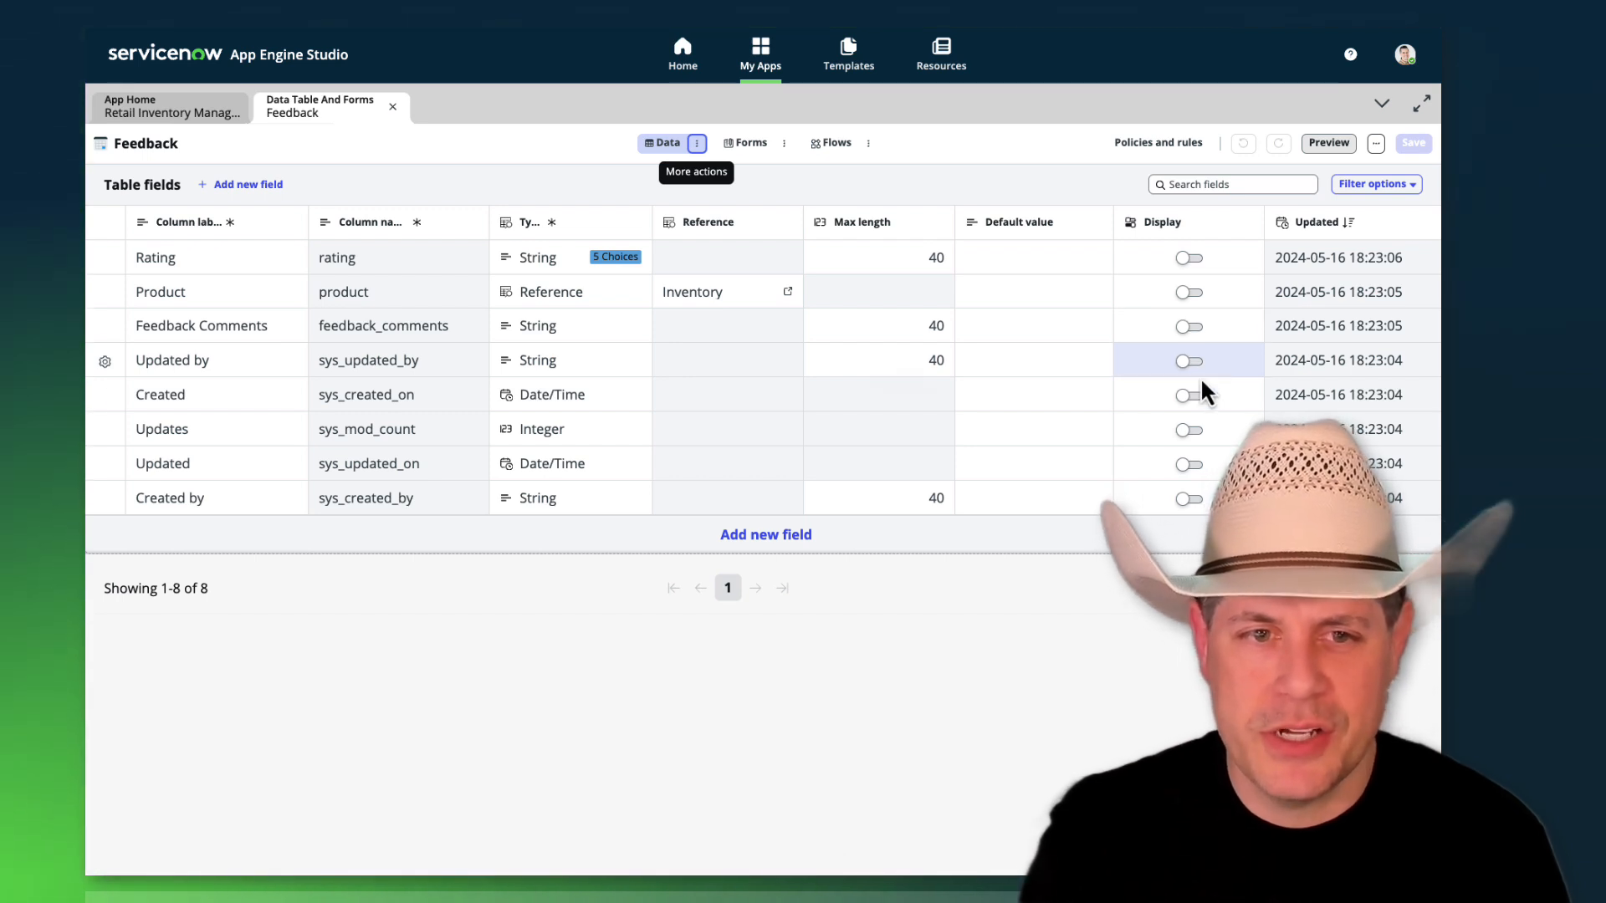
Step: Make Updated the Feedback table's display field, save it and return to the app home
click(1190, 463)
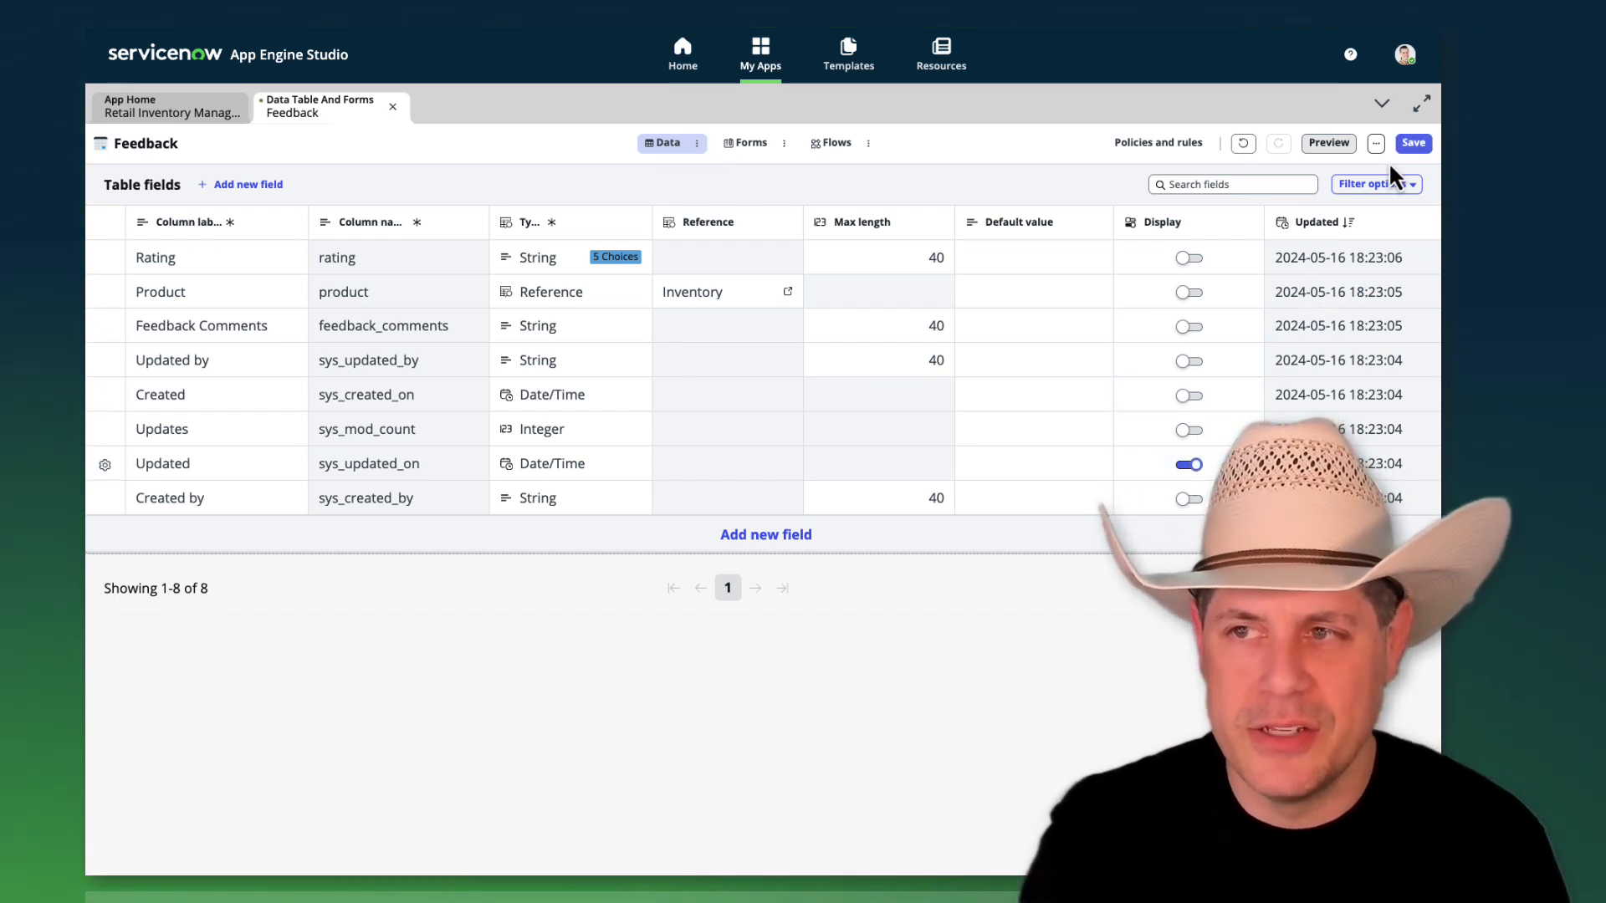
click(1412, 142)
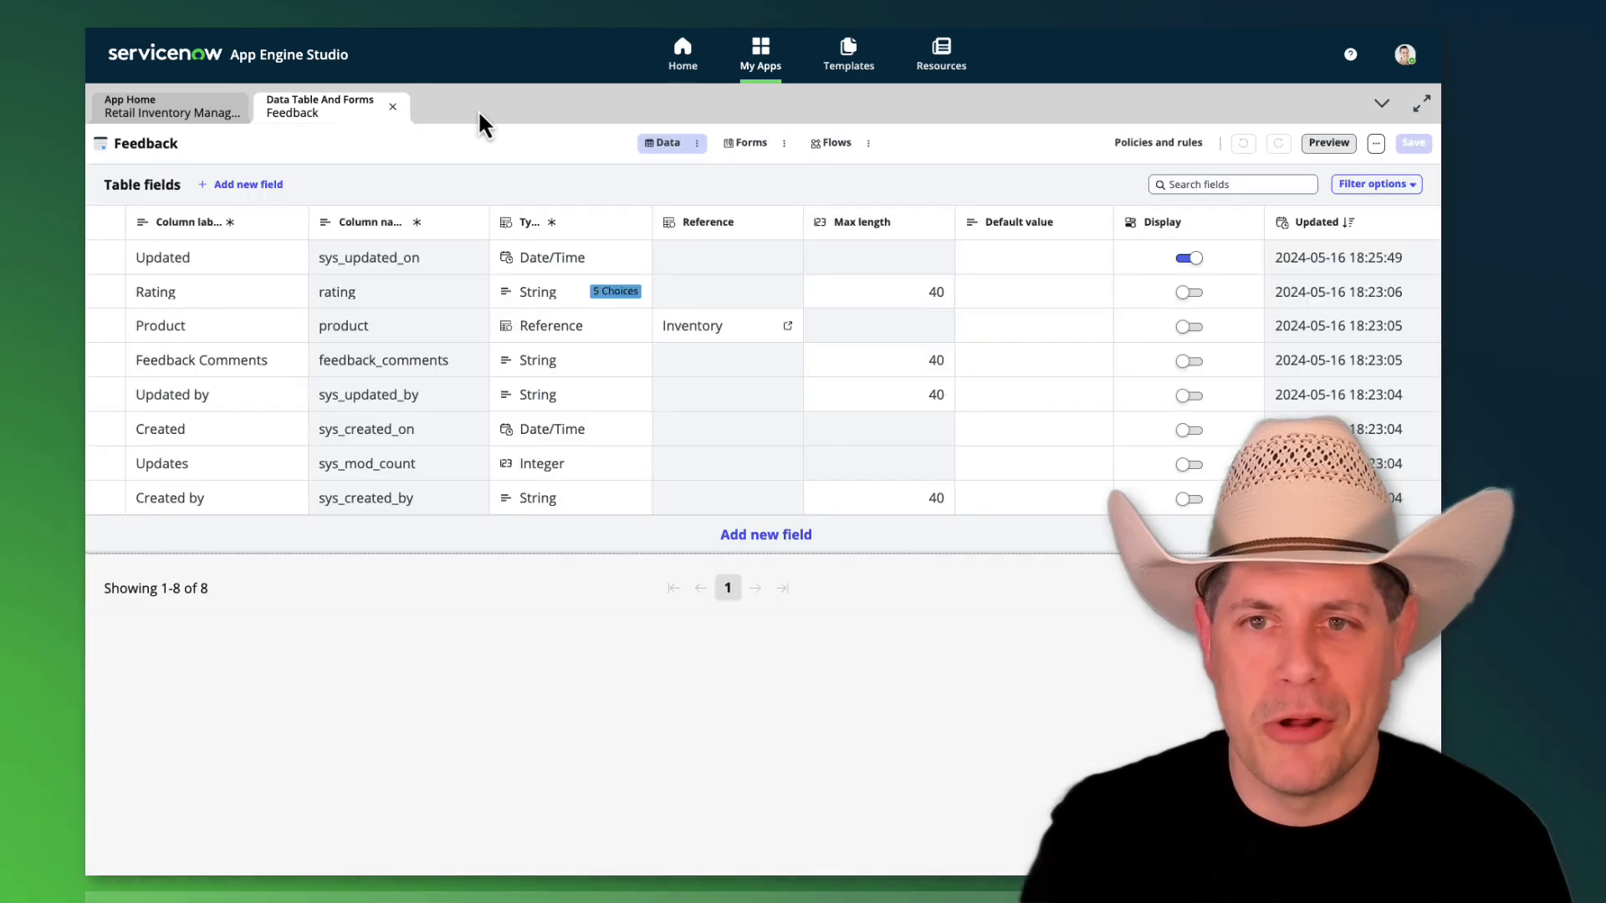
click(391, 107)
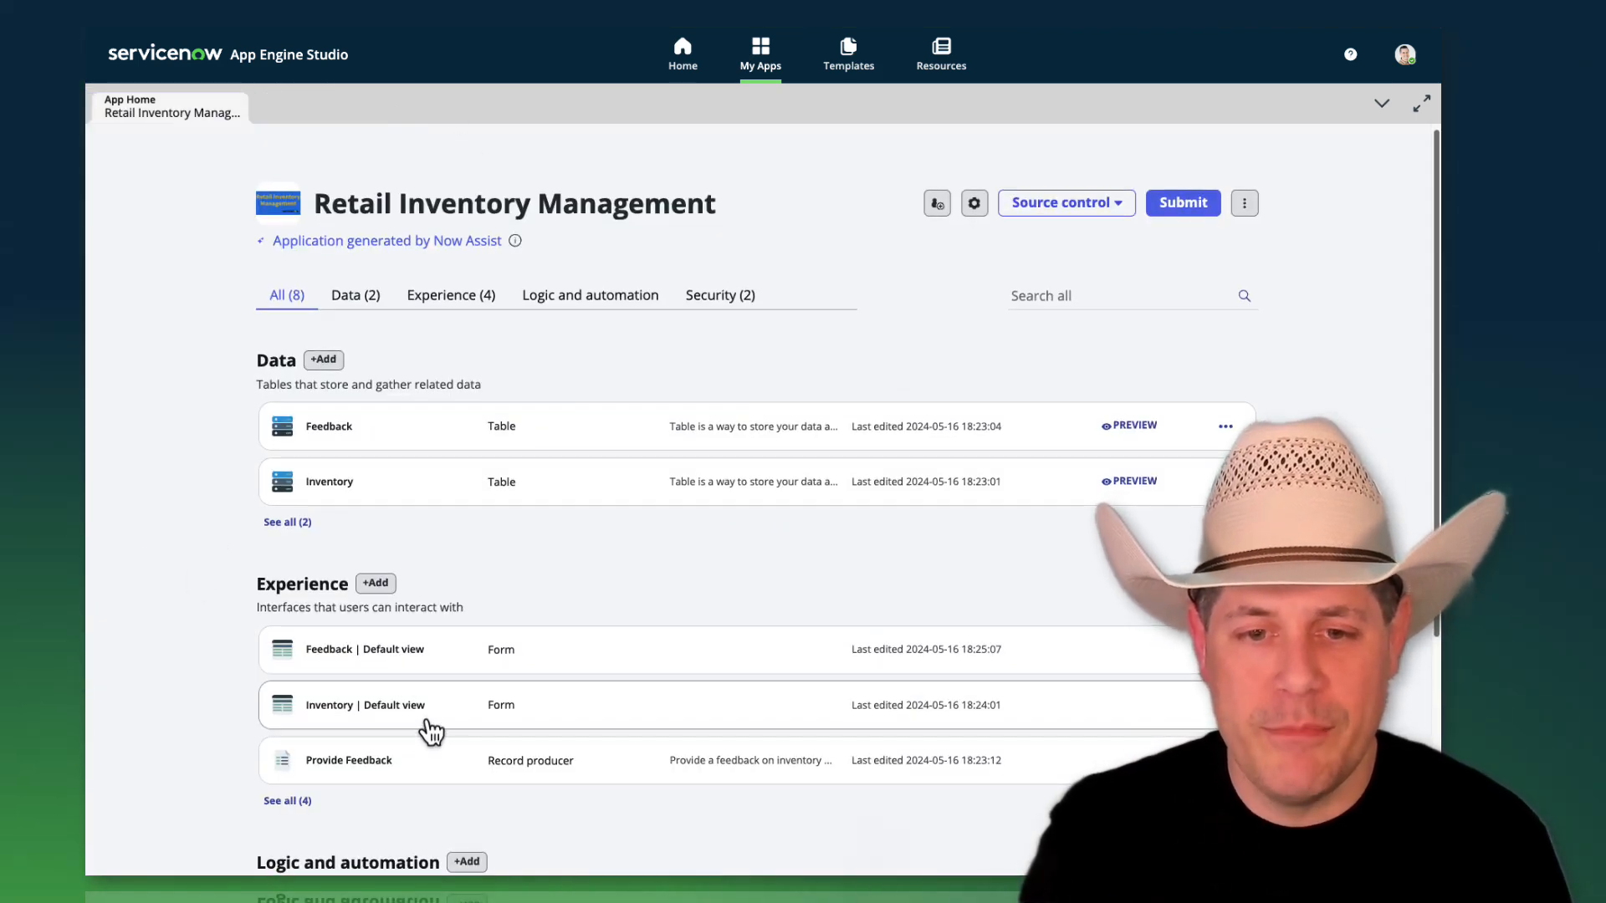
mouse_move(505, 674)
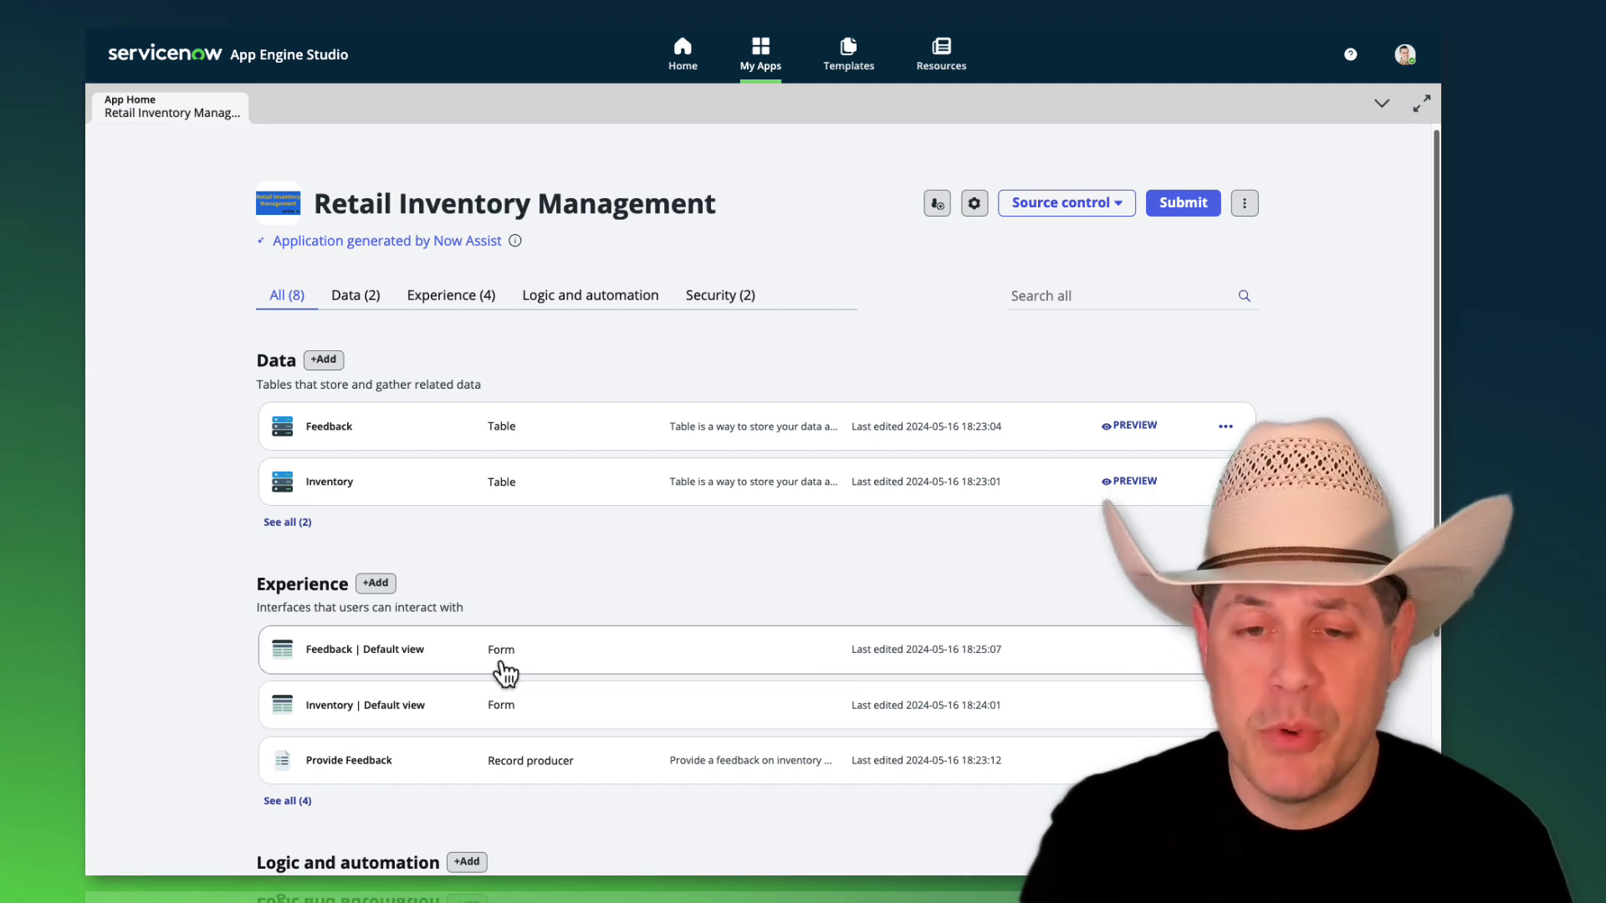
mouse_move(463, 748)
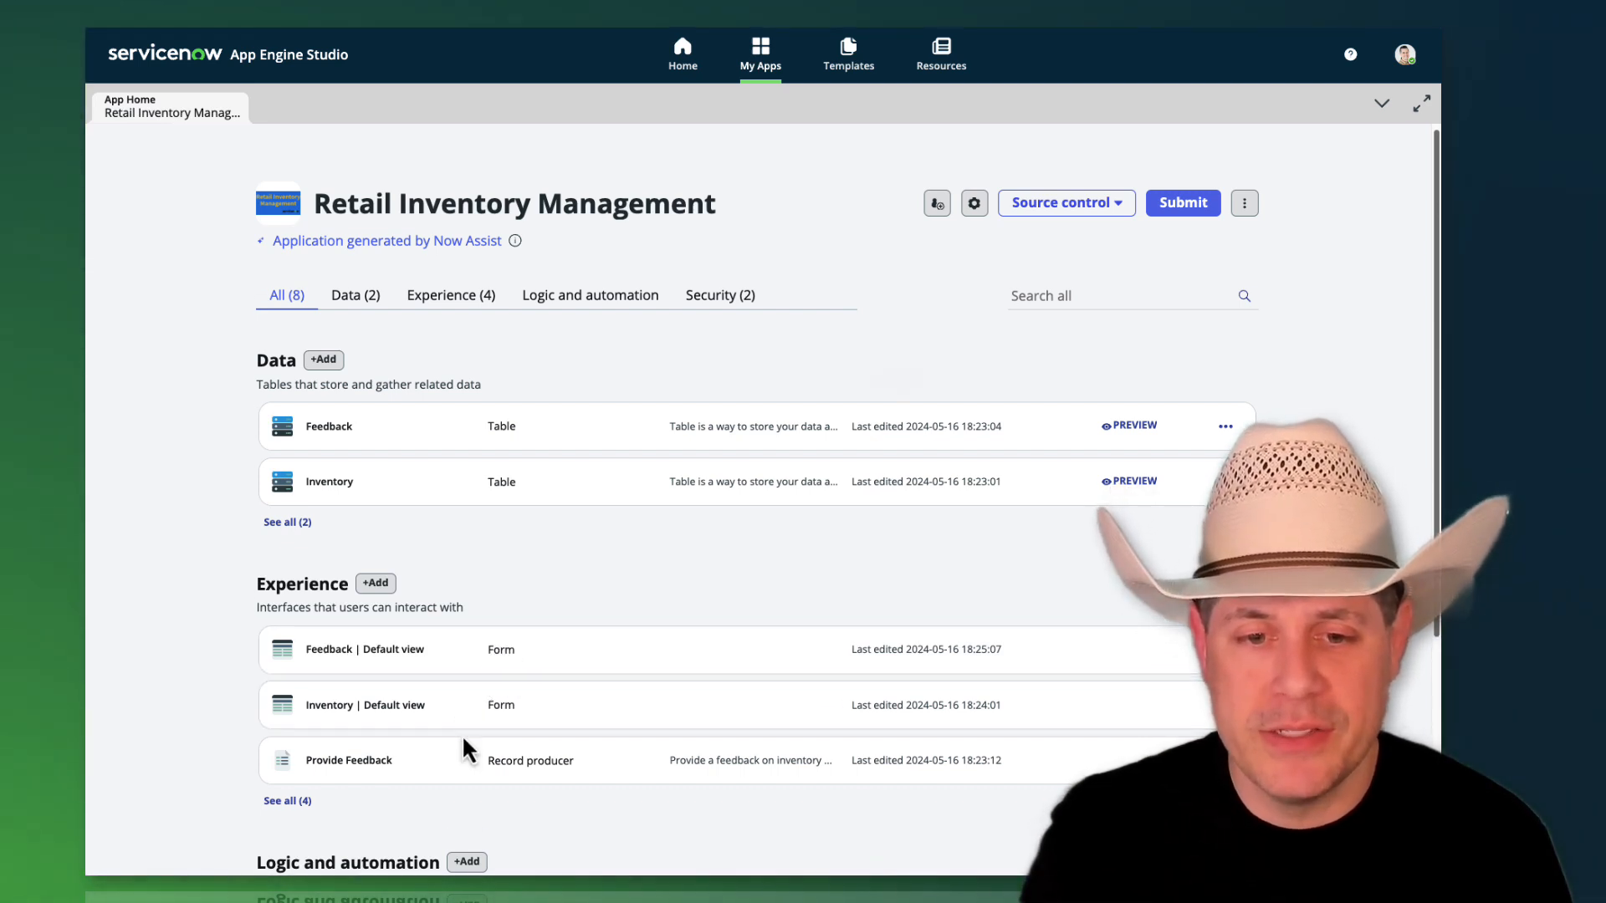
mouse_move(450, 294)
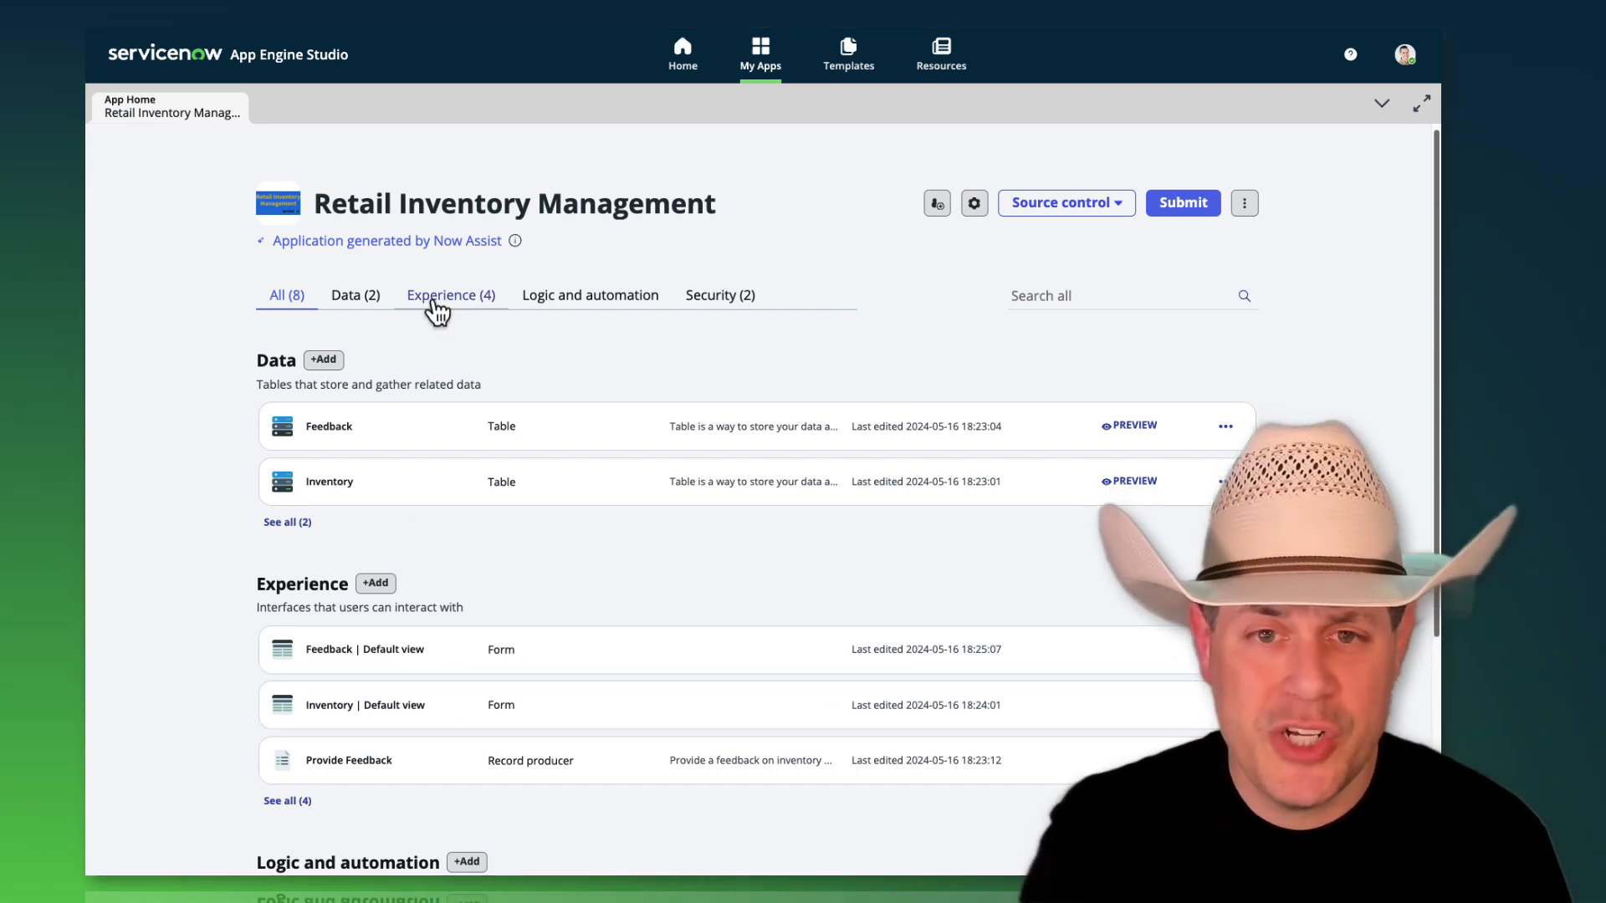
Step: Filter the app home to show only the four Experience items
click(450, 294)
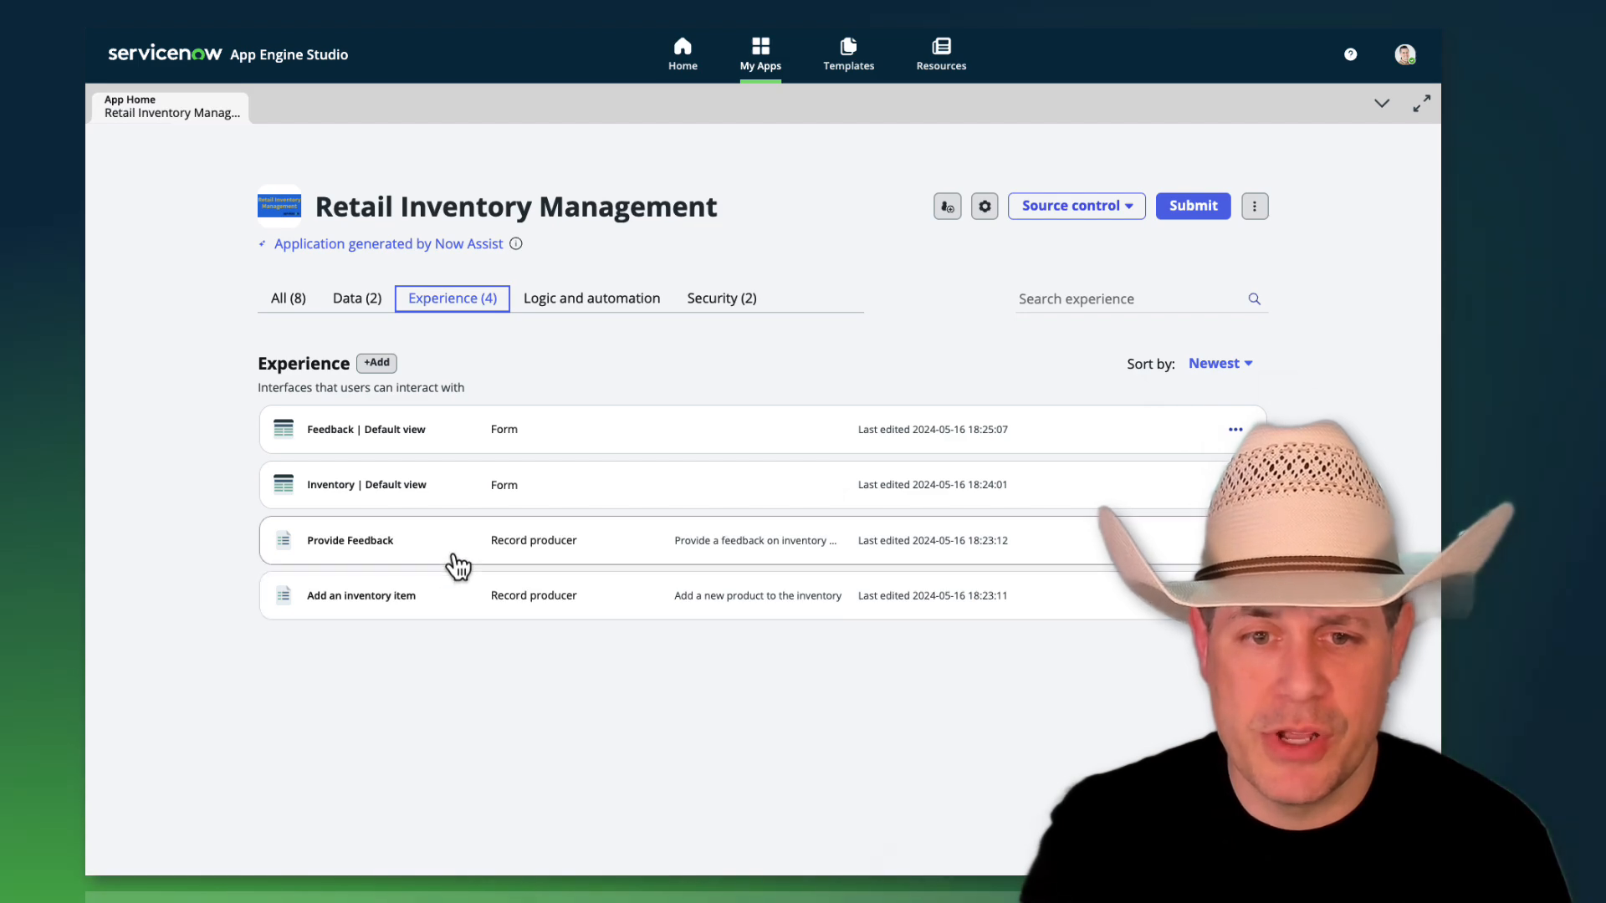
Step: Preview Add an inventory item in Portal with FRN, SKU 123, Dry goods and quantity 250
click(361, 595)
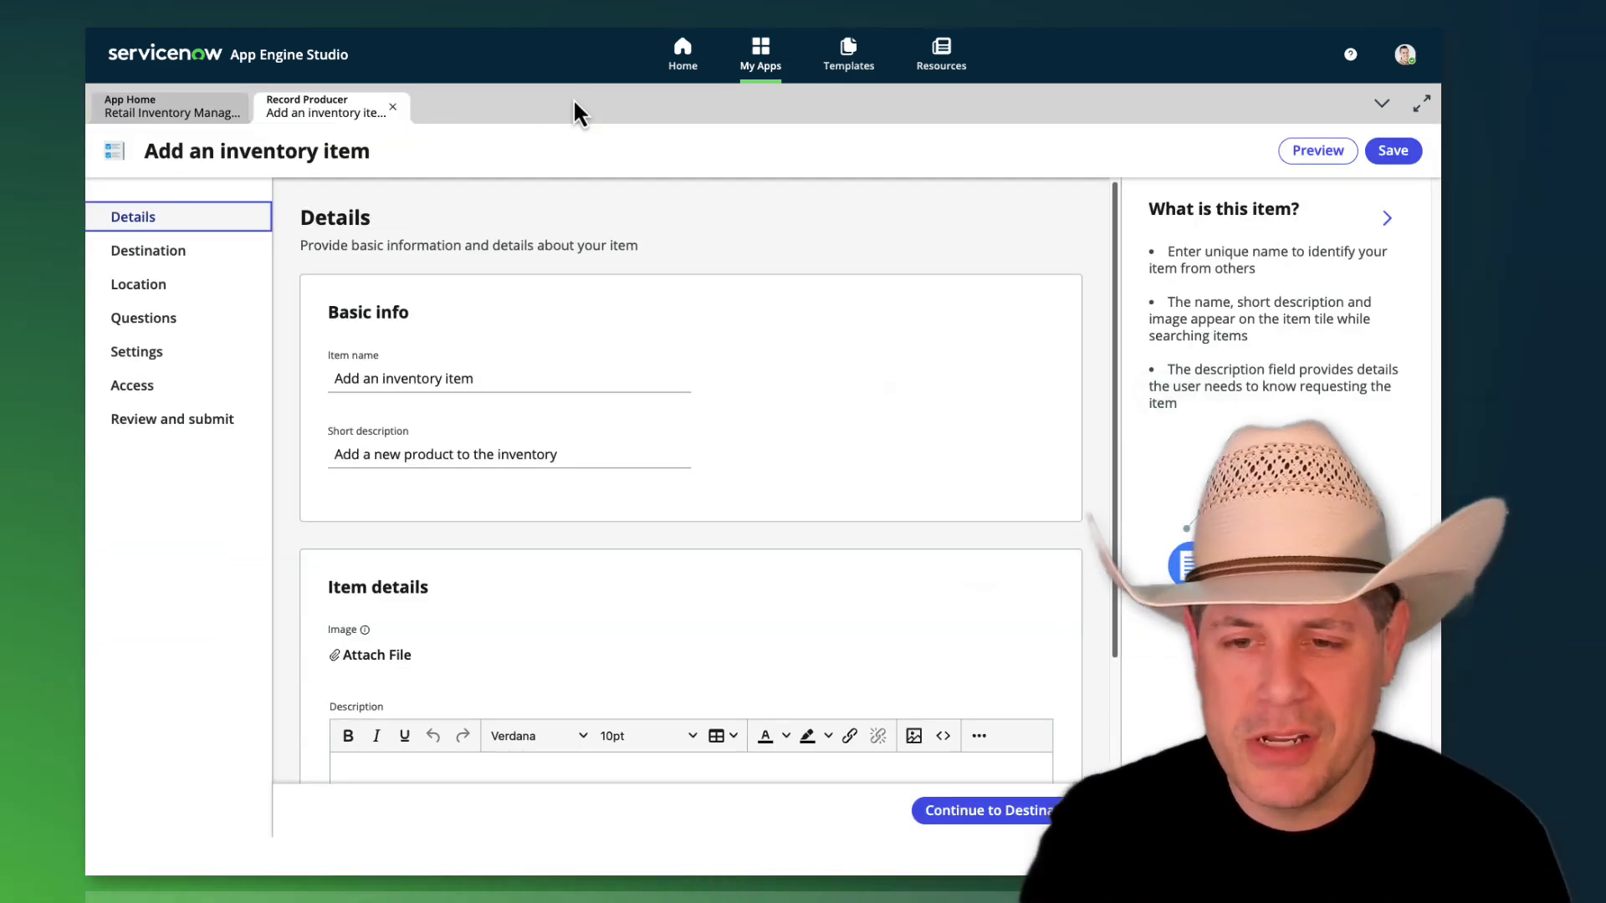
click(1316, 151)
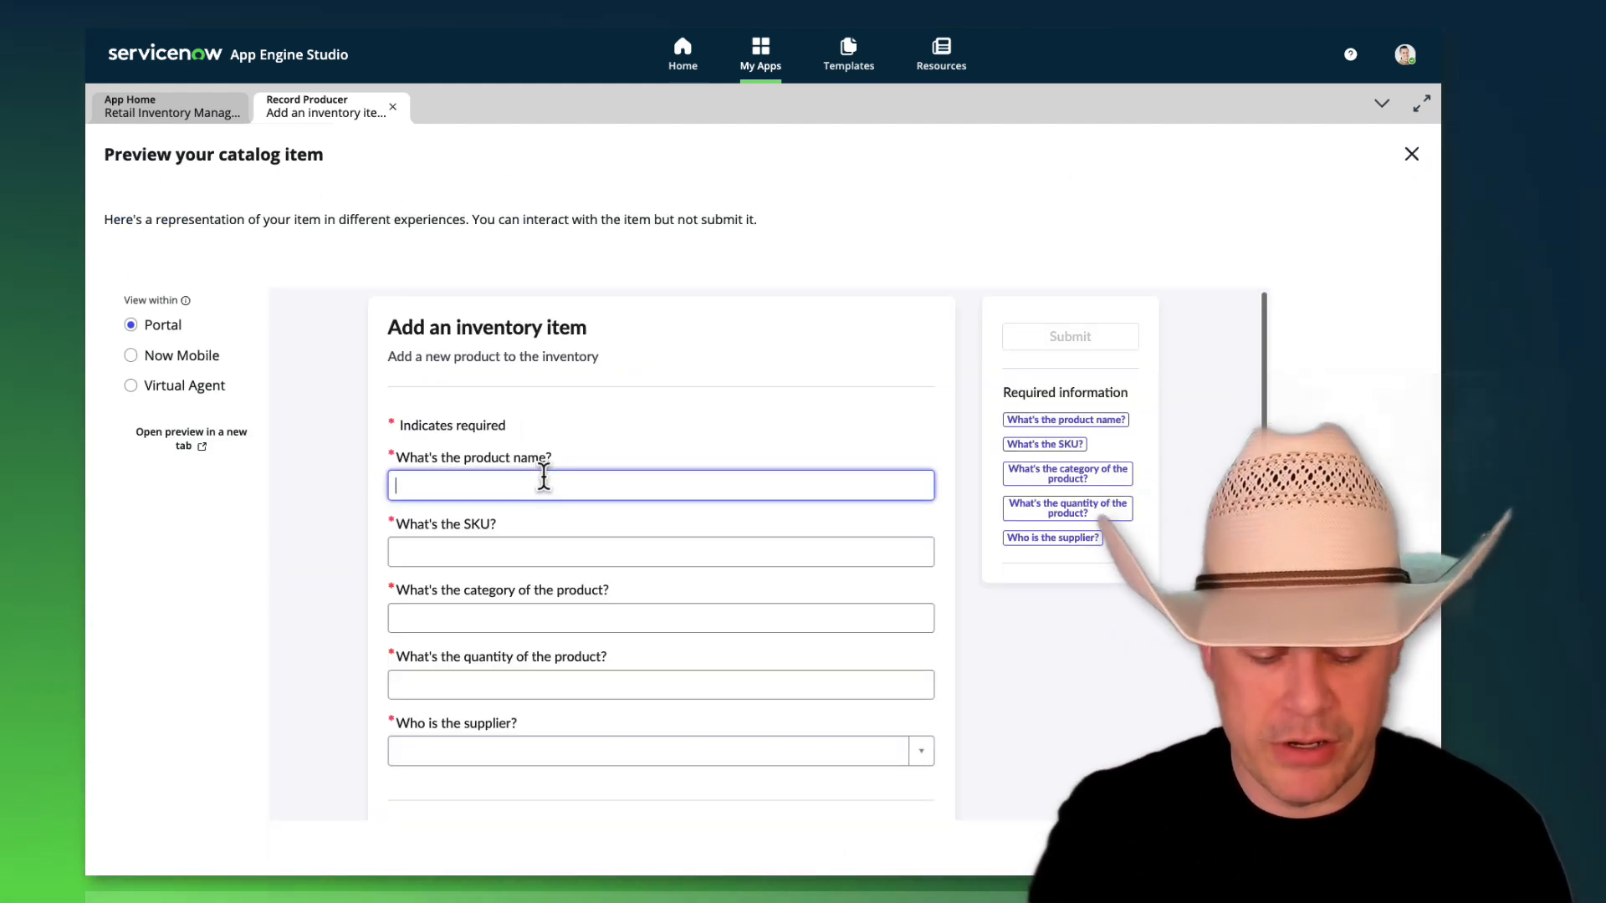
text(FR)
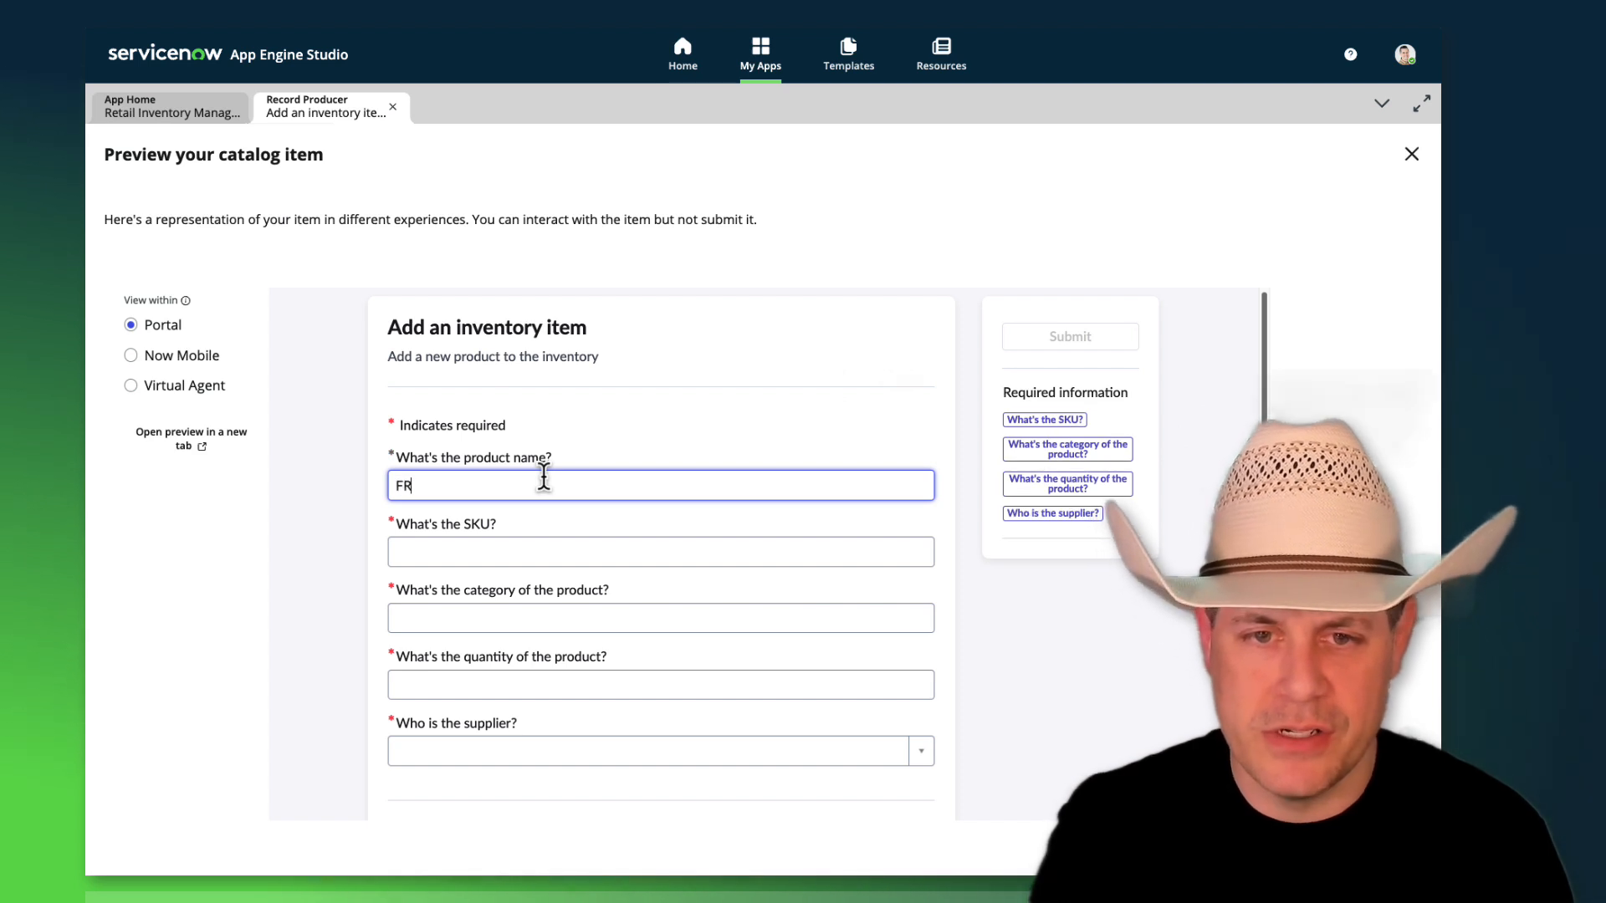
text(12)
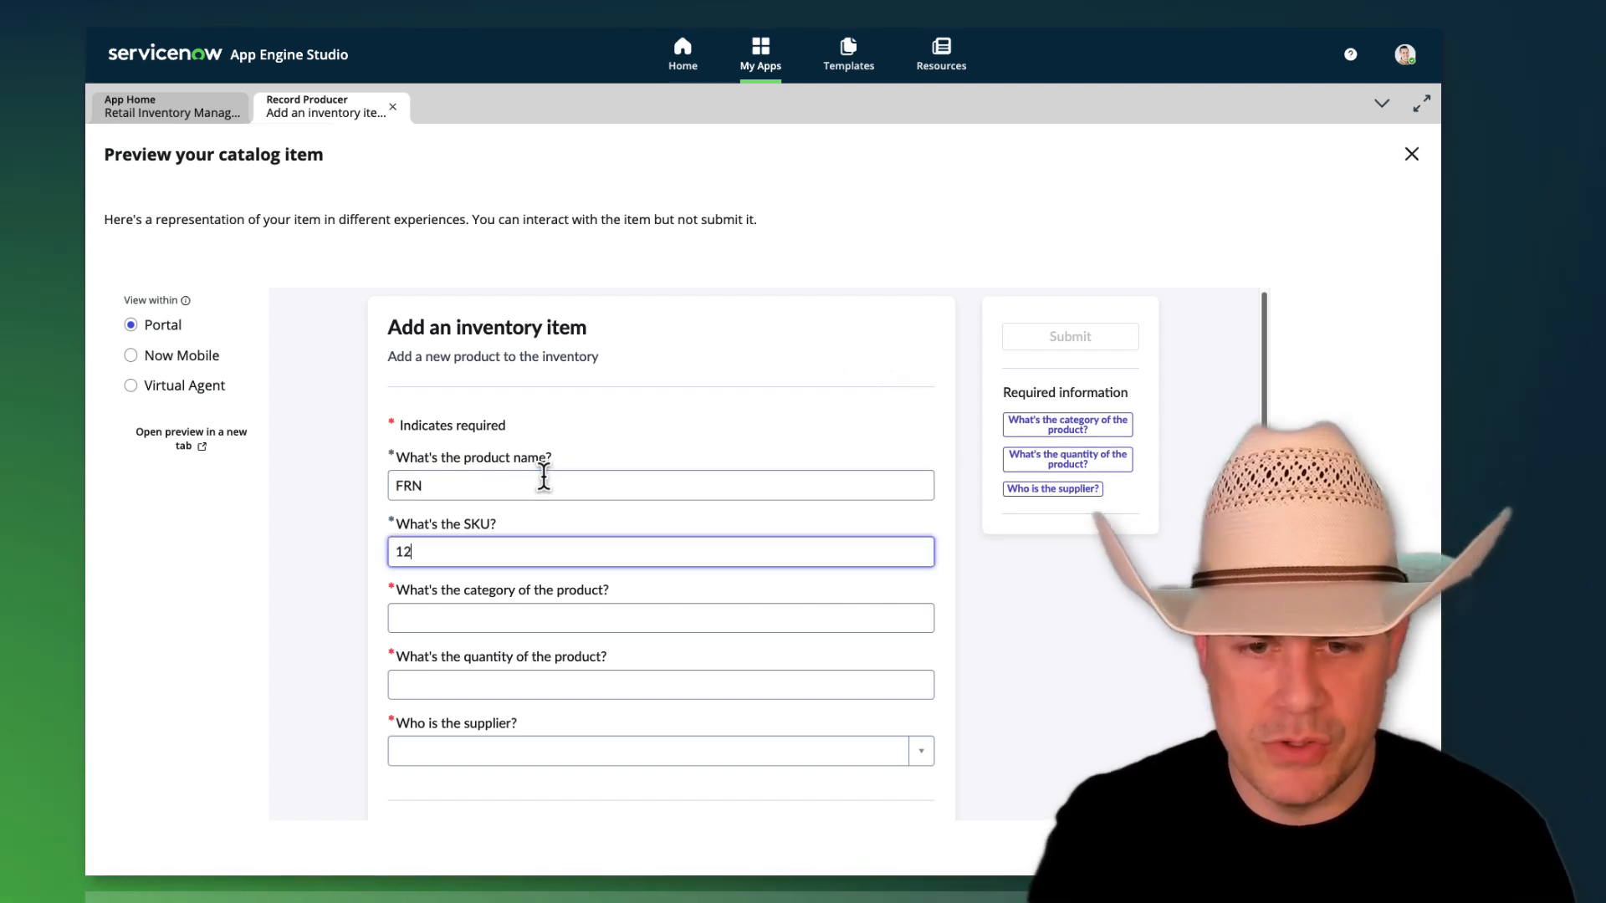
text(Dry goods)
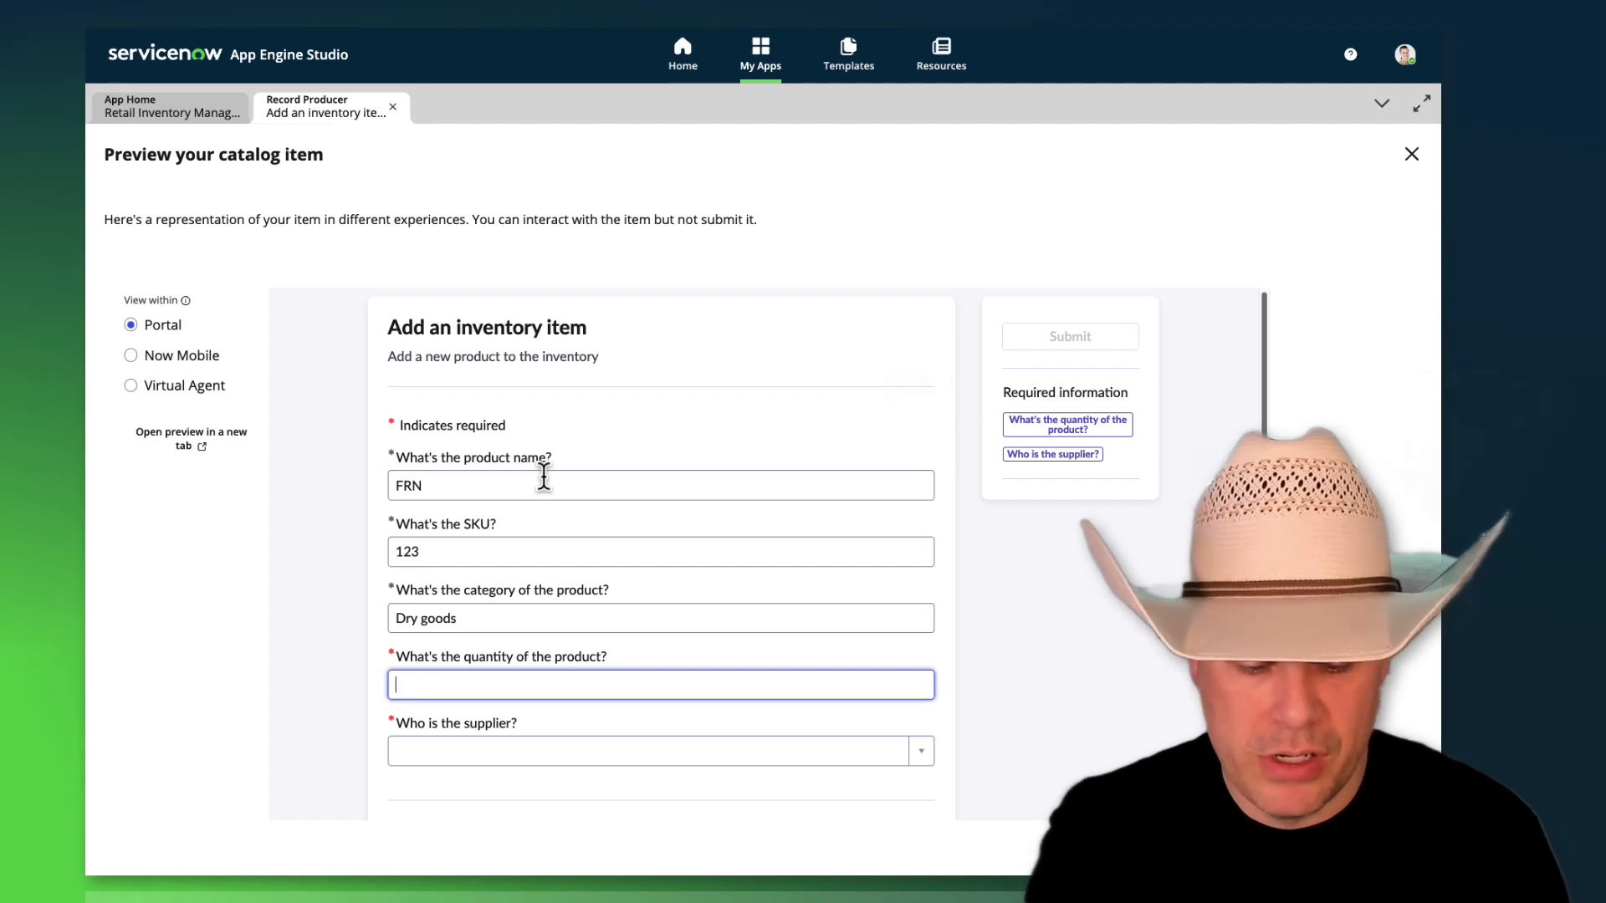
text(250)
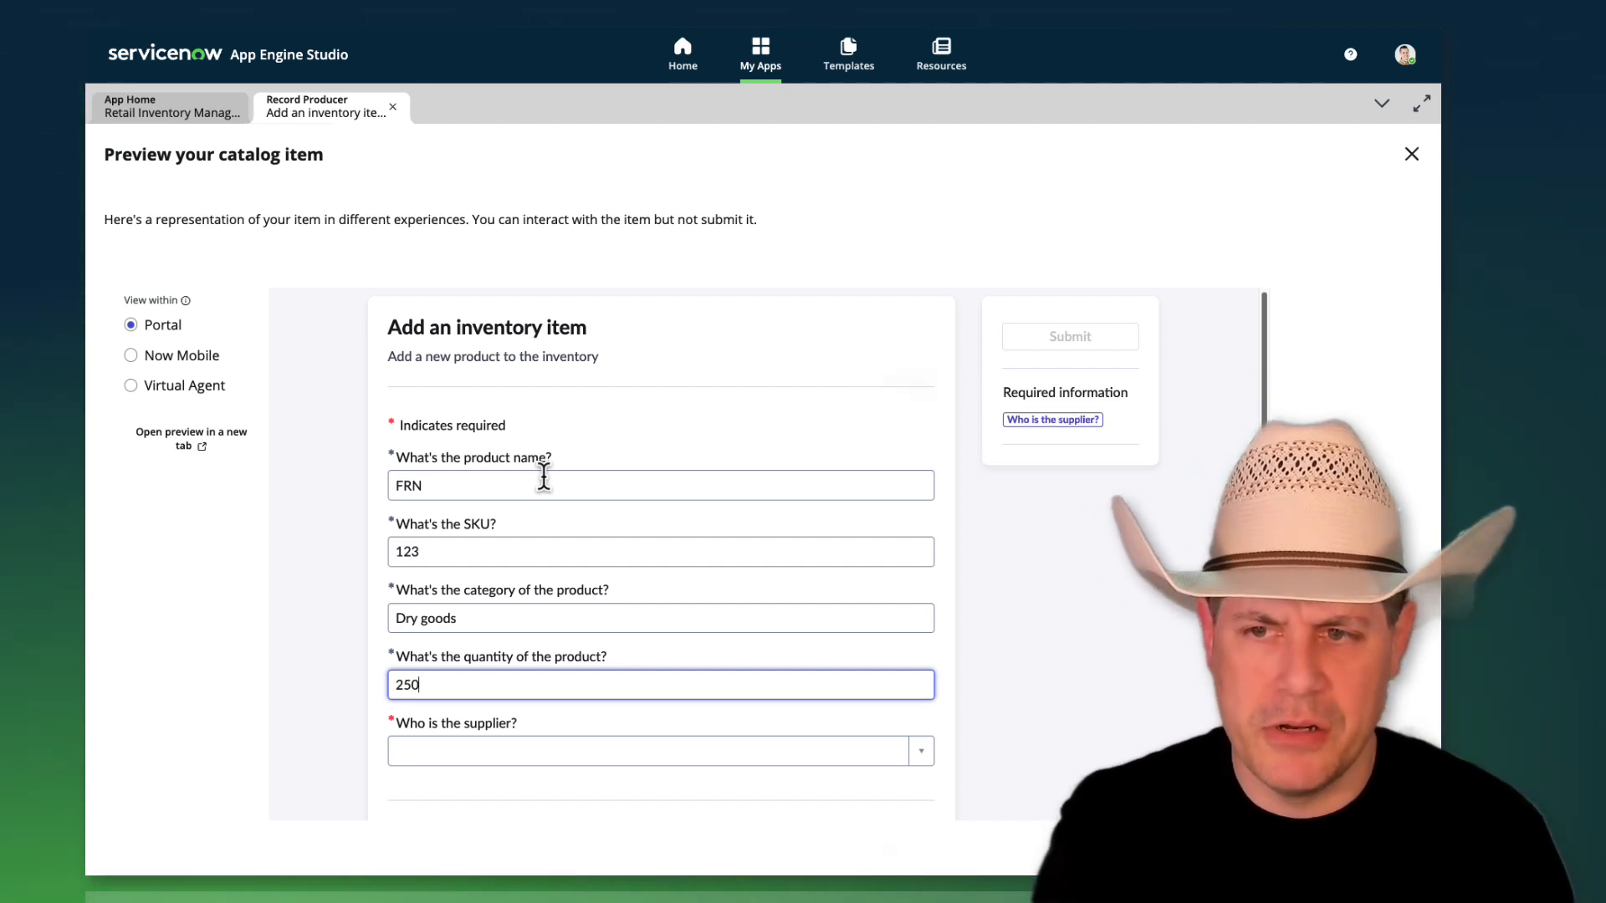
text(asdfasdf)
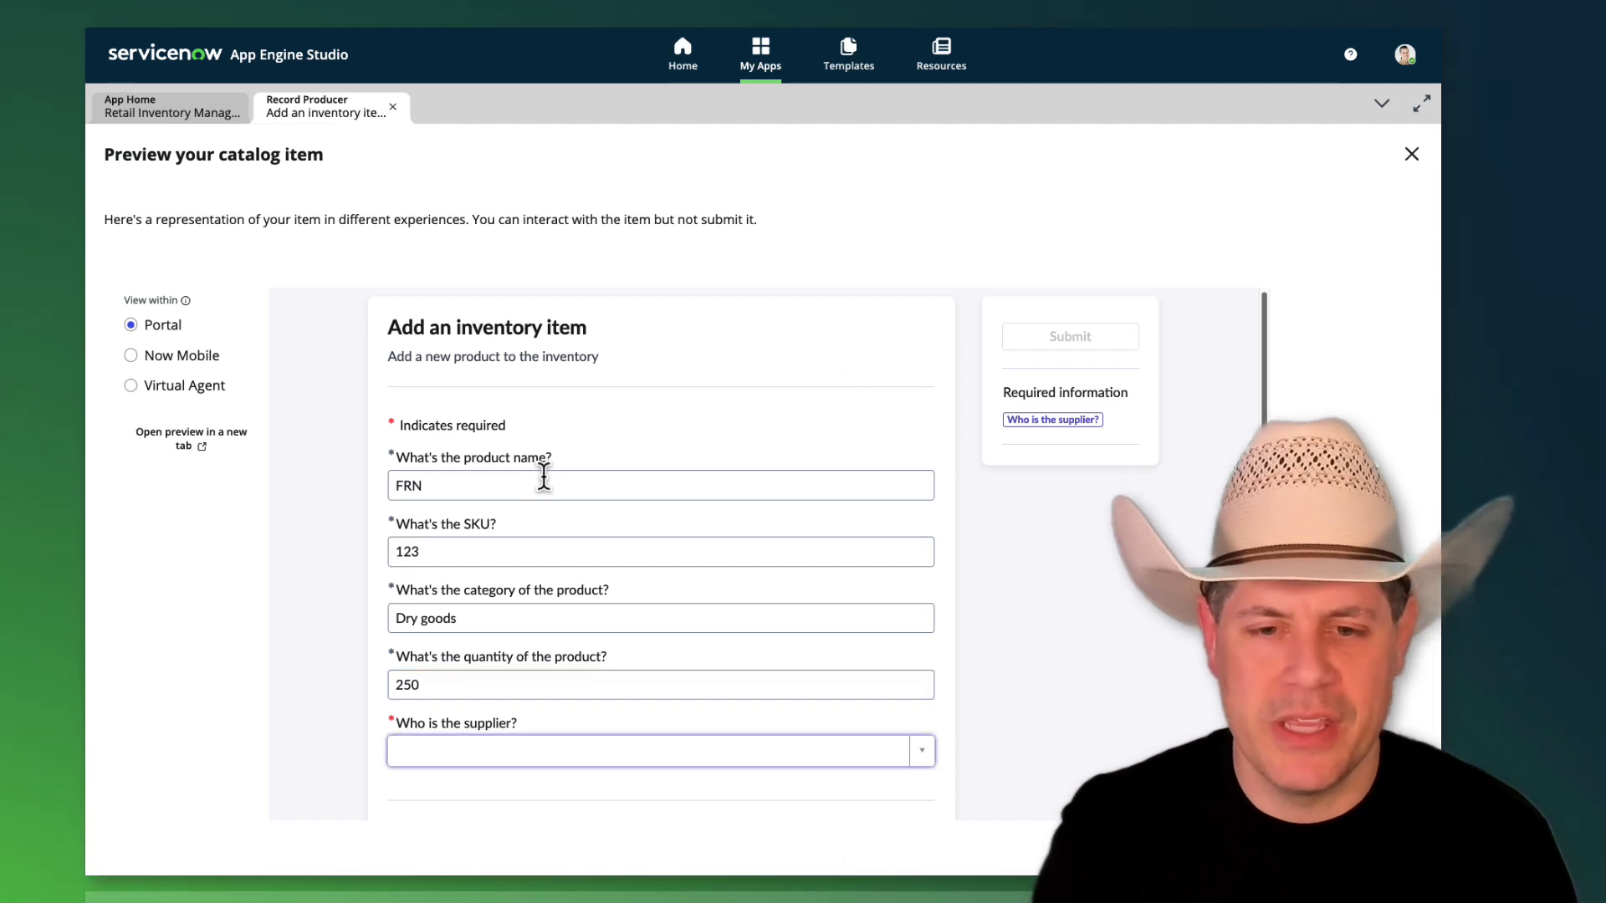
Step: Choose ACME Airlines as the supplier, then switch the preview to Virtual Agent
click(660, 751)
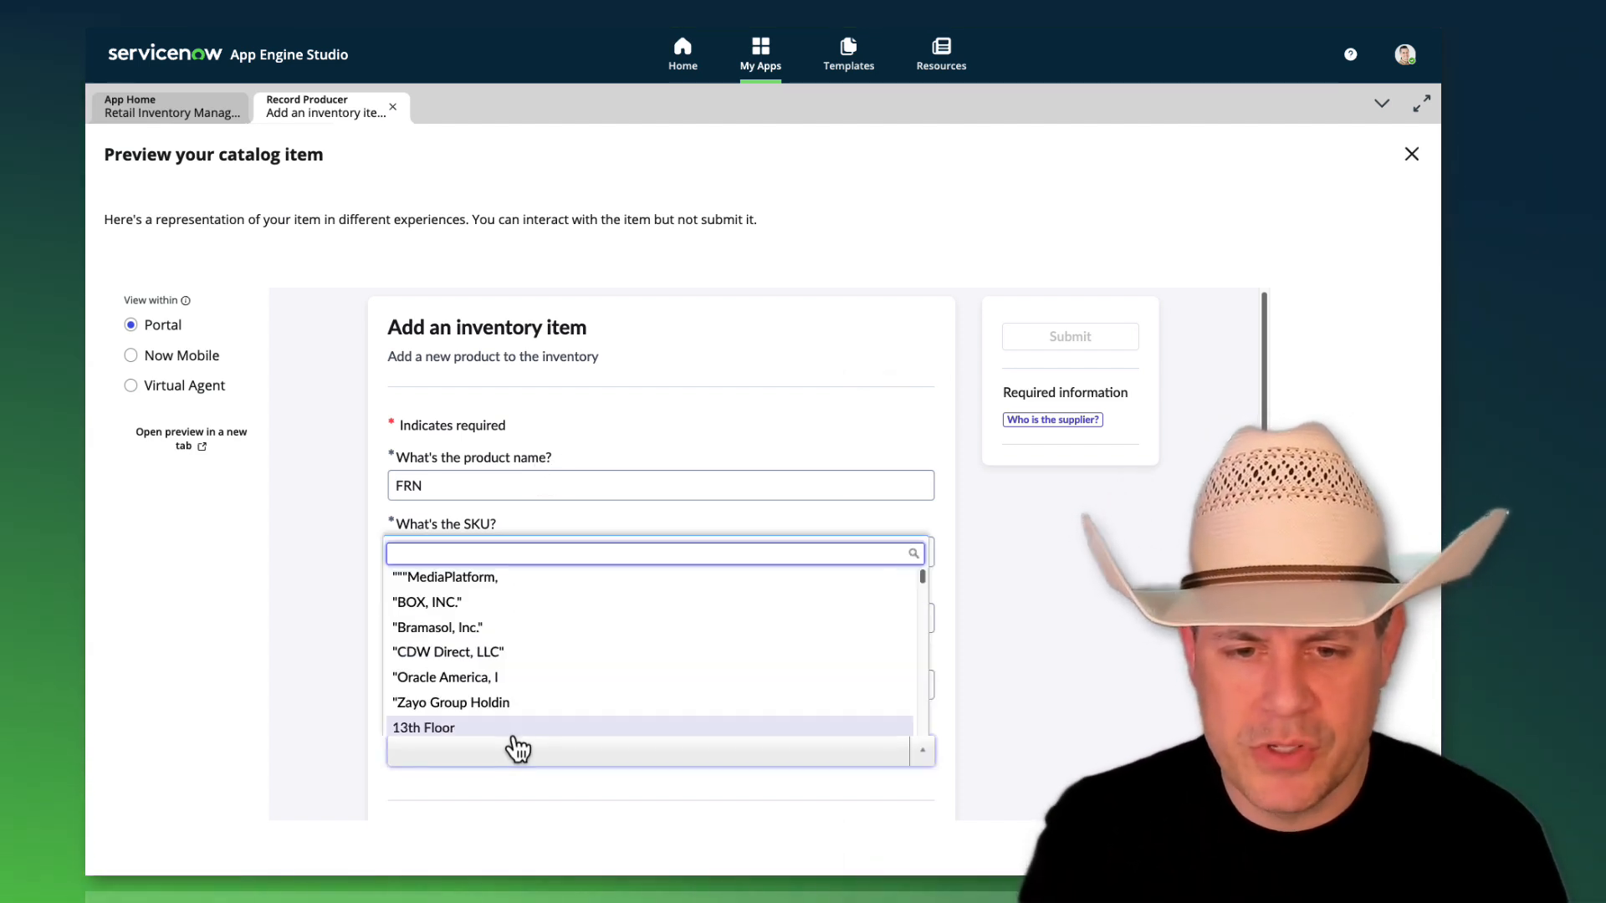
text(ACM)
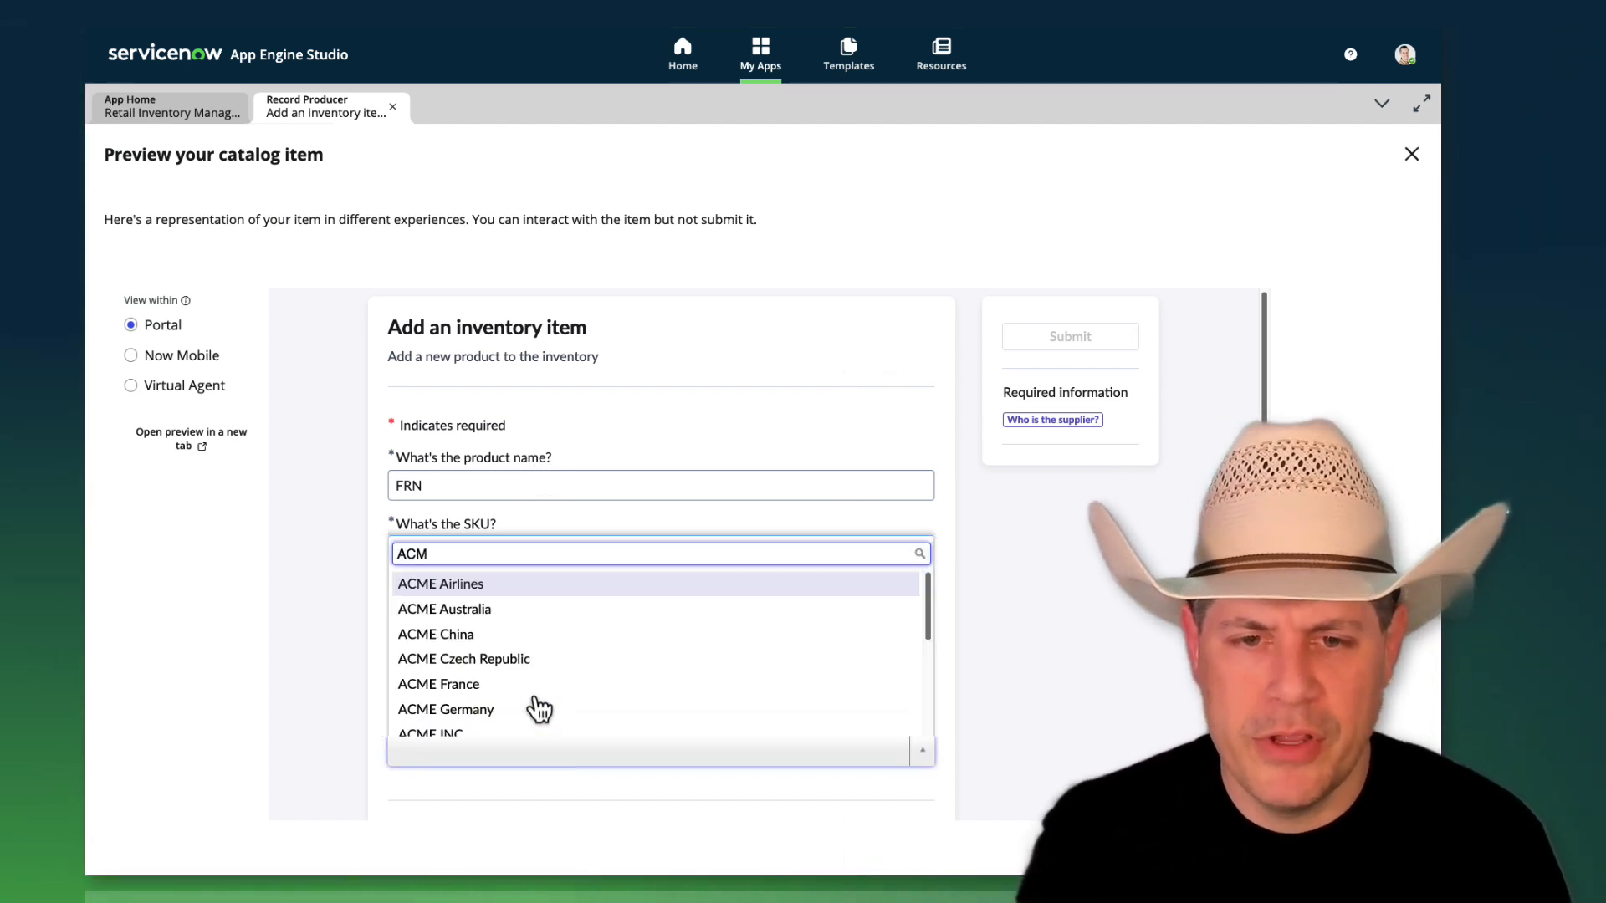
click(440, 584)
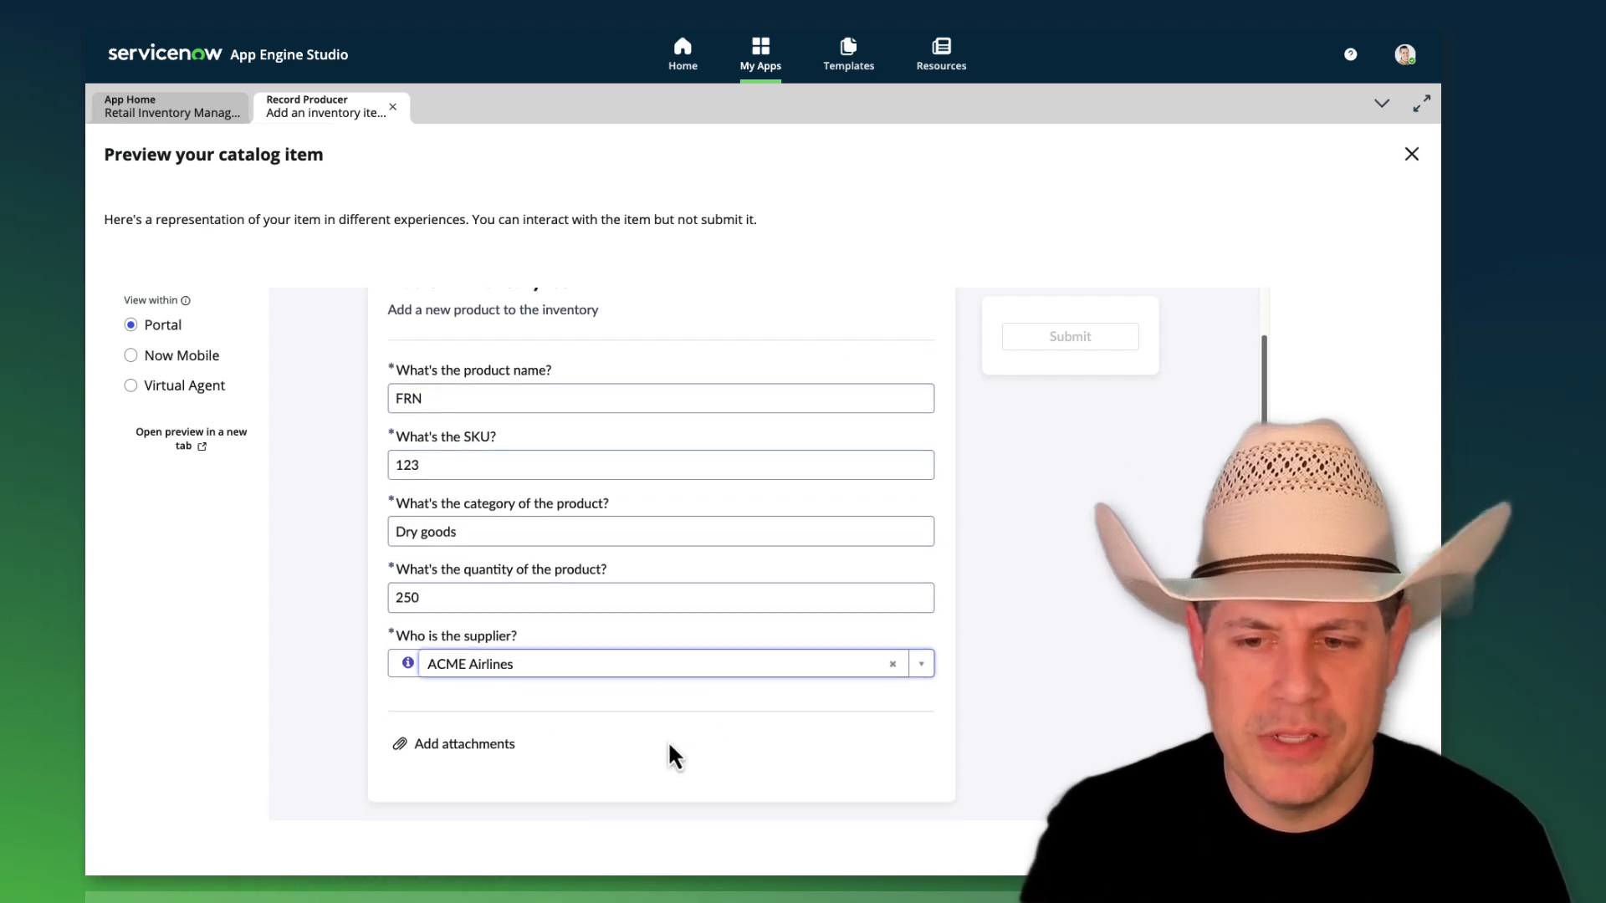
click(131, 384)
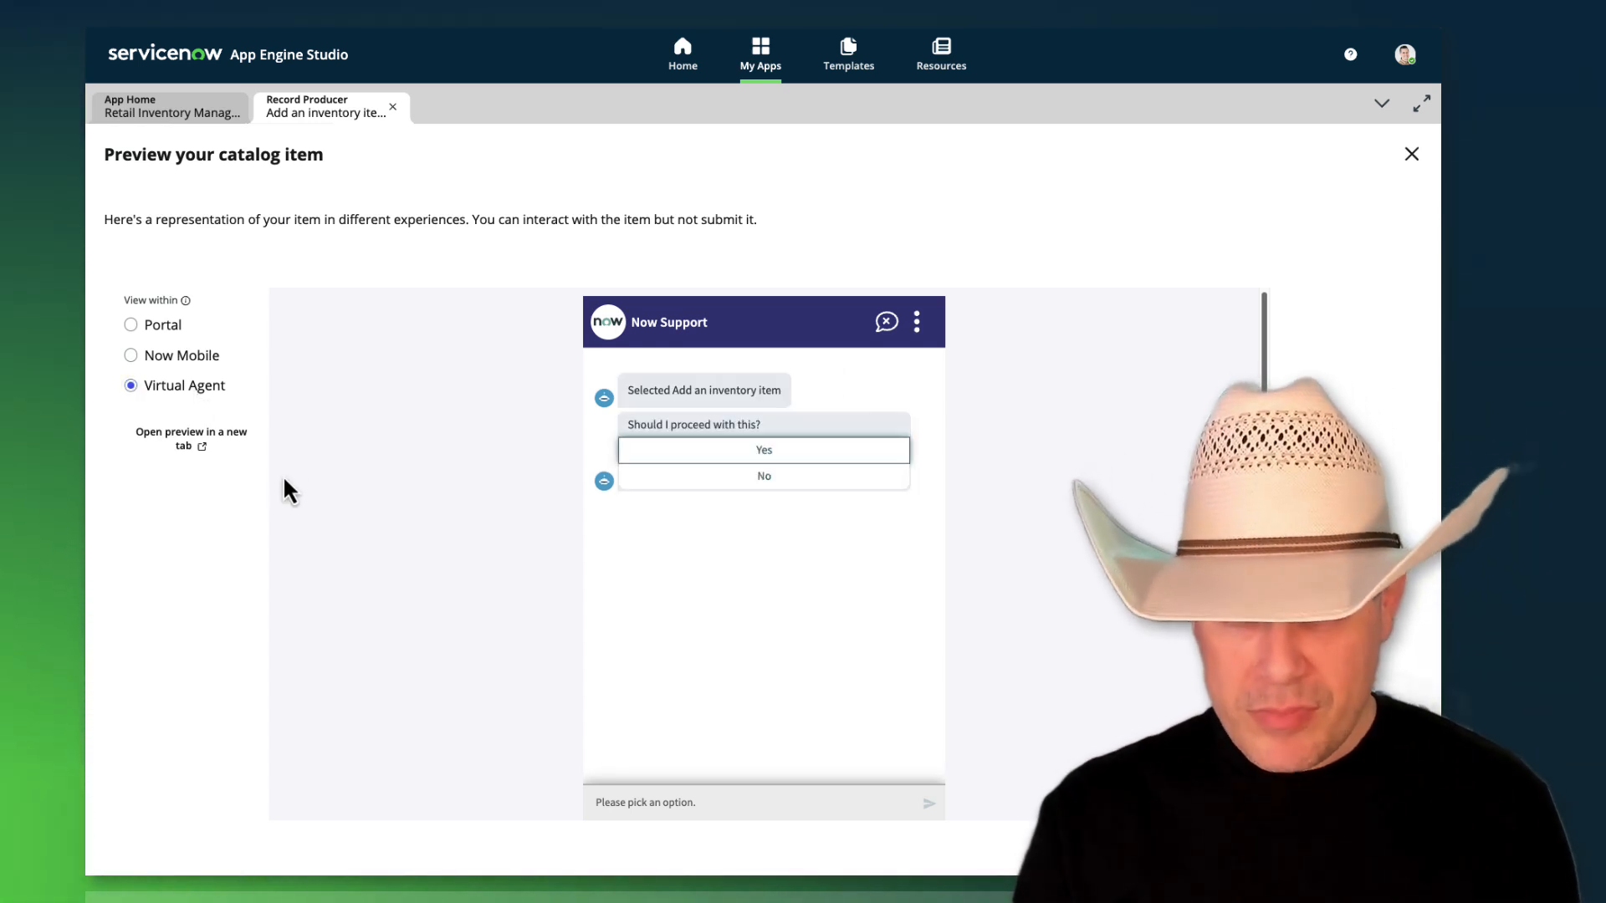
mouse_move(762, 557)
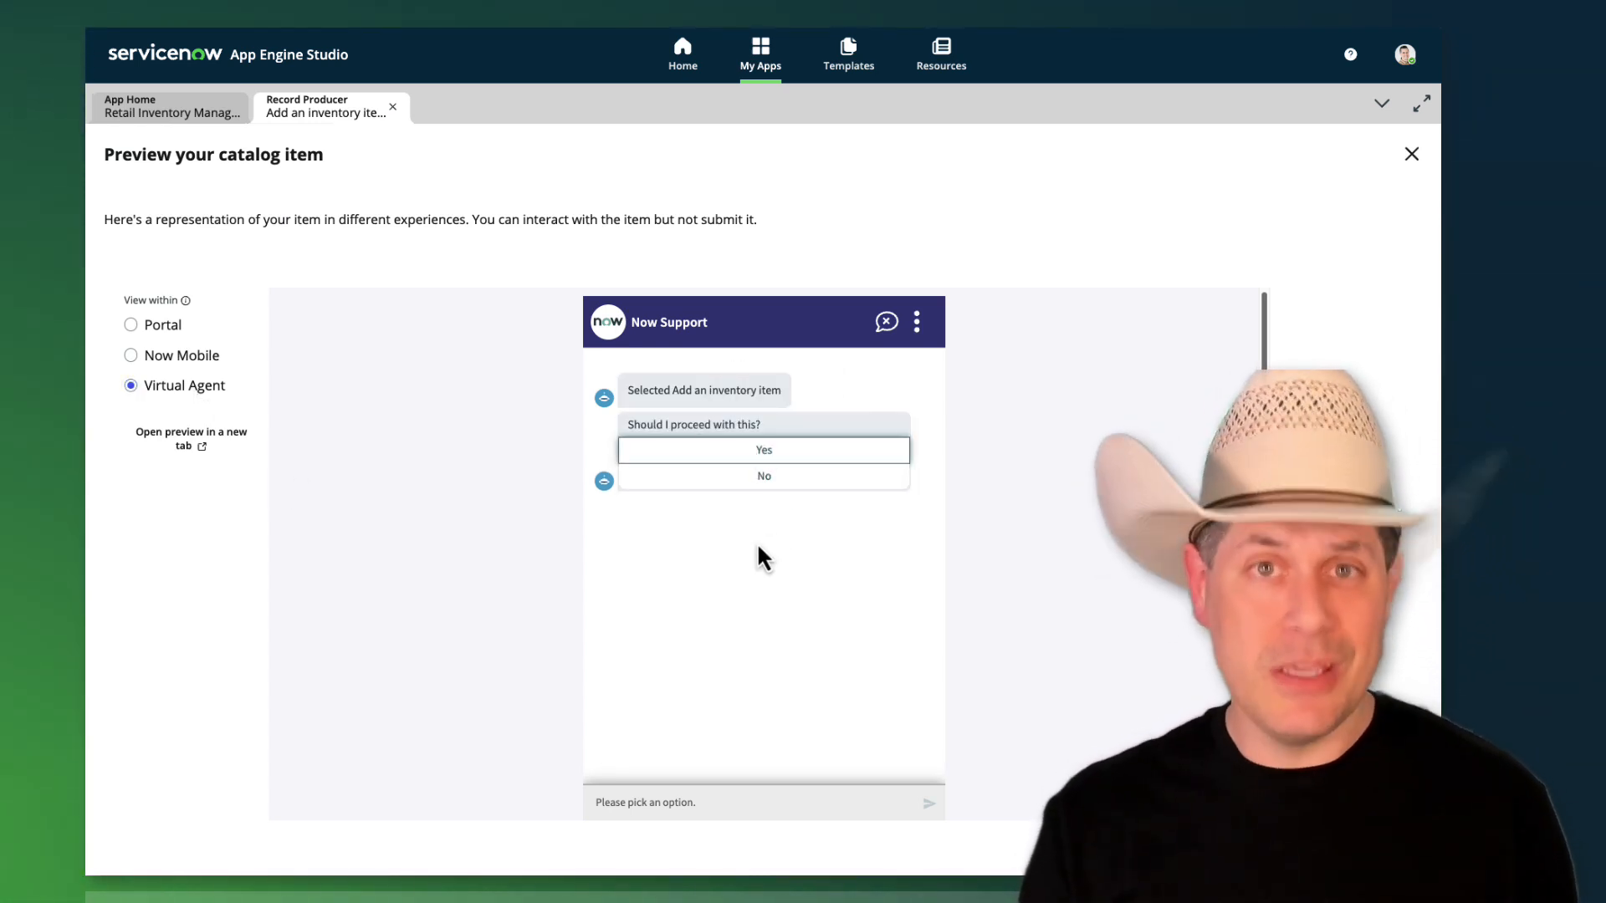
mouse_move(801, 481)
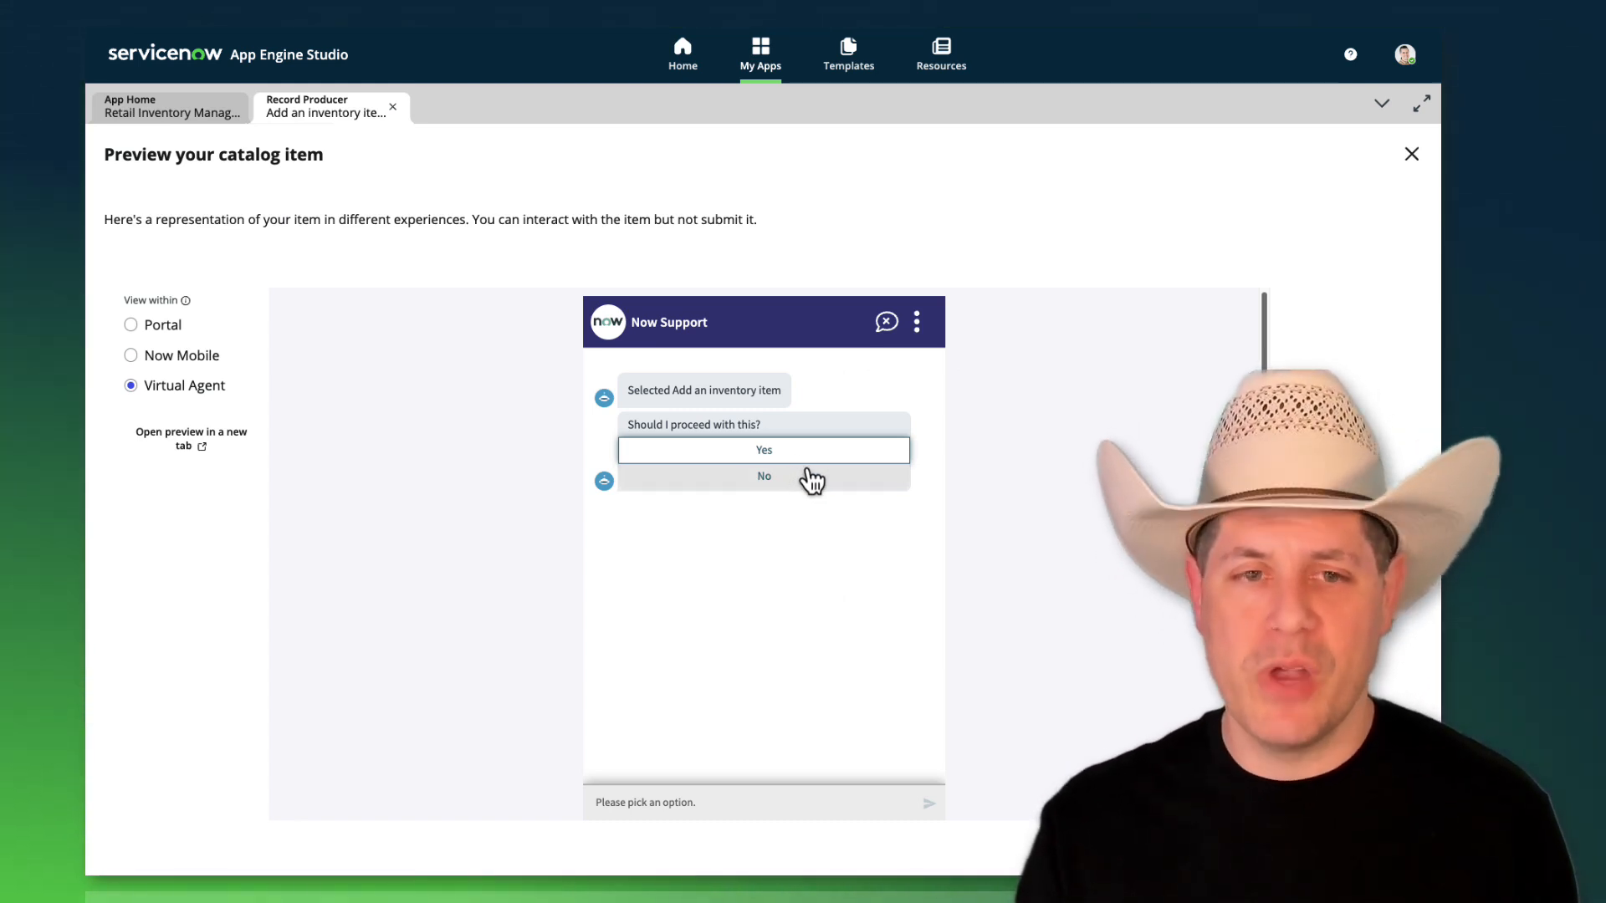
mouse_move(908, 333)
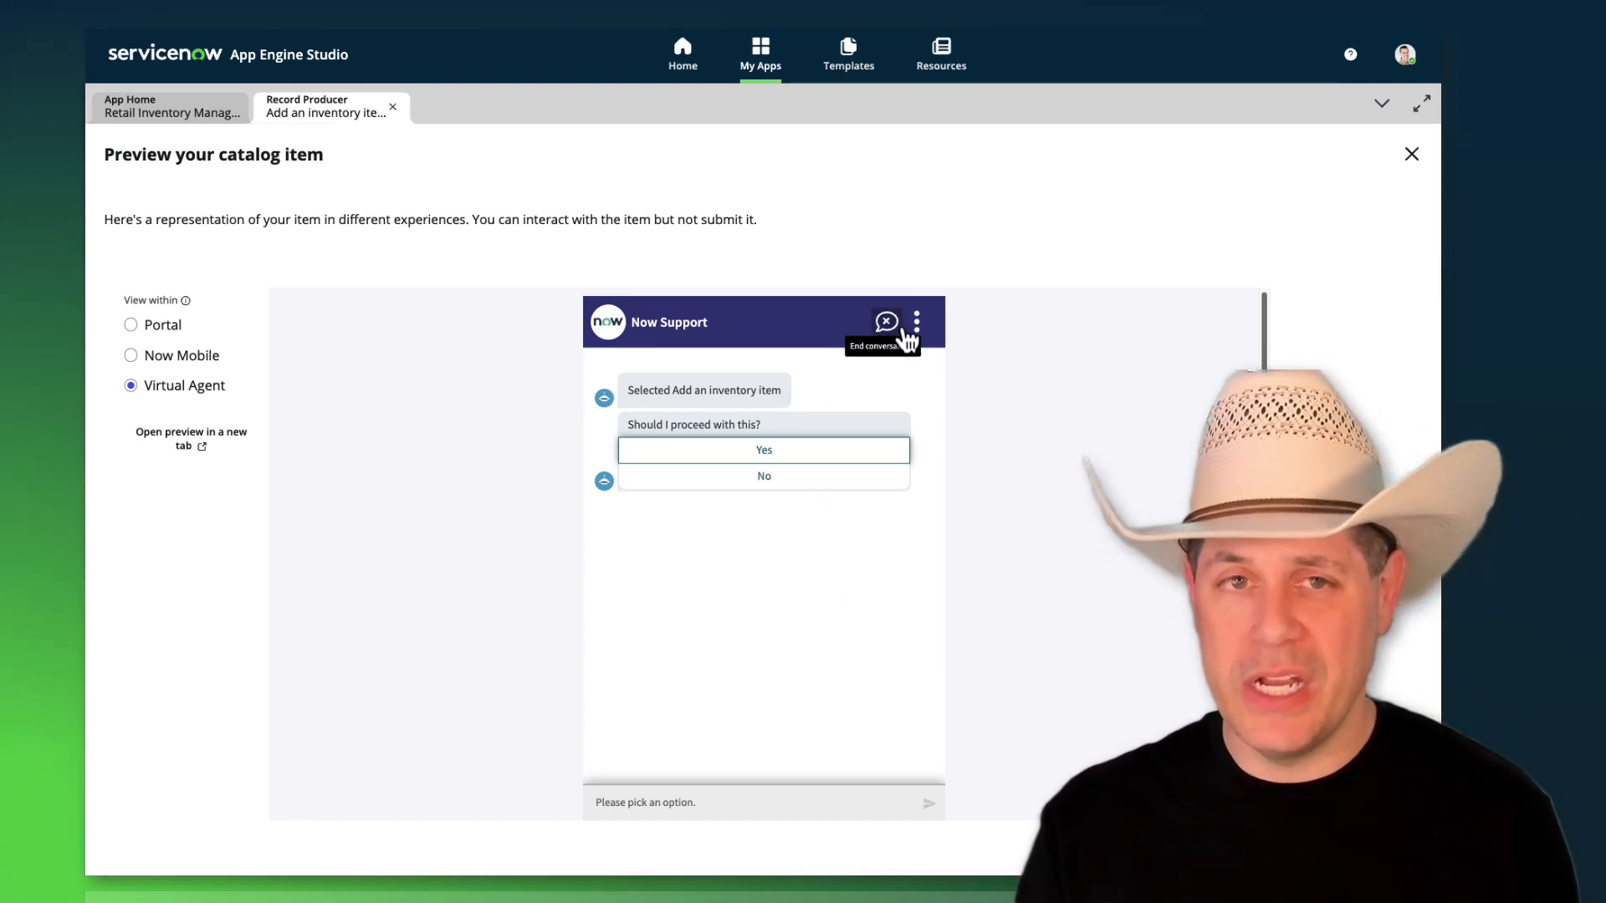
Step: End the Virtual Agent conversation, try the Now Mobile preview and close the record producer
click(131, 355)
text(D)
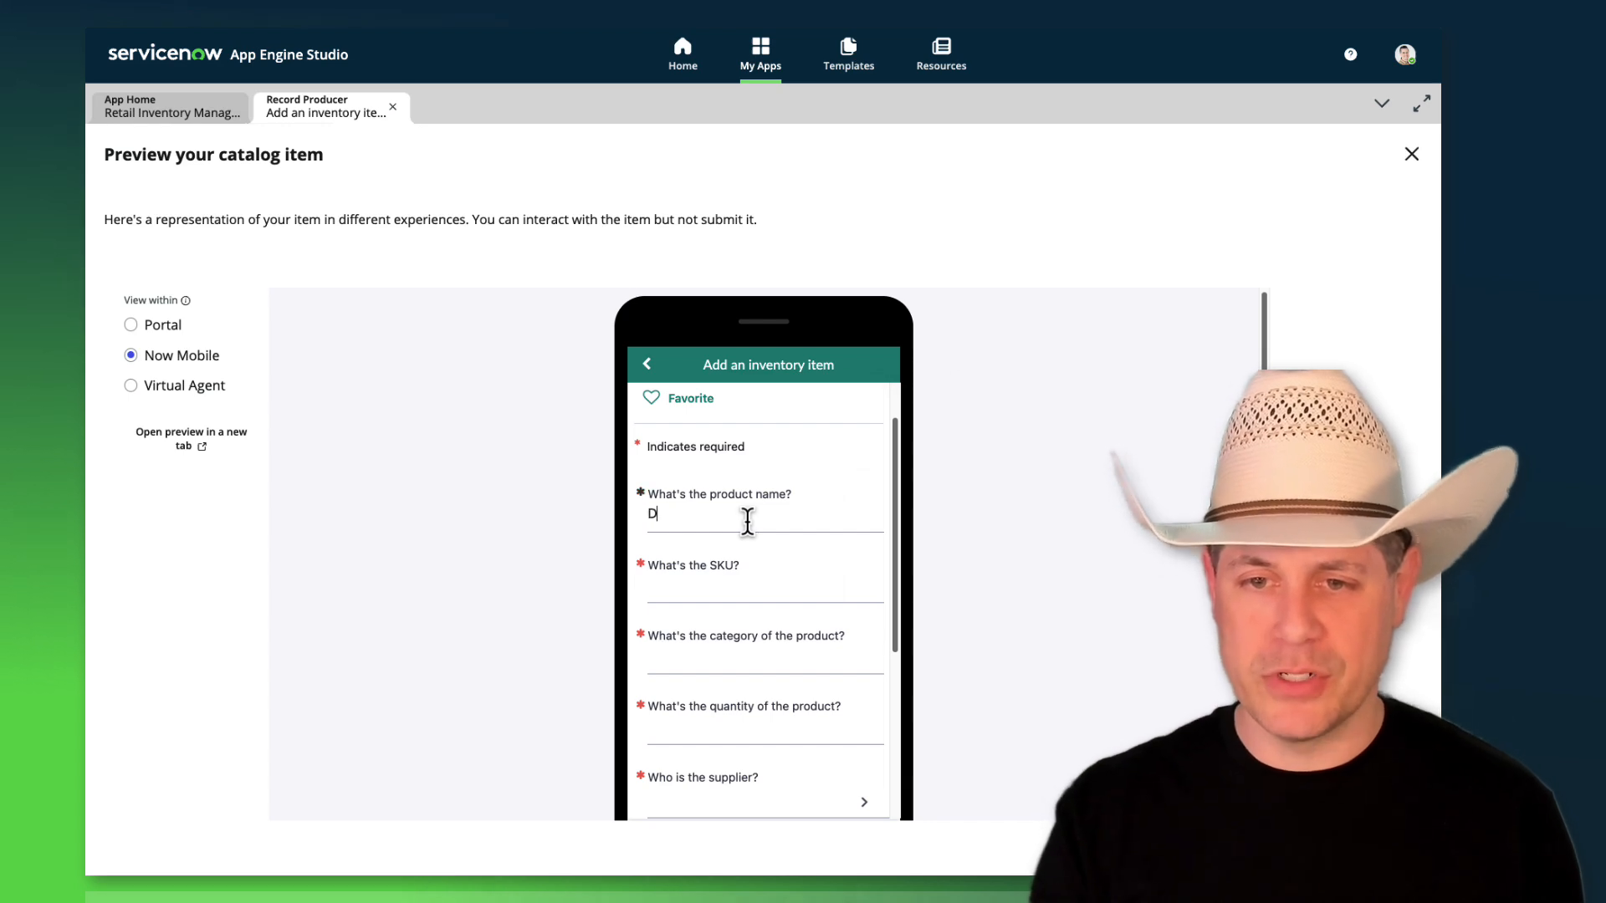
text(RN)
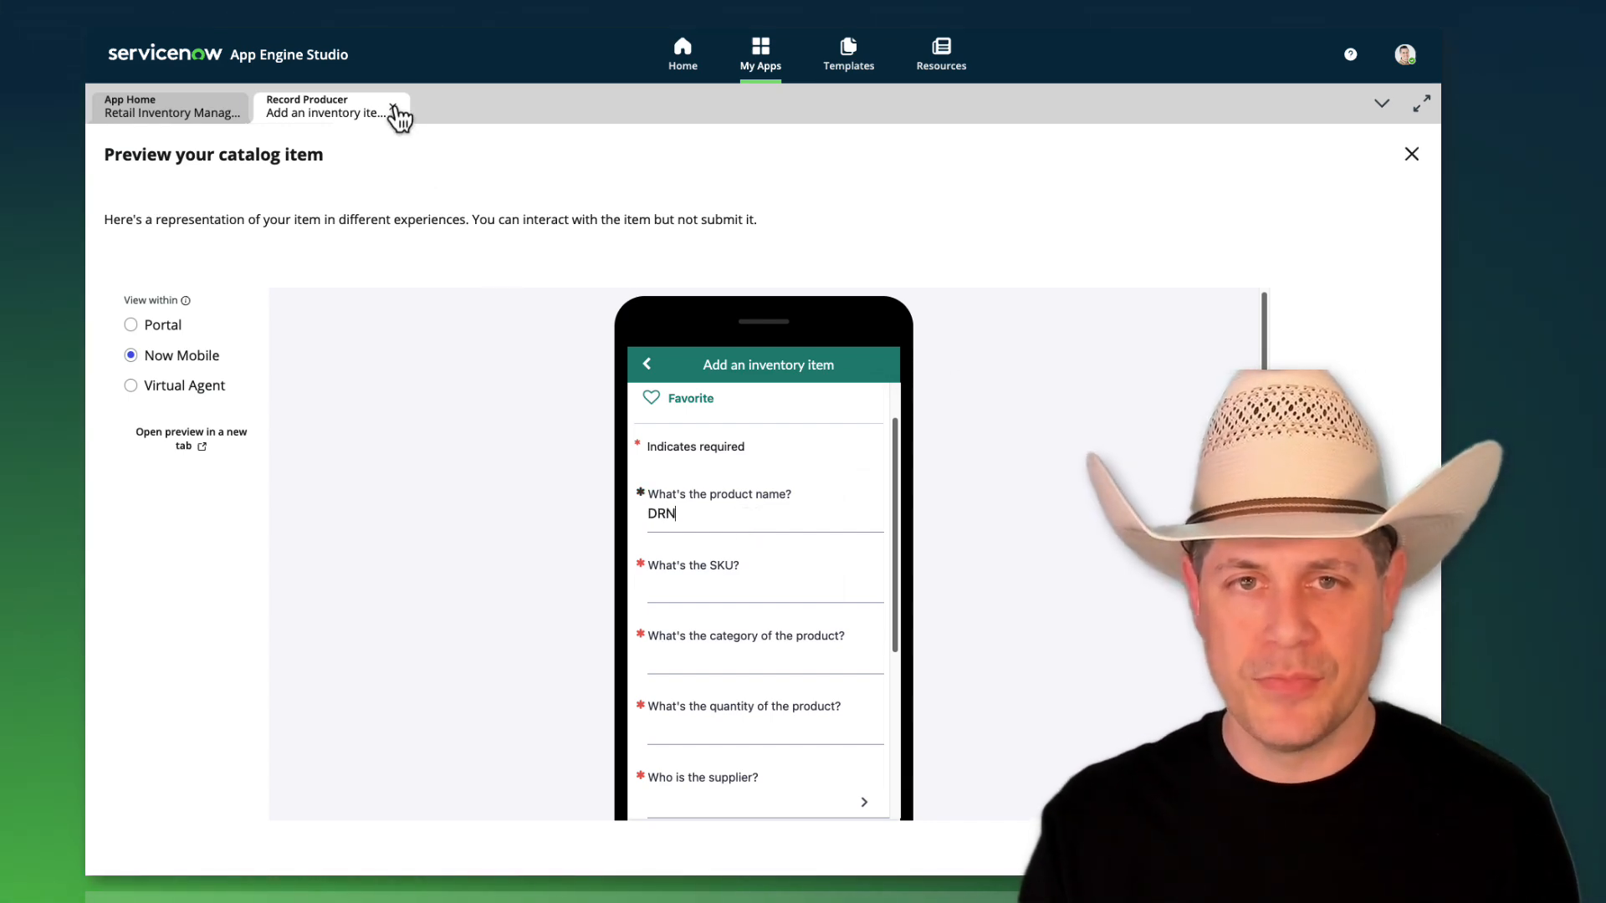
click(1411, 154)
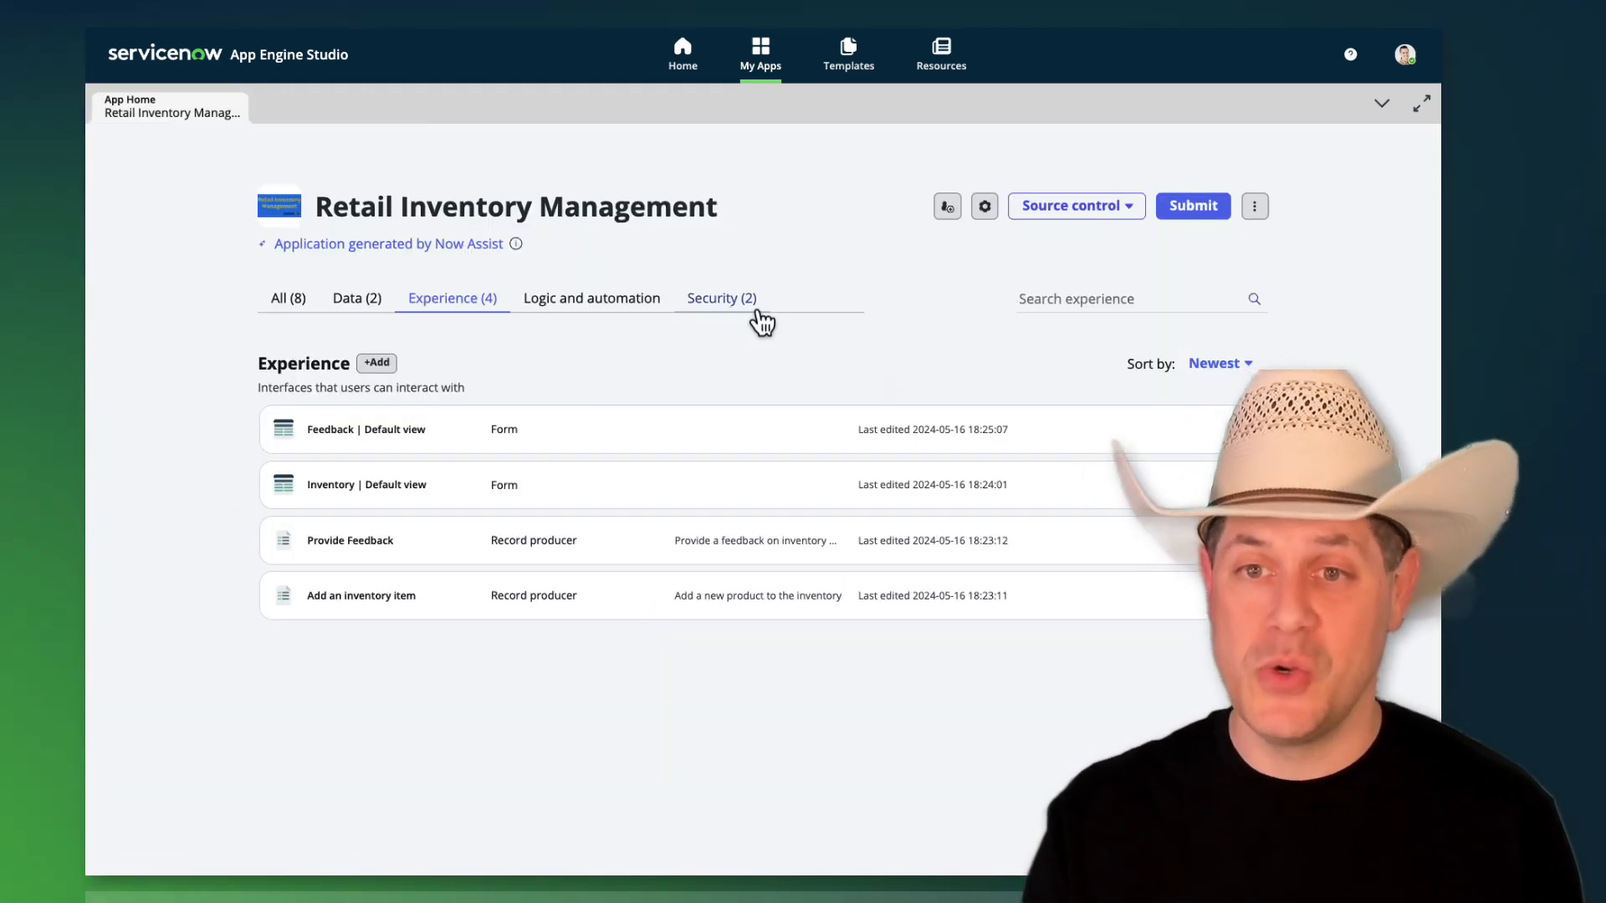
Step: Show the app's Security roles and review the inventory_manager role's Inventory access
click(286, 298)
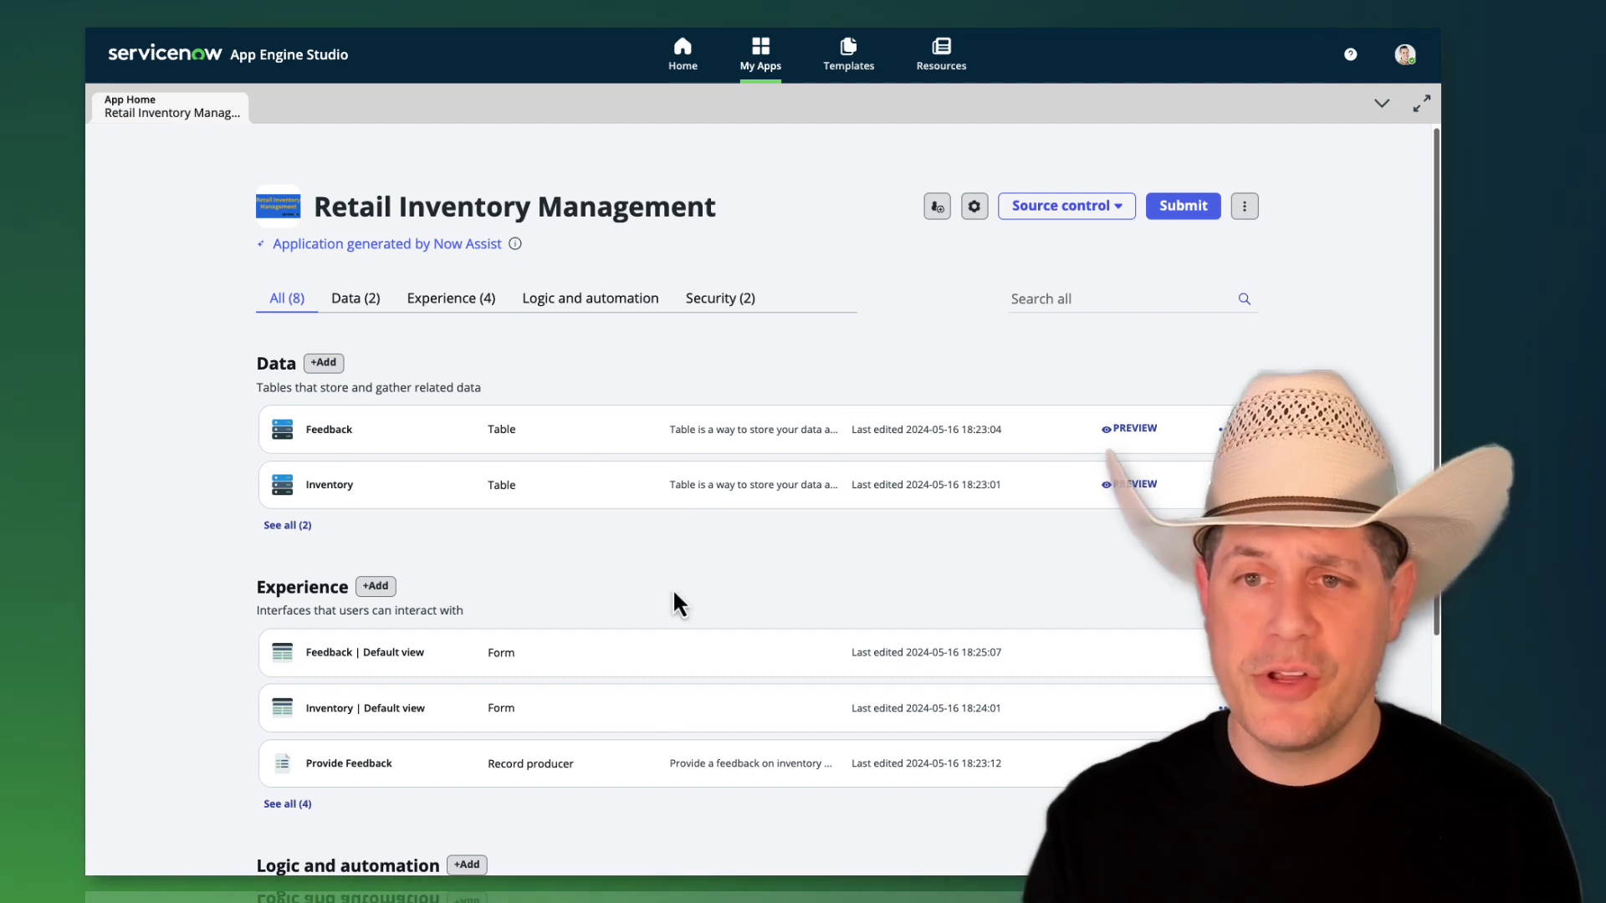
click(719, 298)
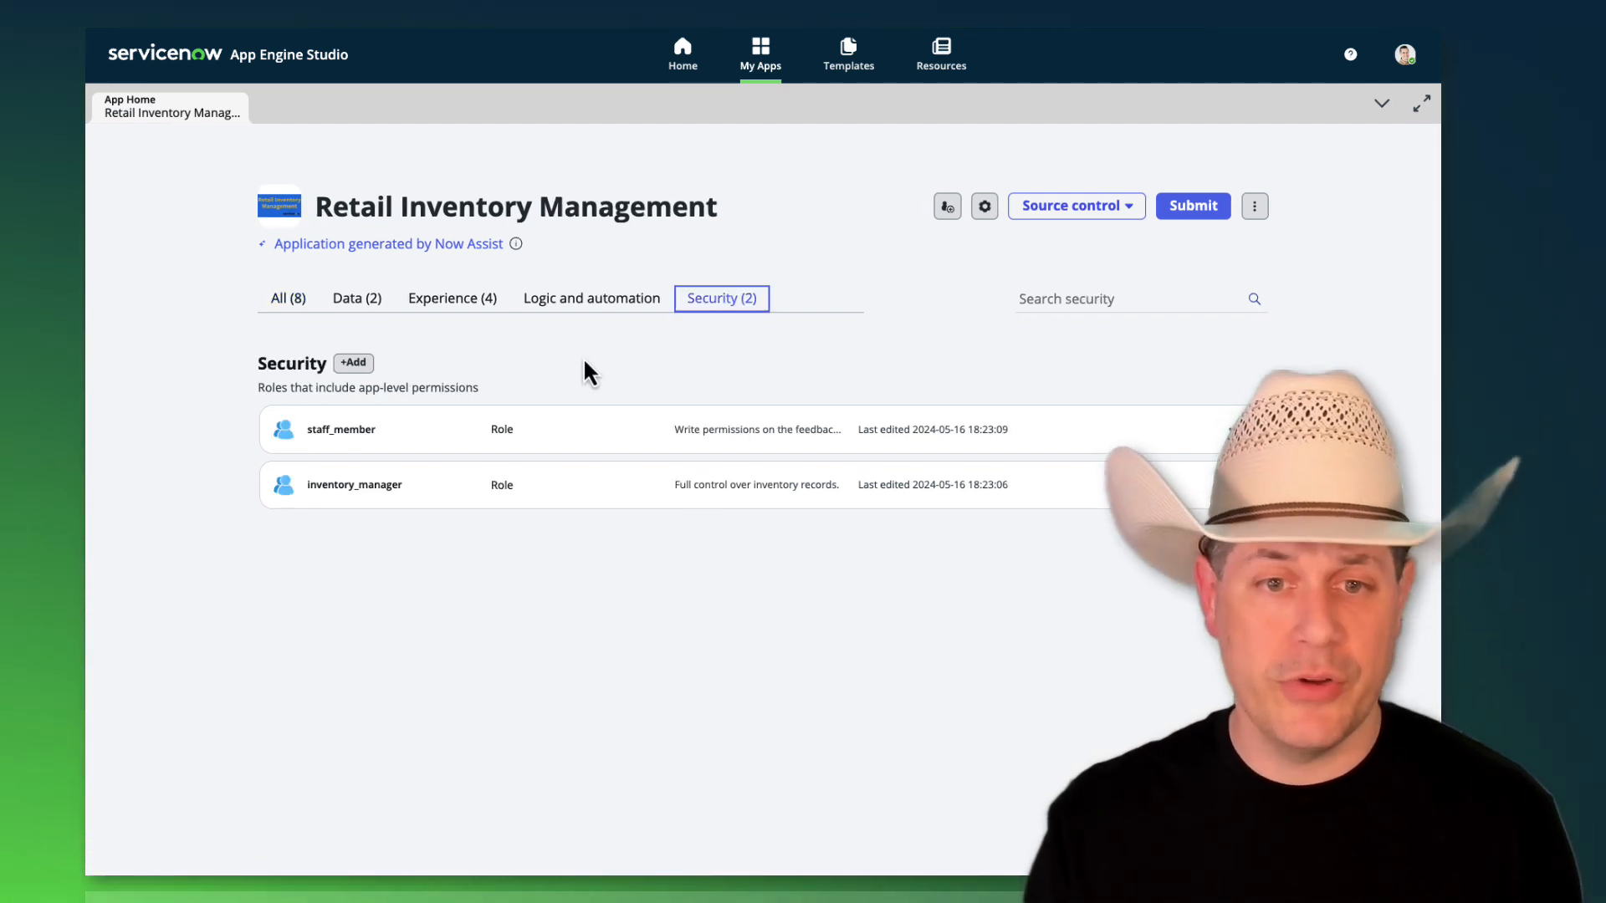
click(354, 486)
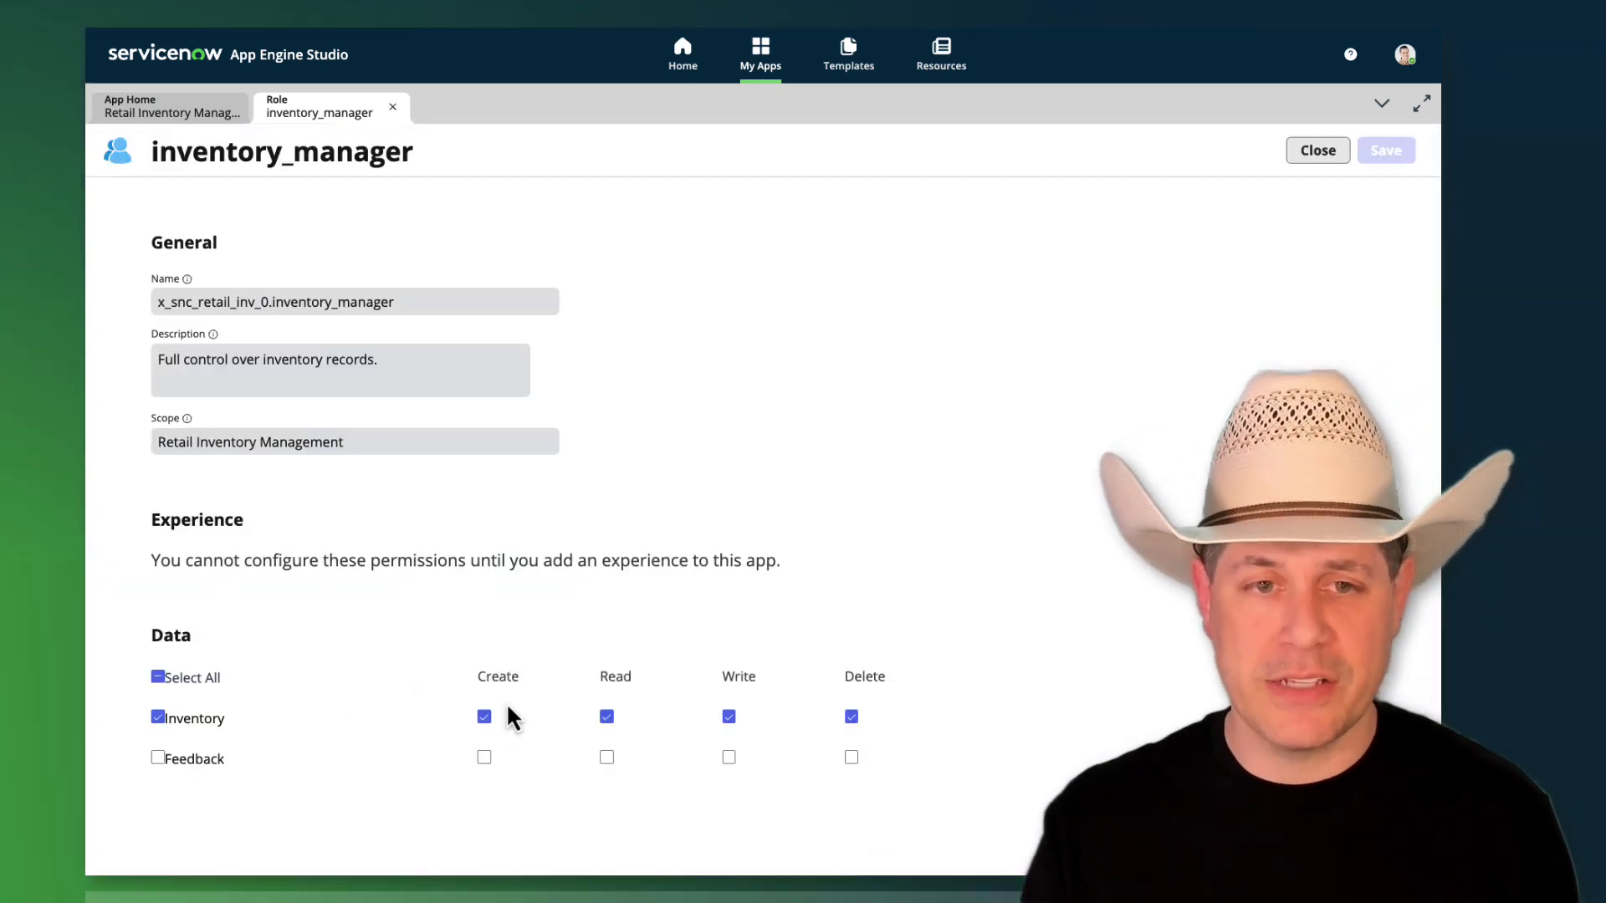
mouse_move(482, 141)
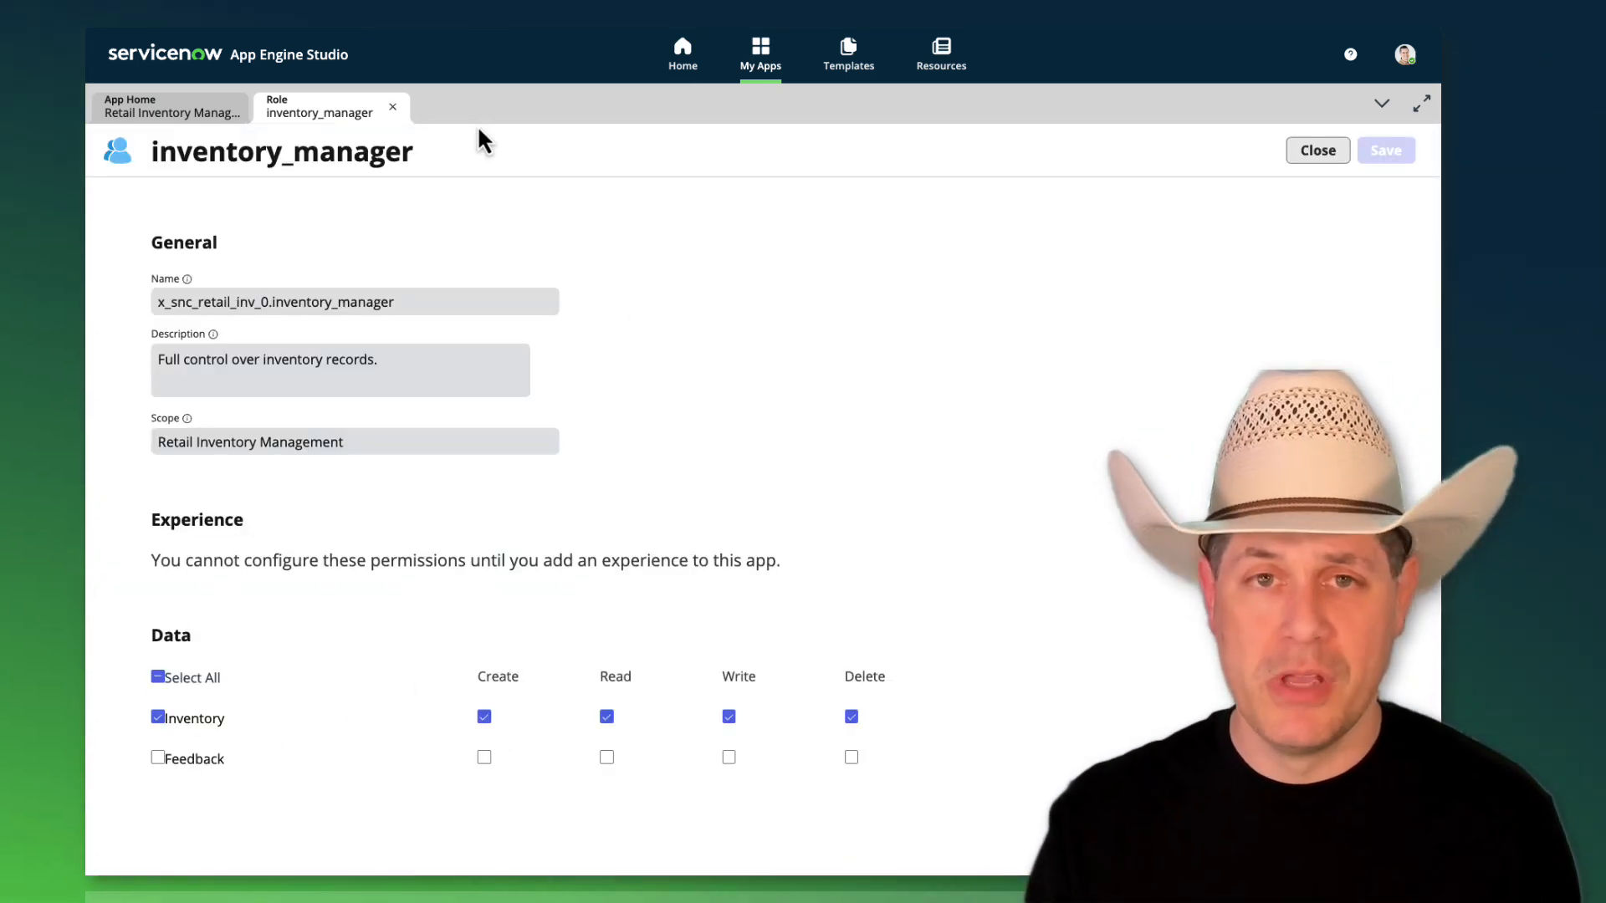
click(1317, 149)
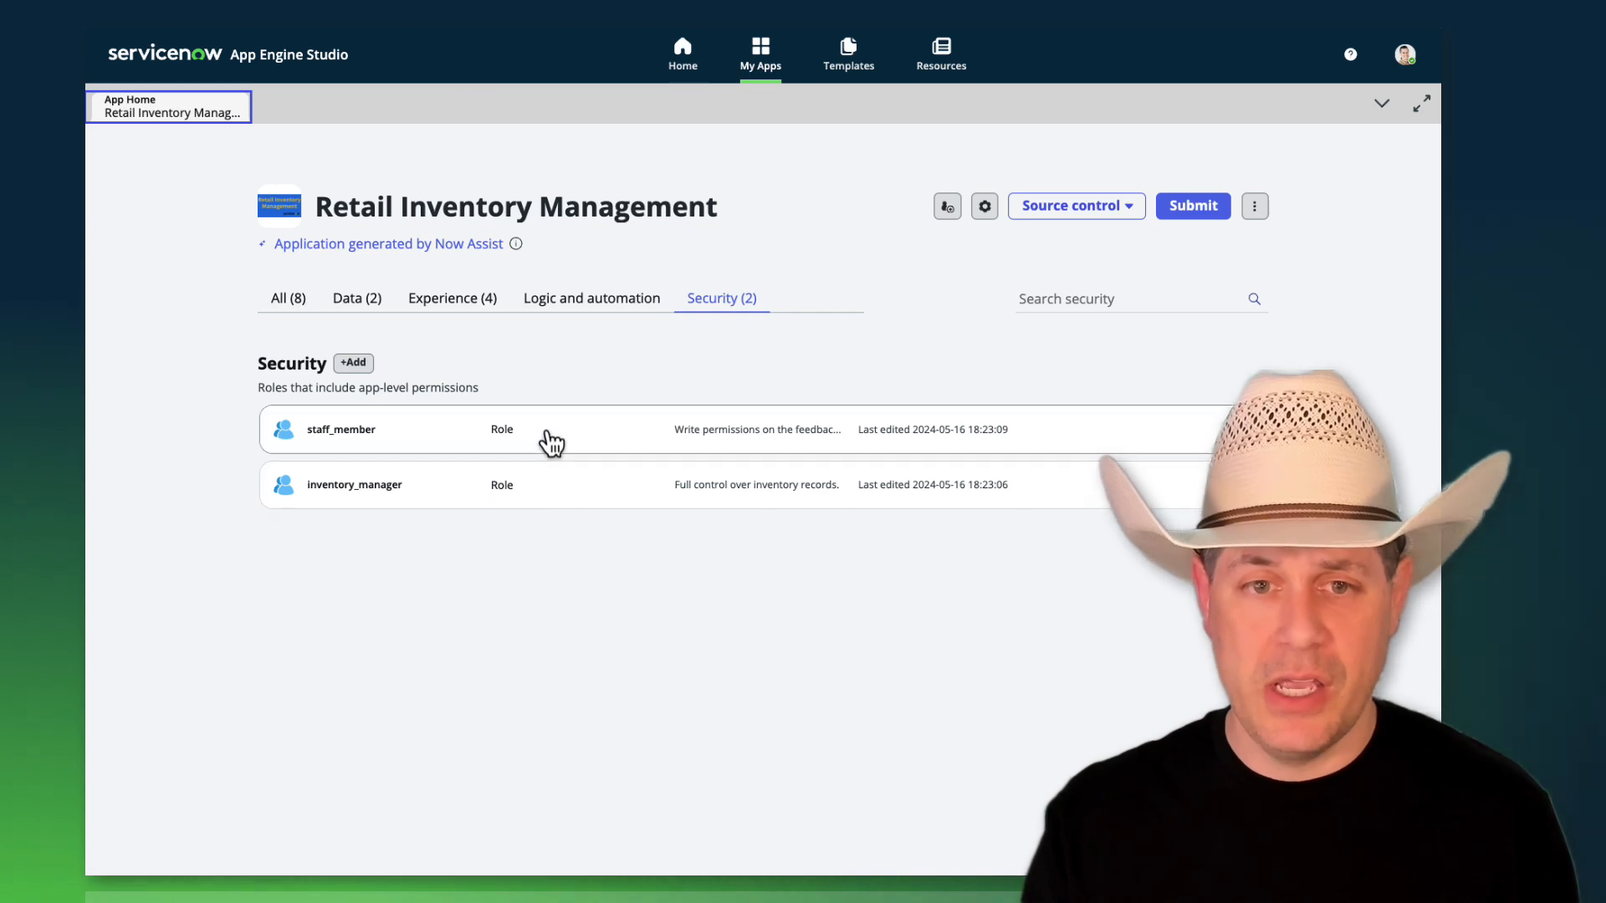
Step: Review the staff_member role's Feedback create, read and write permissions and return to the roles list
click(341, 430)
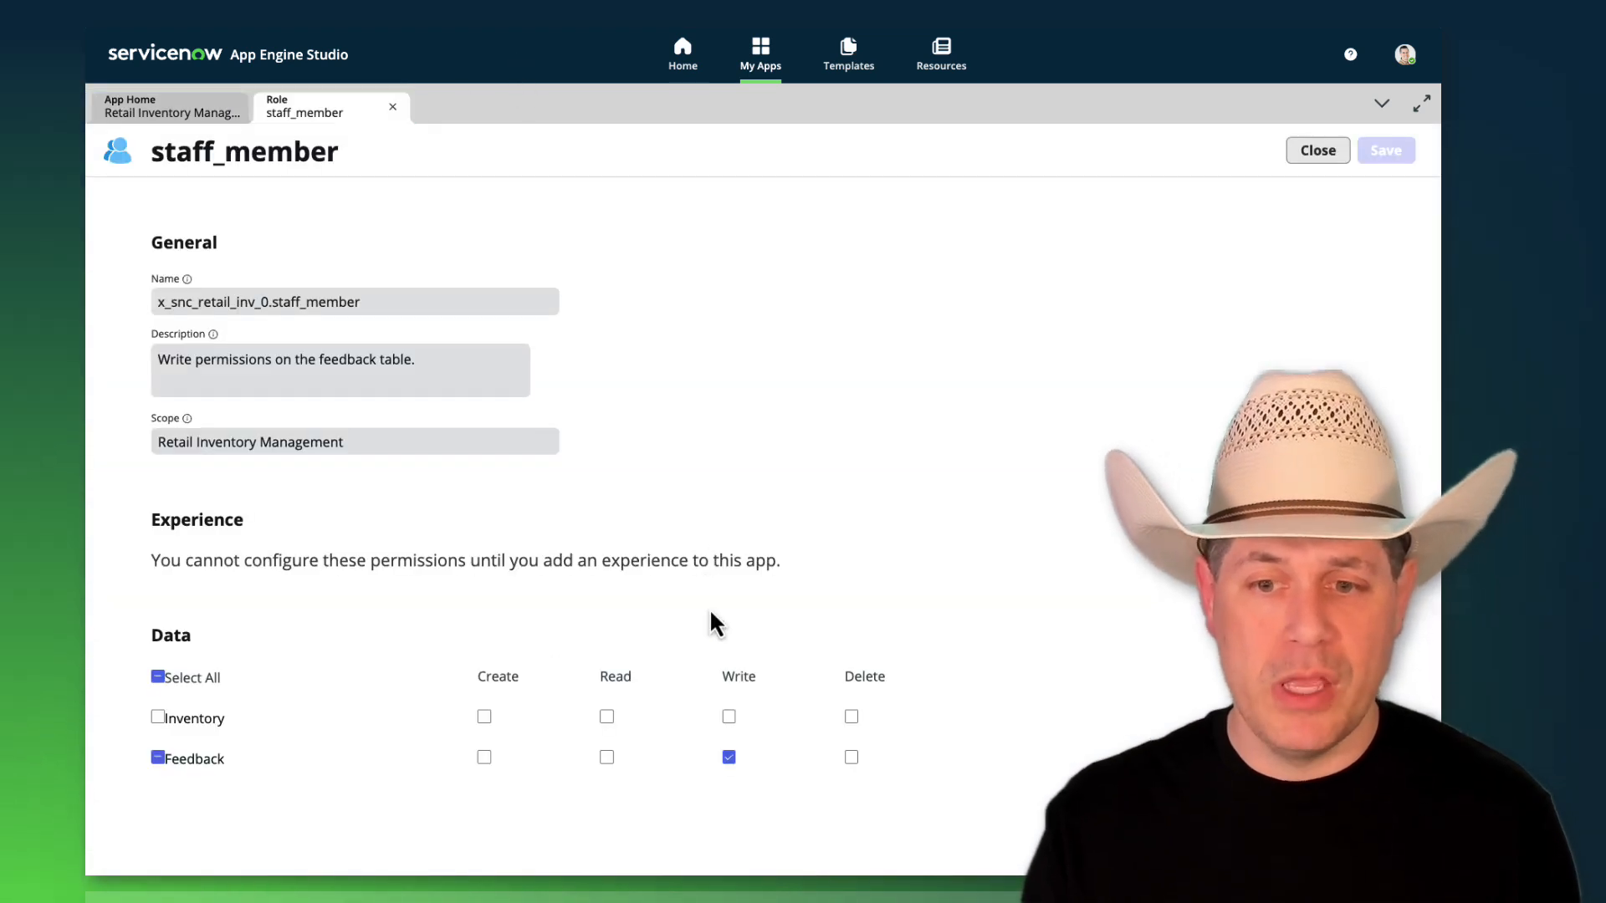
mouse_move(741, 783)
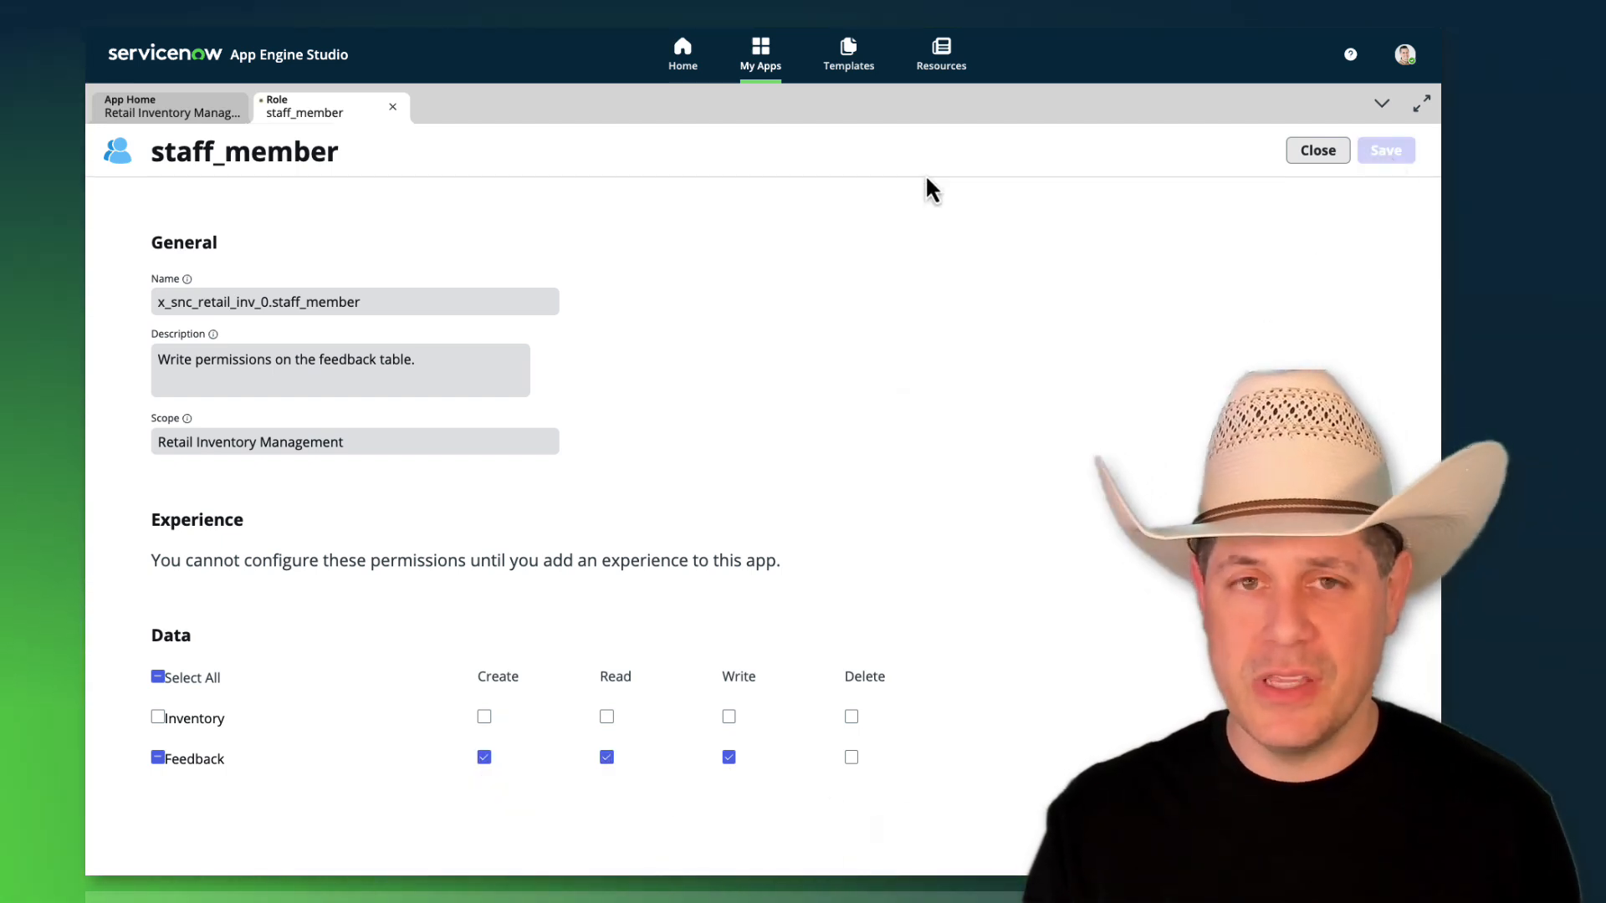
click(1385, 149)
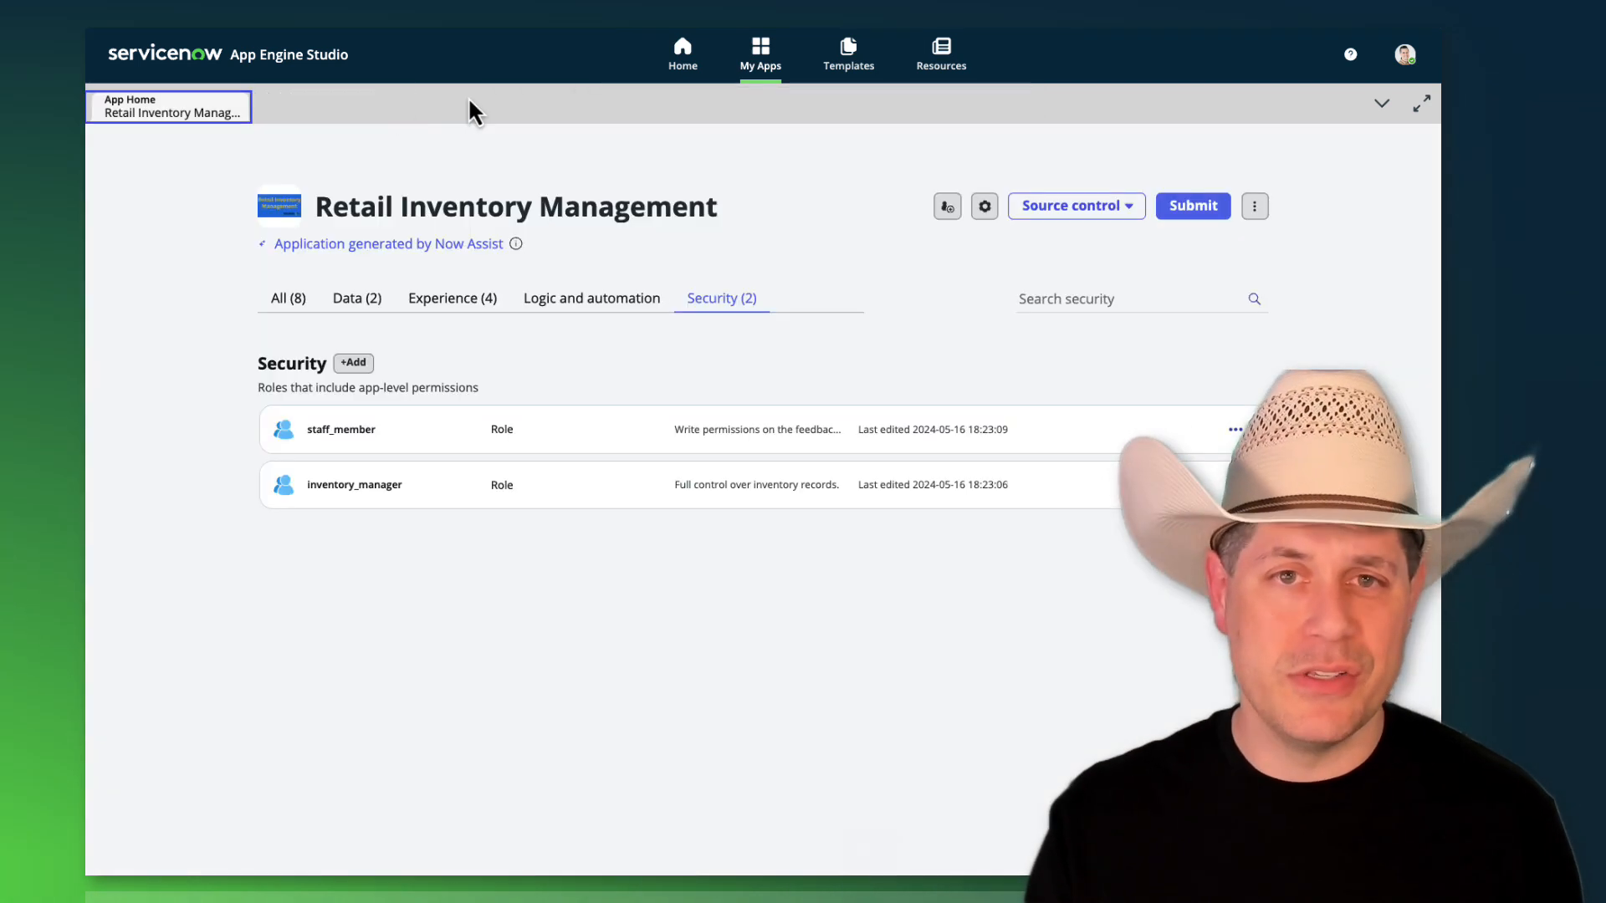
Step: Review the Retail Inventory Management application properties and return to the full app listing
click(286, 298)
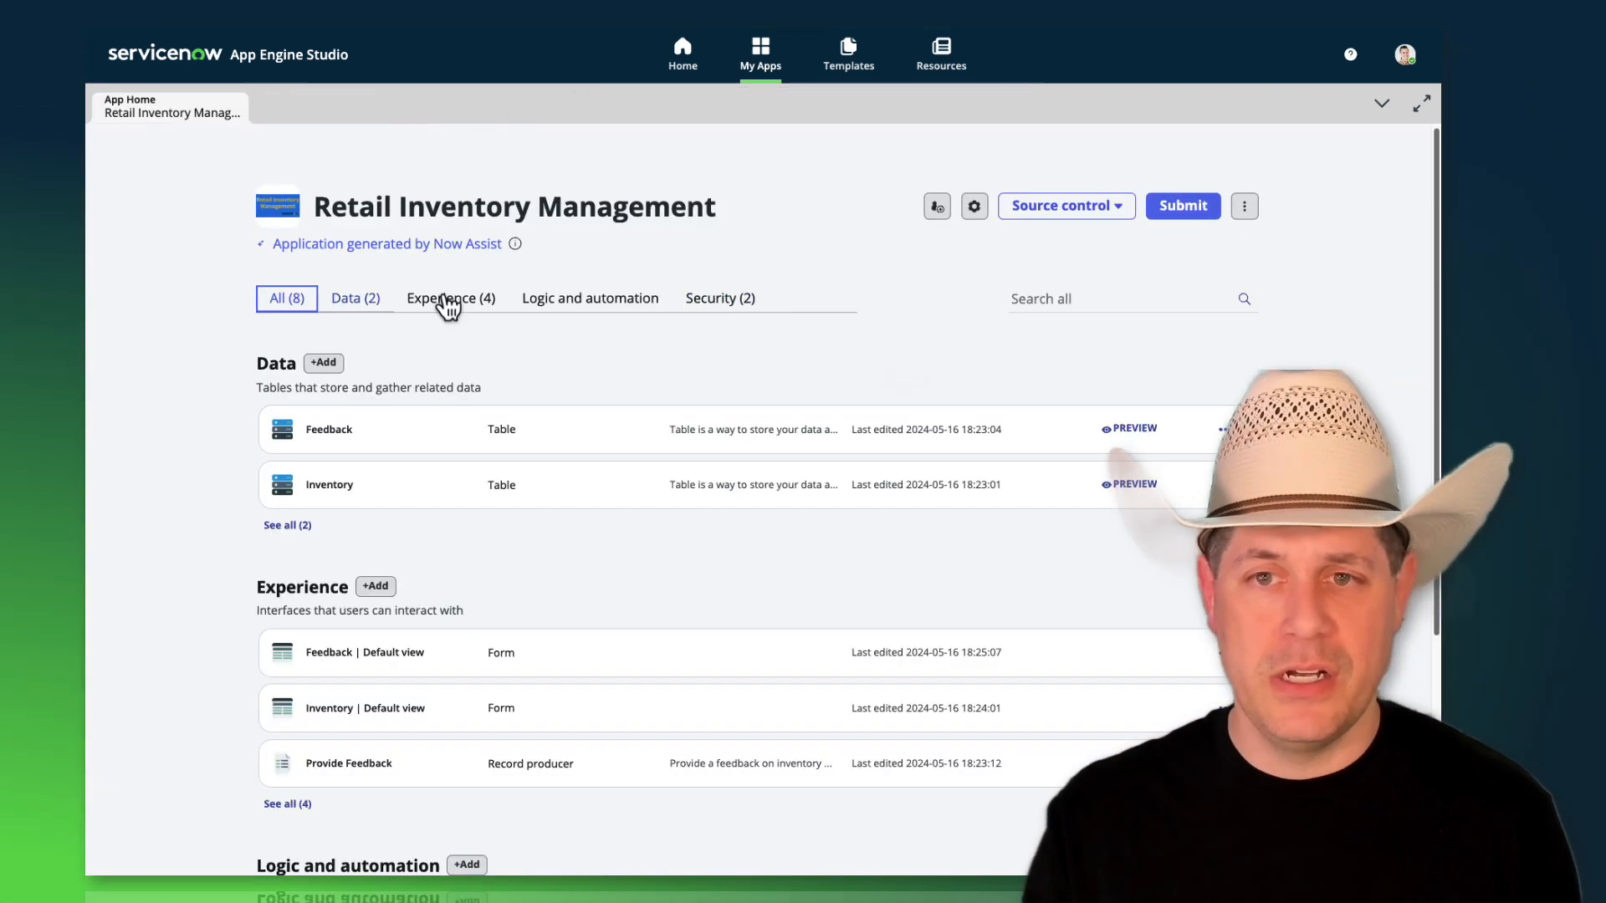
mouse_move(870, 276)
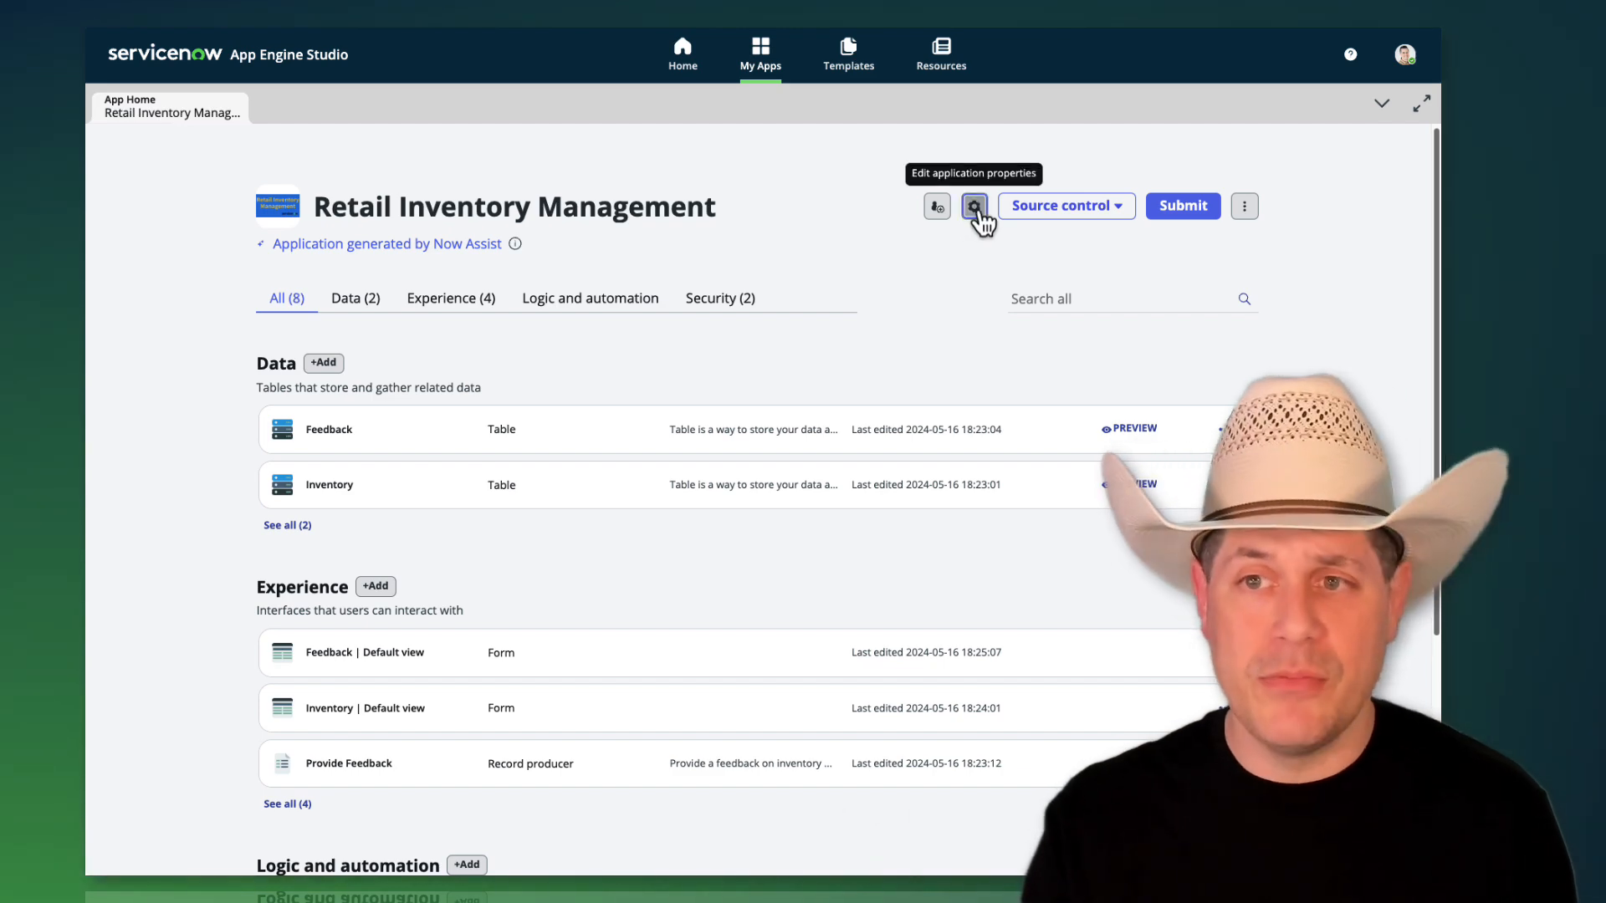
click(976, 206)
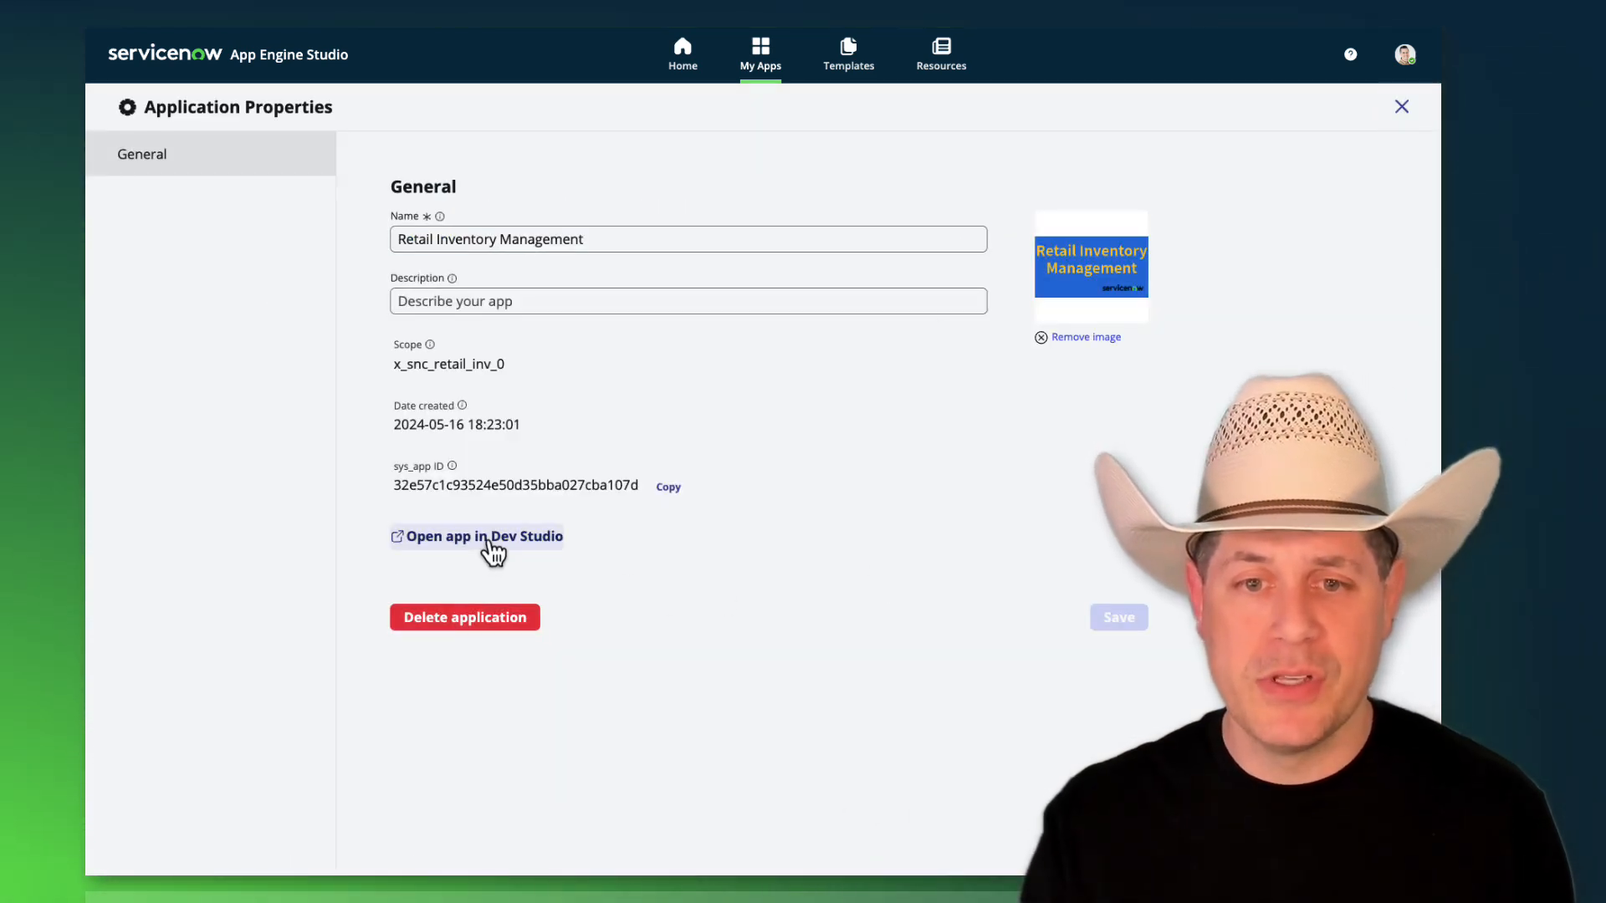
click(483, 535)
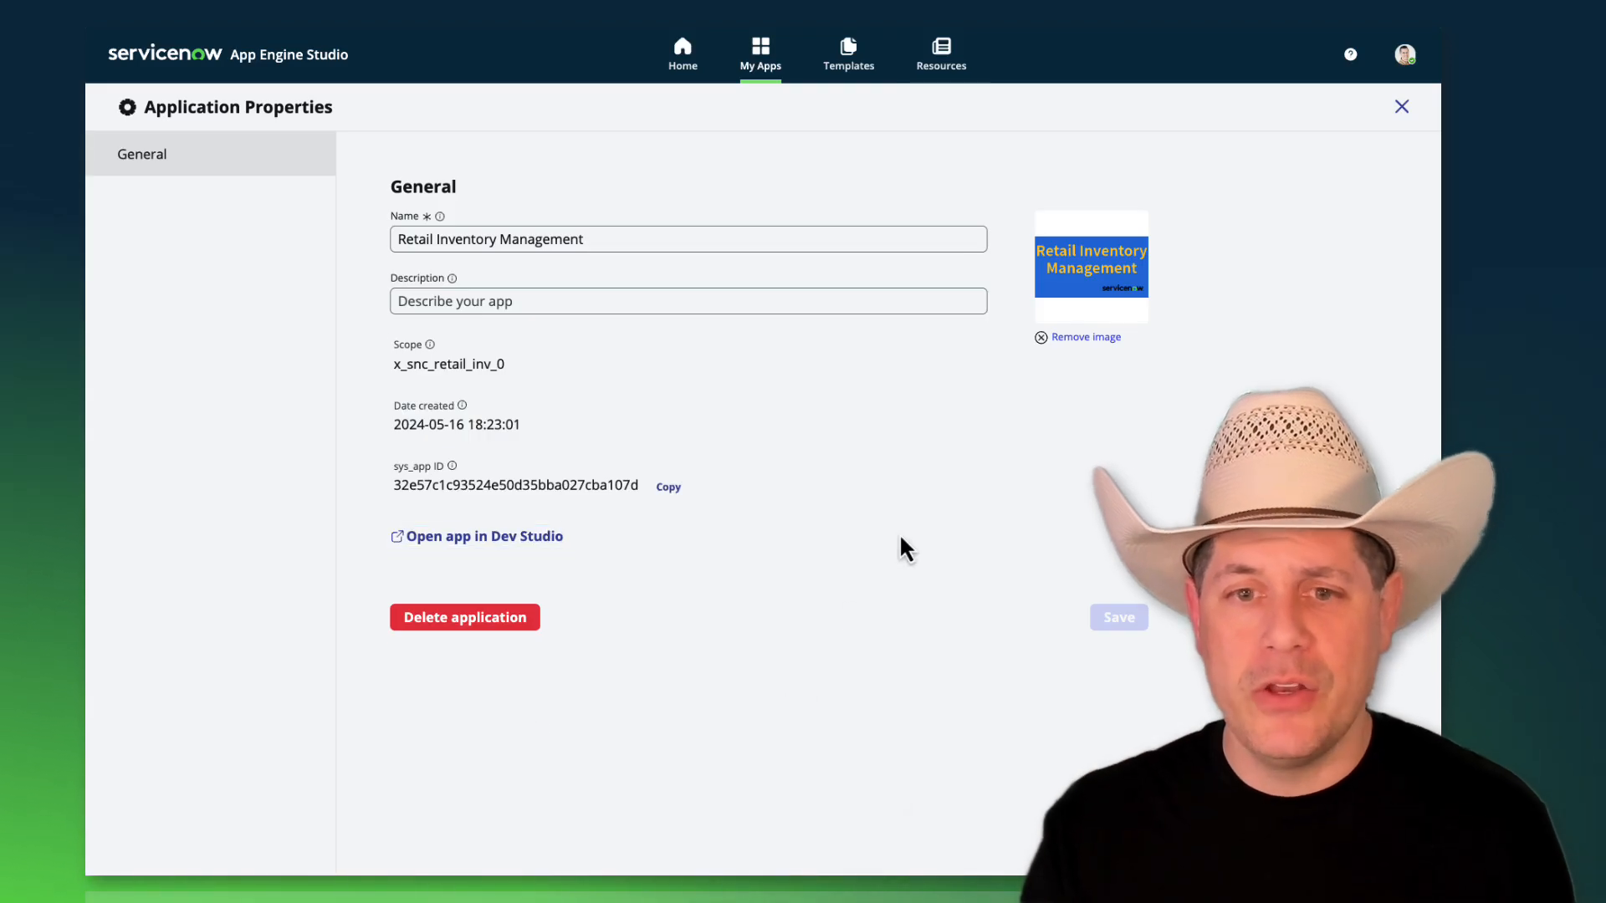
click(1402, 107)
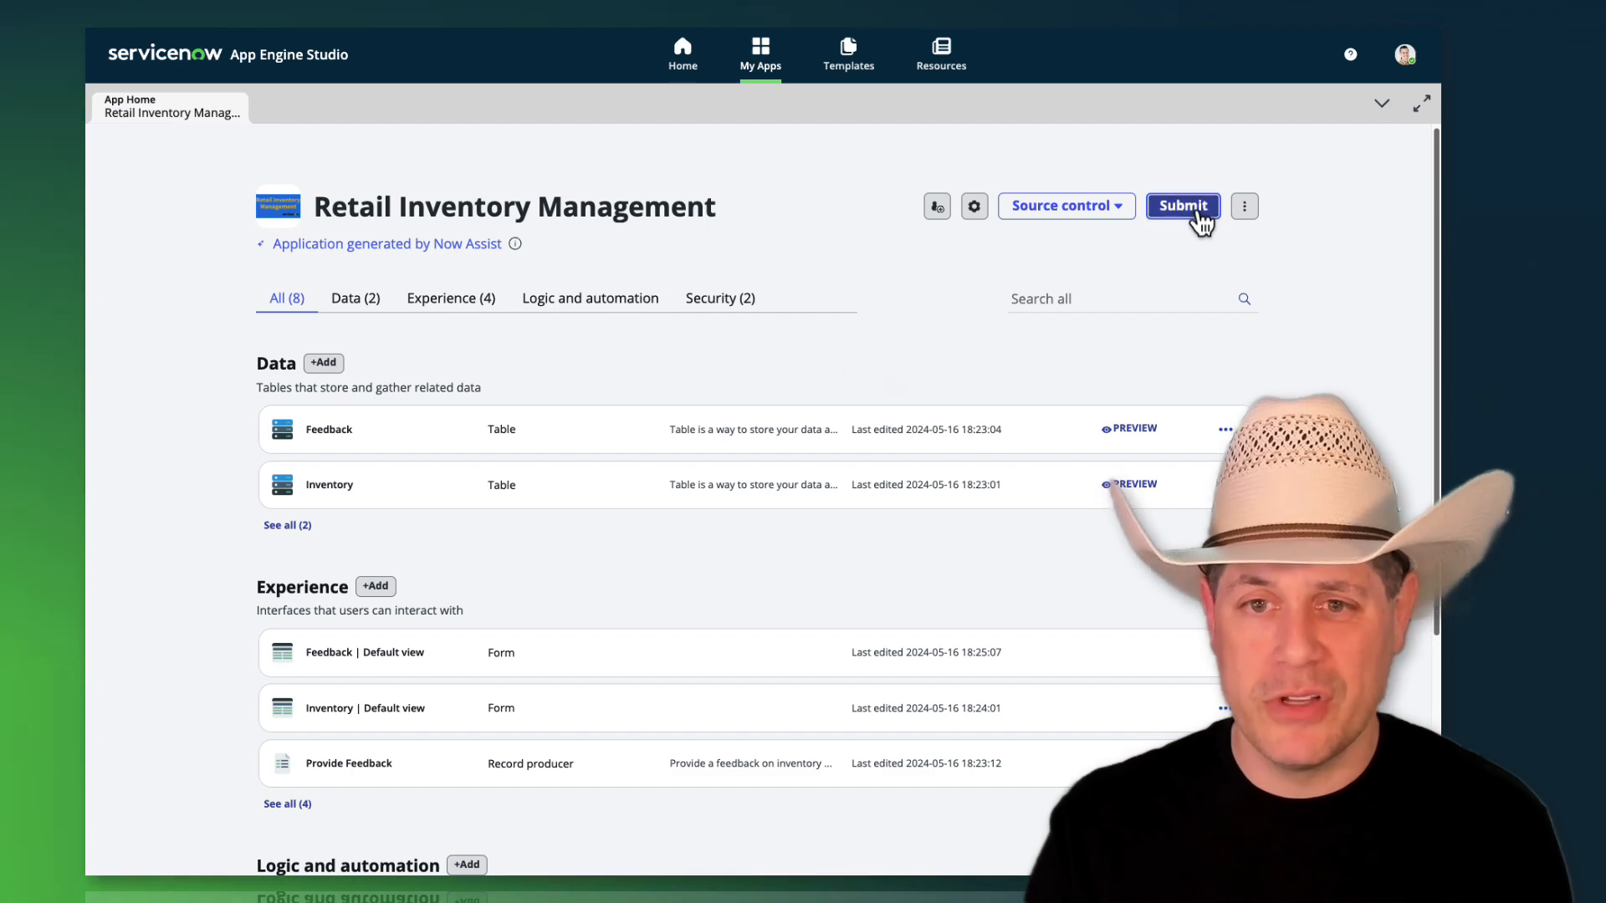
Step: Submit the app for IT review as version 1.0.1 with release notes 'Added some new features...'
click(1183, 206)
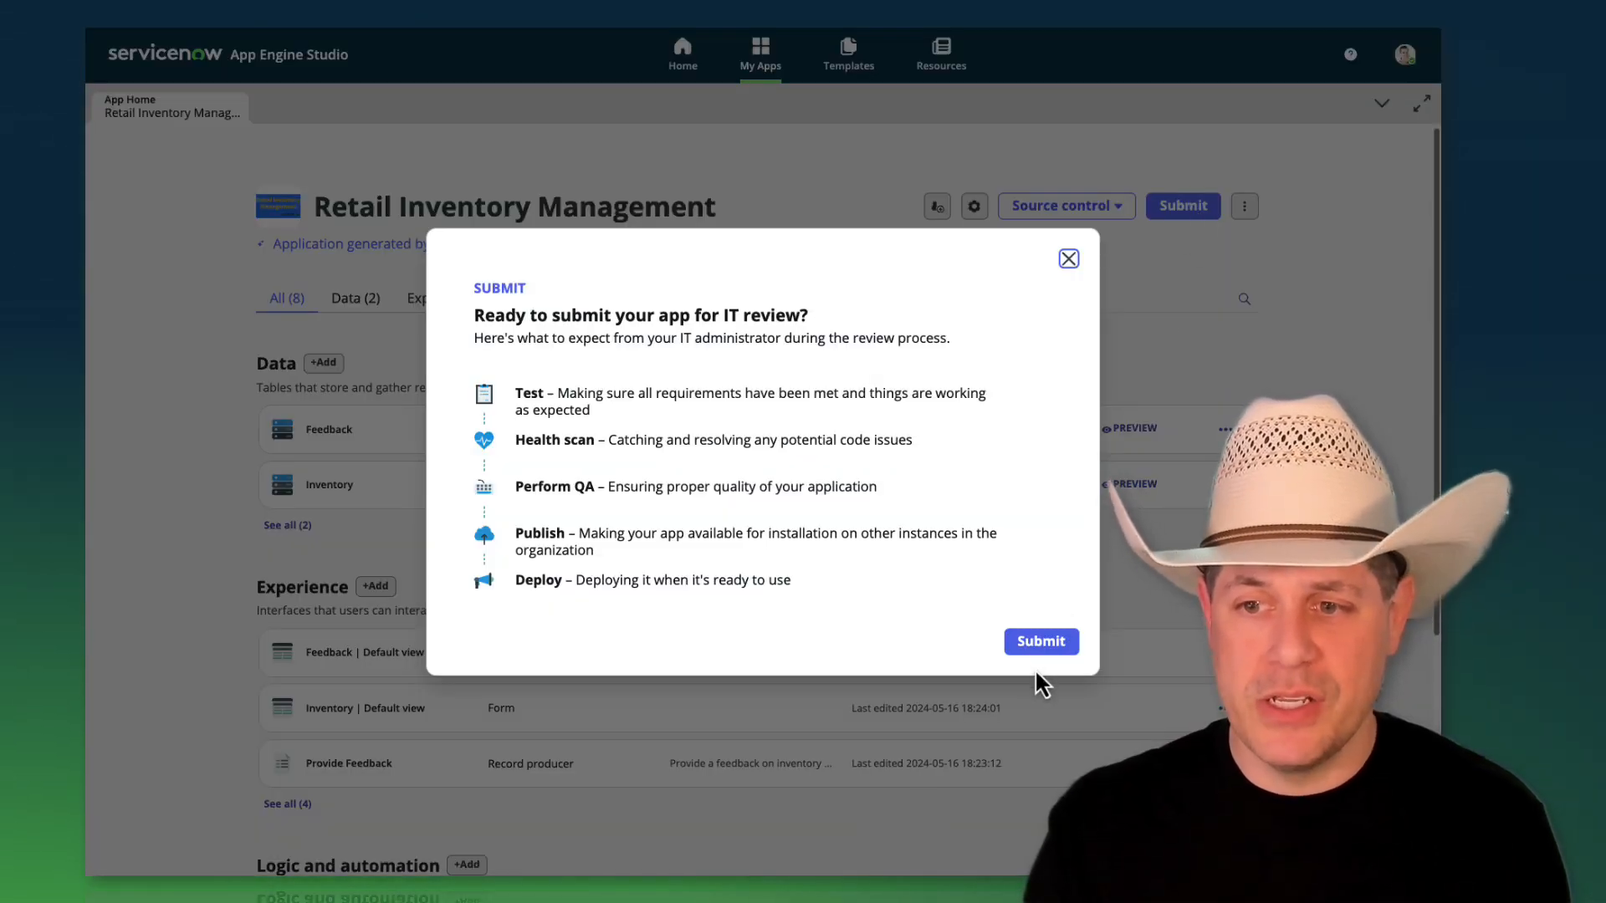
click(1039, 641)
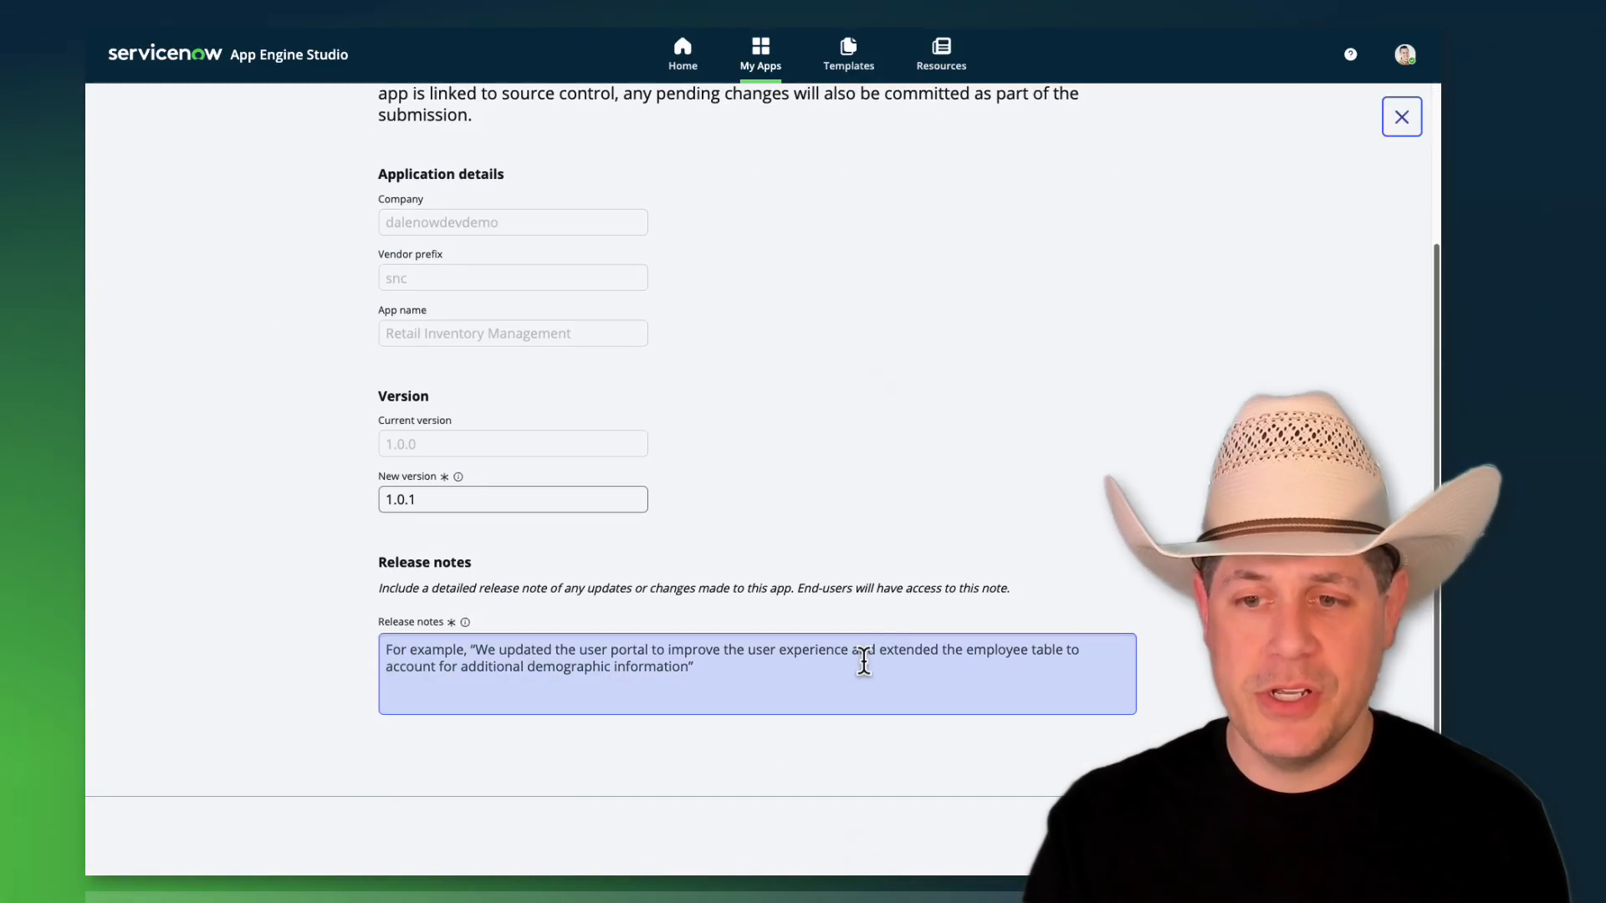
text(A)
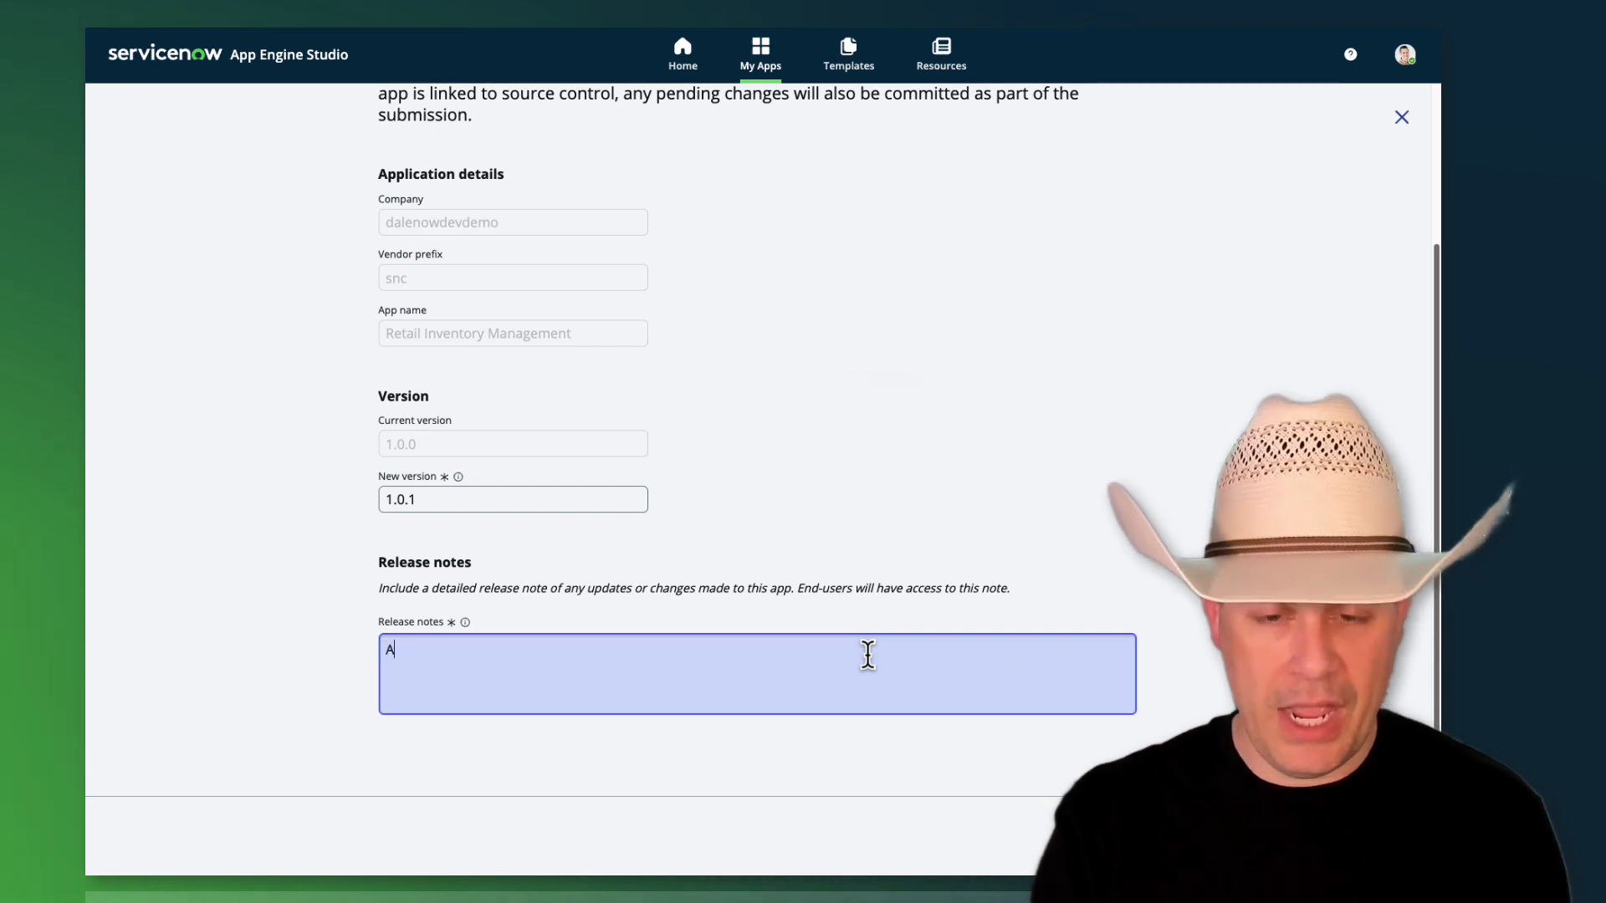
text(Added some new features to the)
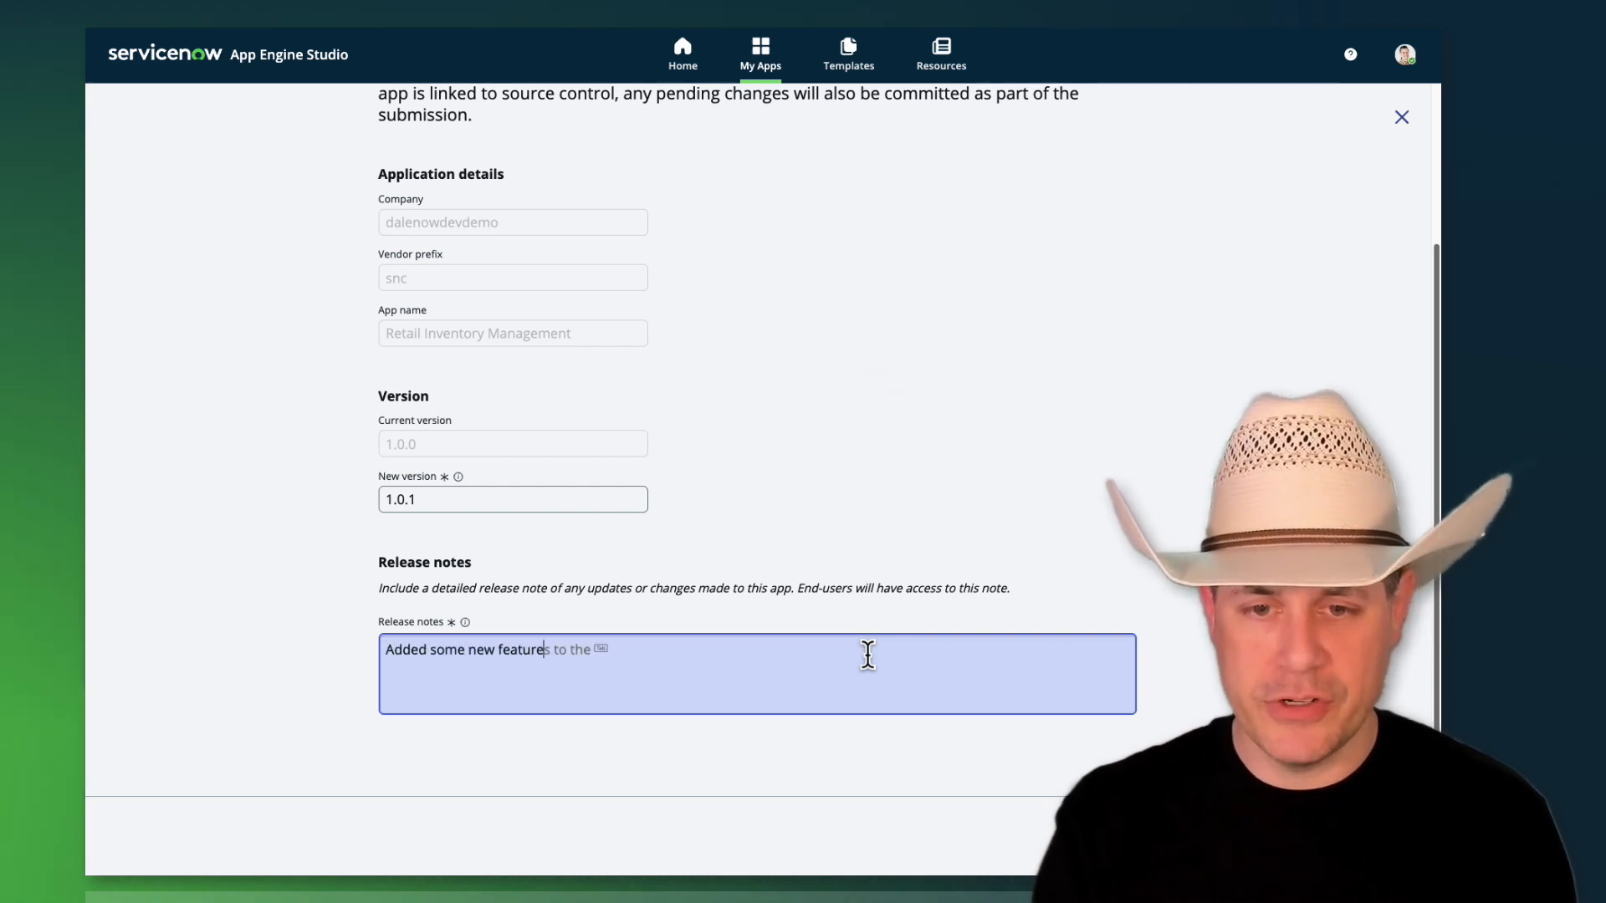
text(for Dry Rai)
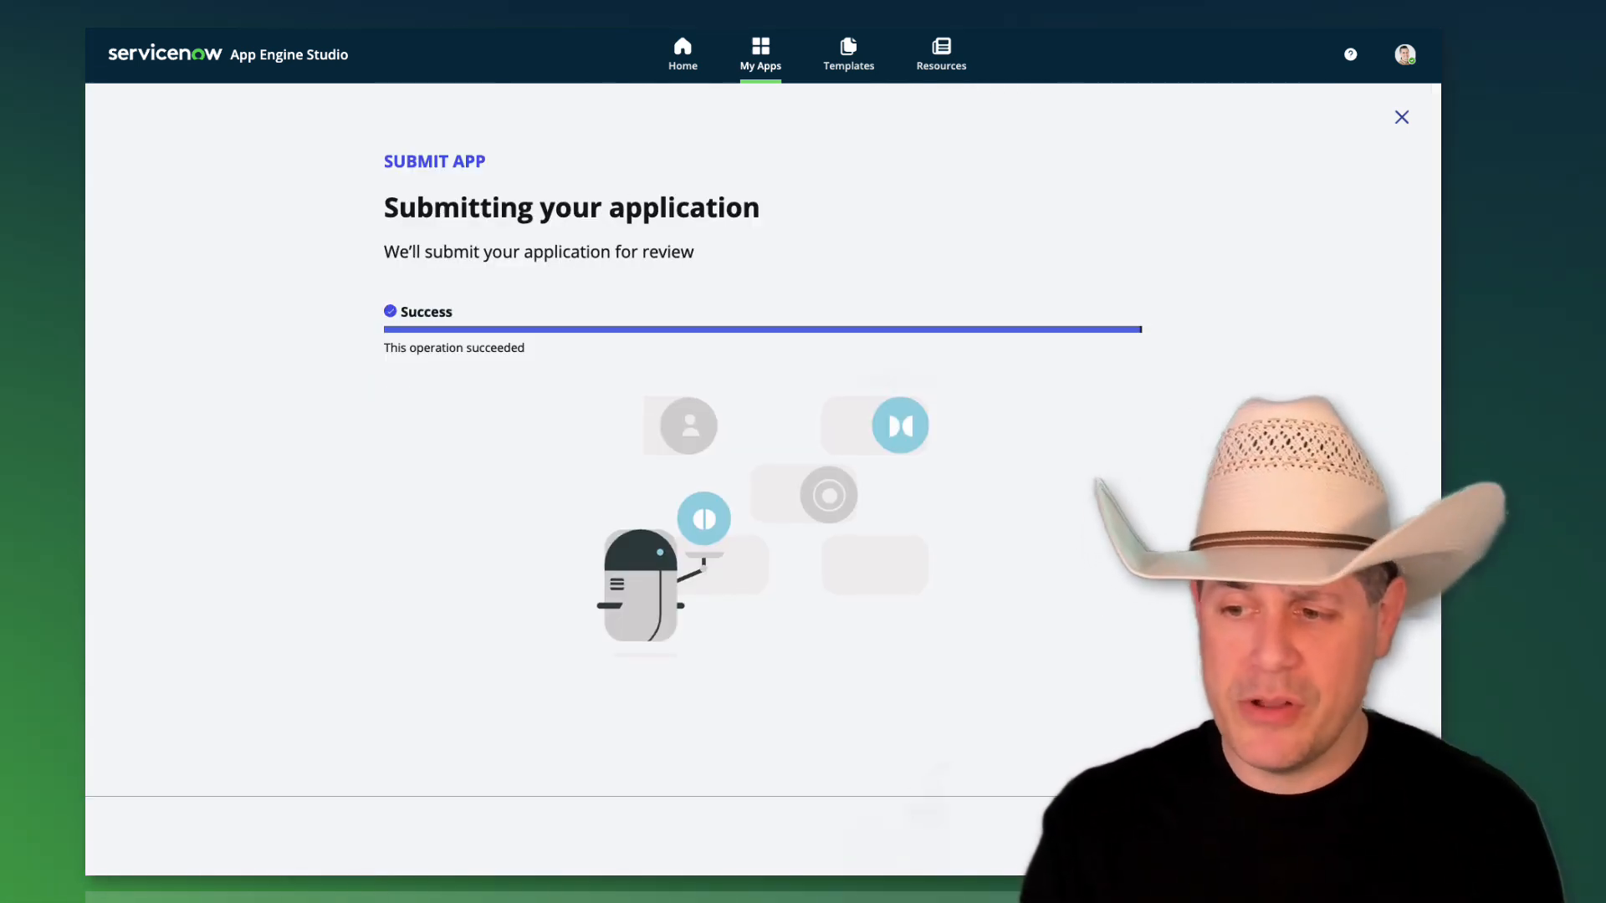
click(1402, 117)
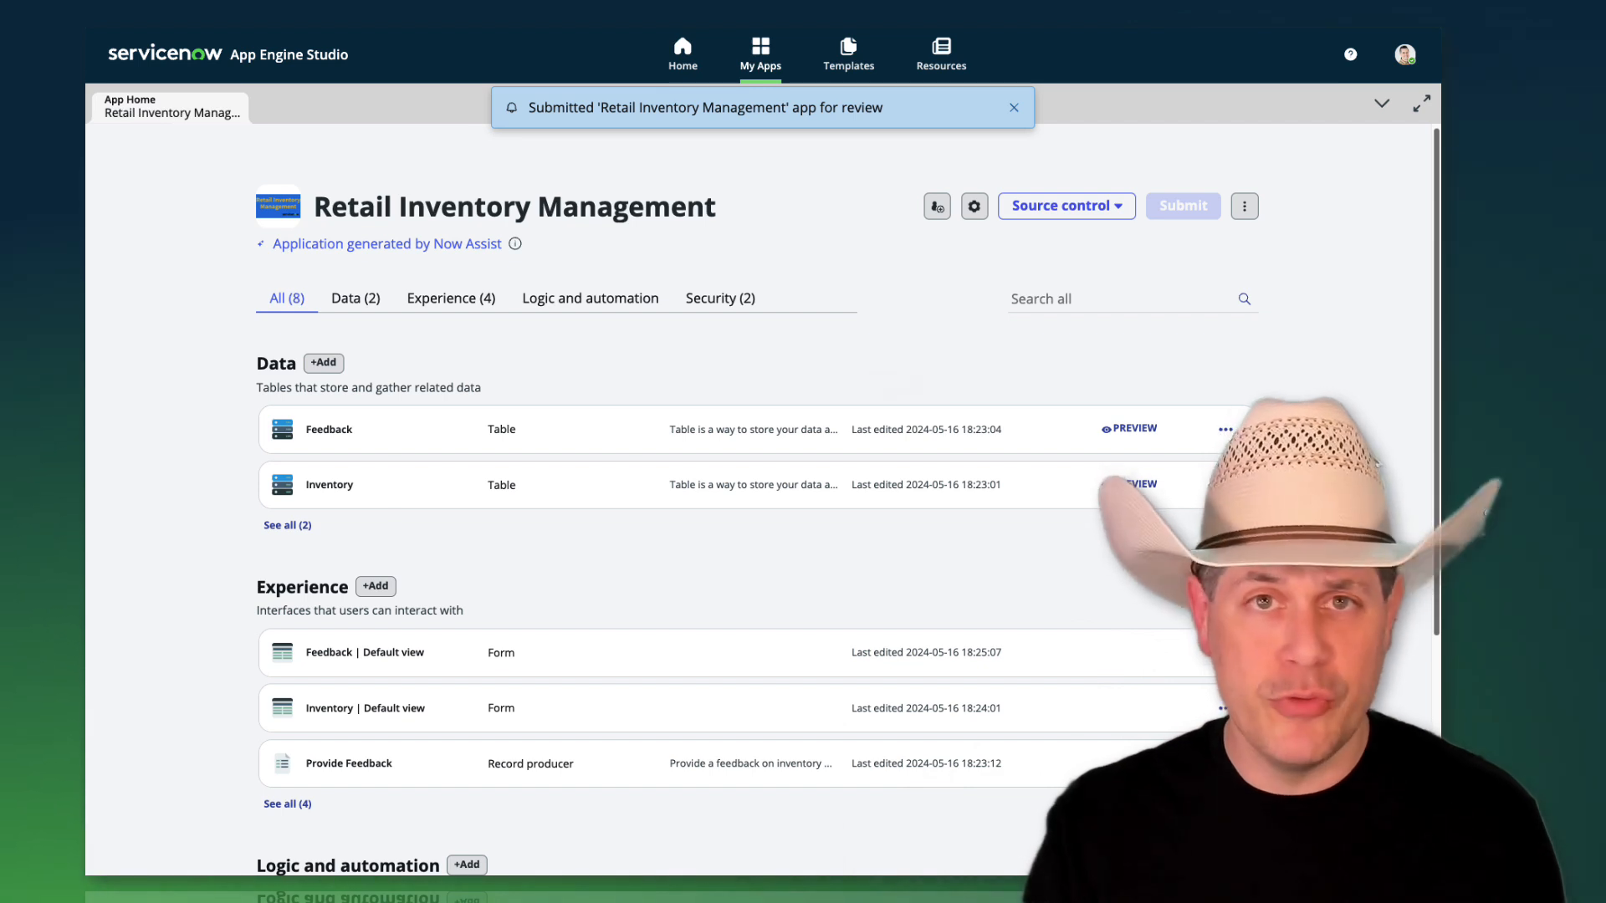